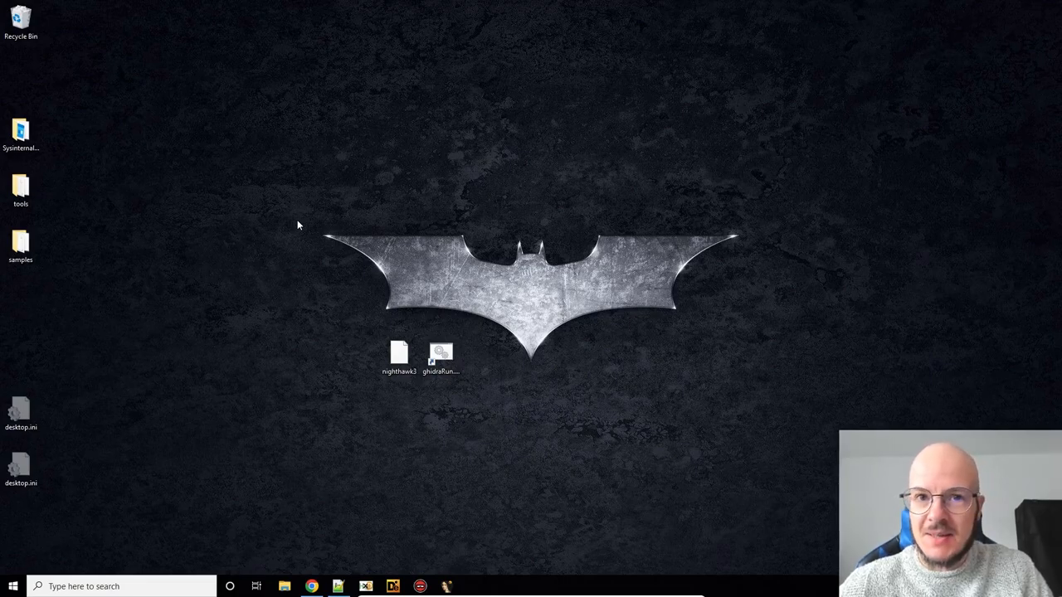
mouse_move(378, 192)
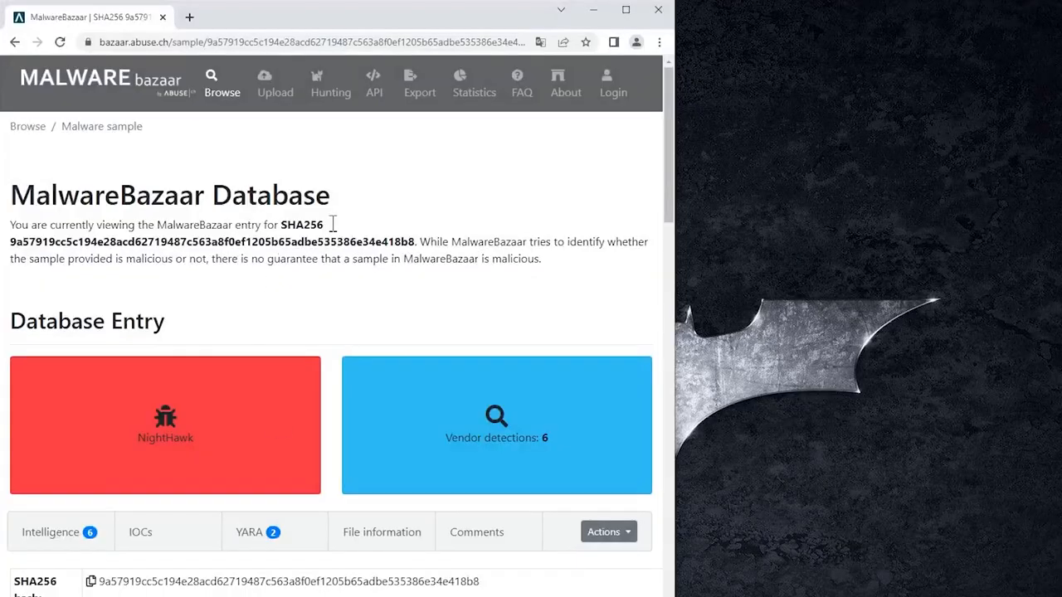
mouse_move(705, 315)
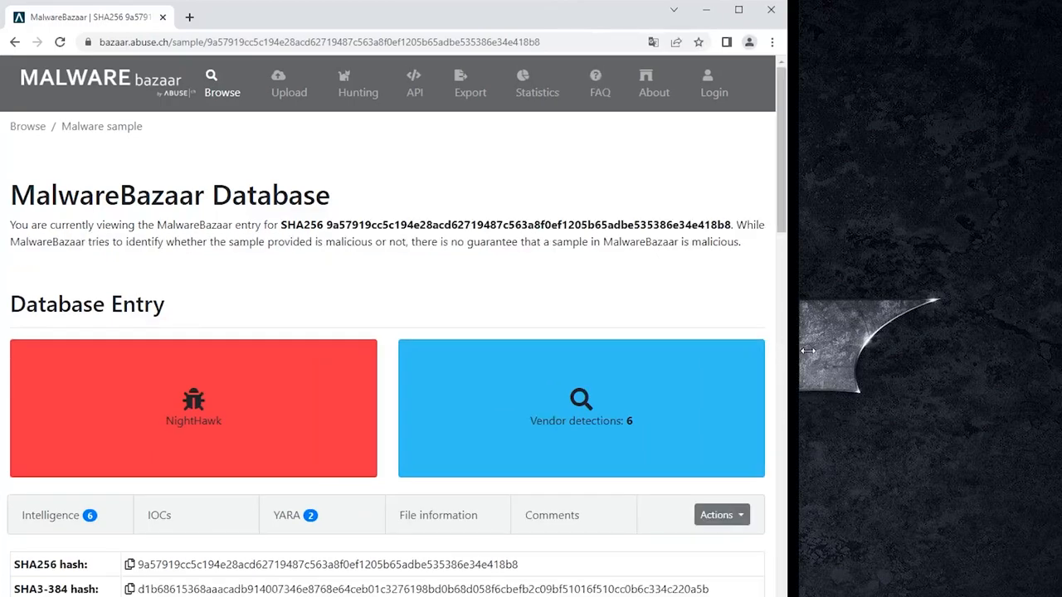
Review the MalwareBazaar page for the NightHawk sample before analysis
scroll(down, 3)
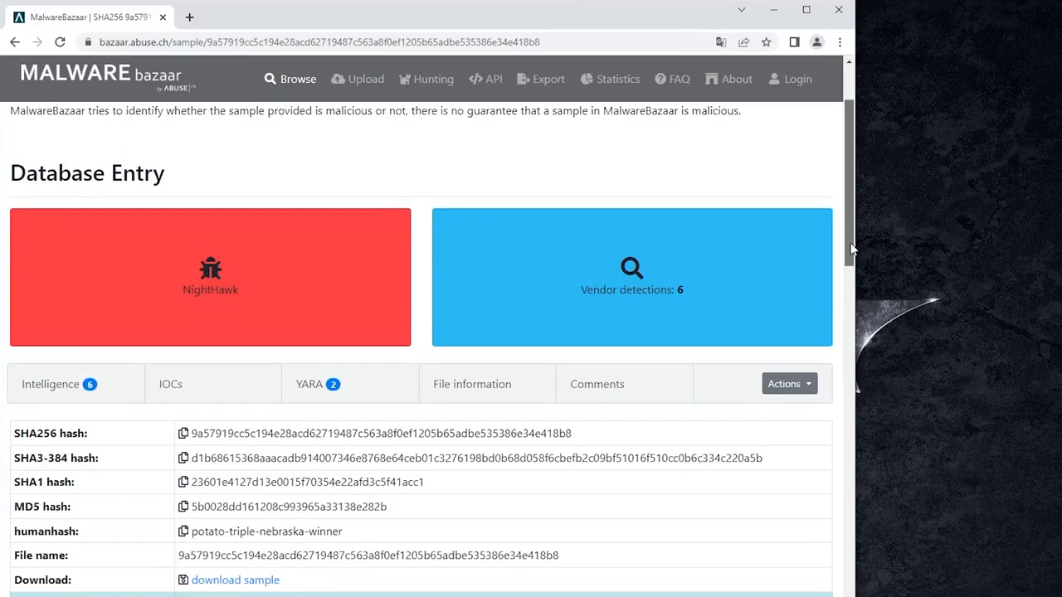
scroll(down, 3)
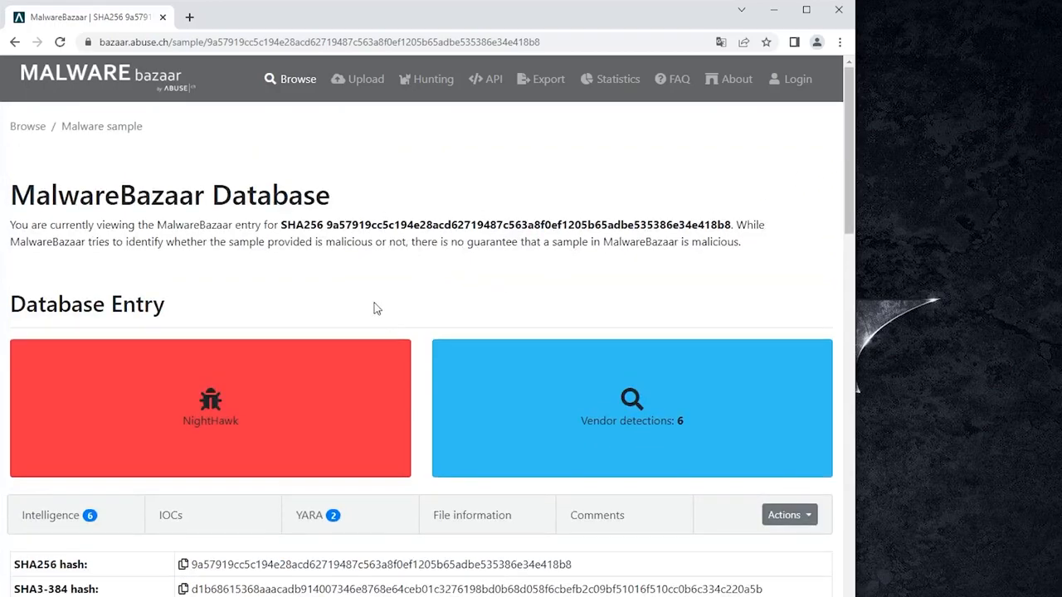
scroll(down, 3)
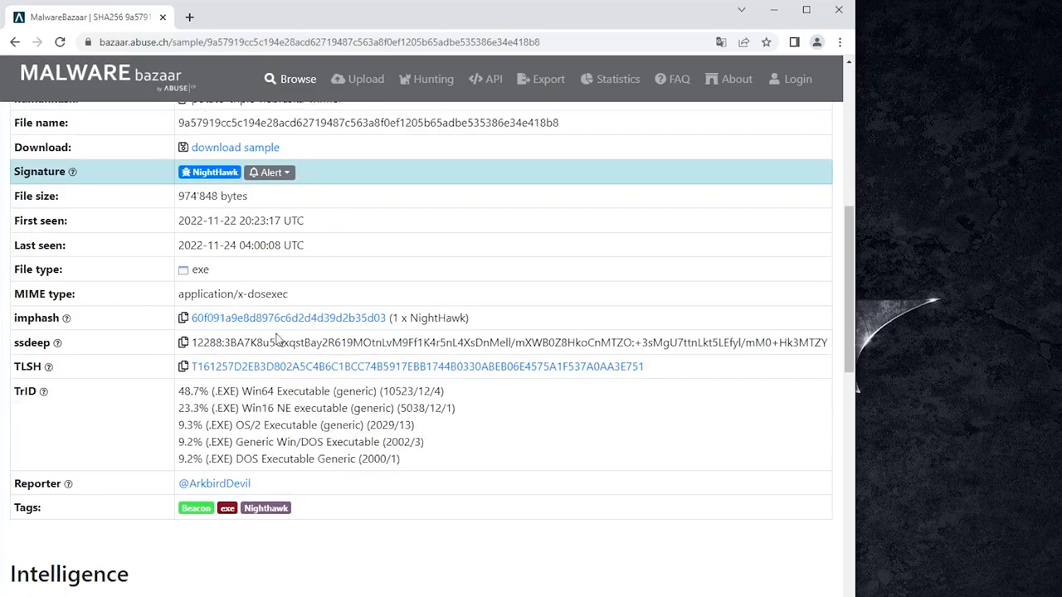
scroll(up, 3)
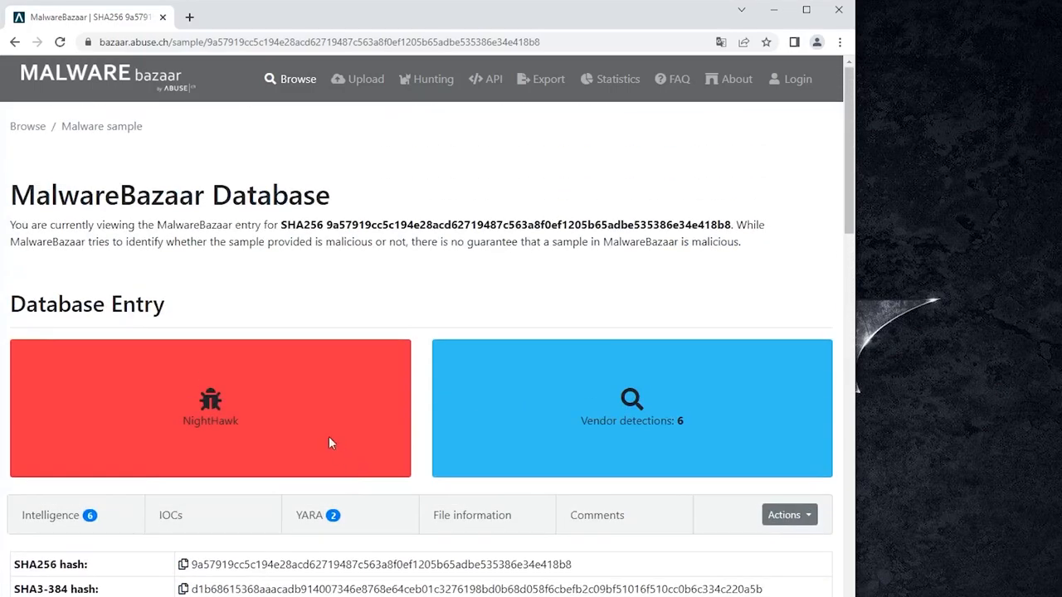
mouse_move(392, 219)
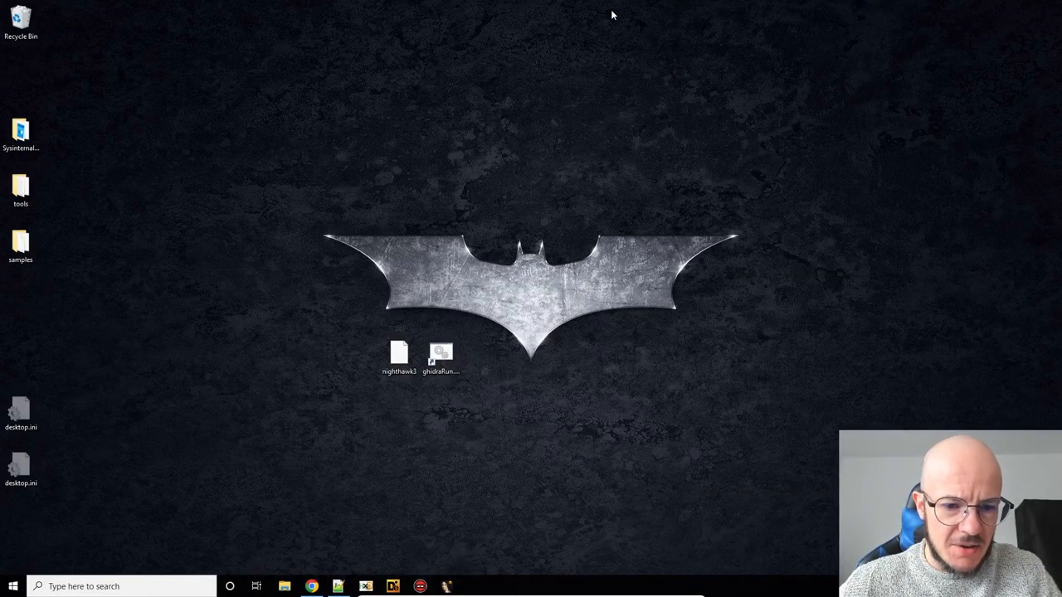
mouse_move(323, 577)
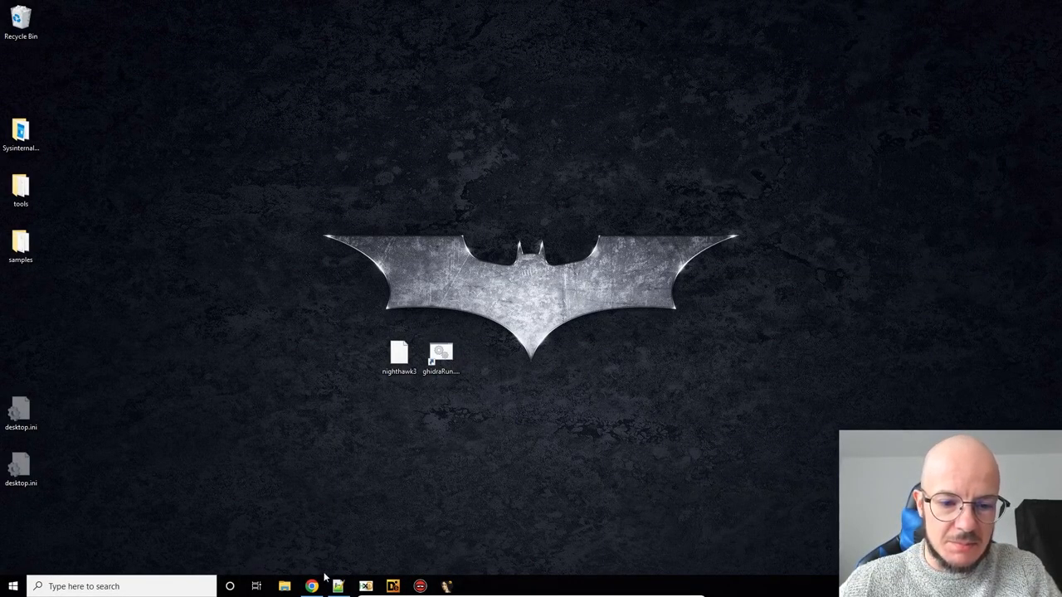
click(310, 587)
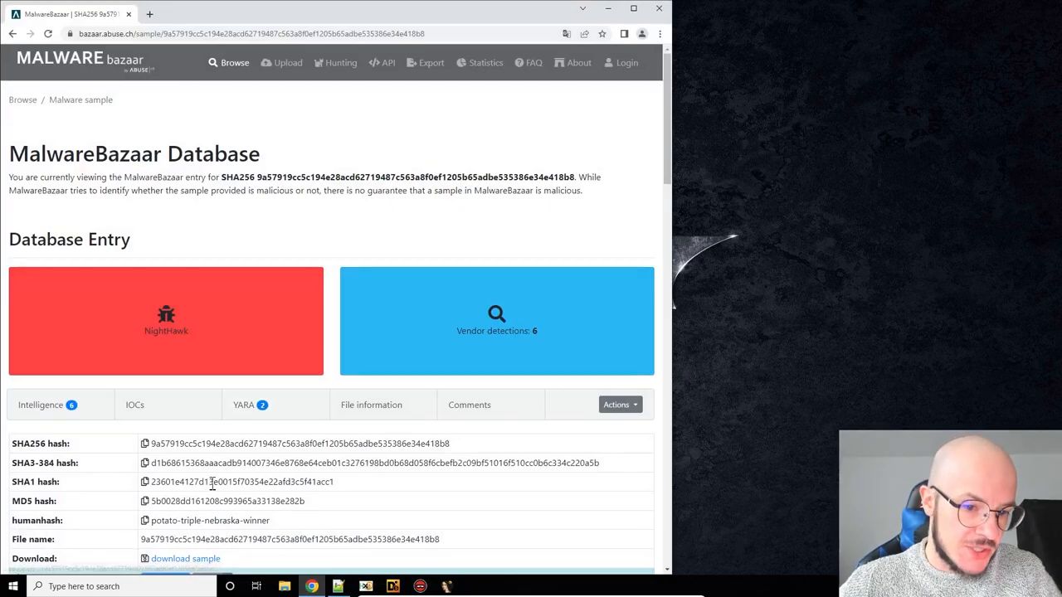
scroll(down, 3)
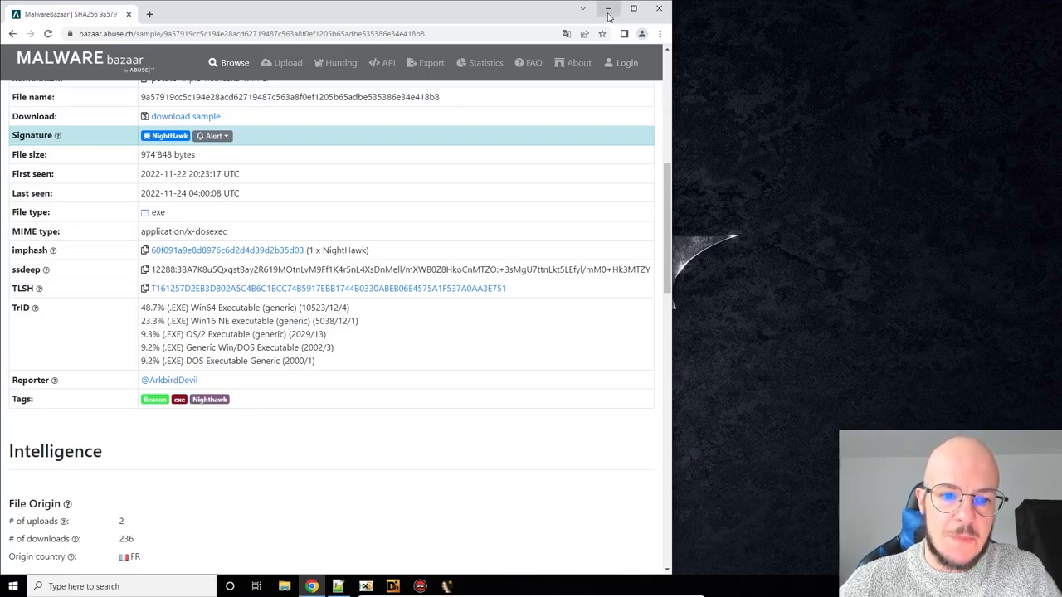
Return to the desktop, load nighthawk3 in Ghidra and start its automatic analysis
click(608, 10)
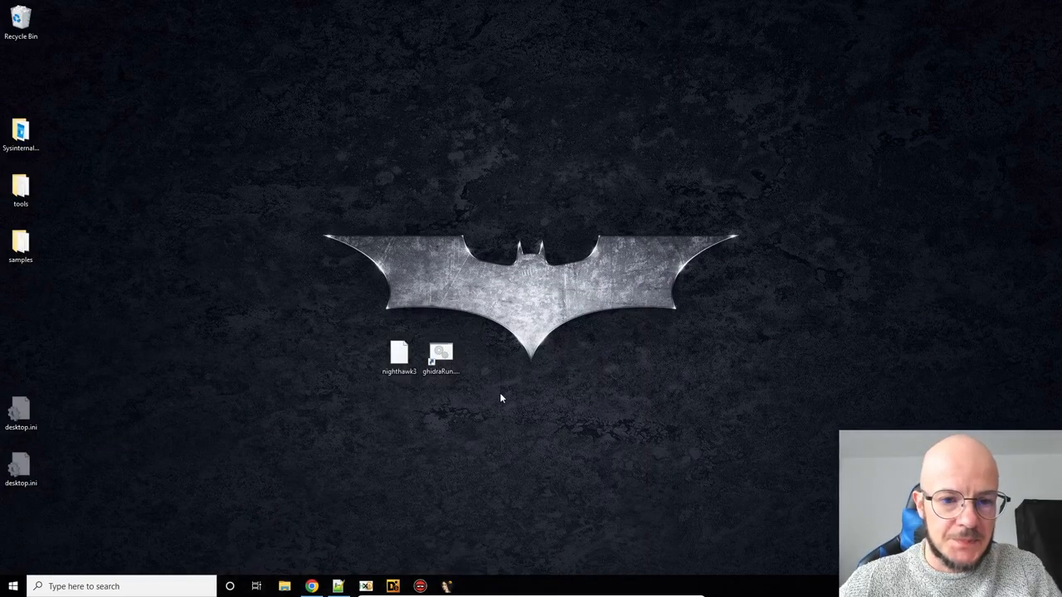
double_click(441, 351)
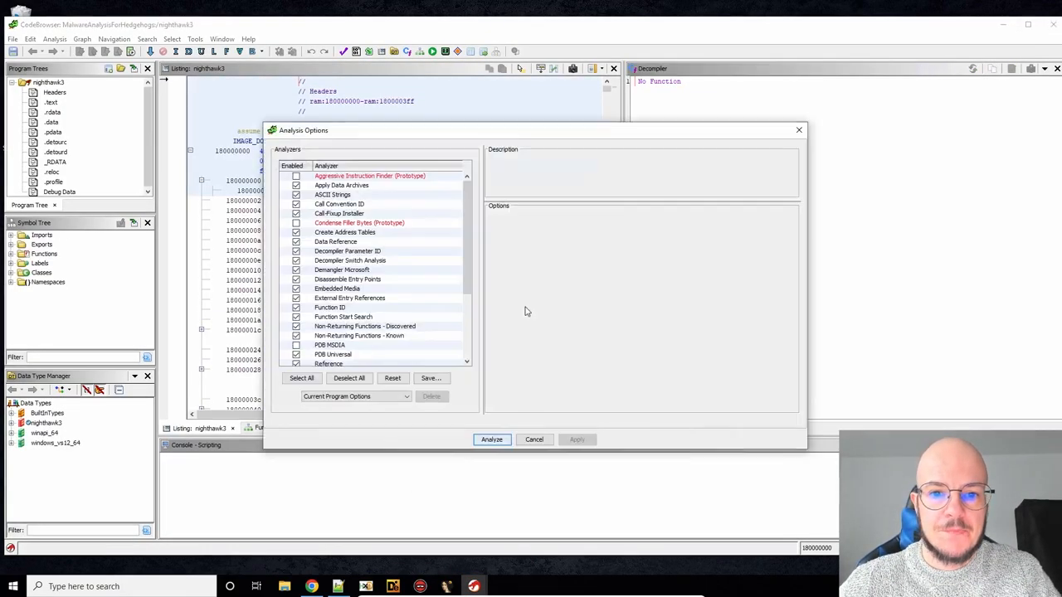
click(491, 440)
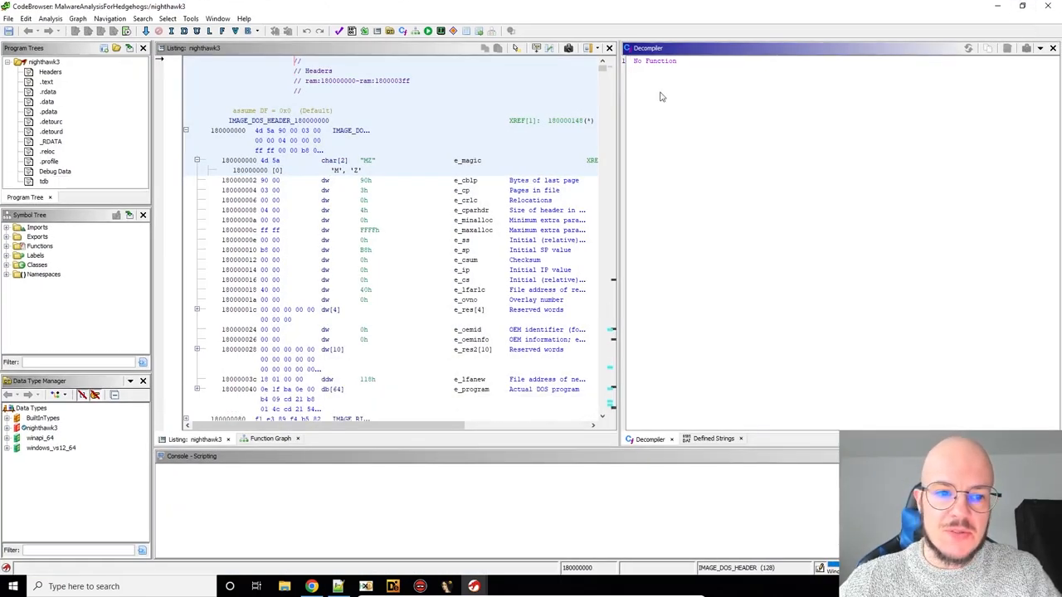
mouse_move(707, 239)
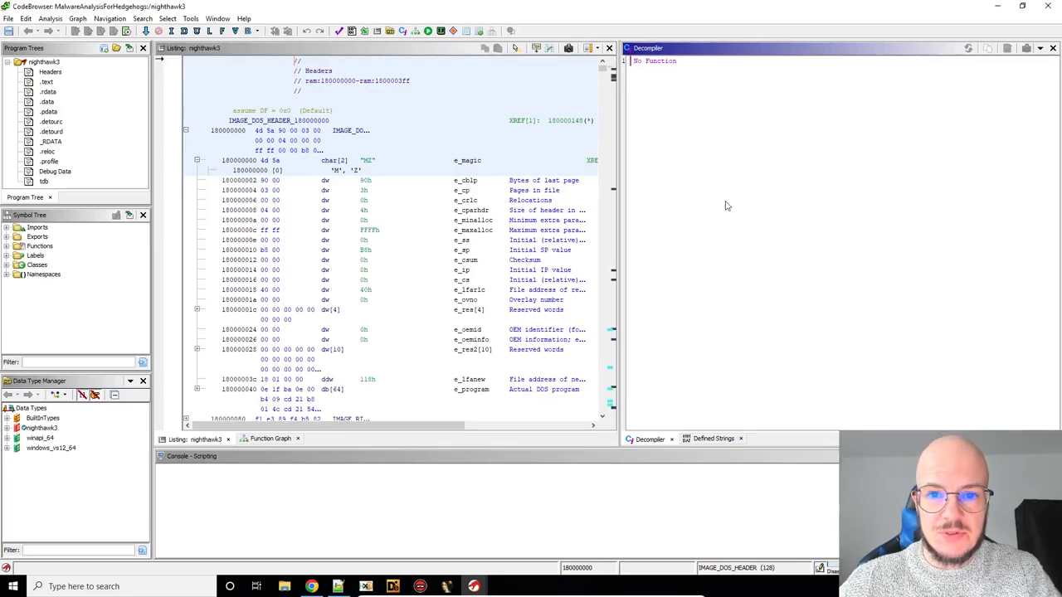
mouse_move(544, 216)
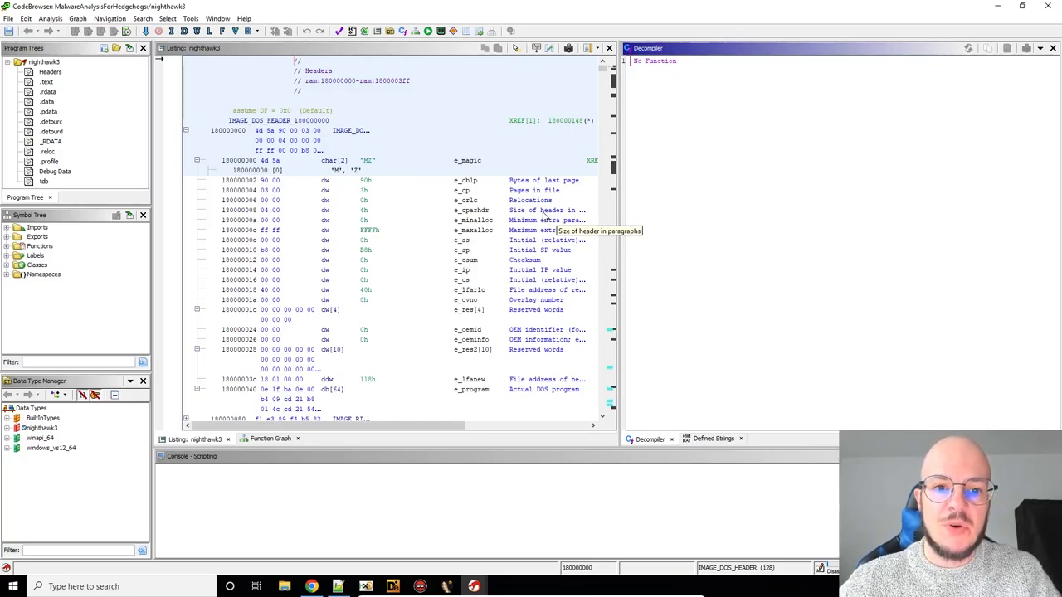
mouse_move(710, 166)
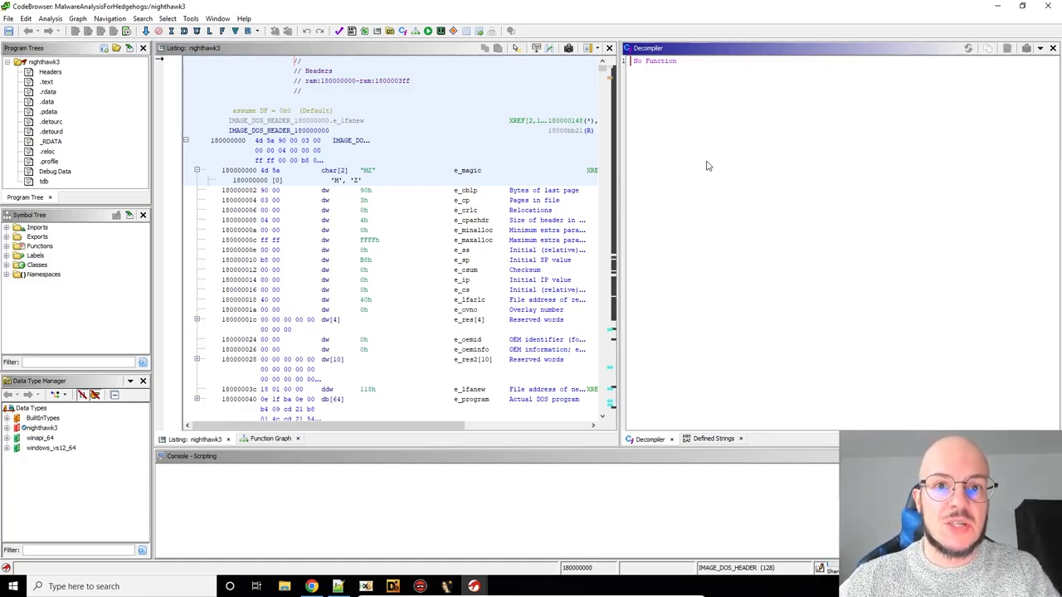
mouse_move(688, 219)
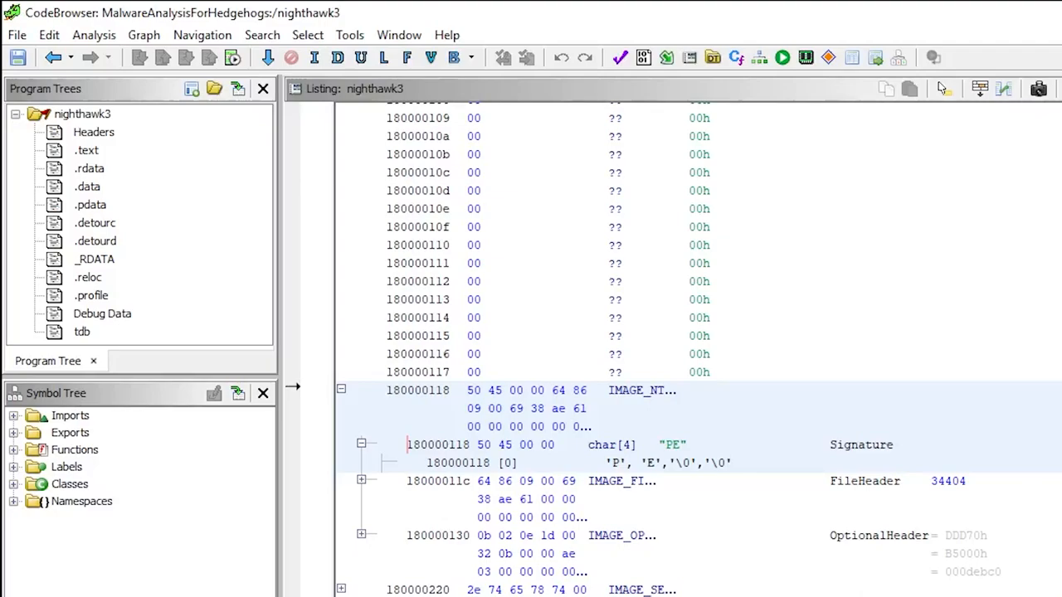
mouse_move(375, 73)
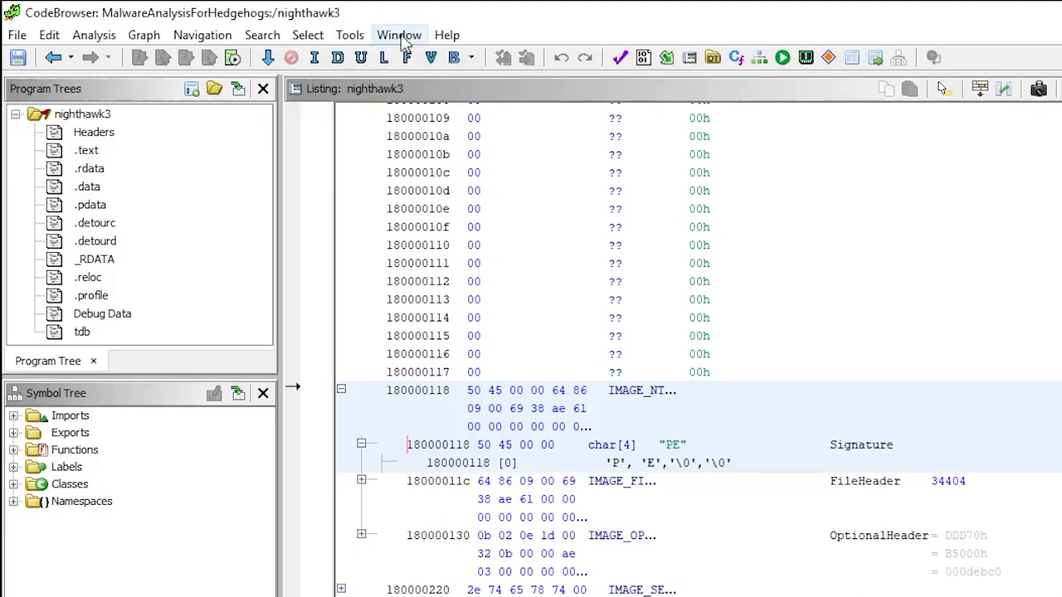
Show the Defined Strings window and scroll to the garbled encoded strings near 1800c7500
click(398, 35)
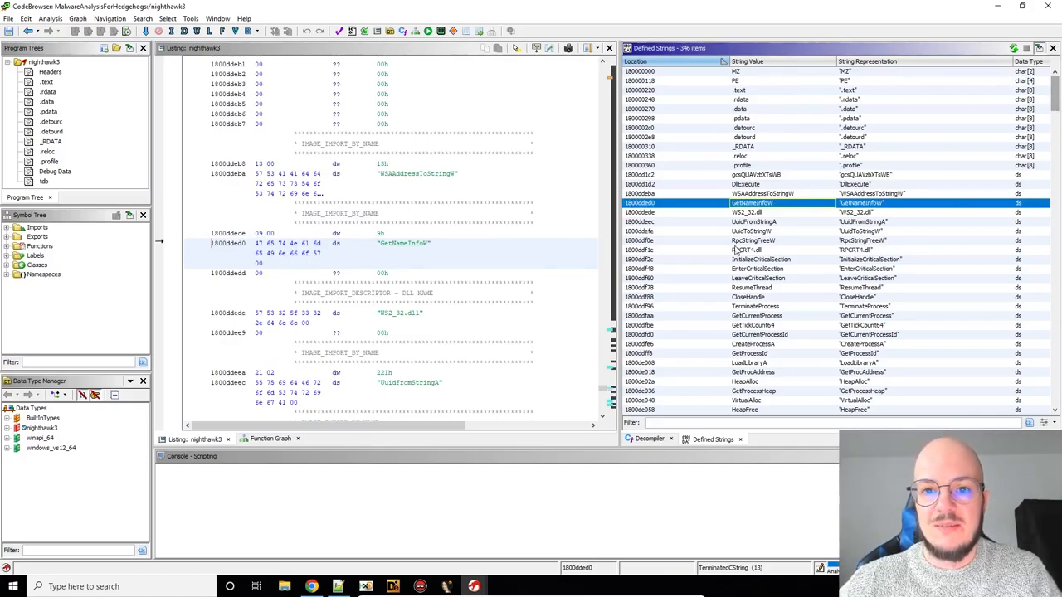
mouse_move(826, 232)
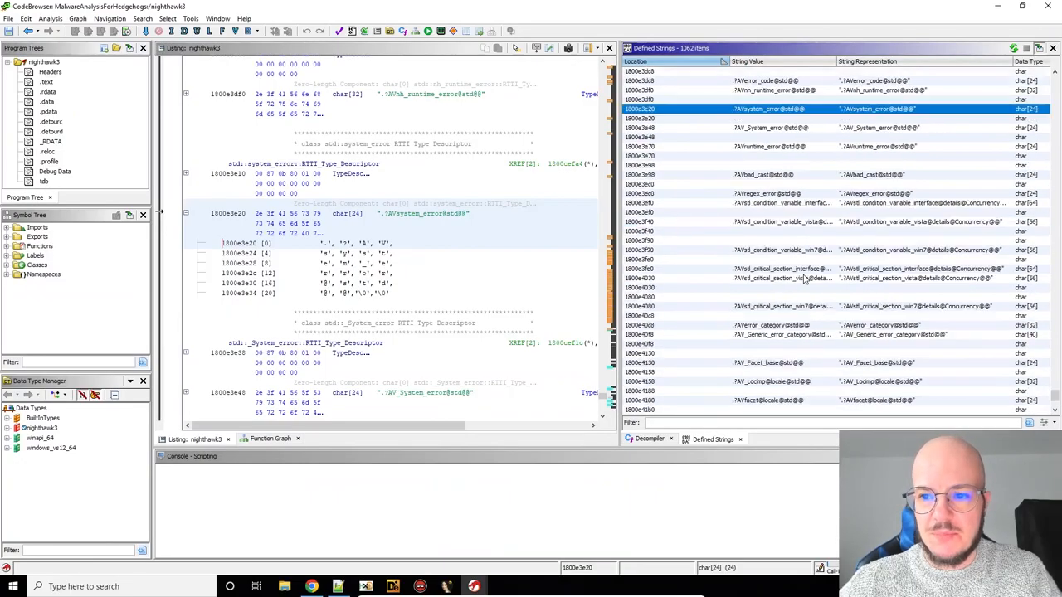
scroll(down, 3)
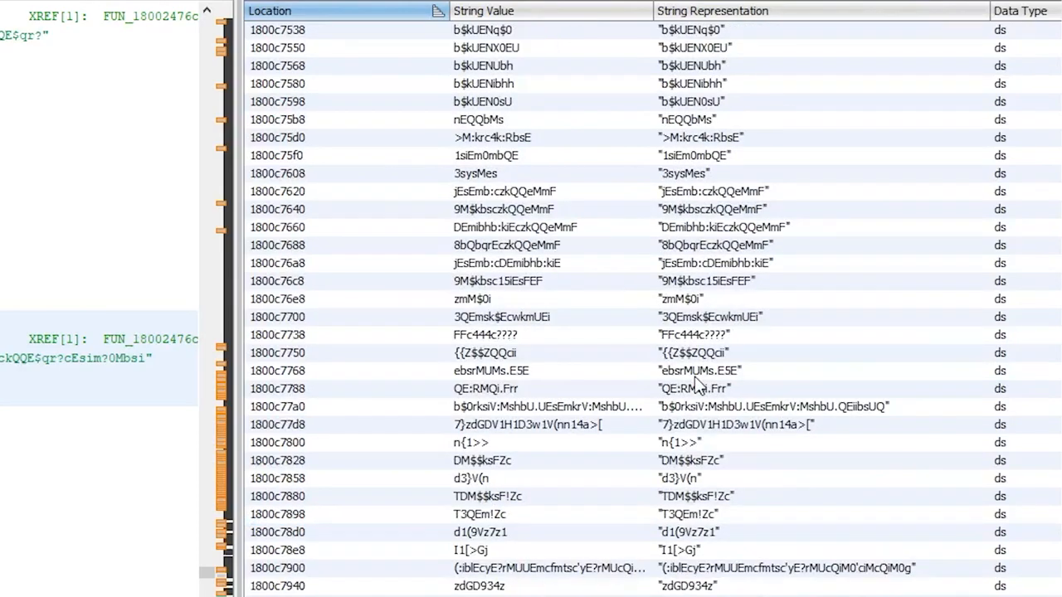
mouse_move(744, 342)
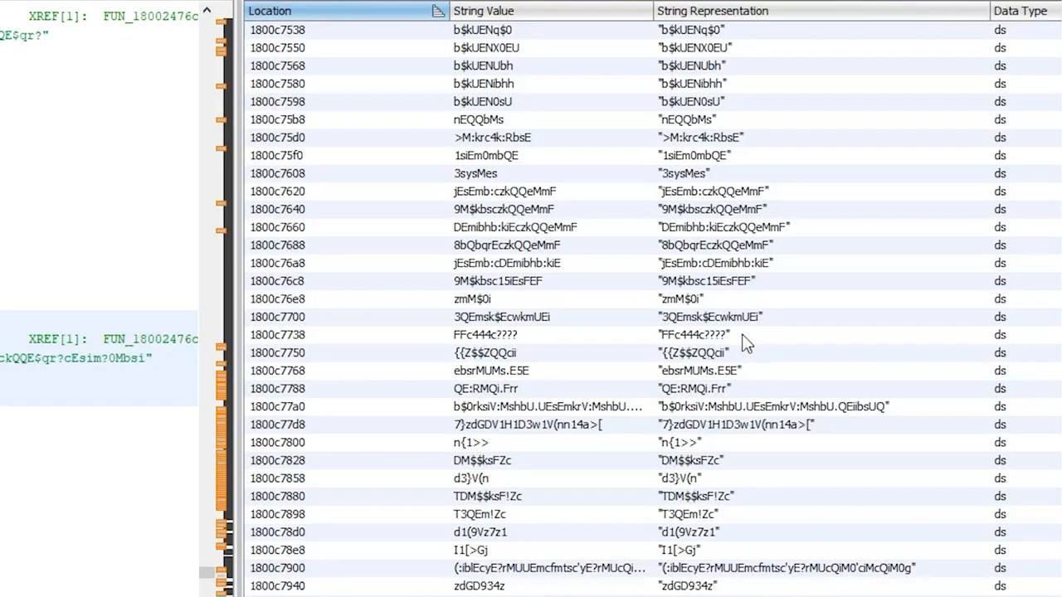
mouse_move(743, 342)
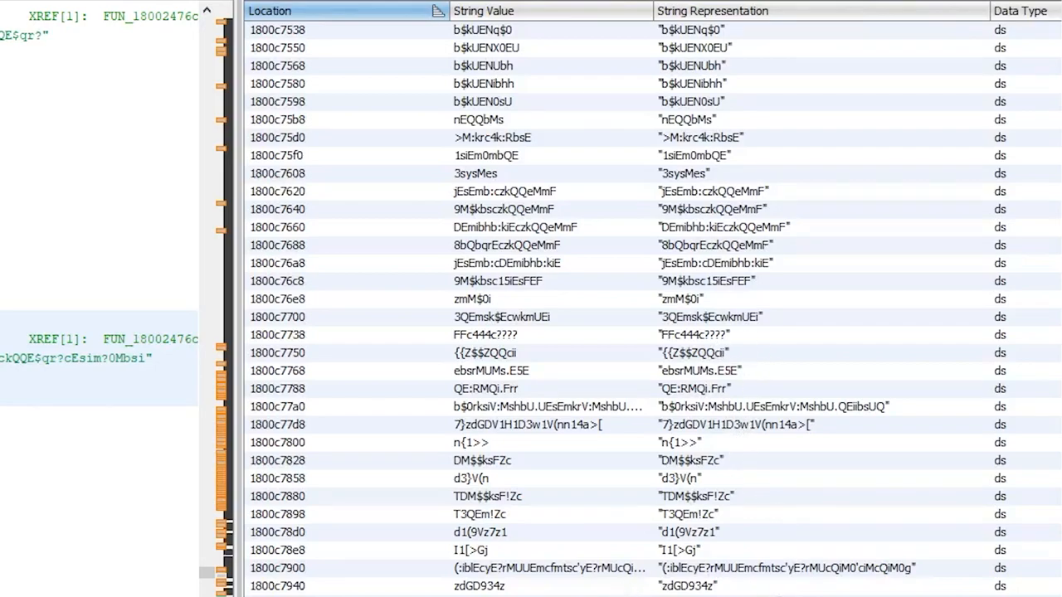
scroll(down, 3)
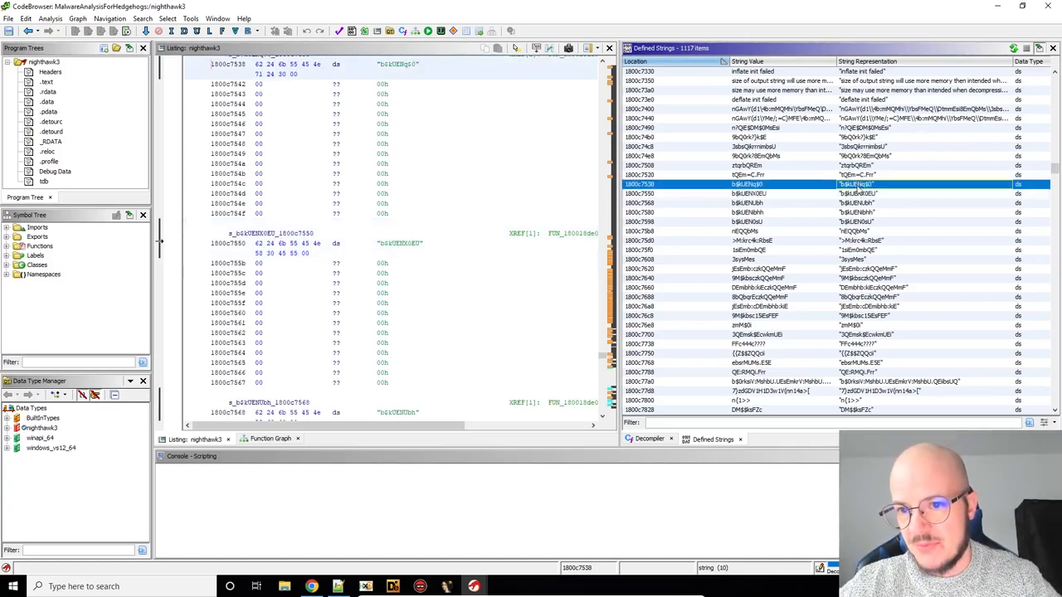
click(746, 192)
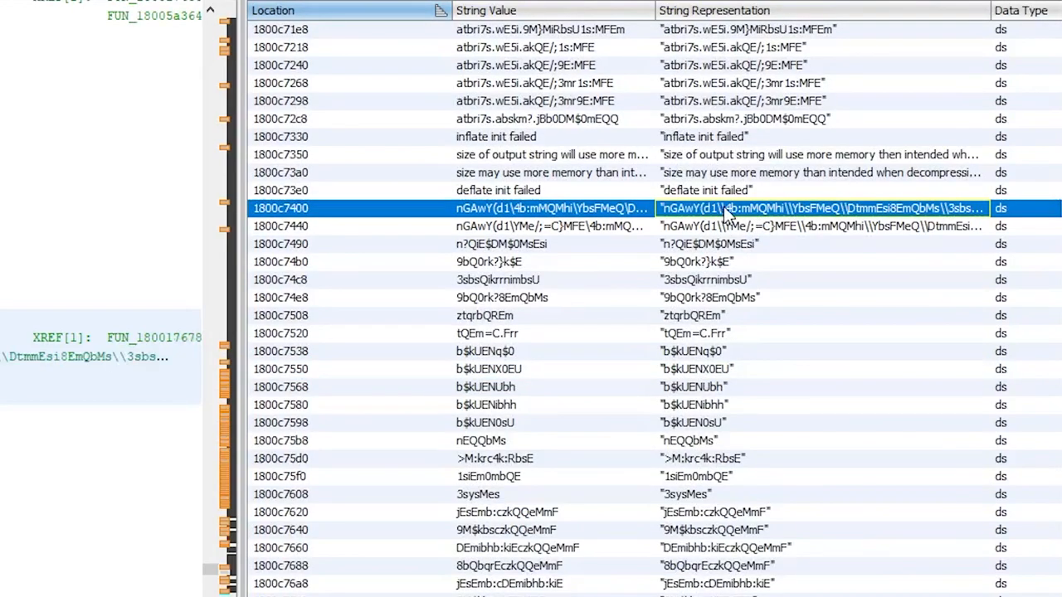
mouse_move(723, 214)
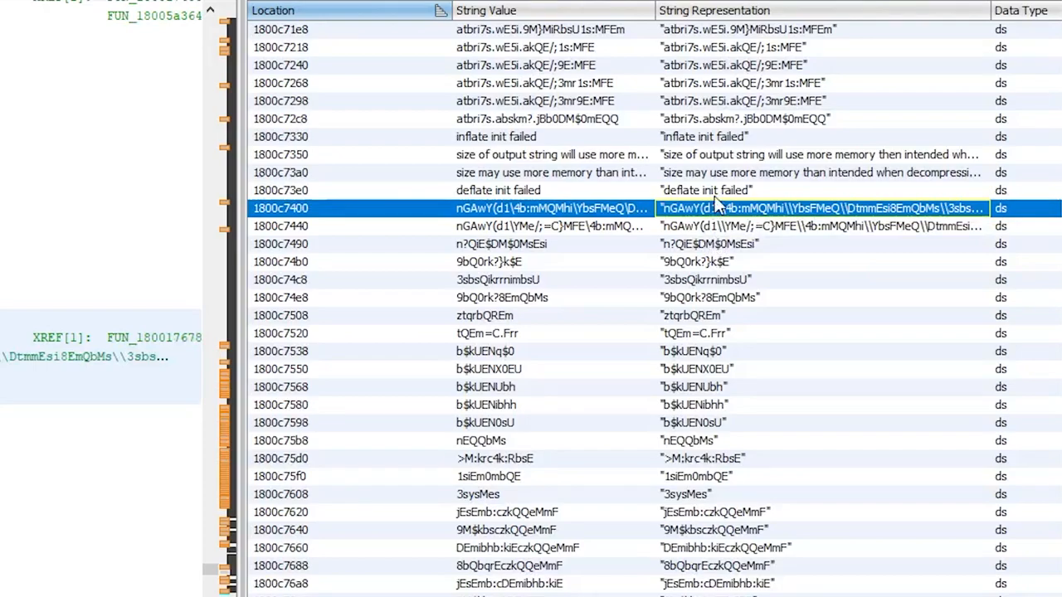
mouse_move(727, 235)
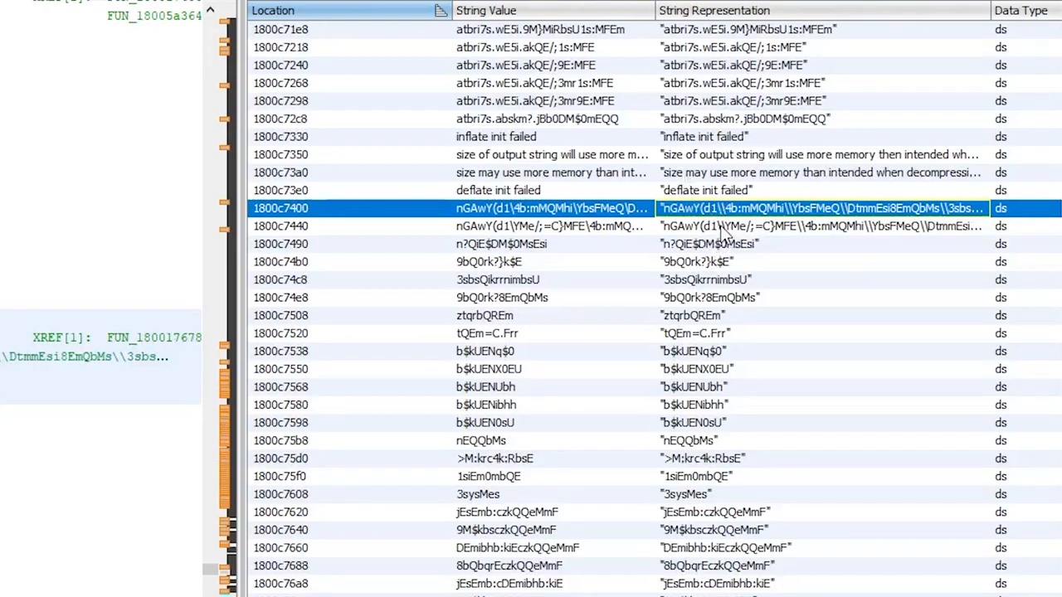
mouse_move(816, 226)
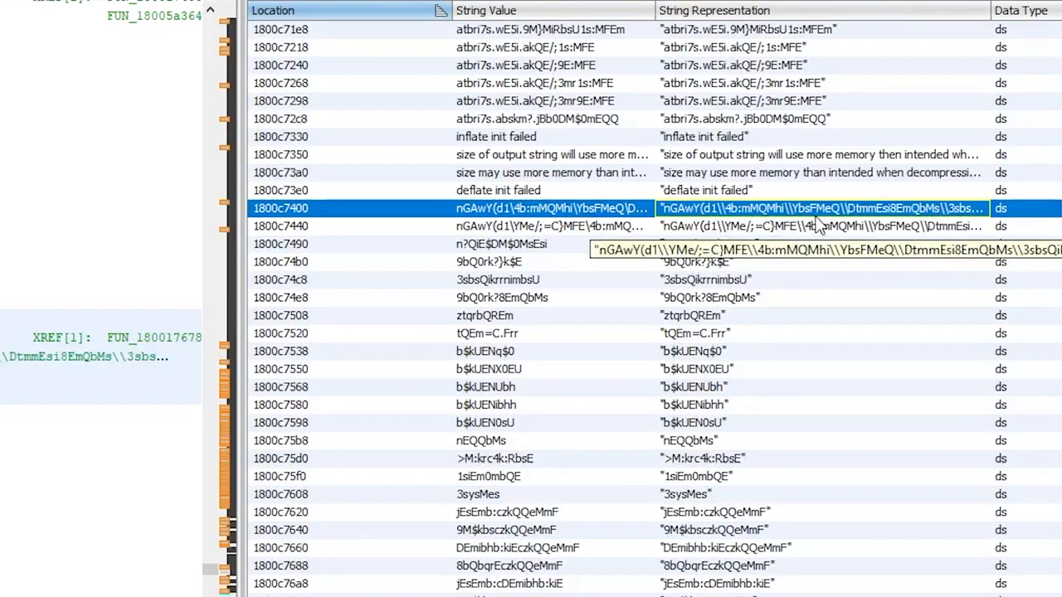
mouse_move(548, 347)
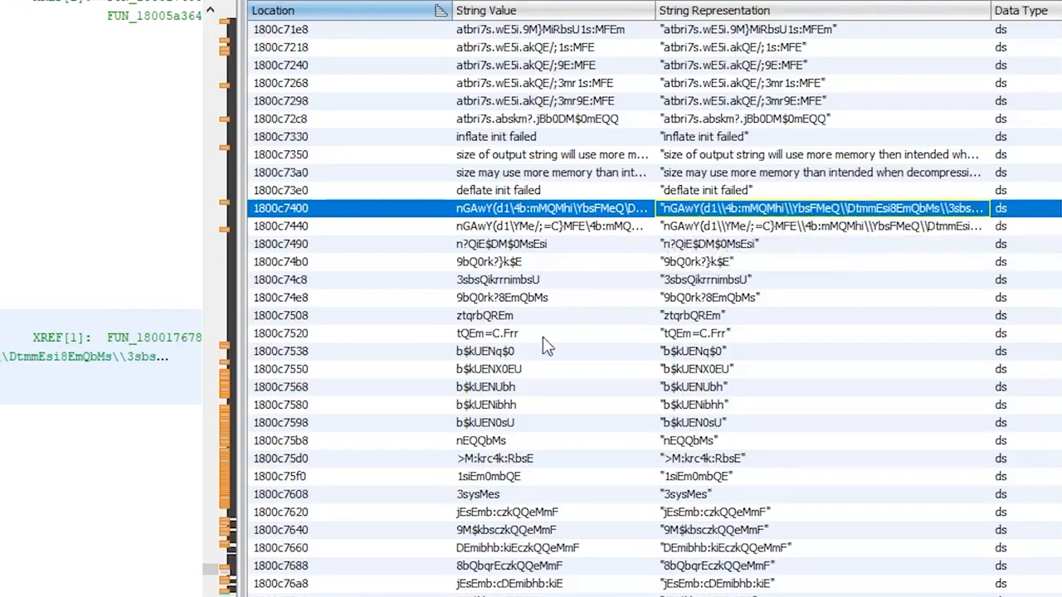
mouse_move(627, 541)
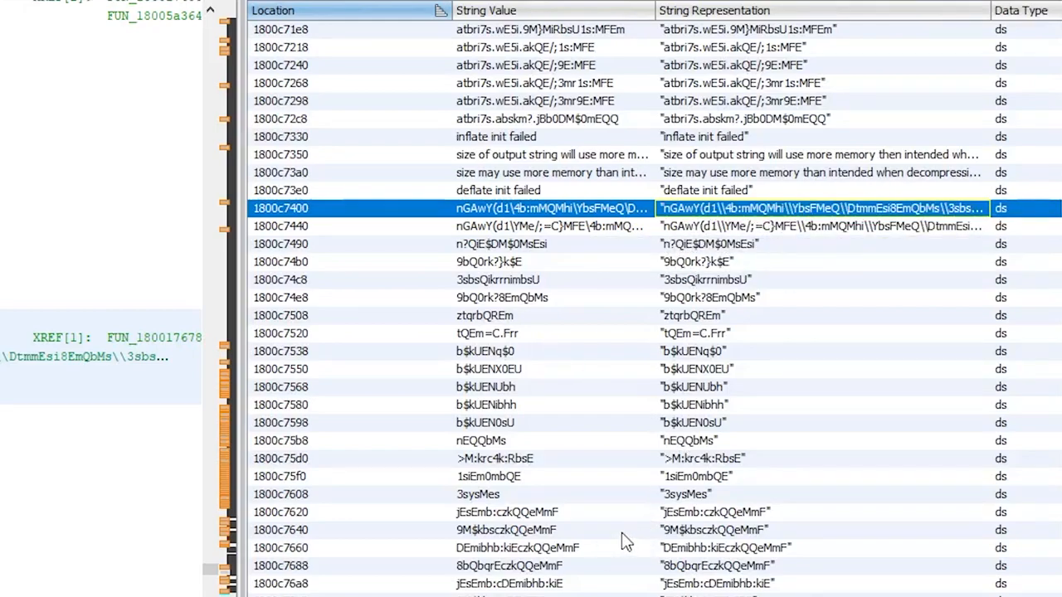
mouse_move(473, 395)
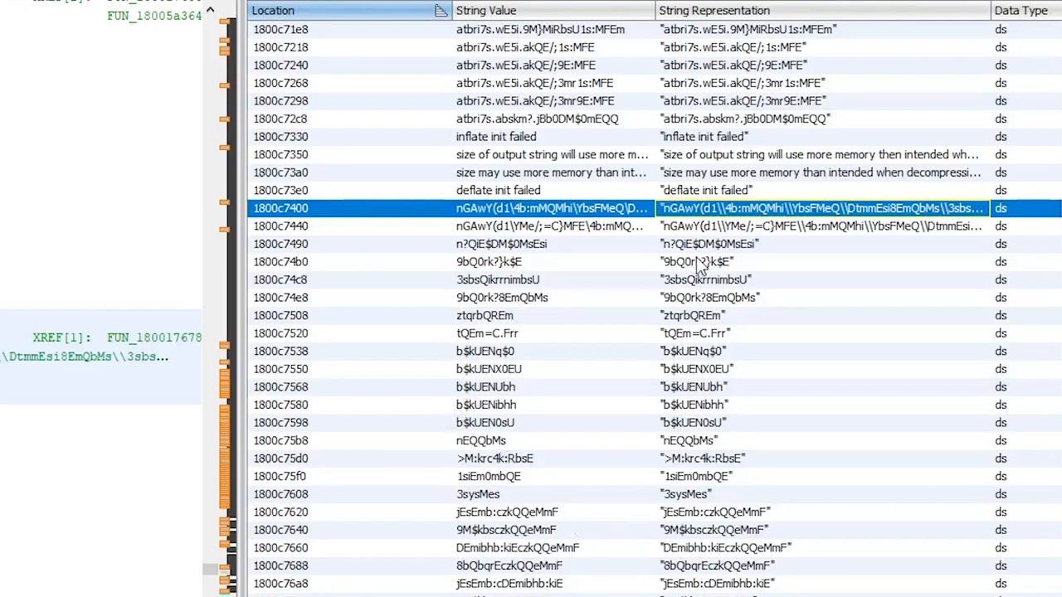
mouse_move(700, 263)
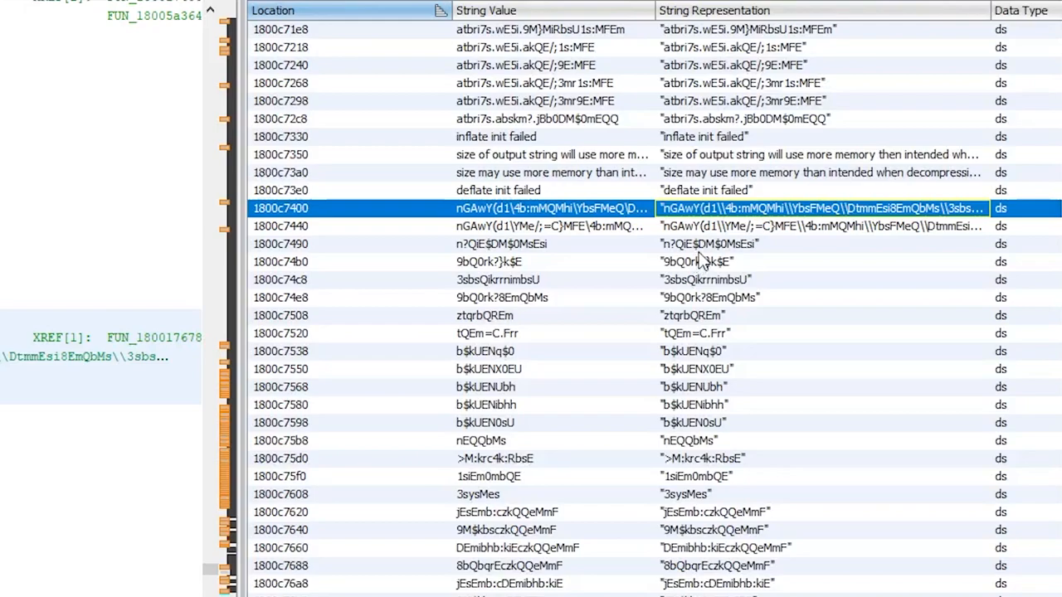
mouse_move(656, 153)
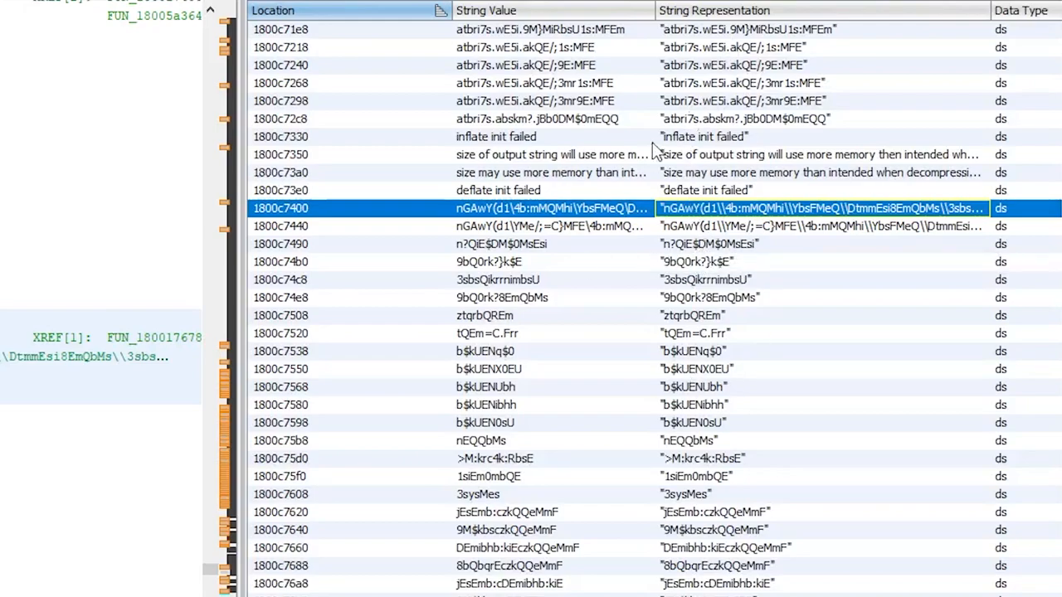
mouse_move(732, 256)
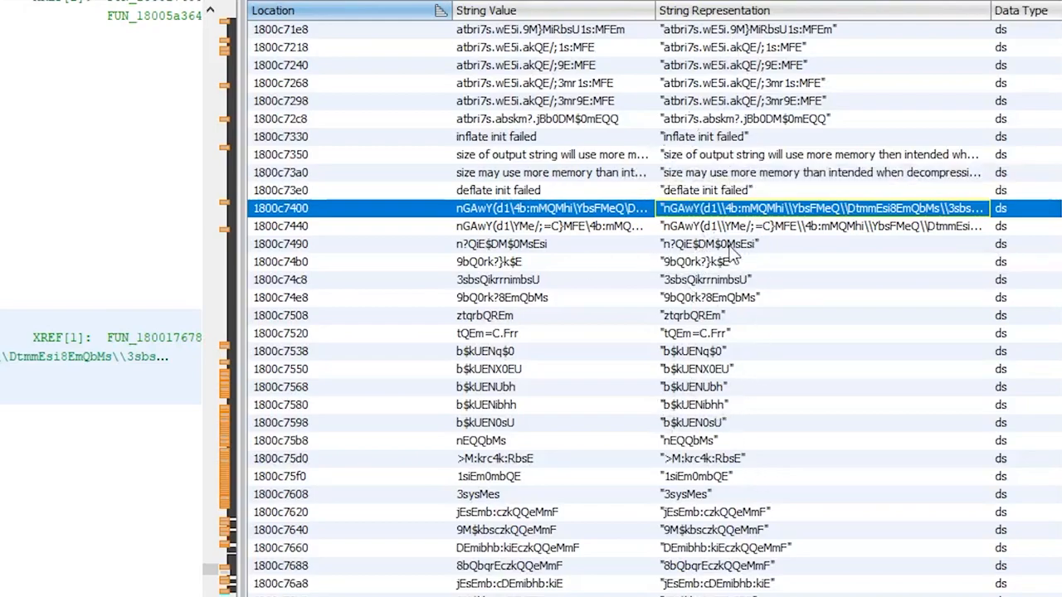
mouse_move(747, 306)
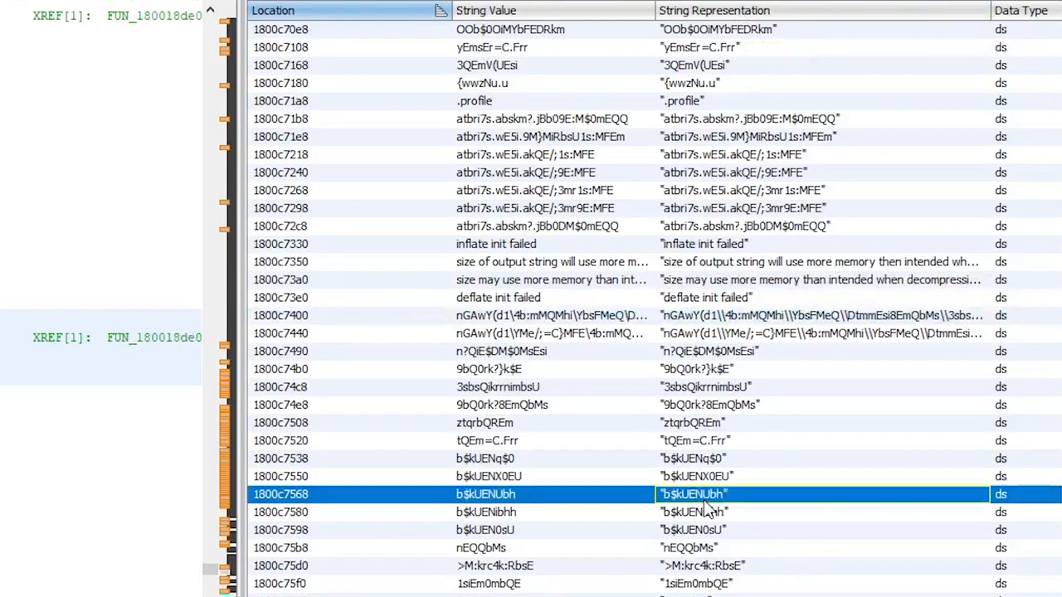
mouse_move(721, 141)
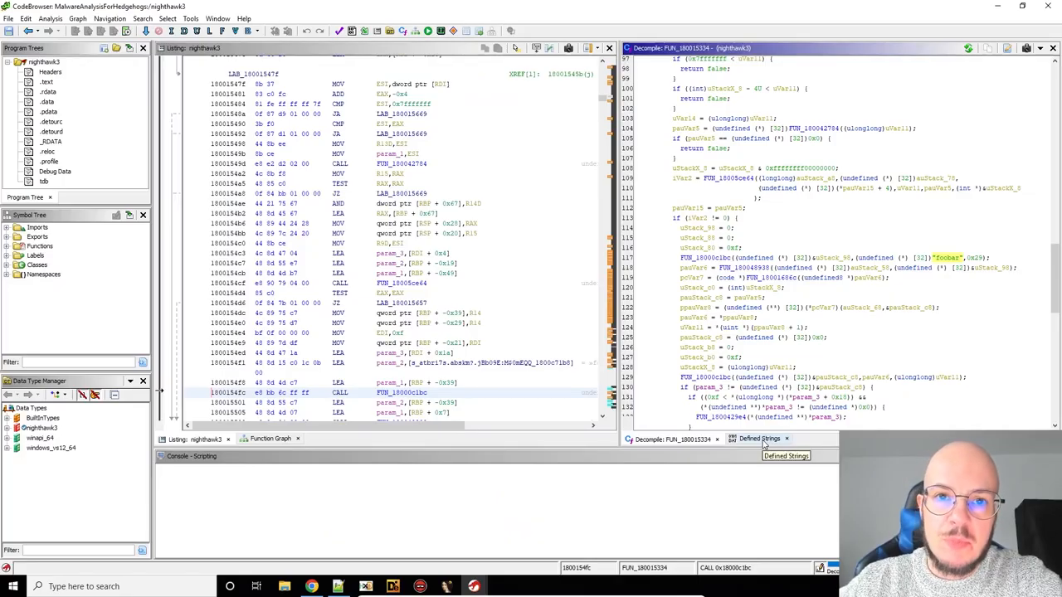
Bring Defined Strings forward and jump the listing to the encoded string at 1800c71b8
click(760, 438)
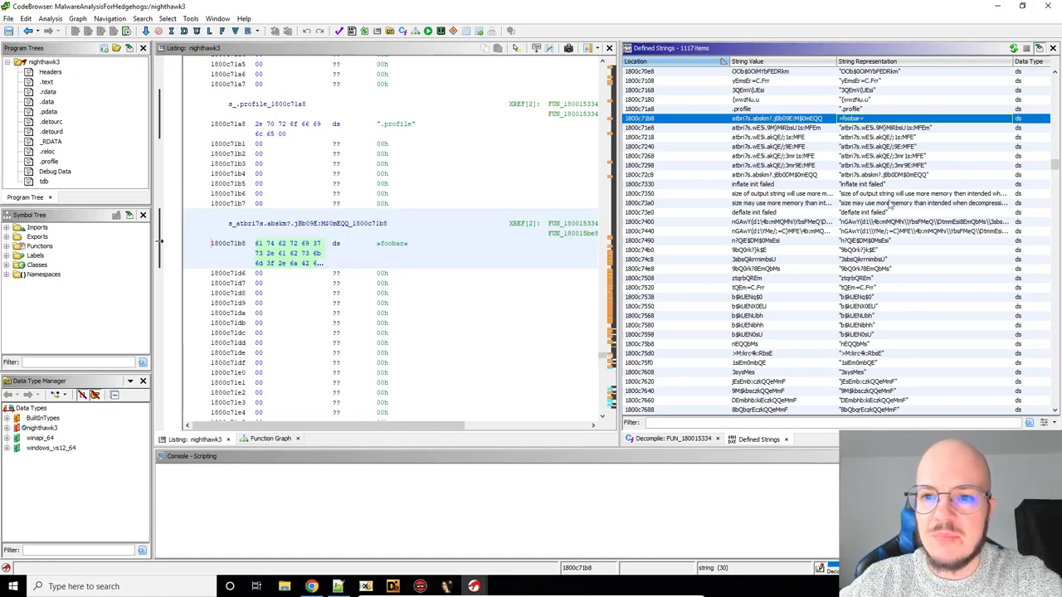
mouse_move(889, 206)
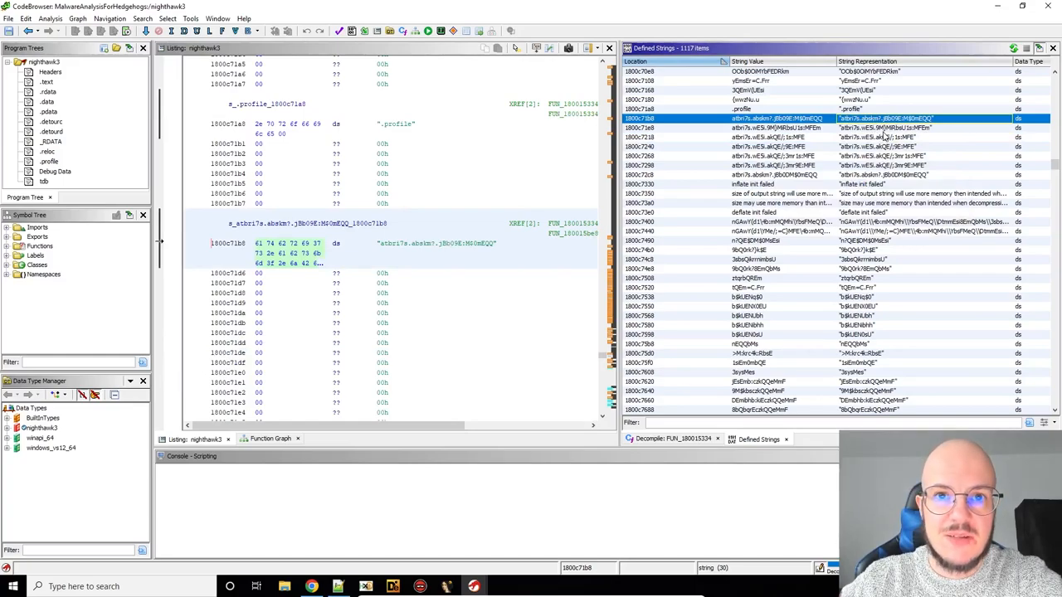
mouse_move(878, 153)
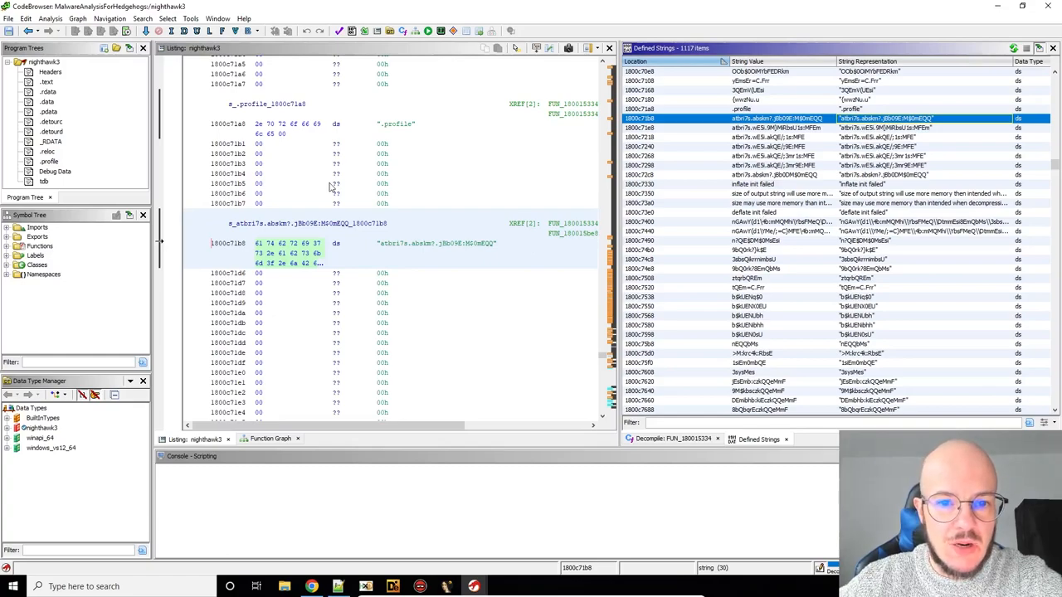
mouse_move(570, 232)
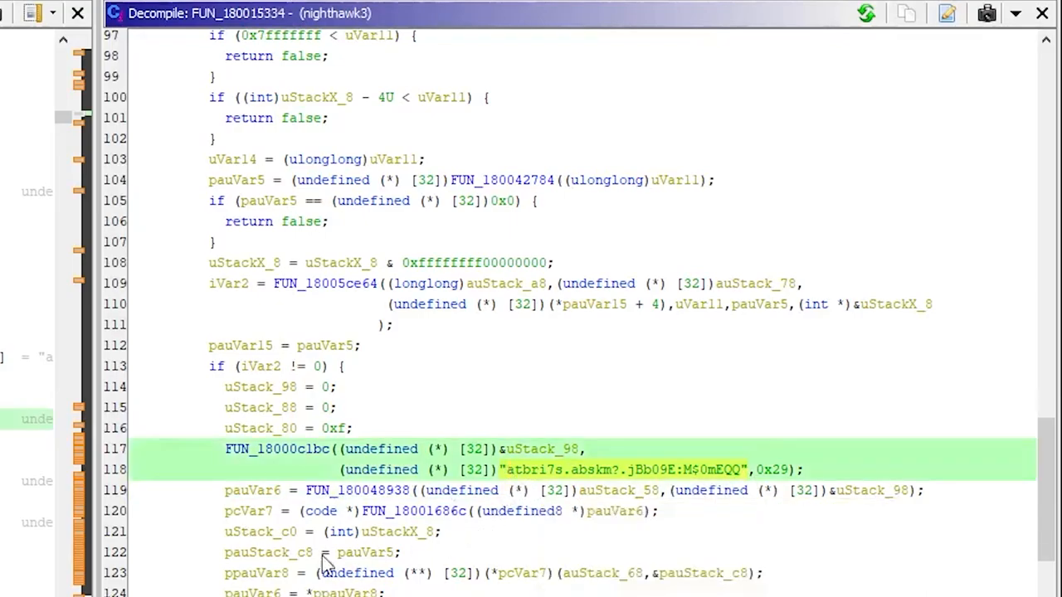
mouse_move(413, 500)
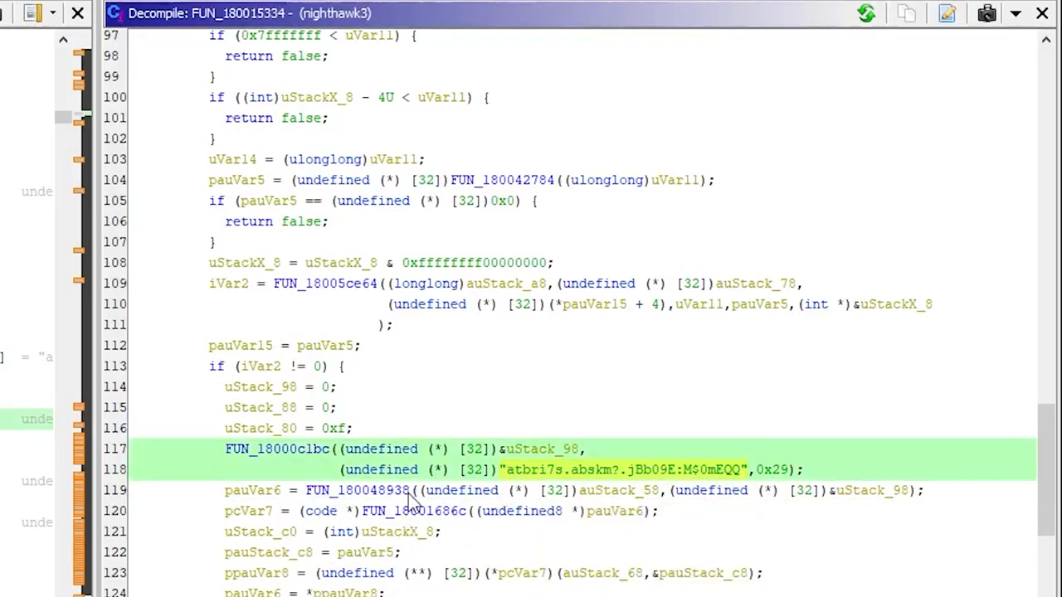
mouse_move(435, 417)
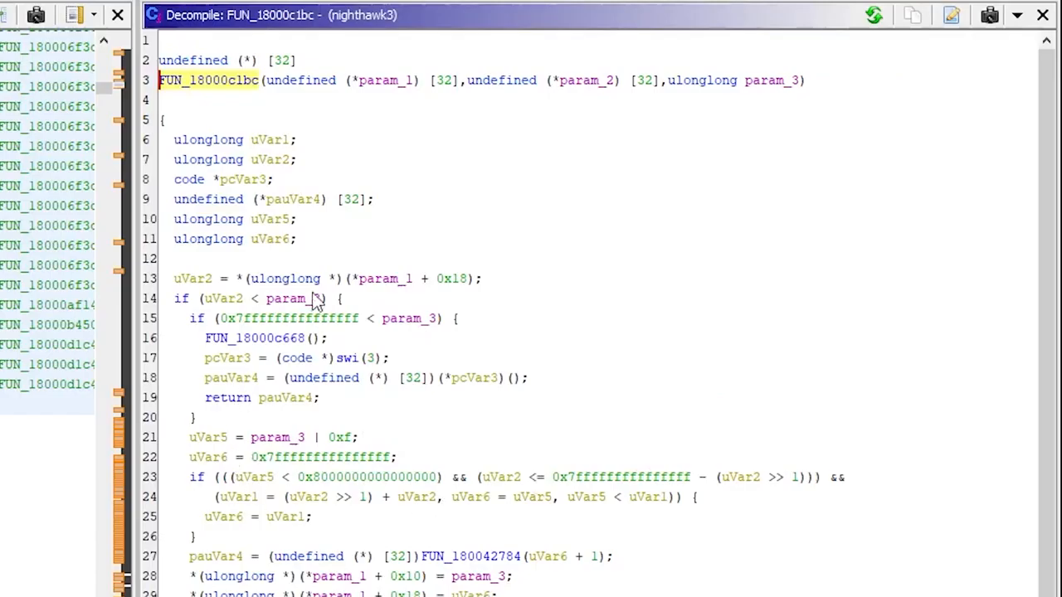
mouse_move(398, 484)
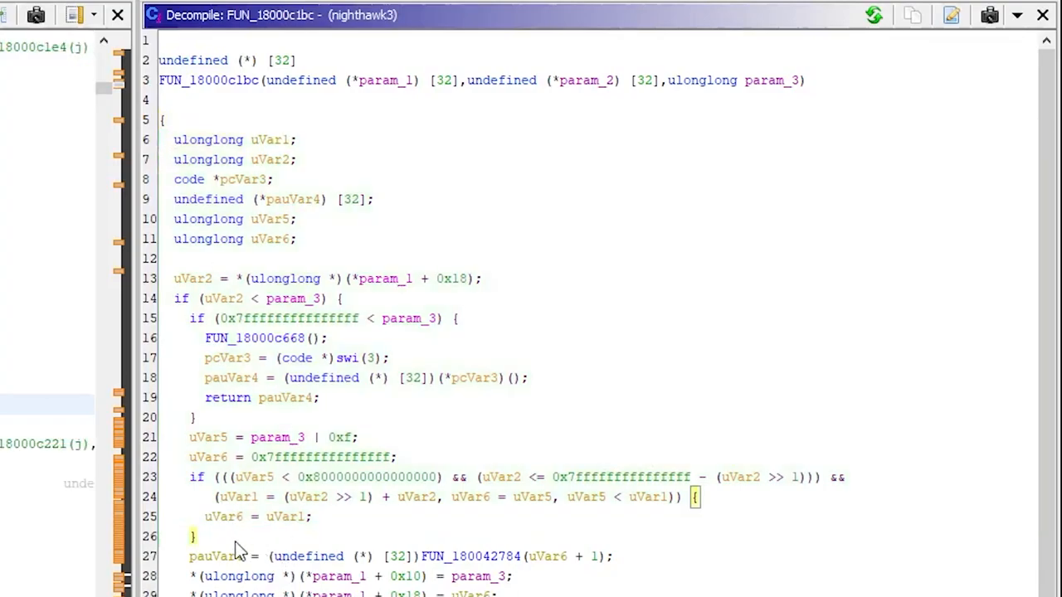
Navigate into the decompiled body of FUN_18000c1bc with its allocation call
click(196, 536)
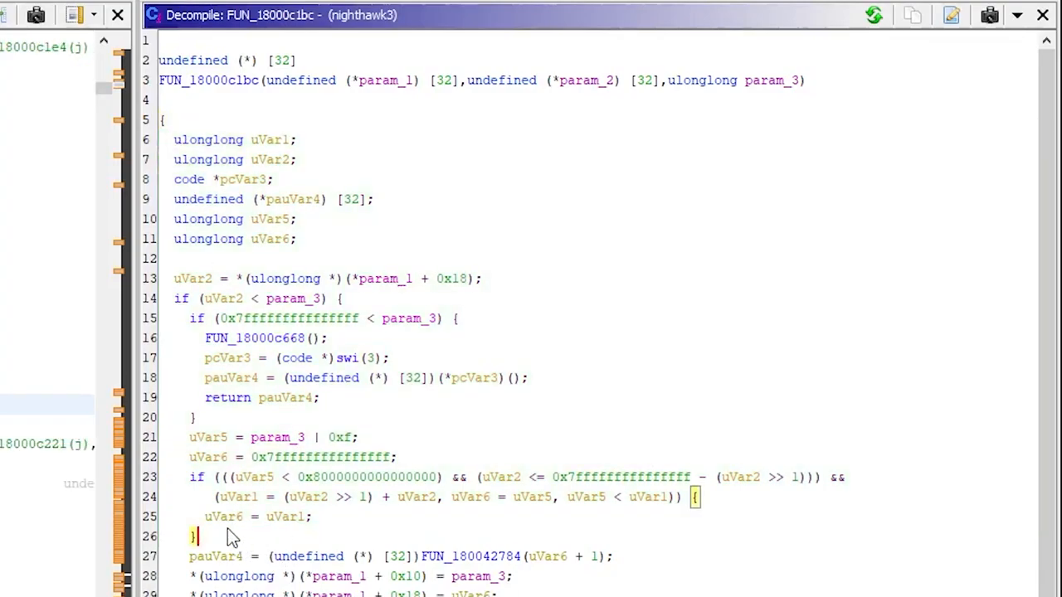
mouse_move(385, 505)
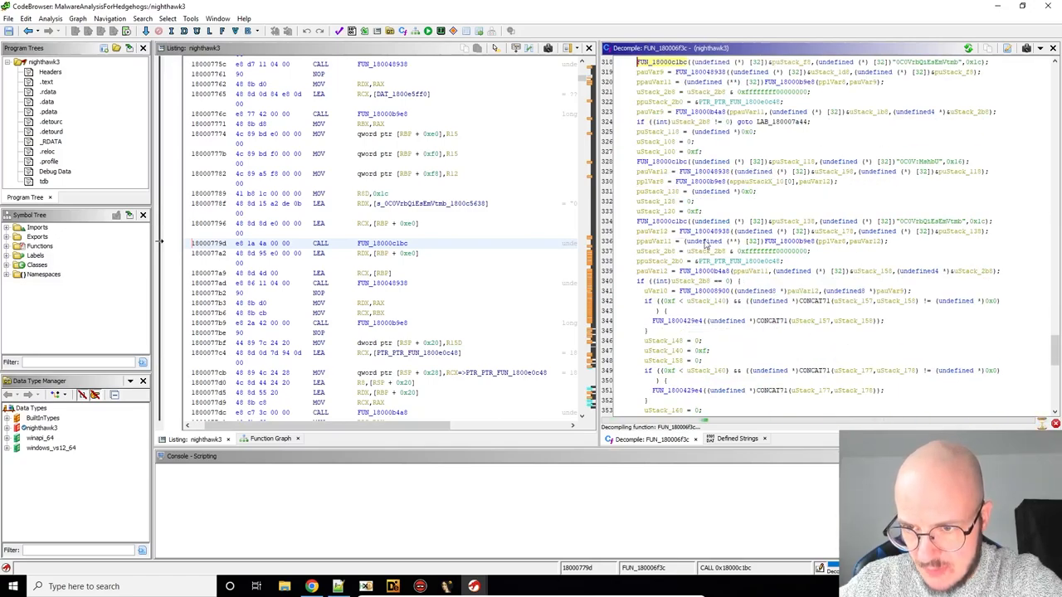
Start a new empty union under the nighthawk3 data types via New > Union
scroll(down, 3)
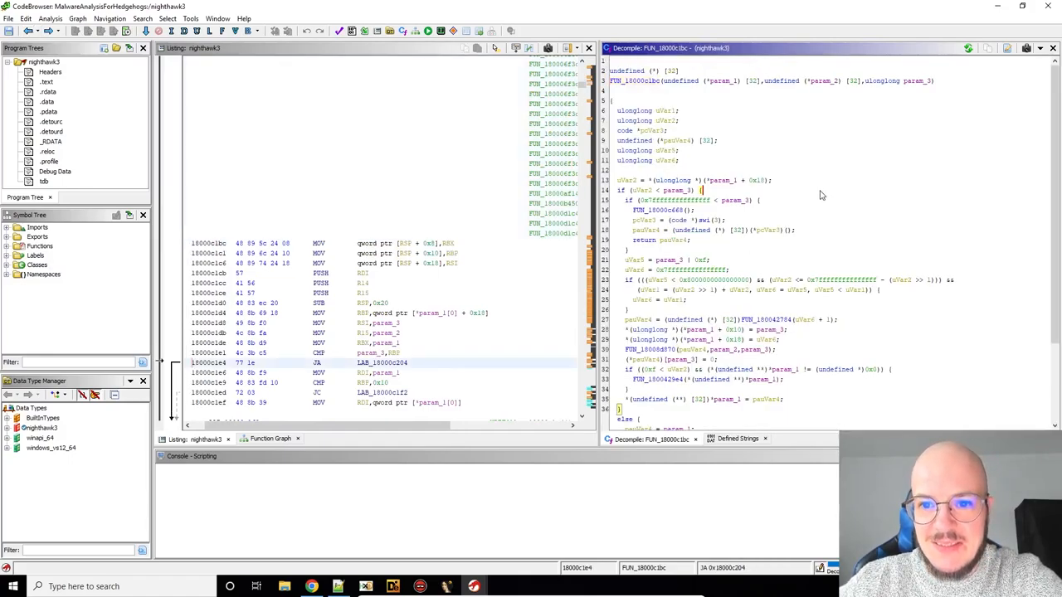
mouse_move(725, 121)
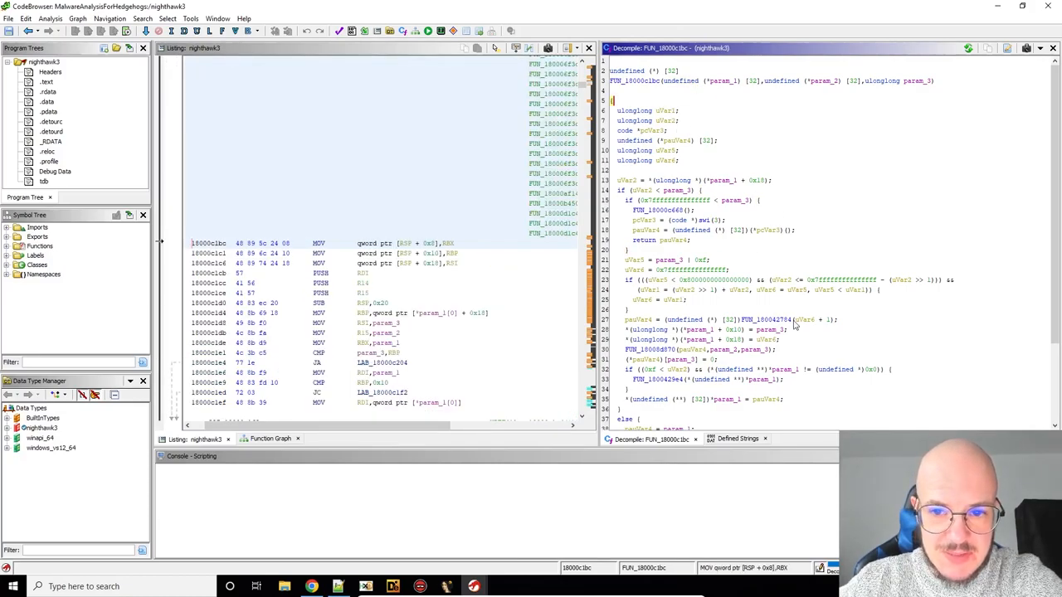
scroll(down, 3)
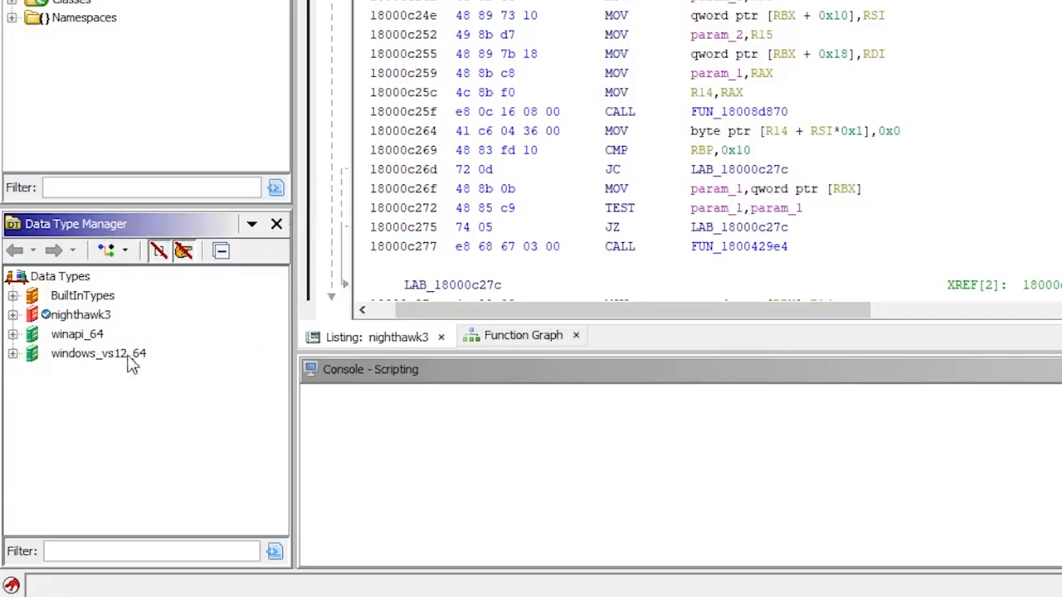
right_click(78, 315)
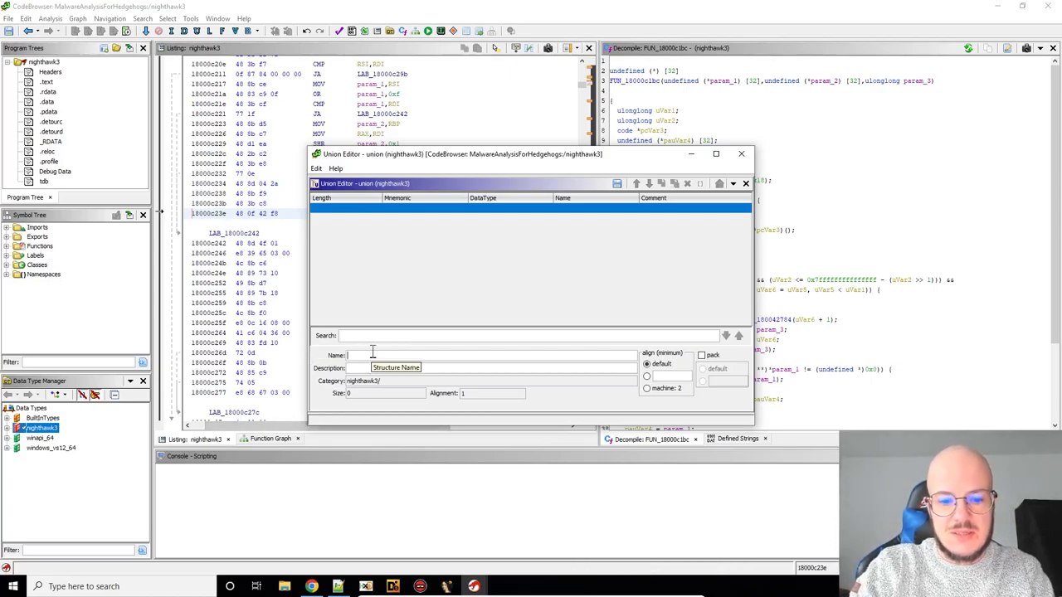
Name the union std_string_u and give it a char * pointer member
click(717, 152)
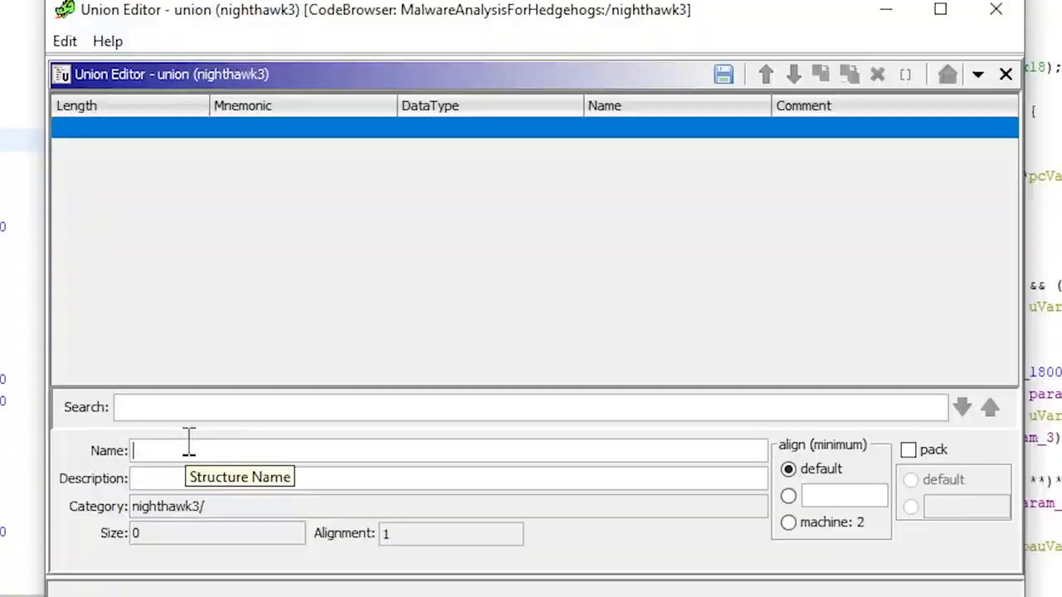
text(std_string_)
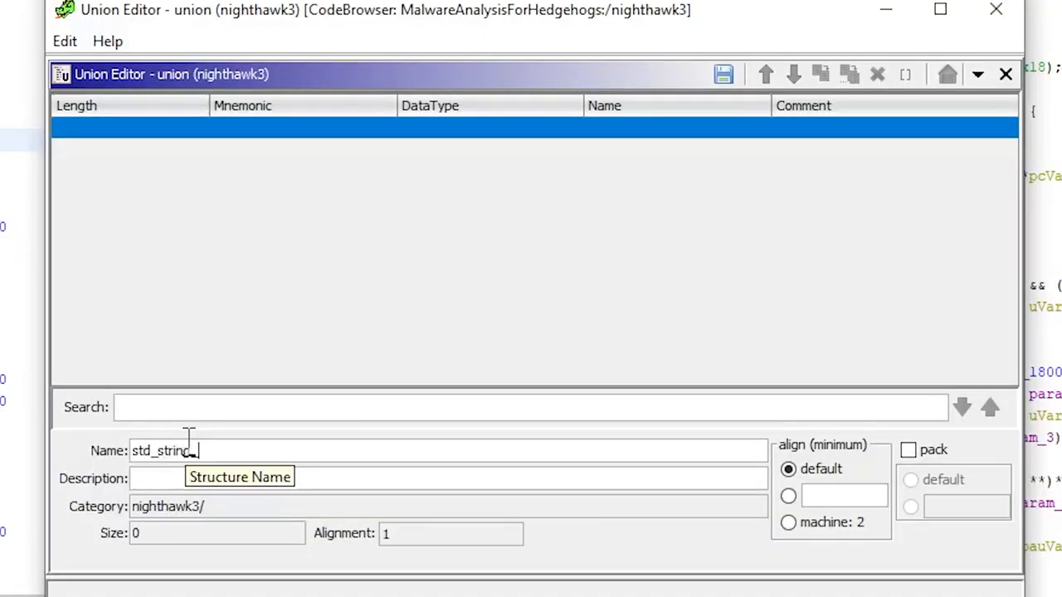
text(u)
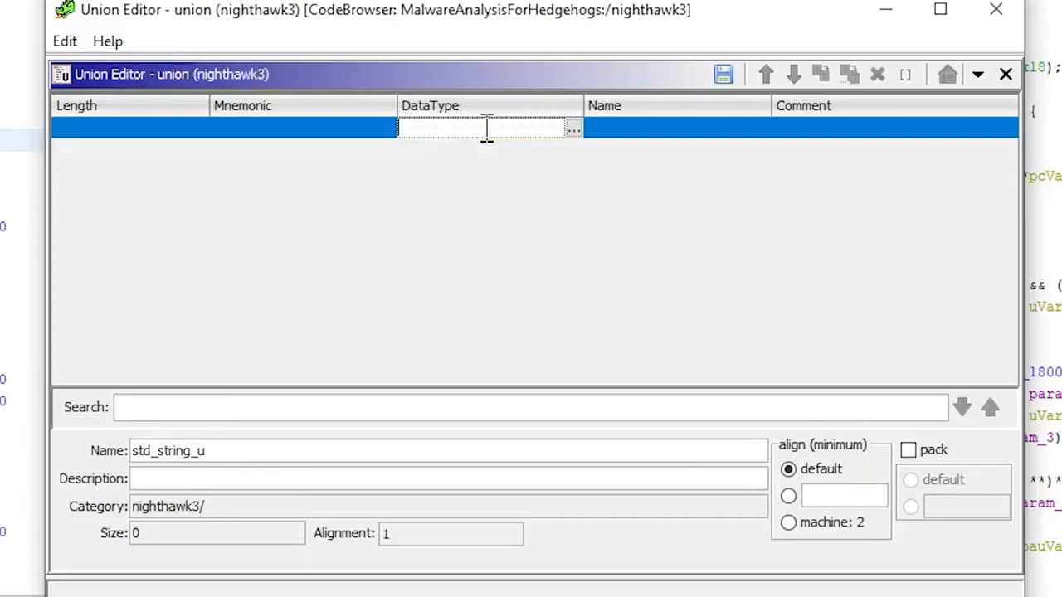
text(char *)
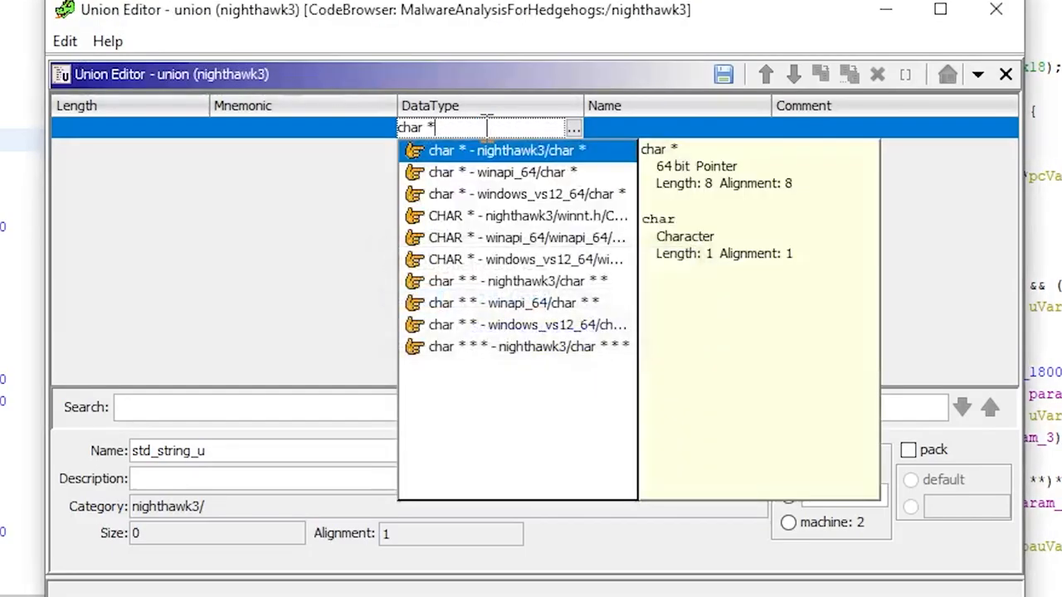
click(501, 150)
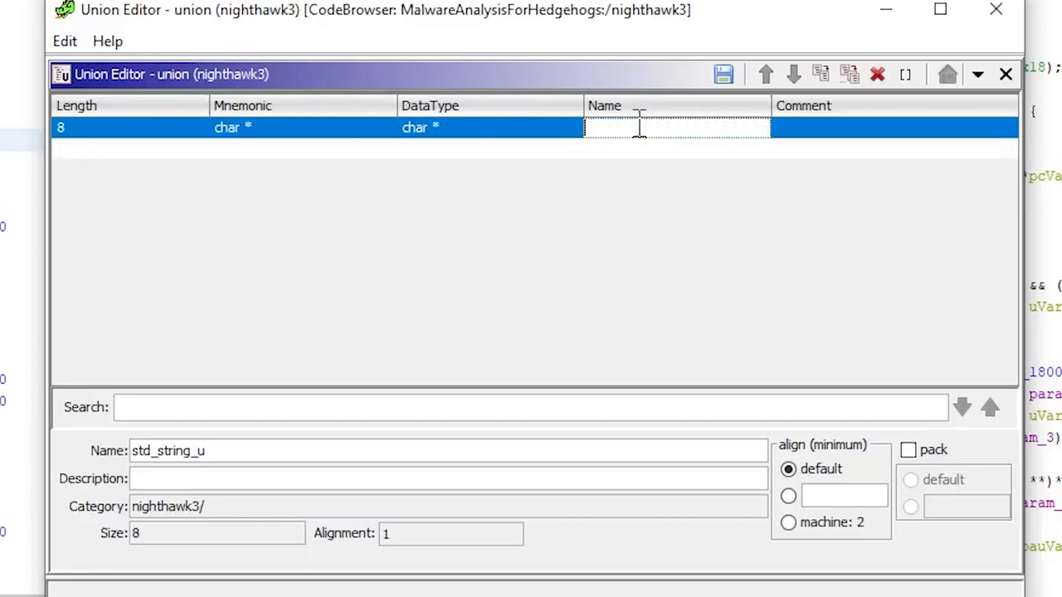
text(pstr)
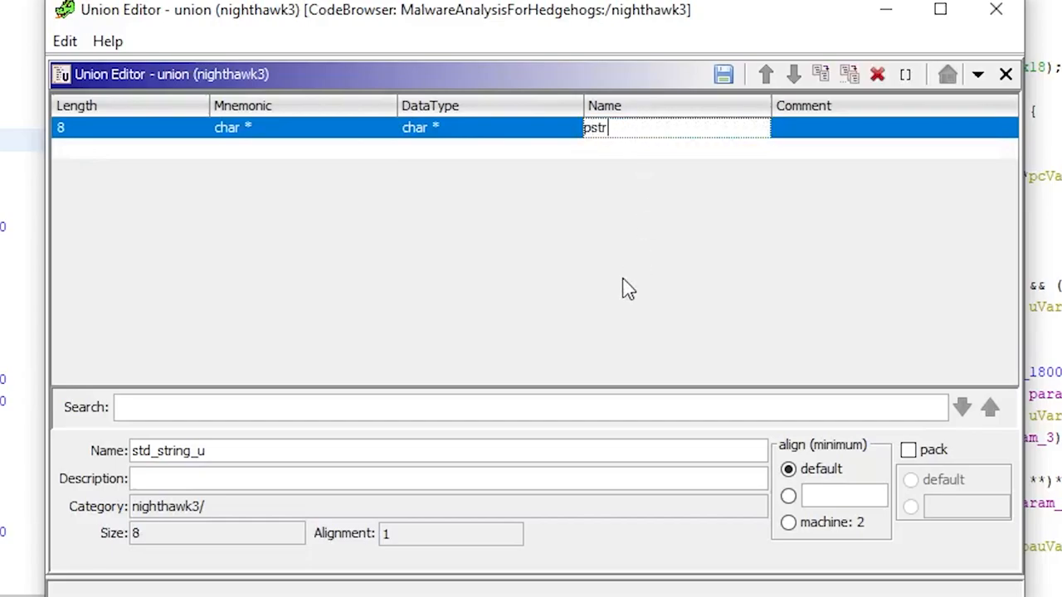
mouse_move(614, 287)
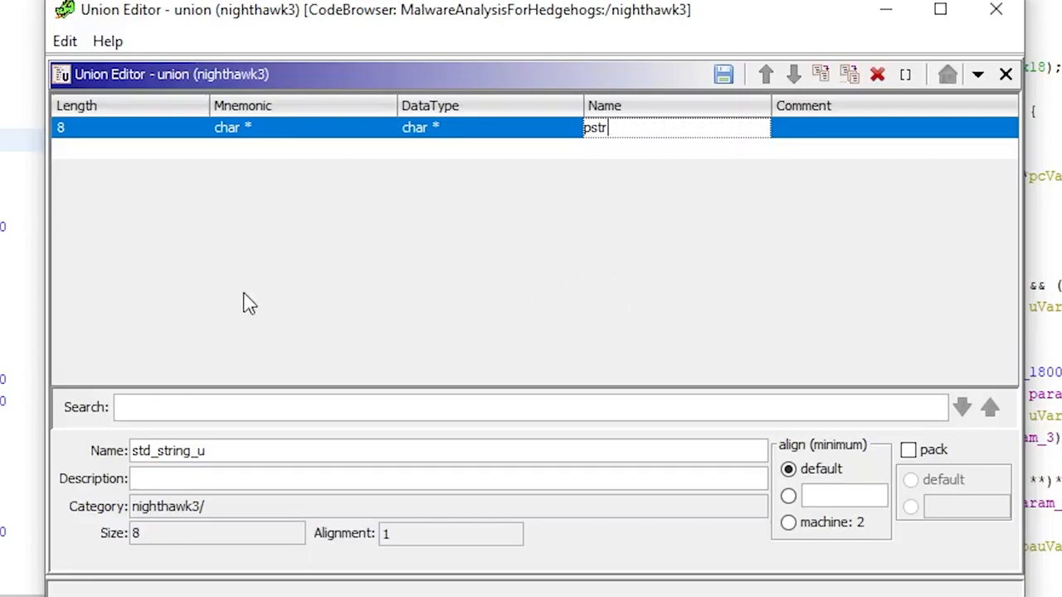
mouse_move(604, 242)
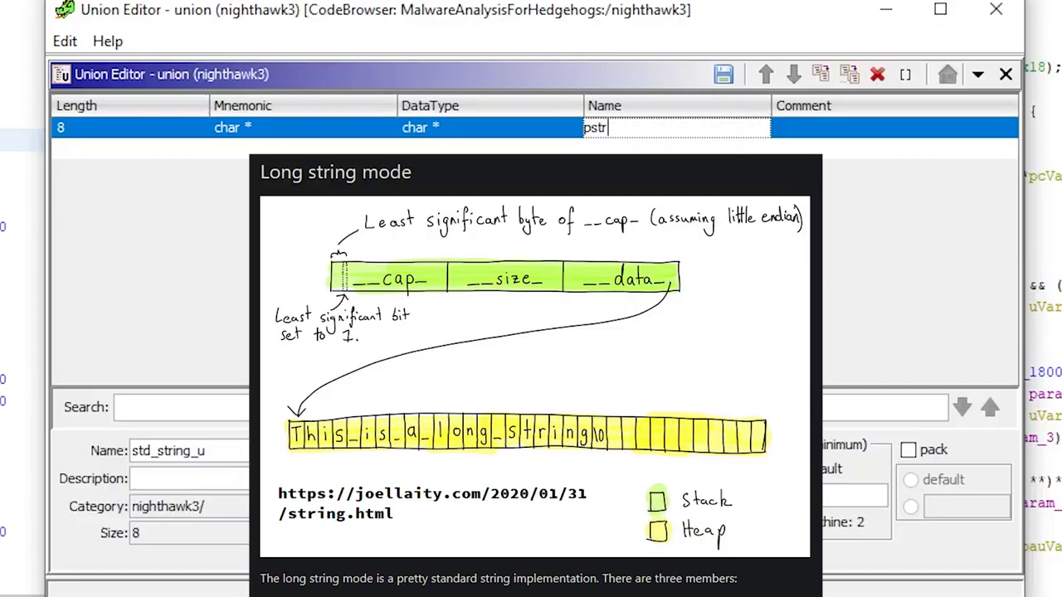
mouse_move(438, 141)
text(char [)
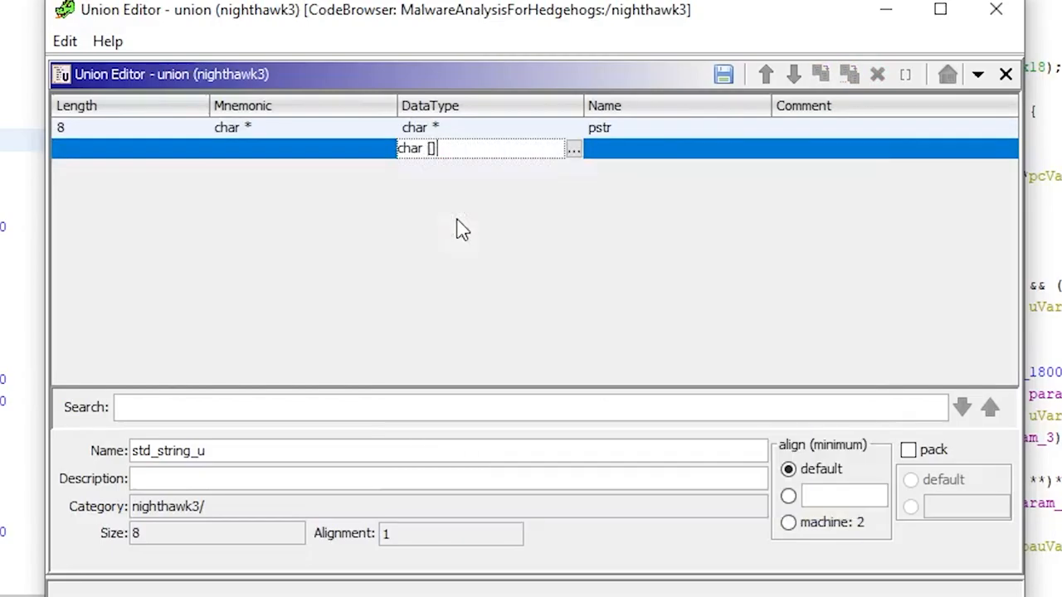
Add a 16-char short_string buffer and long_string member, pack to 1, and apply
text(16)
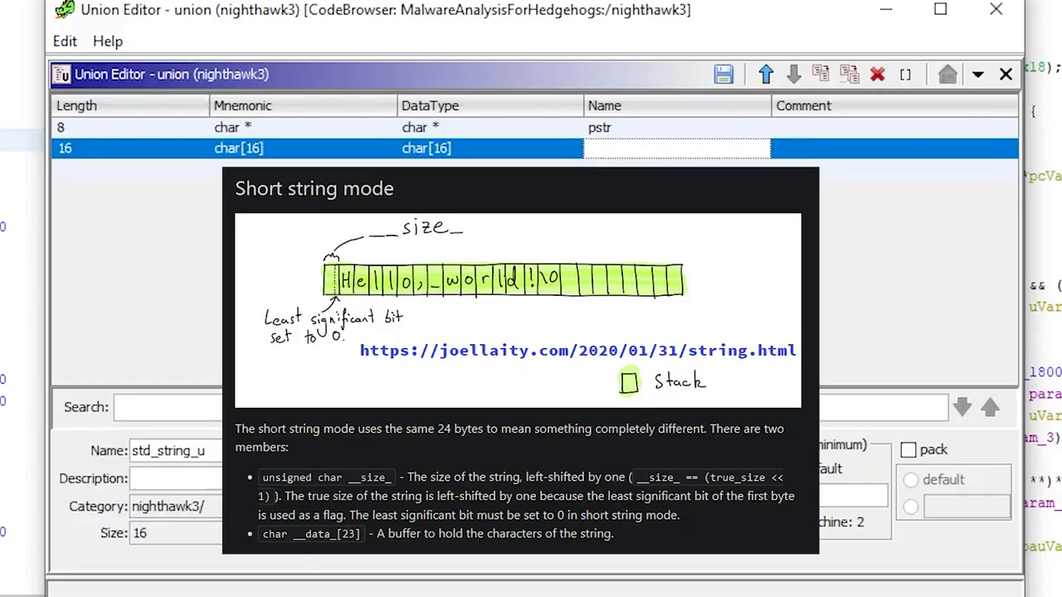
text(short_string)
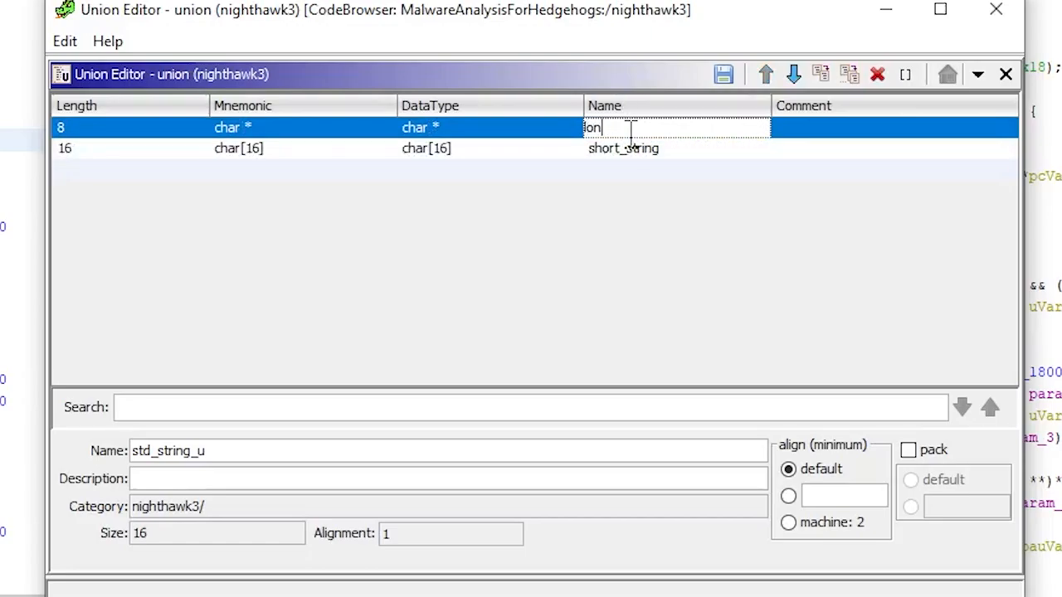
text(long_string)
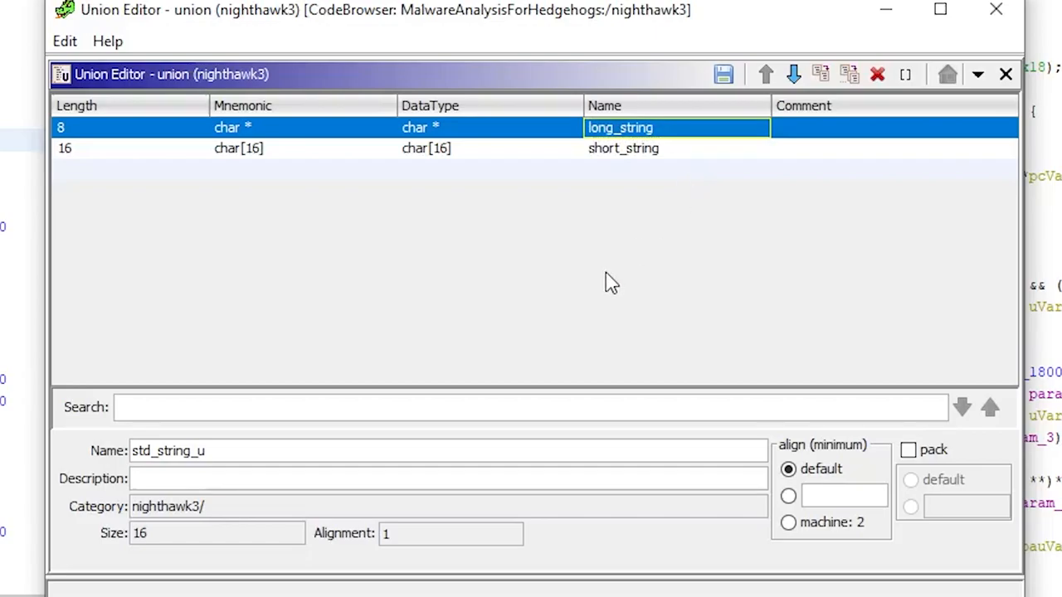
click(907, 450)
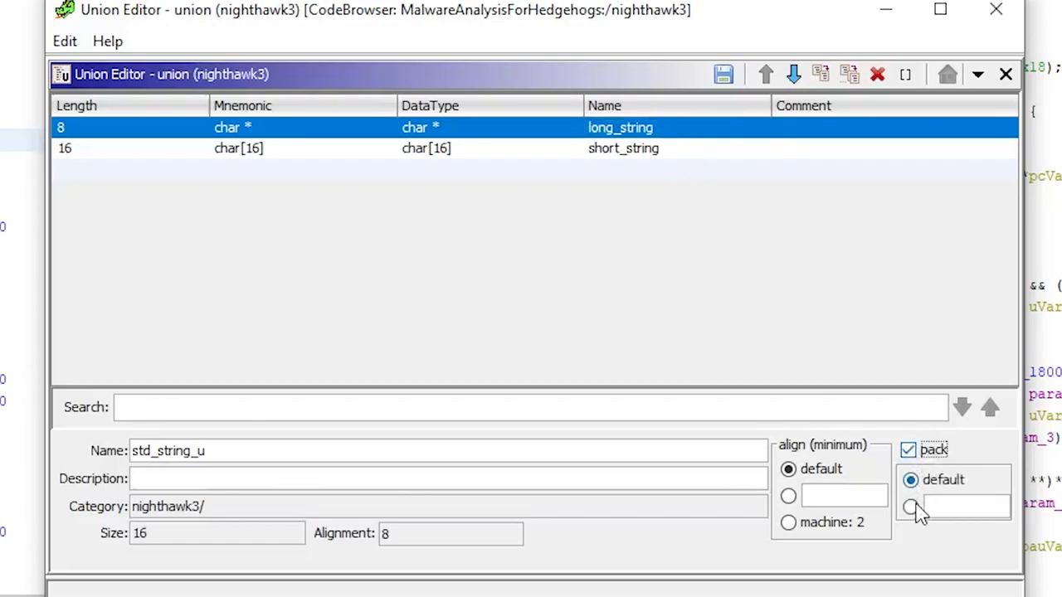
click(909, 507)
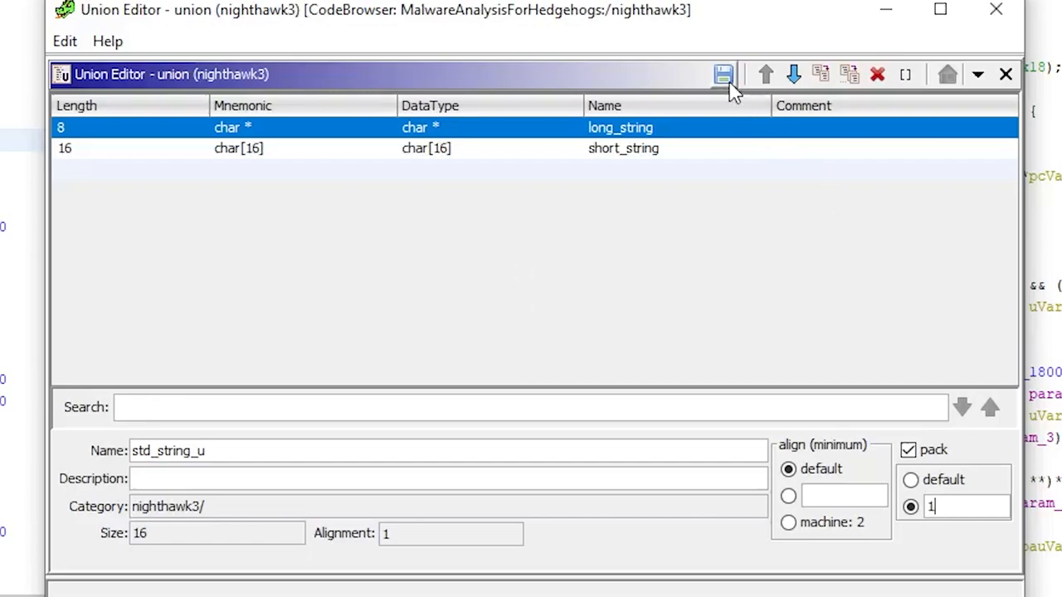
click(723, 73)
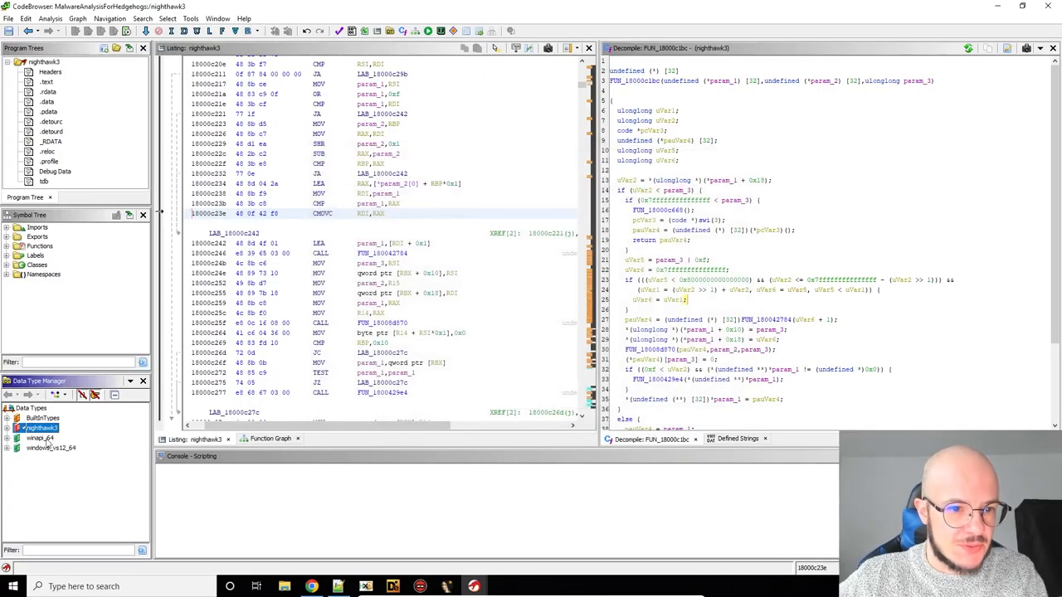
Create a new structure under nighthawk3 named std_string
right_click(37, 428)
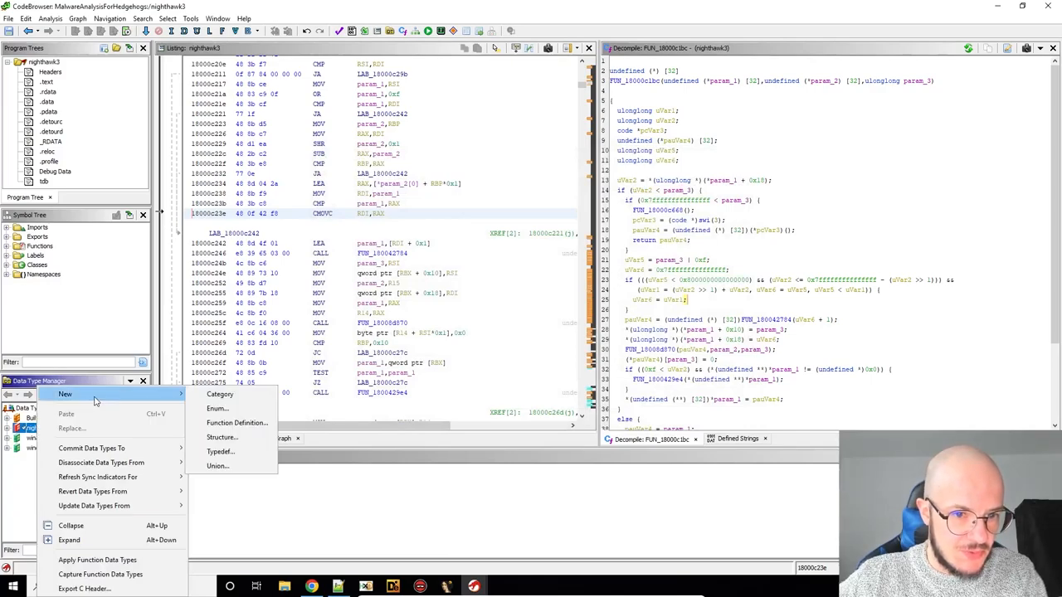
mouse_move(217, 465)
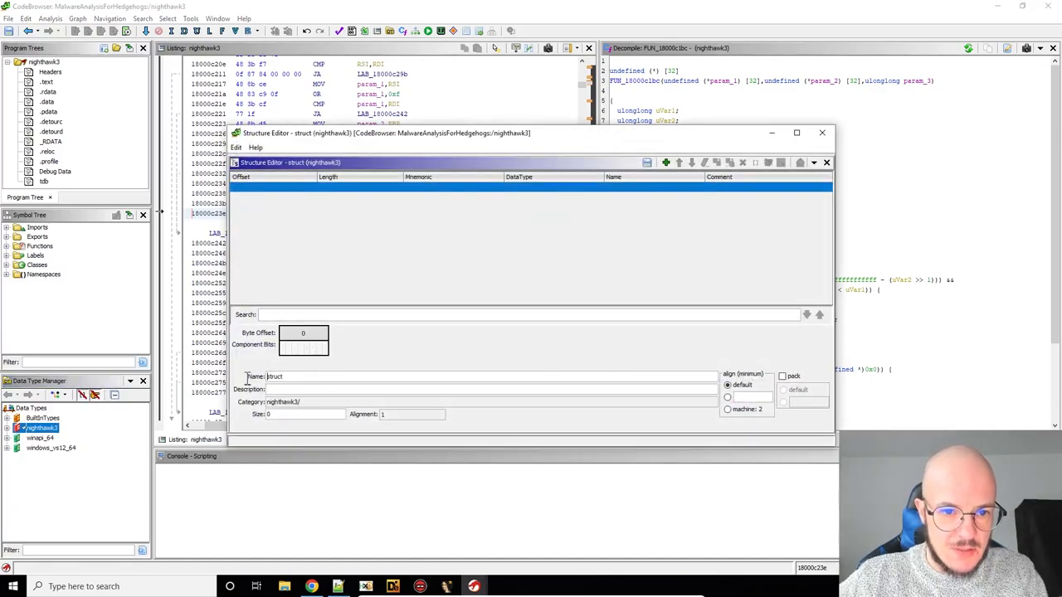
click(796, 132)
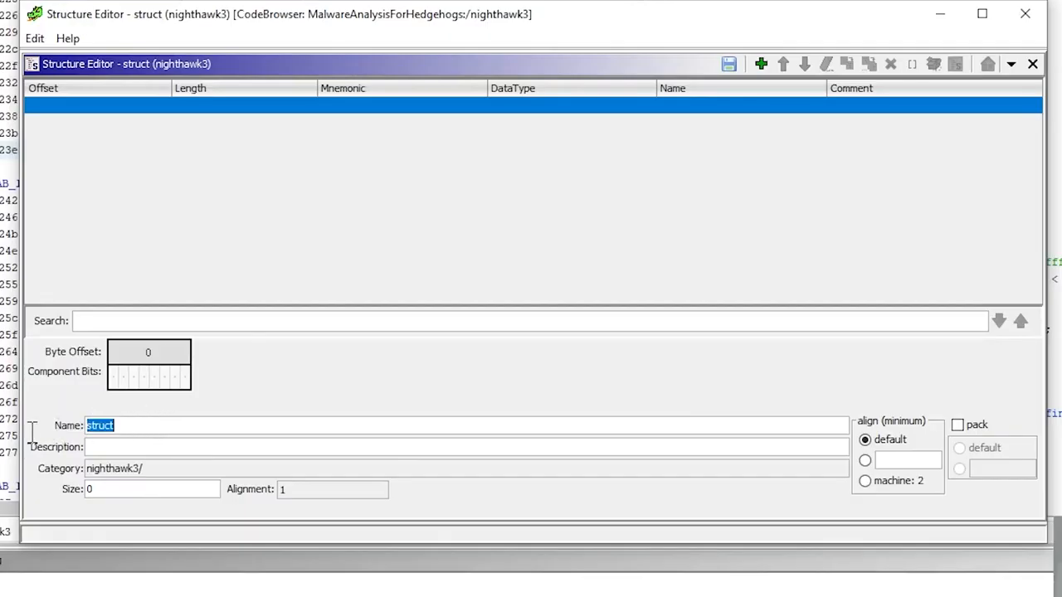
text(std_string)
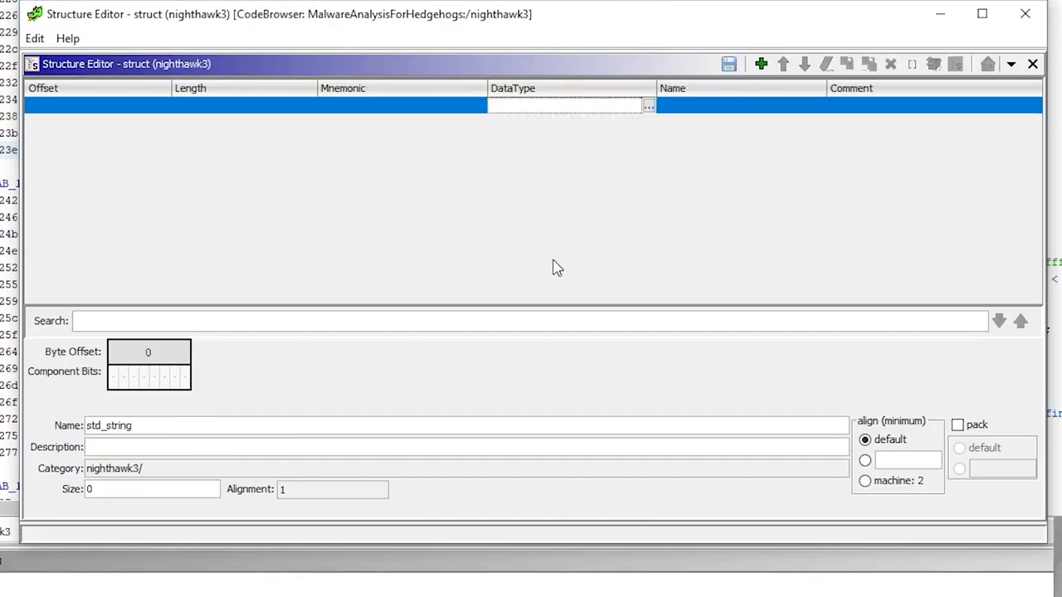
Add std_string_u start, size_t size and size_t cap fields, pack to 1, and apply
text(std_string_u)
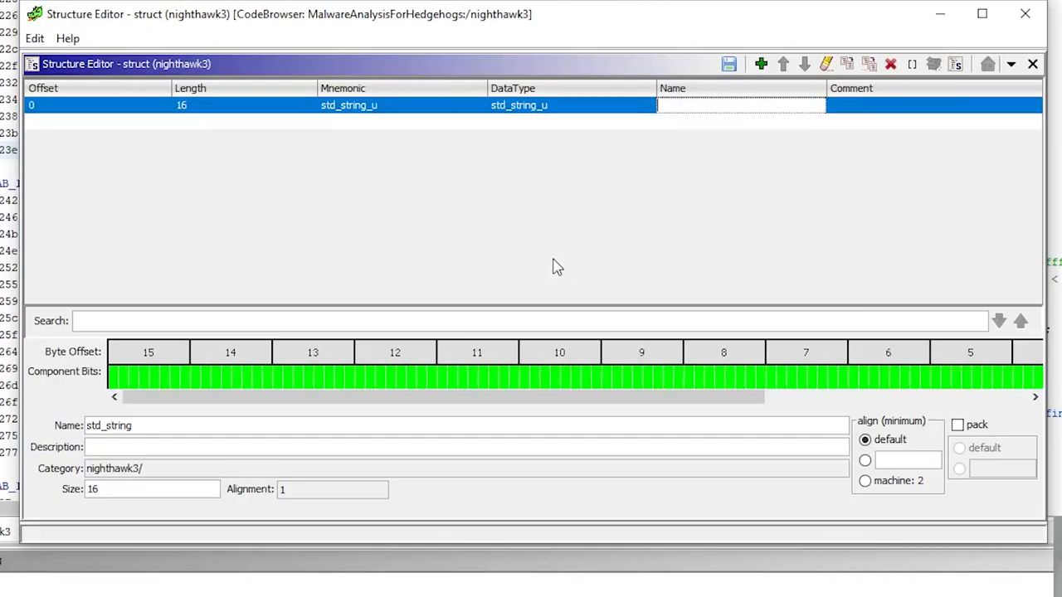
text(f)
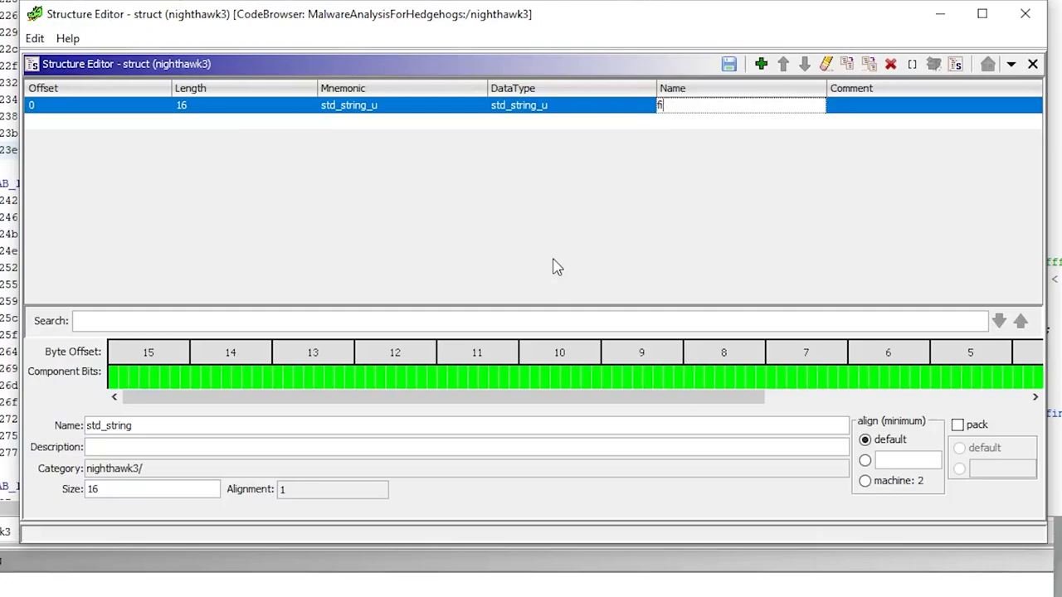
text(start)
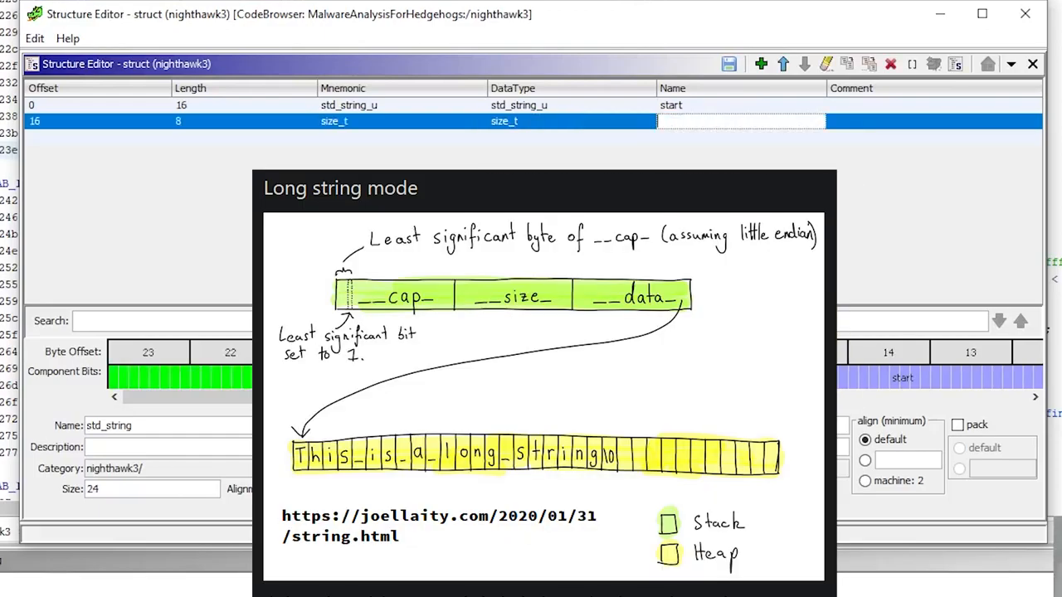
text(size)
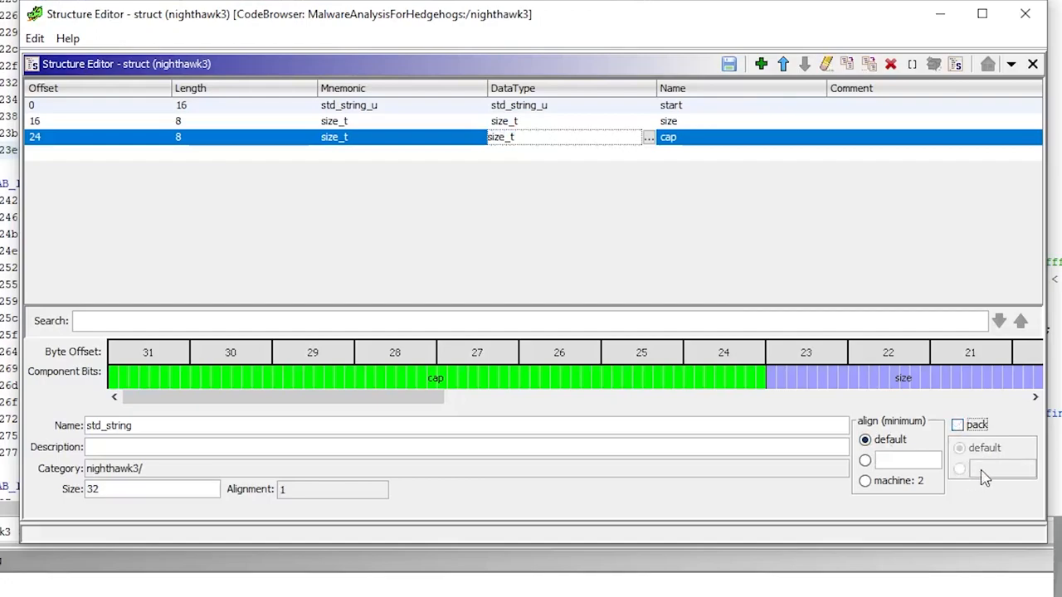
click(956, 425)
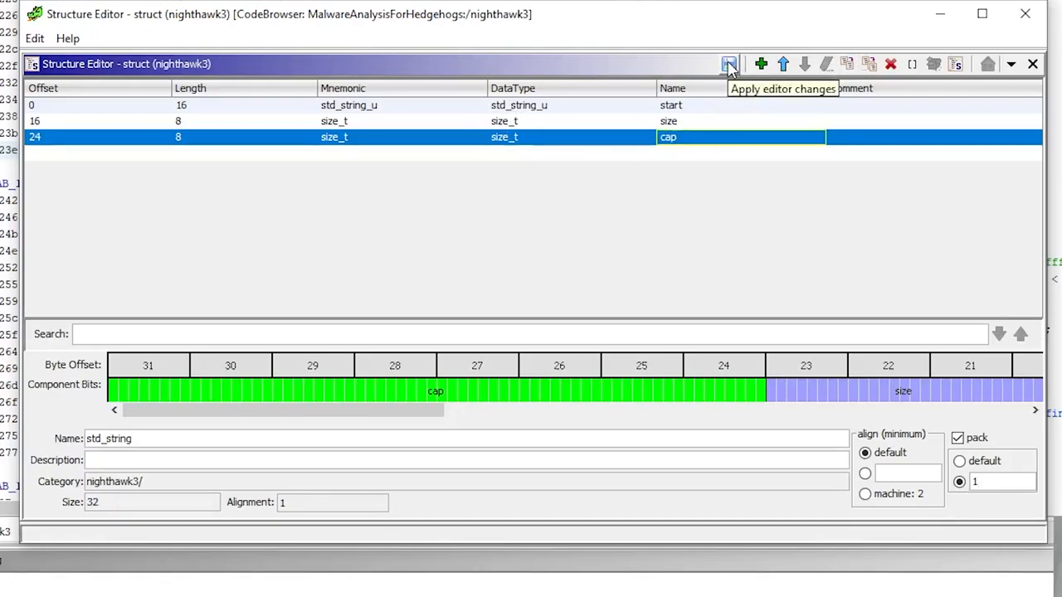
click(728, 63)
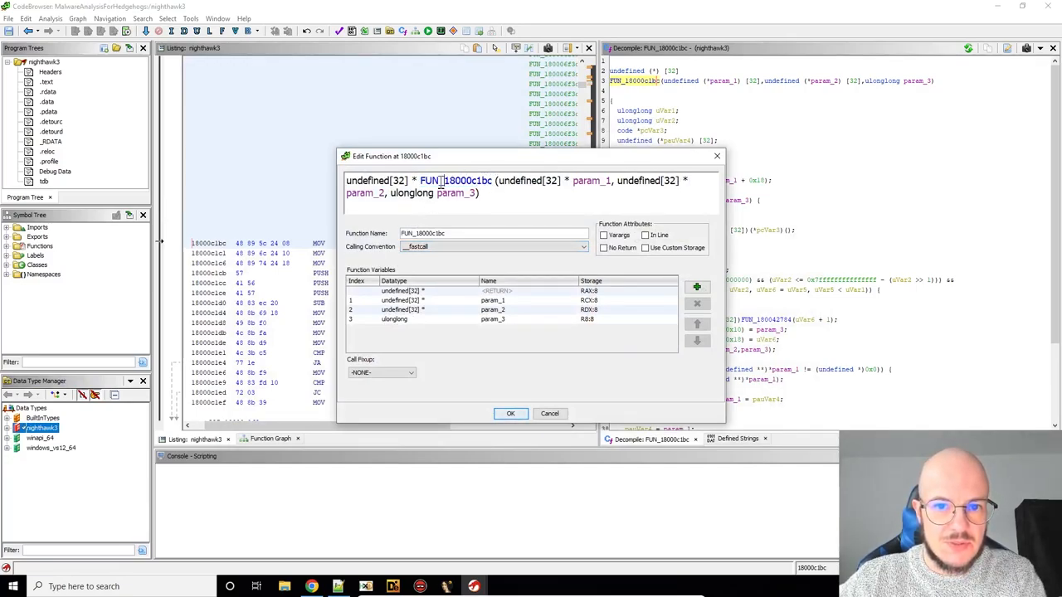
Rename FUN_18000c1bc to new_string returning std_string * in its signature
double_click(376, 179)
text(std_string)
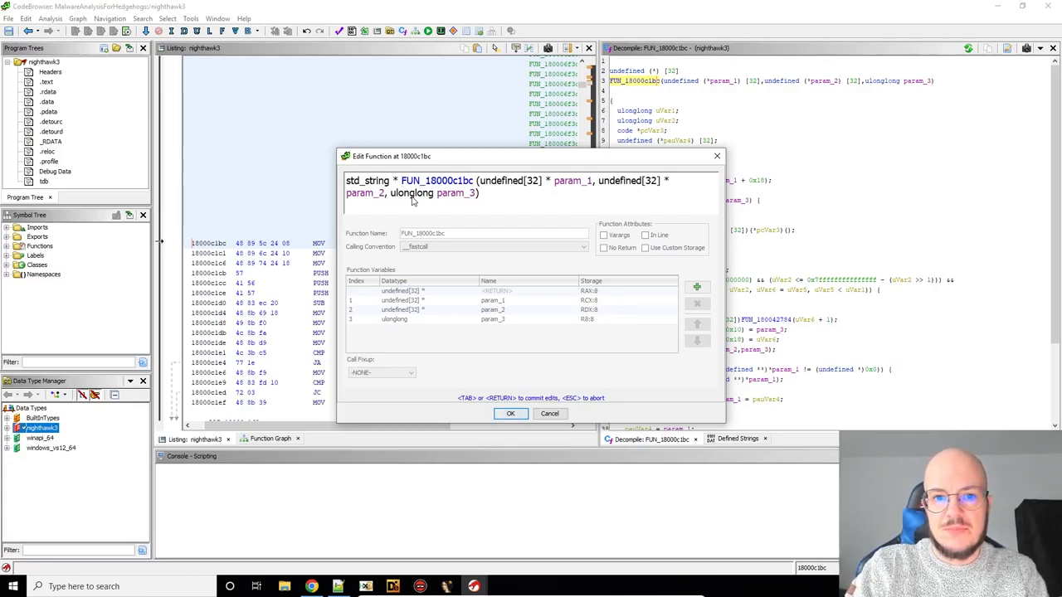
text(n)
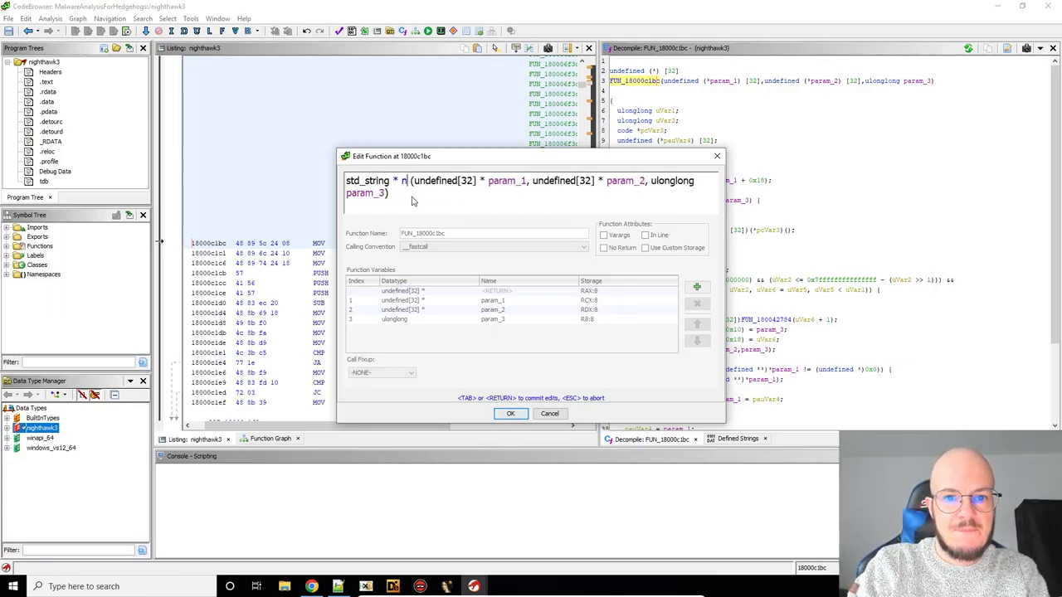
text(ew_string)
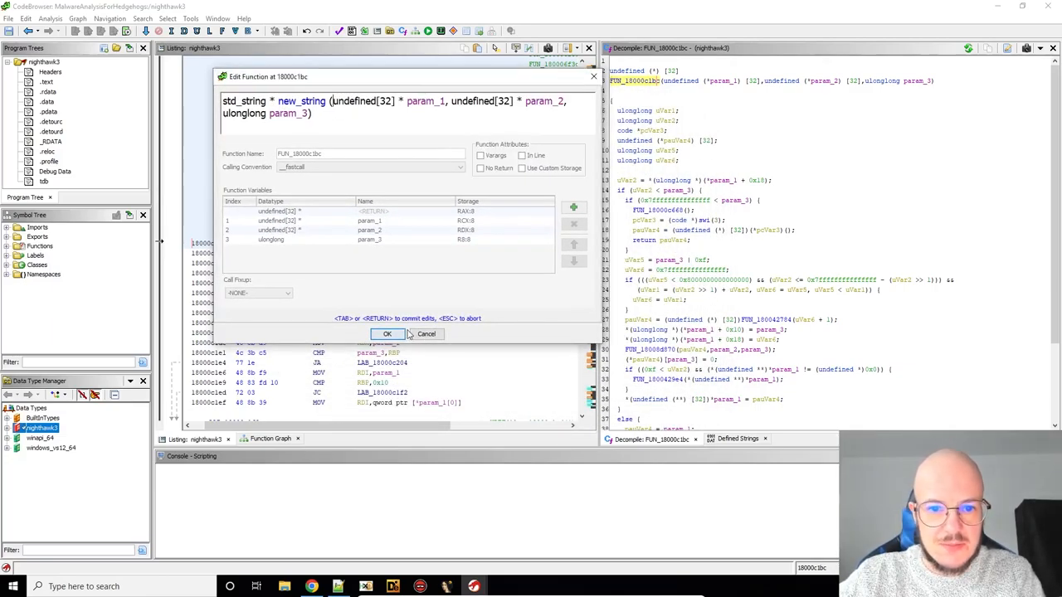
click(386, 333)
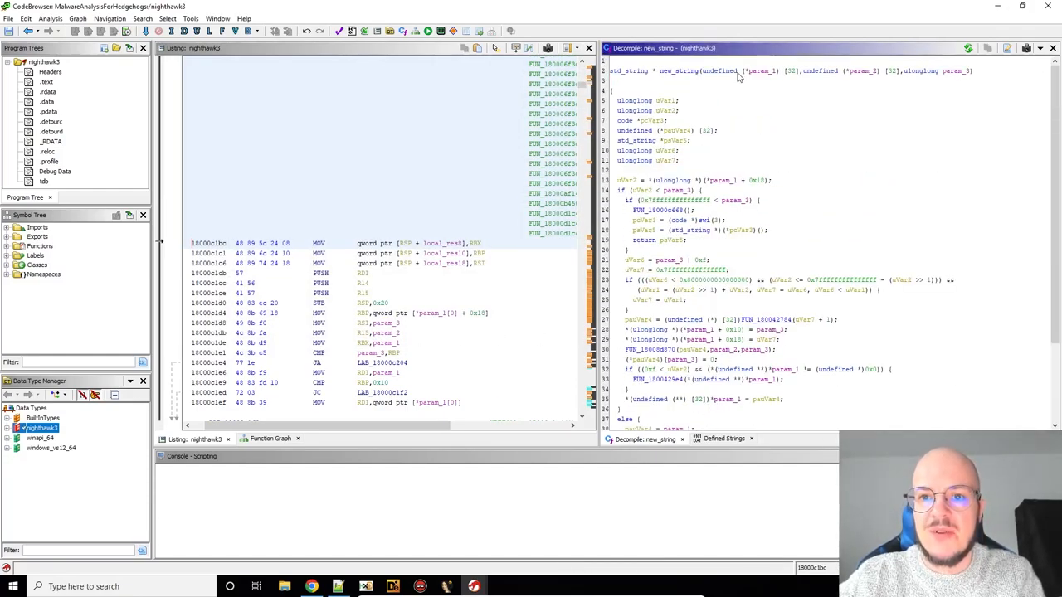
mouse_move(847, 73)
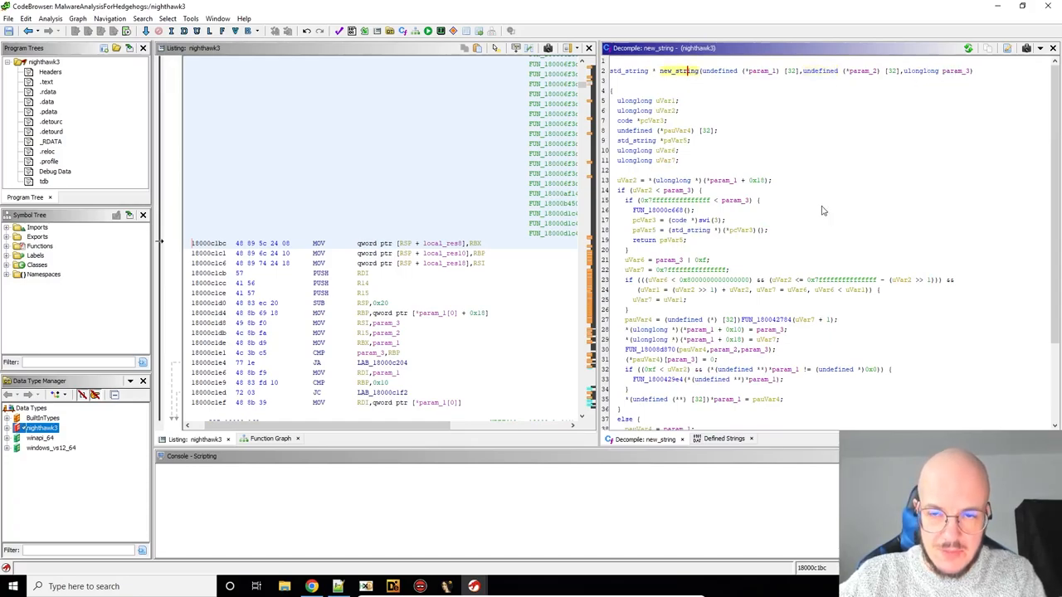
mouse_move(664, 83)
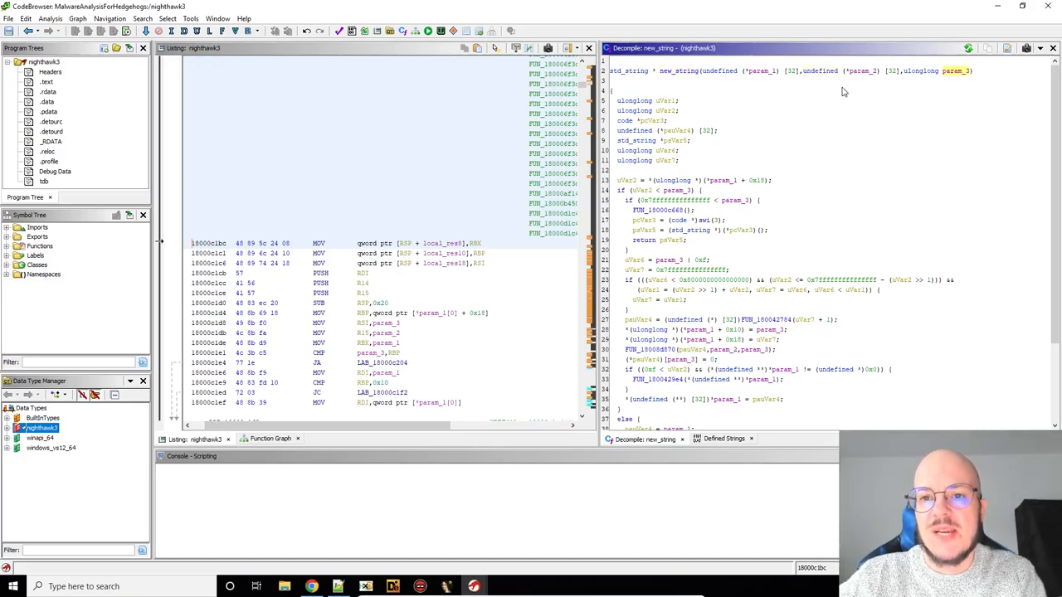
Set new_string's parameters to std_string *out_str, char *in_str and size_t size
double_click(718, 70)
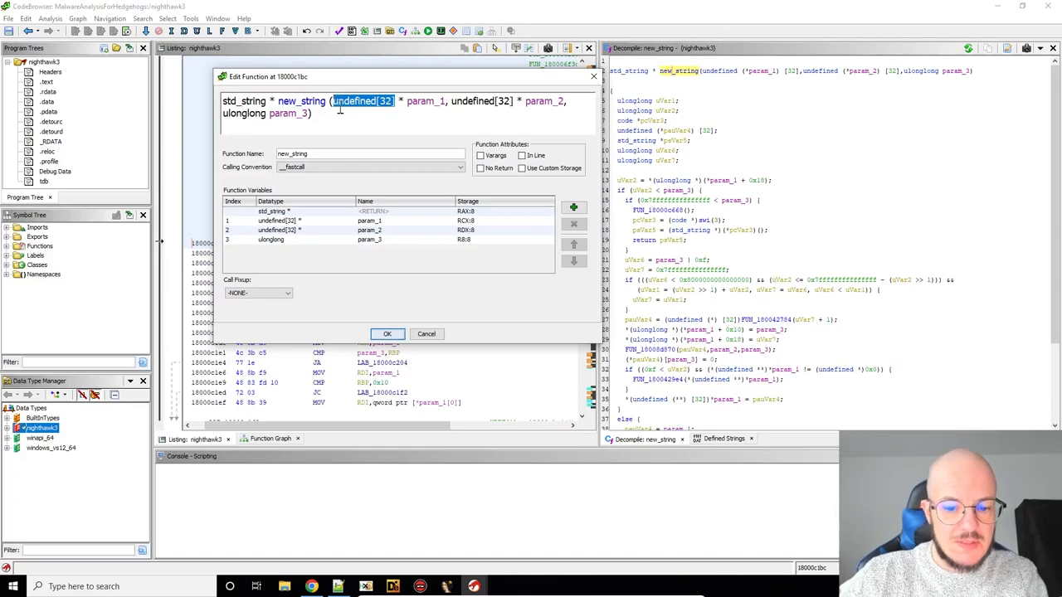
text(std_string)
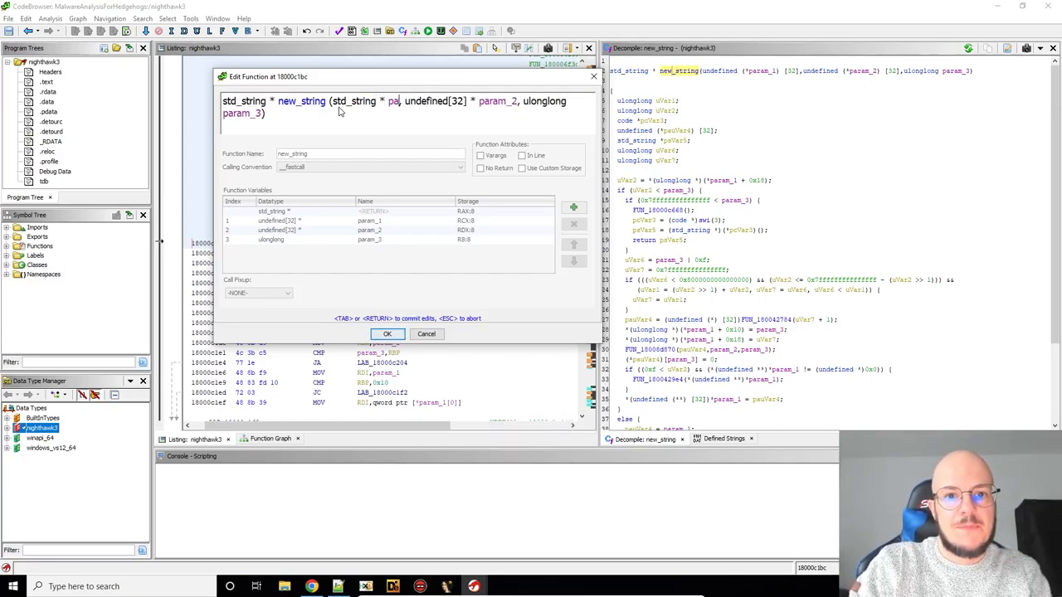
text(out_str)
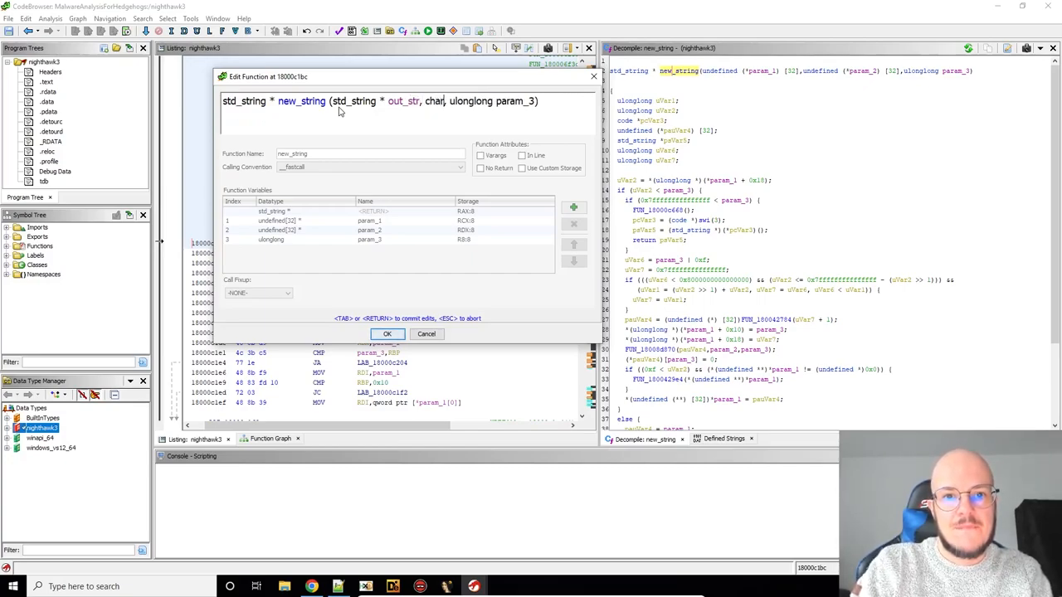
text(*)
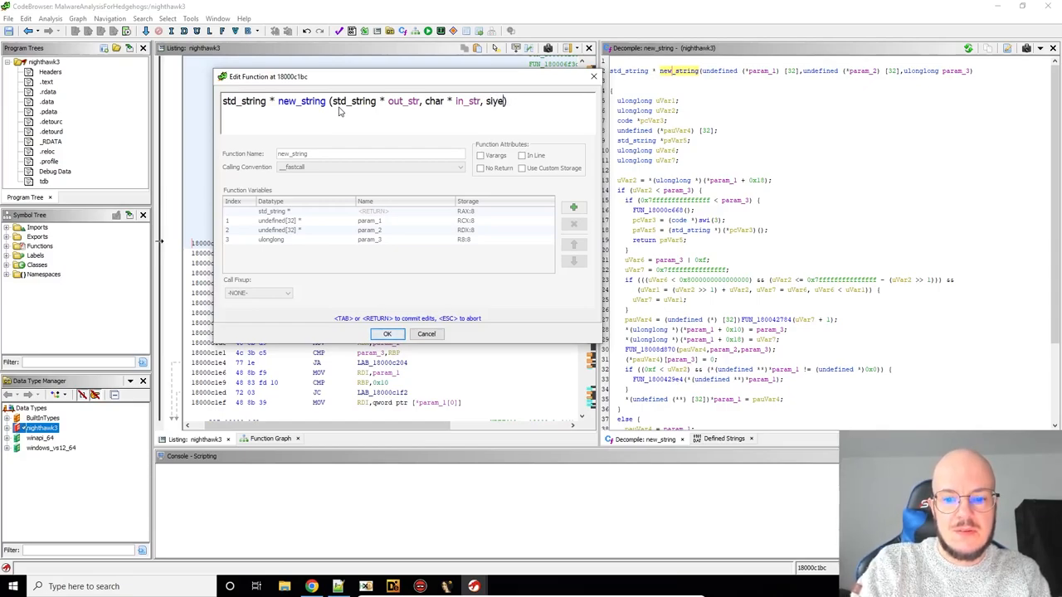
text(size_)
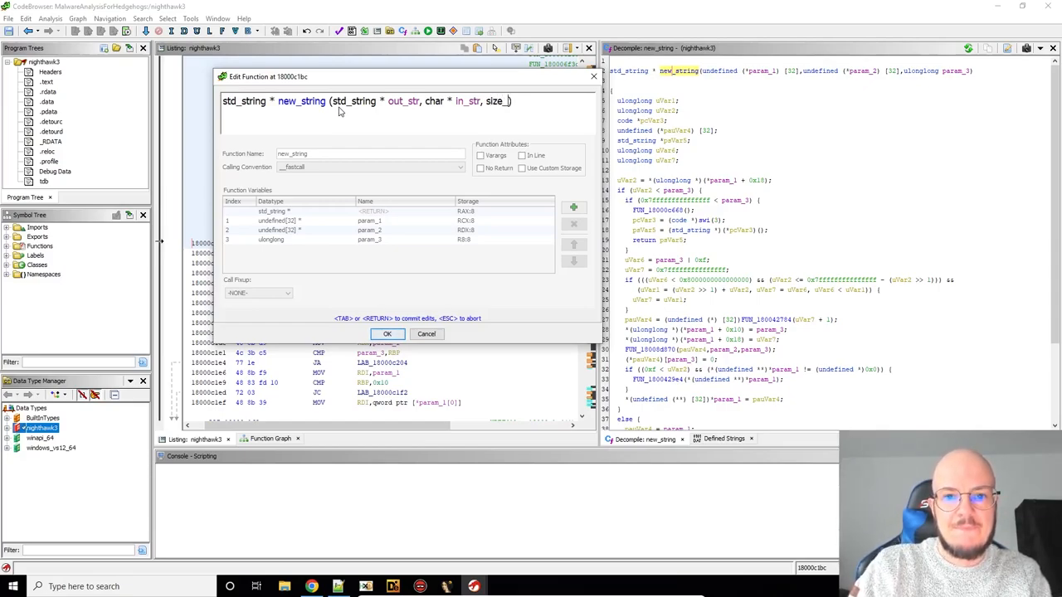
text(t)
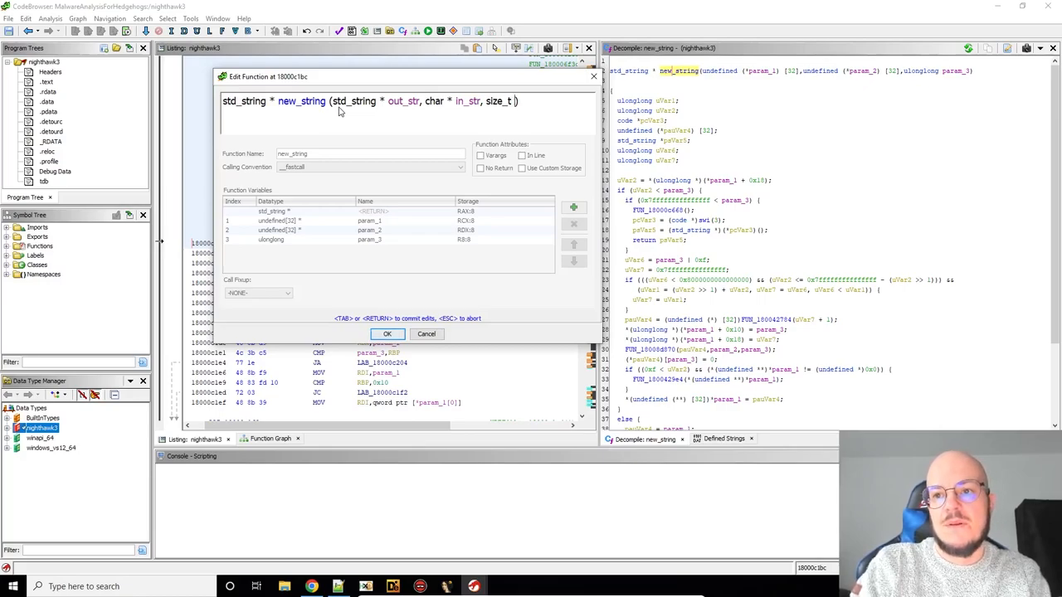
text(size)
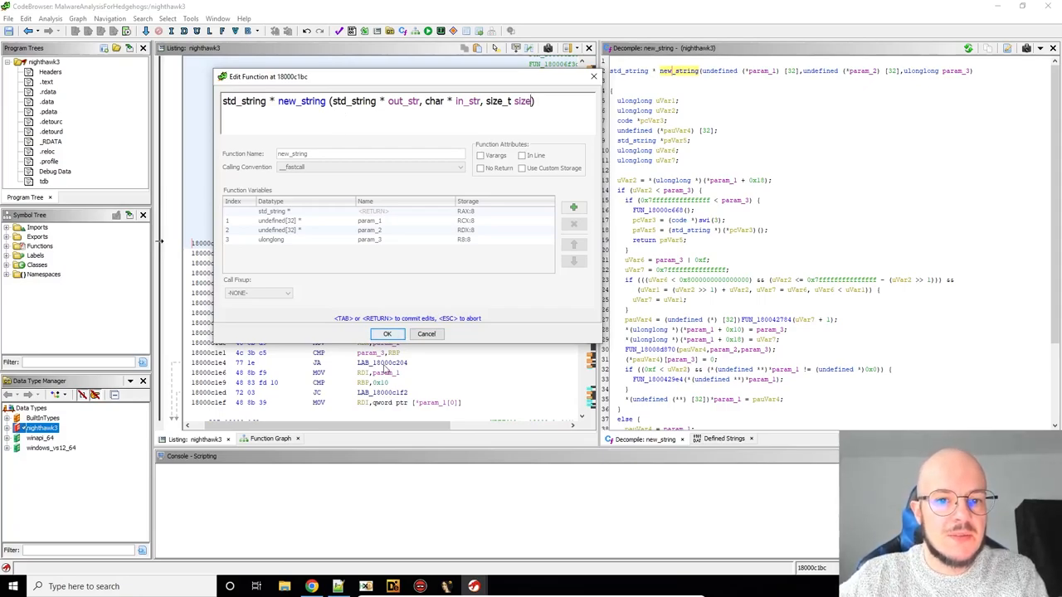
click(386, 334)
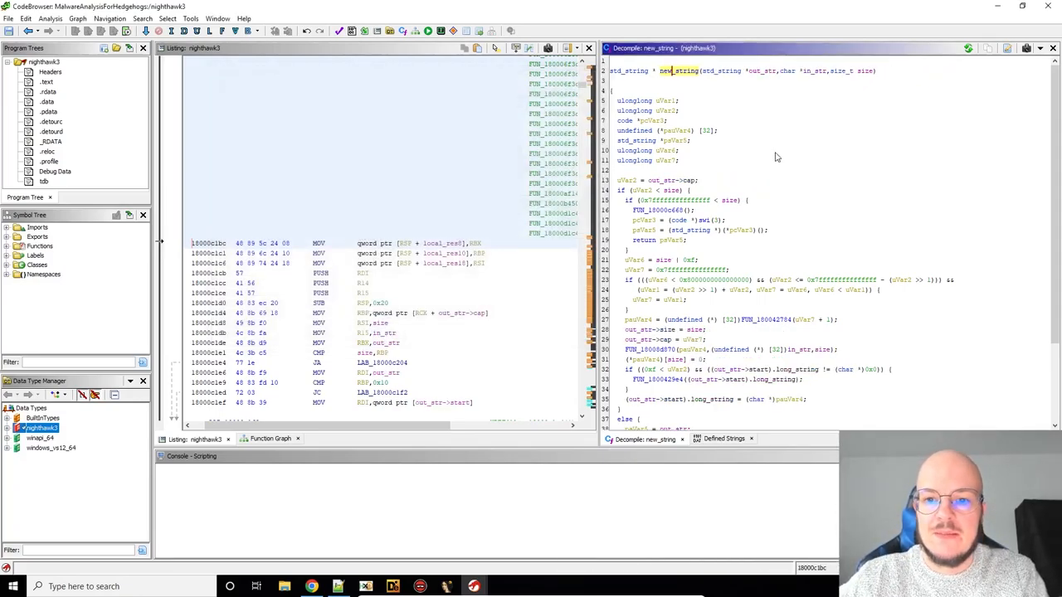
scroll(down, 3)
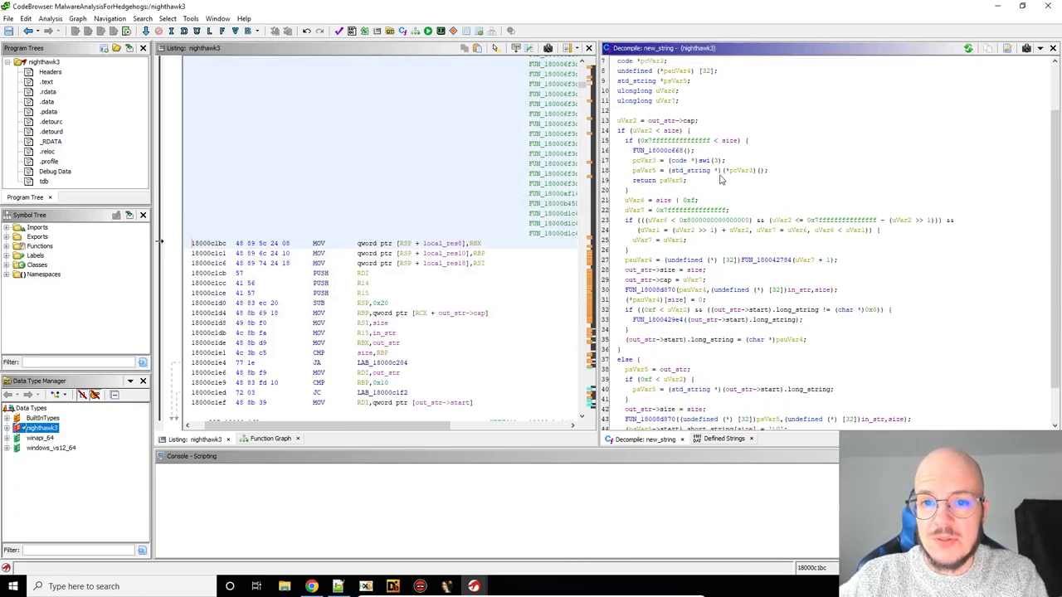
scroll(down, 3)
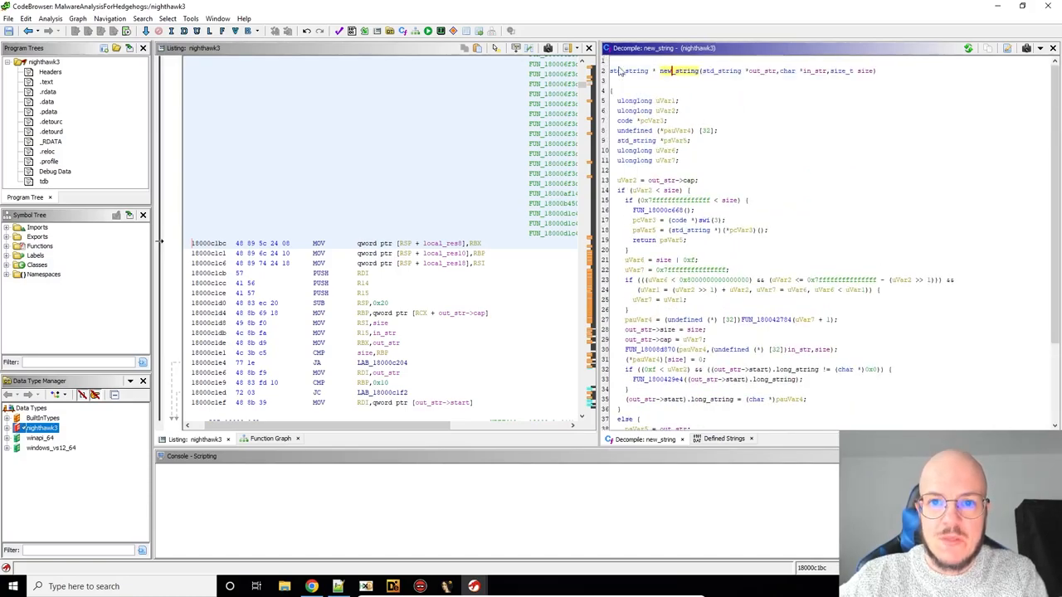
mouse_move(809, 119)
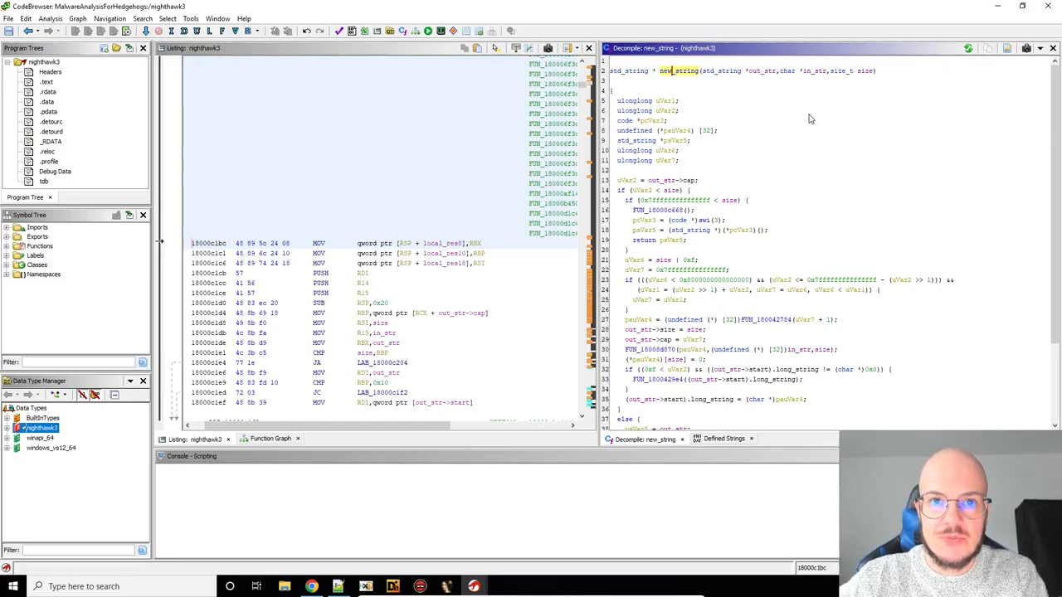
mouse_move(697, 78)
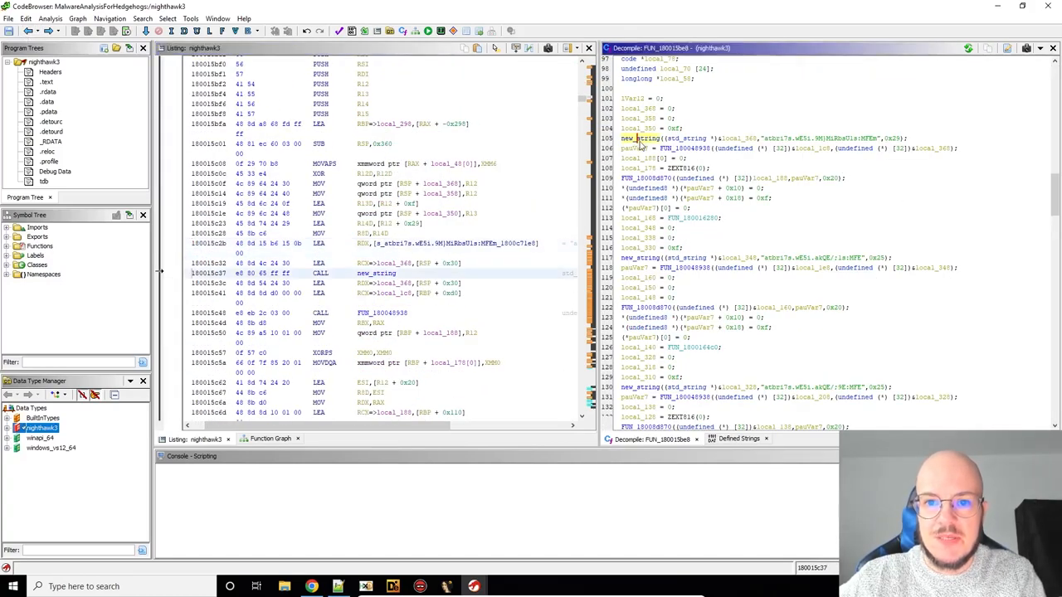
mouse_move(650, 185)
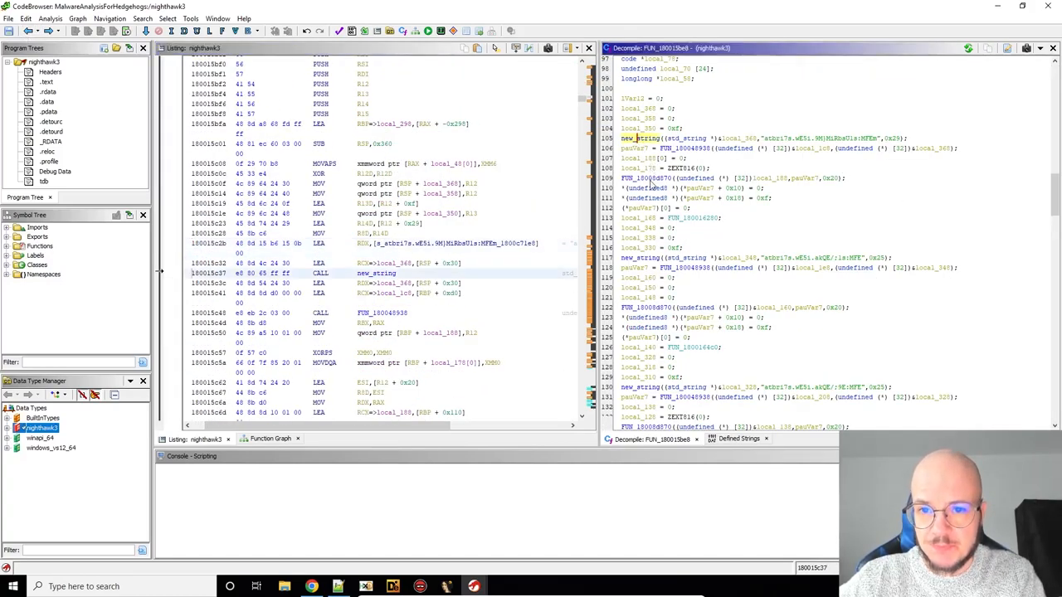
mouse_move(693, 152)
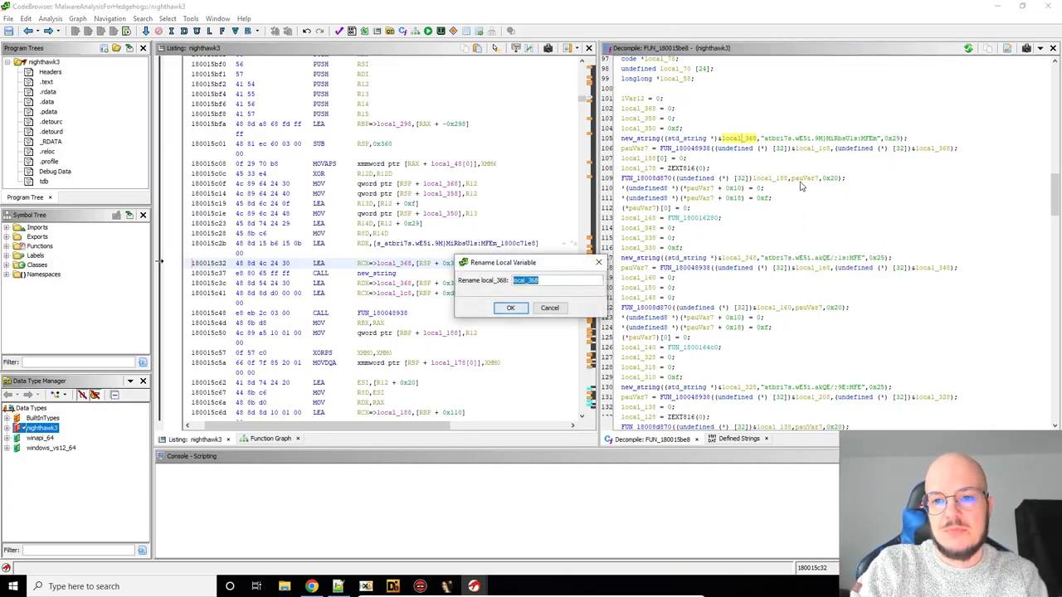
Rename local_358 to encrypted_string and retype it as std_string
text(de)
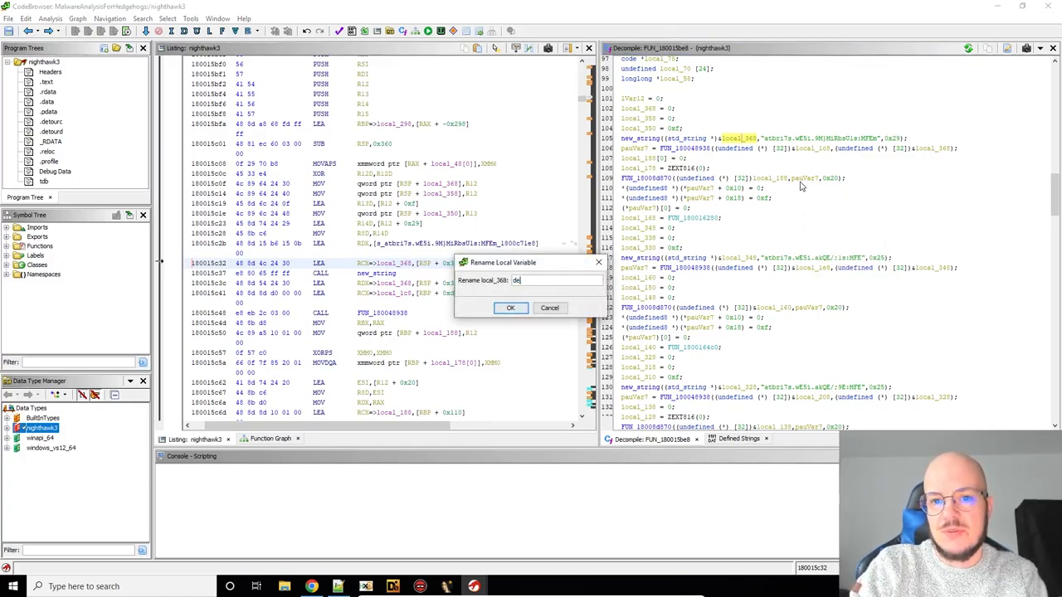
text(encrypted_string)
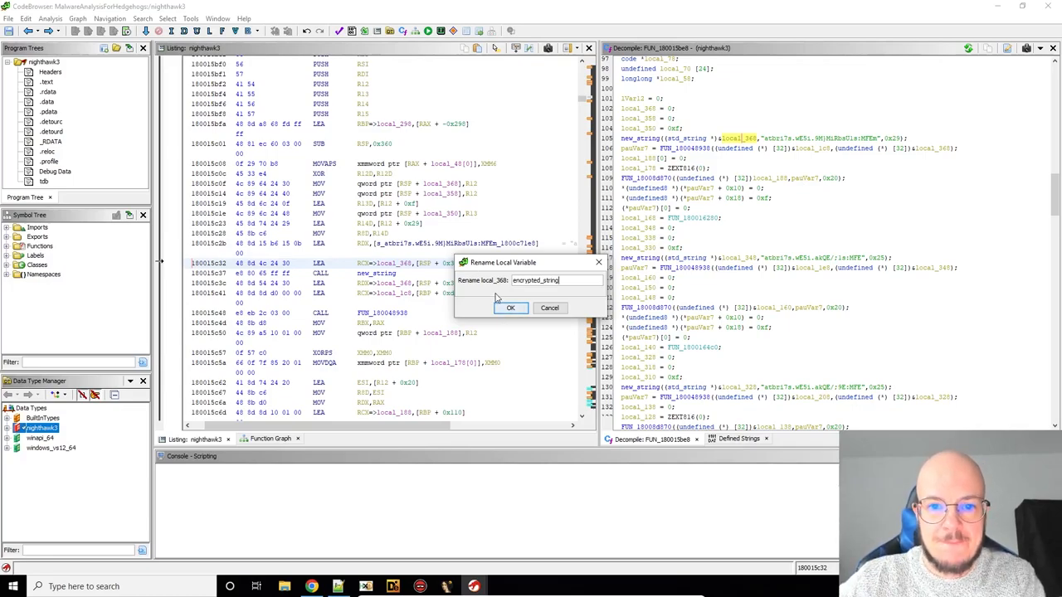
click(510, 307)
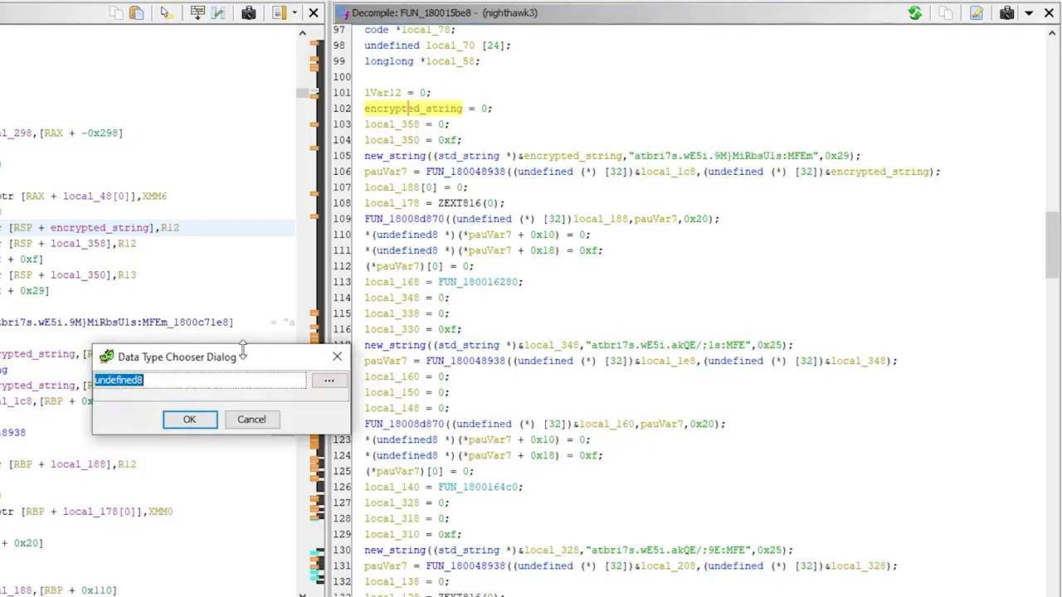
text(std_string)
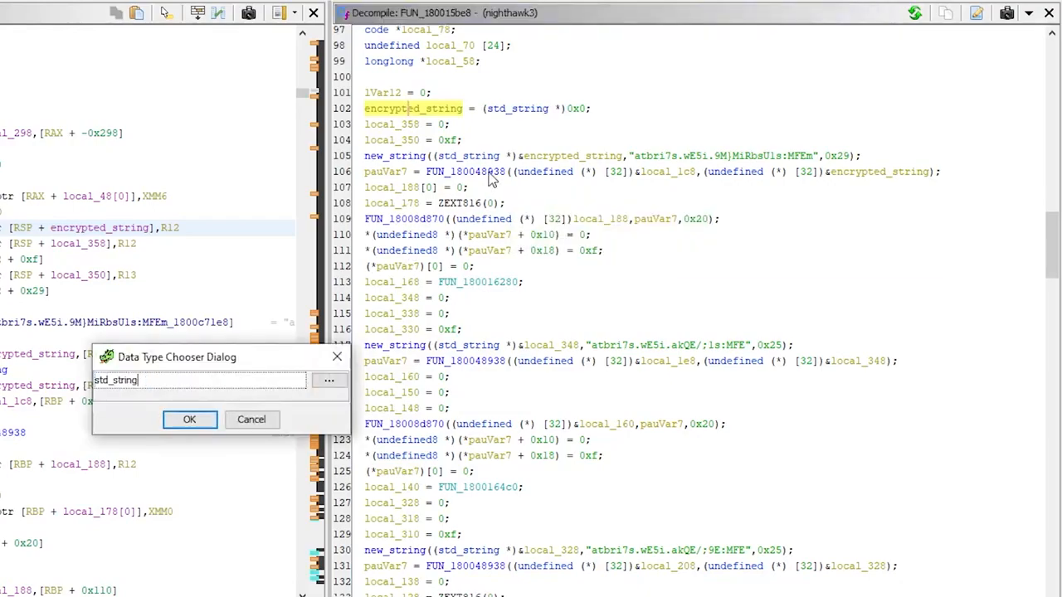
click(189, 418)
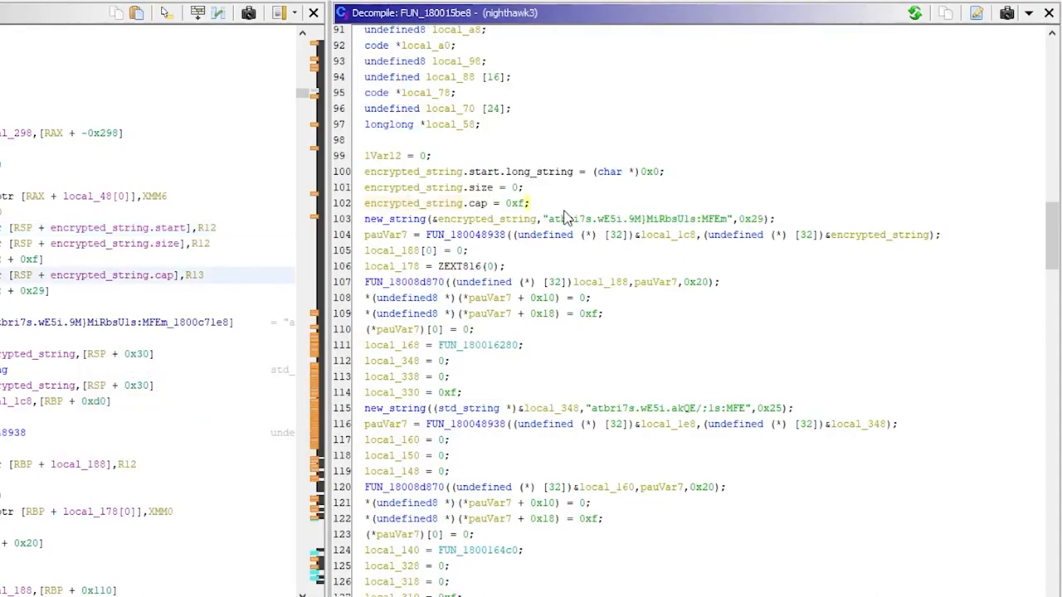
mouse_move(859, 244)
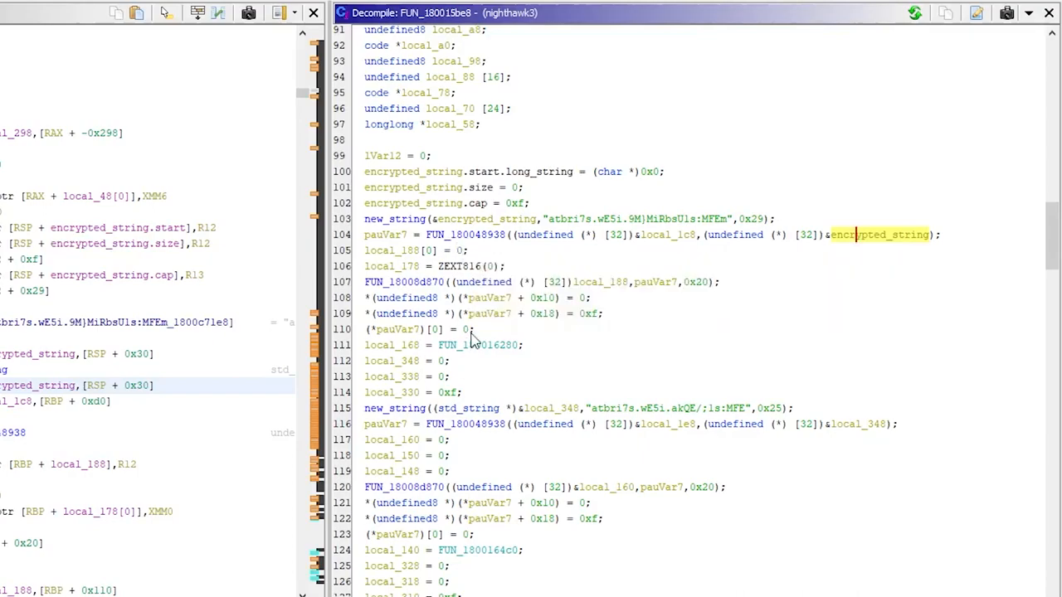
mouse_move(478, 240)
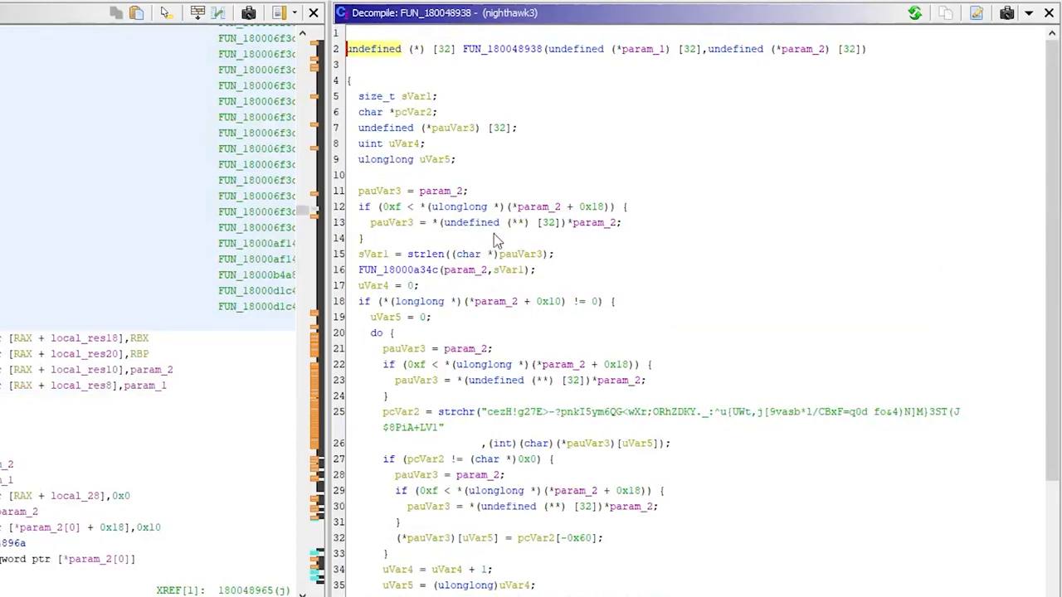
mouse_move(488, 444)
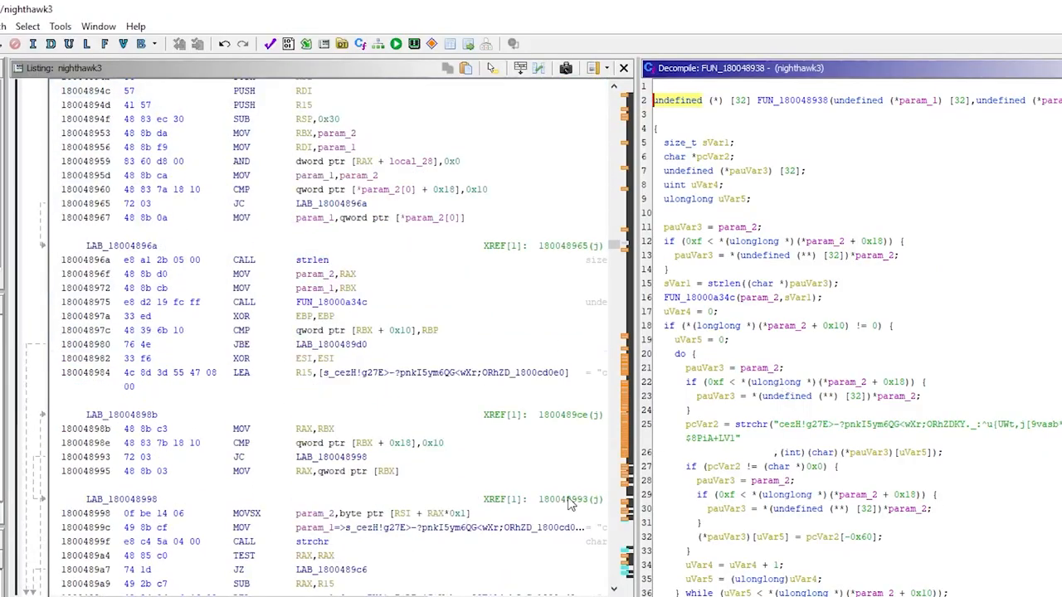
Read down through FUN_180048938's loop calling strchr against the scrambled alphabet string
scroll(down, 3)
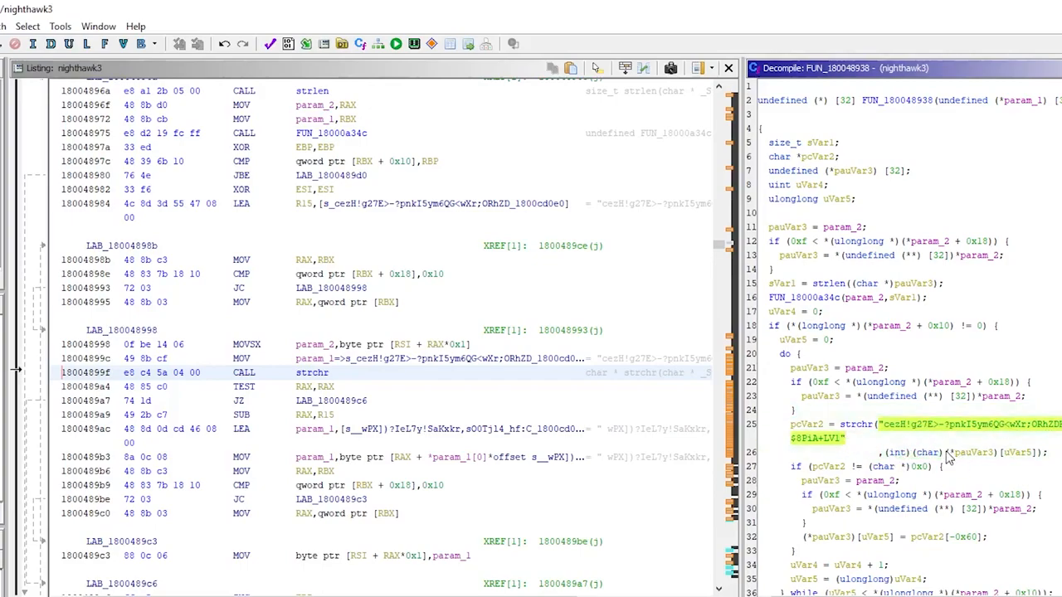
scroll(down, 3)
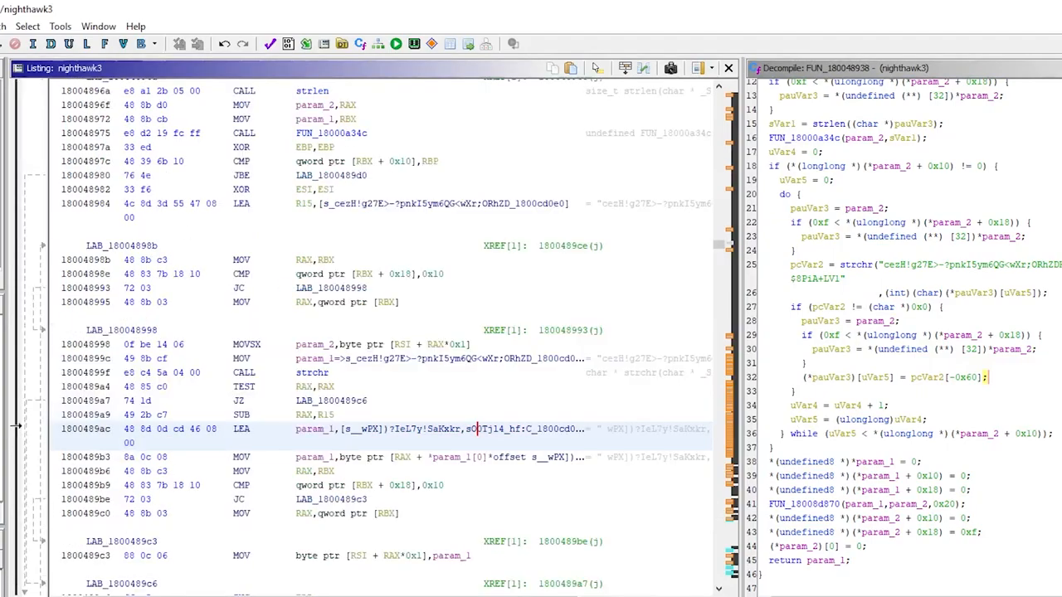
mouse_move(299, 429)
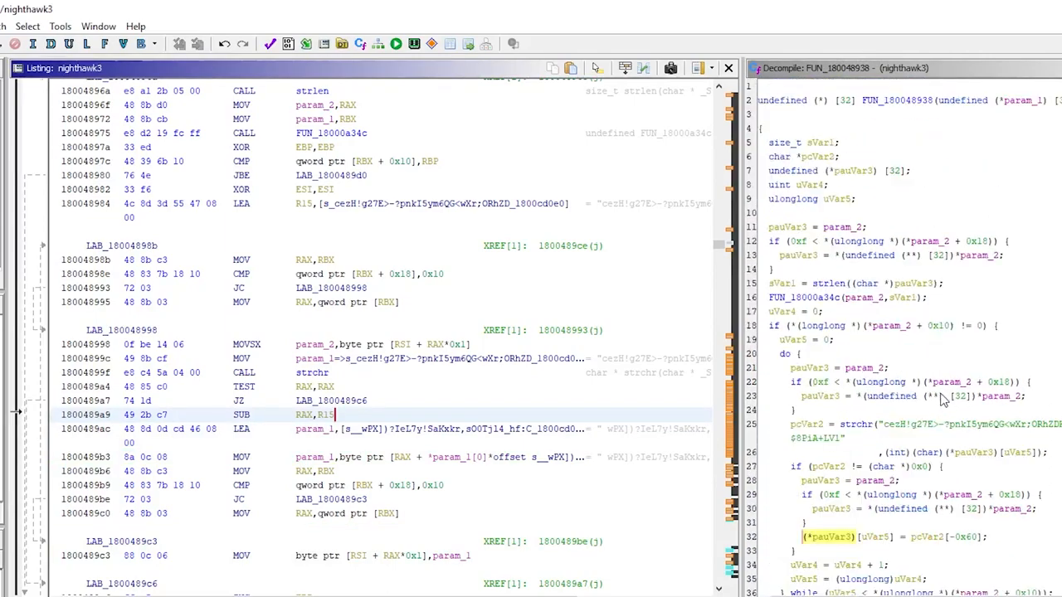
scroll(down, 3)
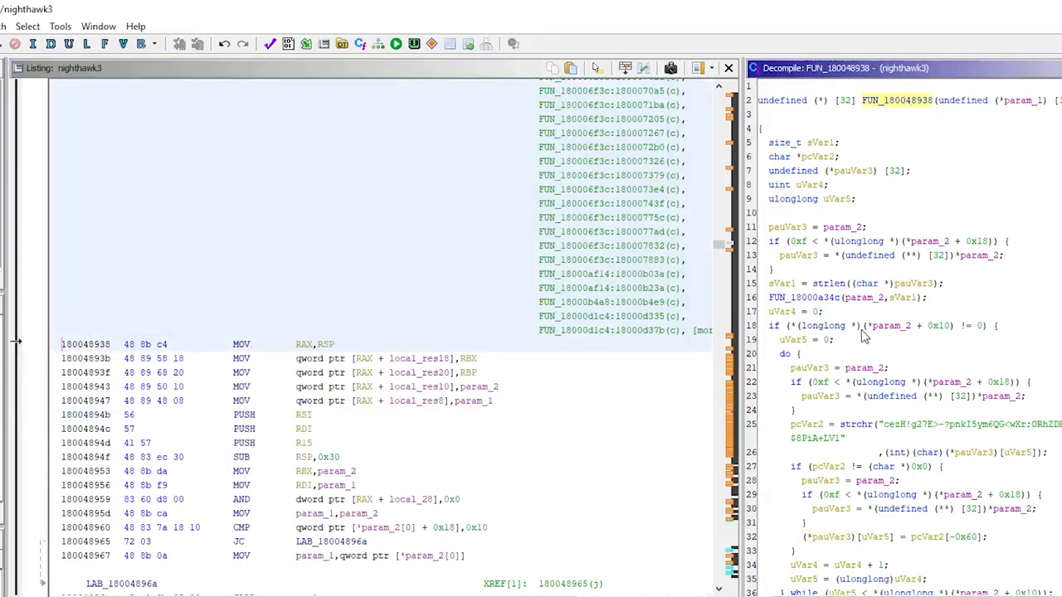
mouse_move(958, 363)
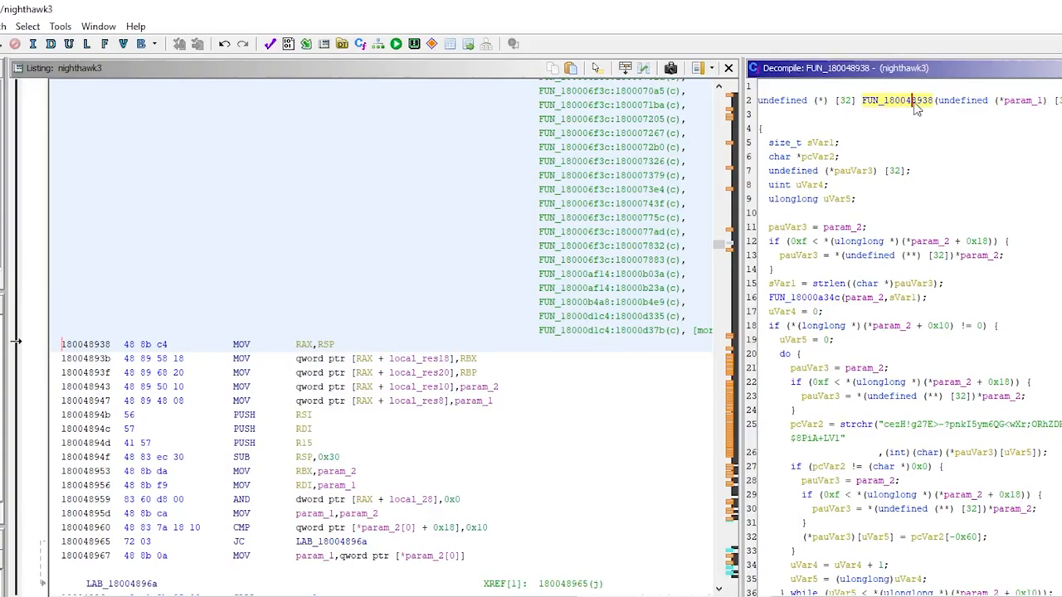
Set the signature to std_string * decrypt_str(std_string * out_str, std_string * in_str)
double_click(891, 101)
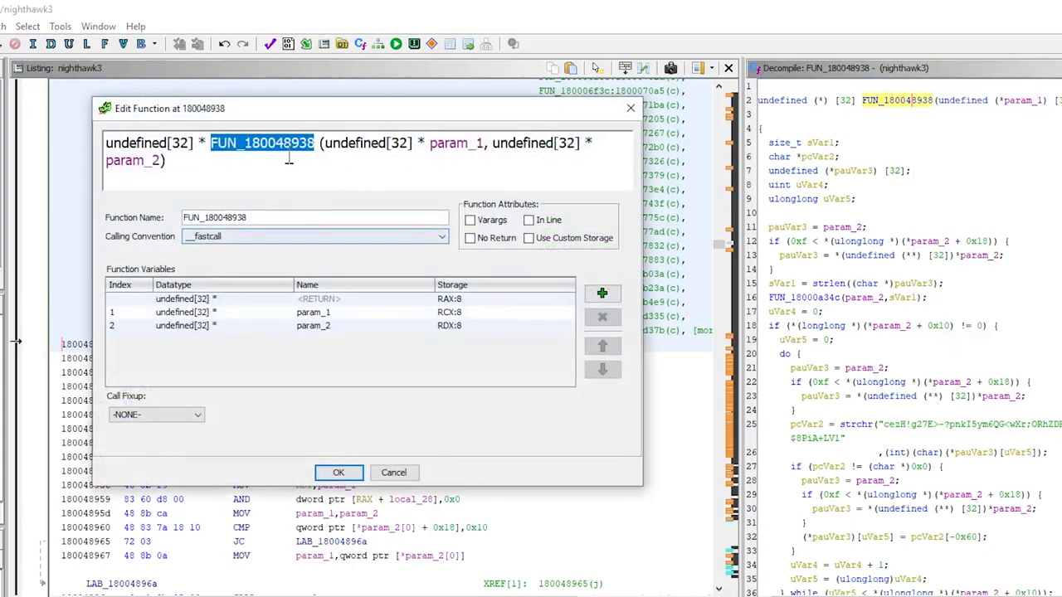
text(decrypt)
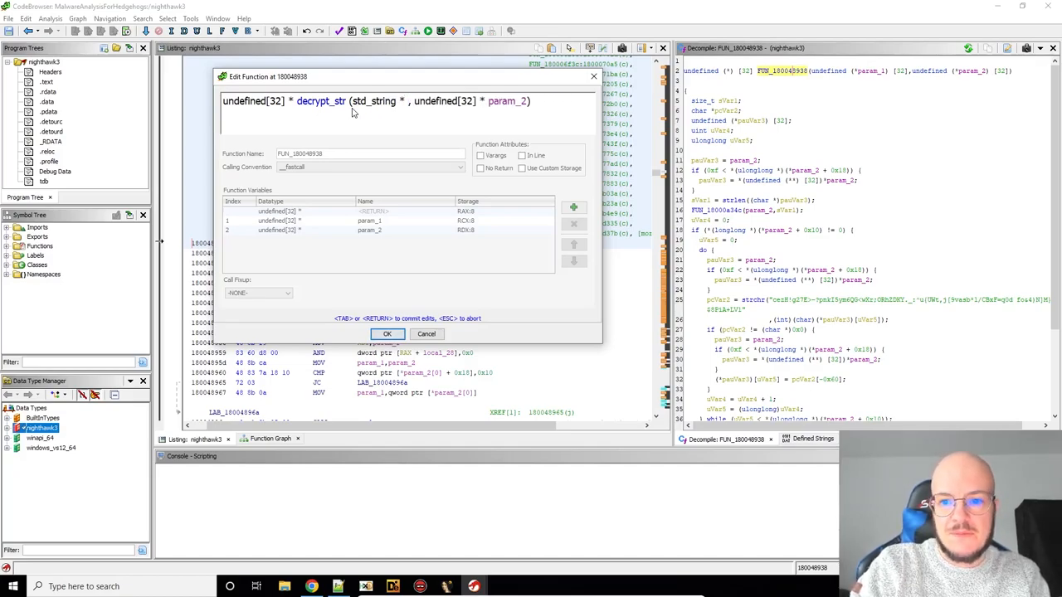
text(out_)
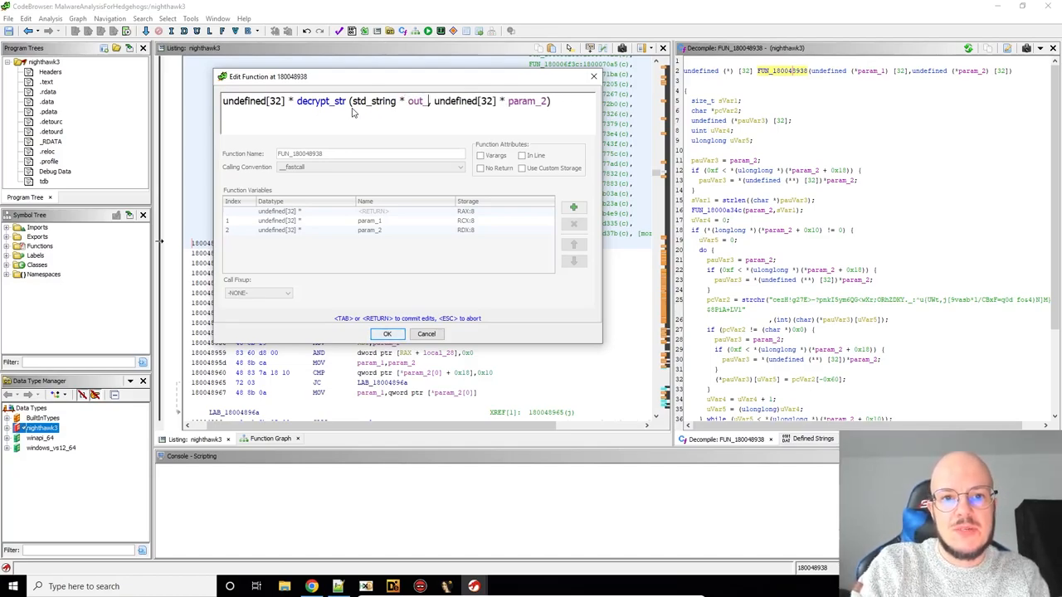
text(, 2])
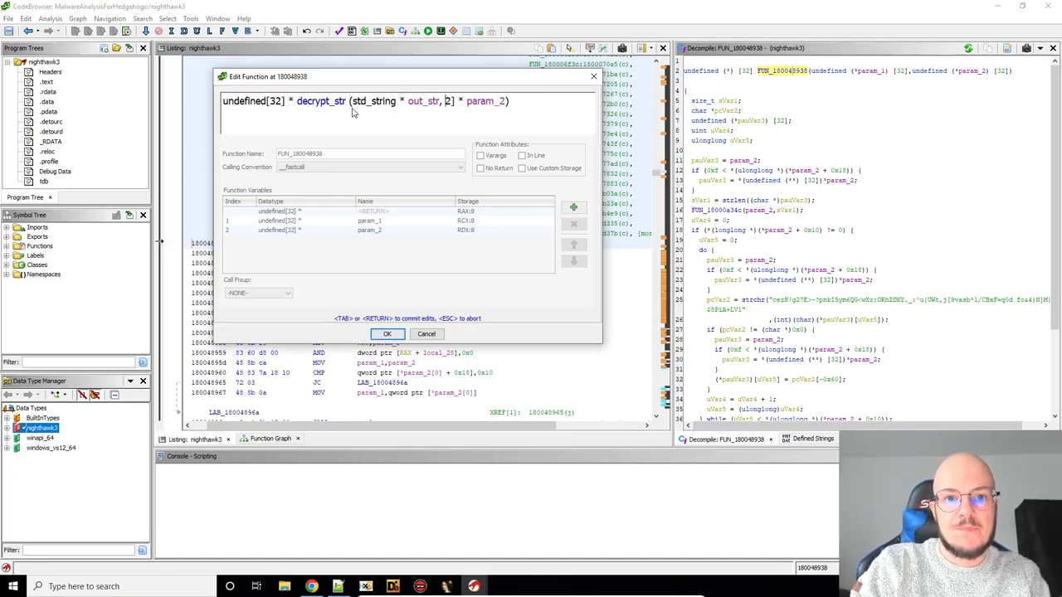
text(std_string)
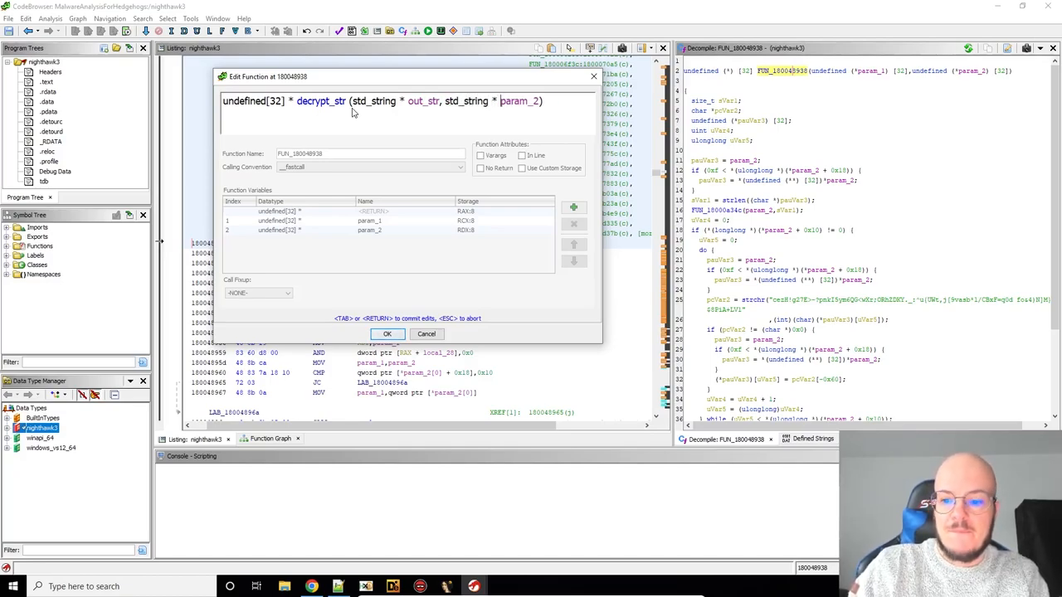
text(in_string)
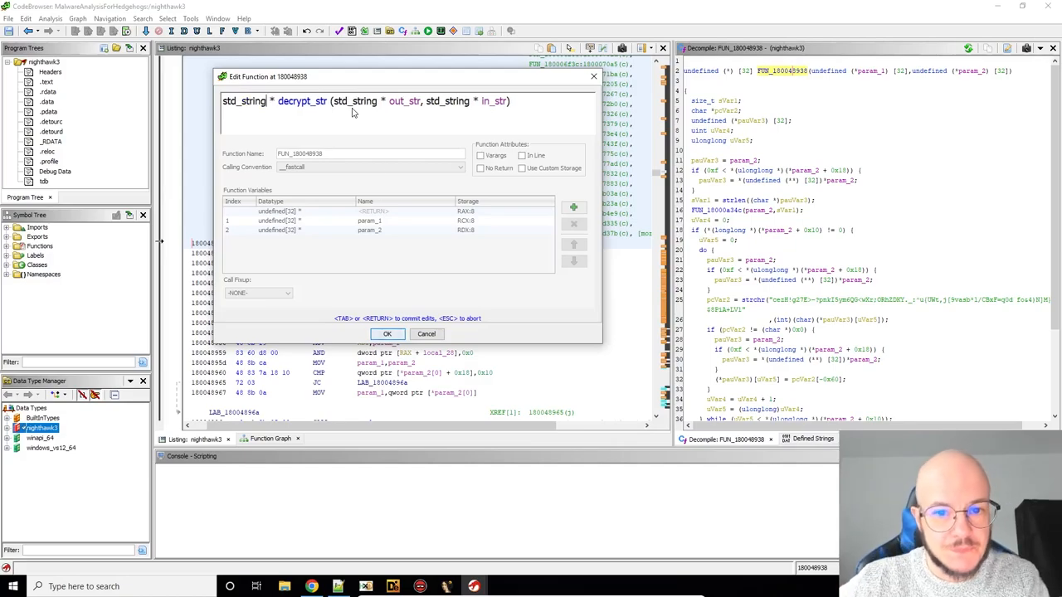
click(387, 333)
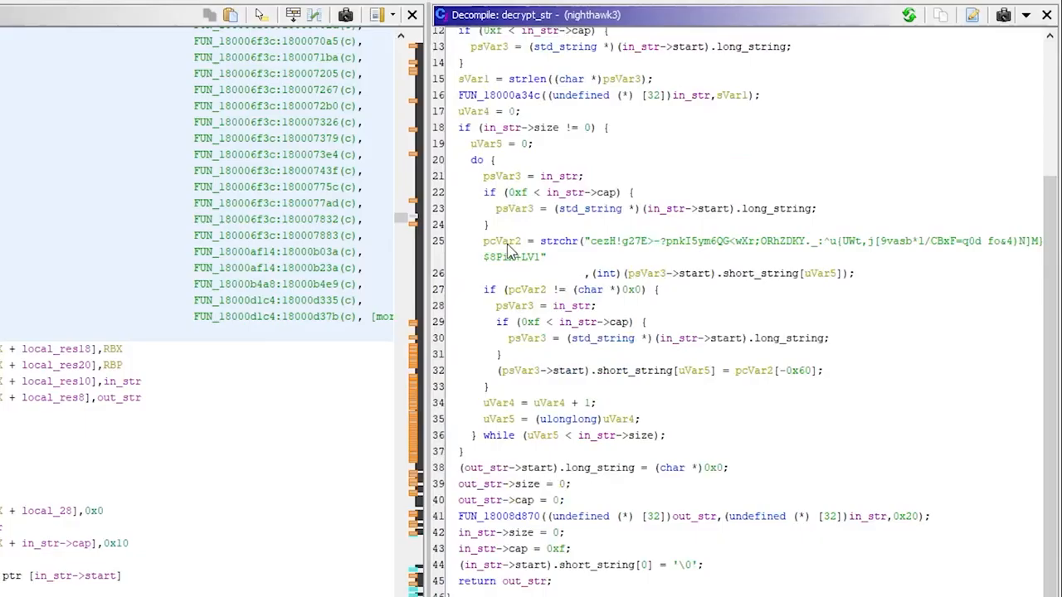
click(557, 240)
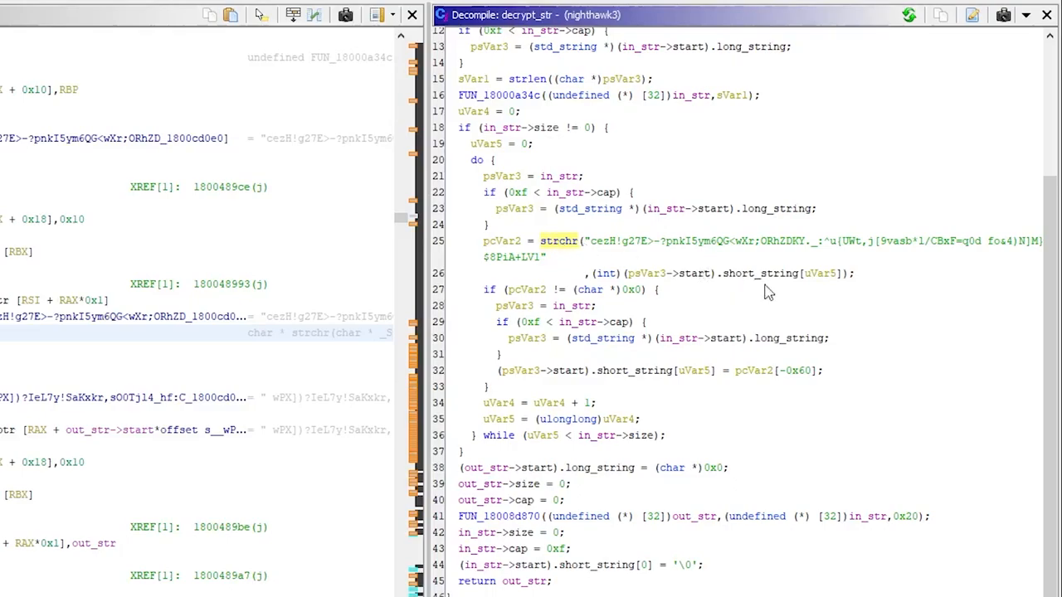
mouse_move(819, 279)
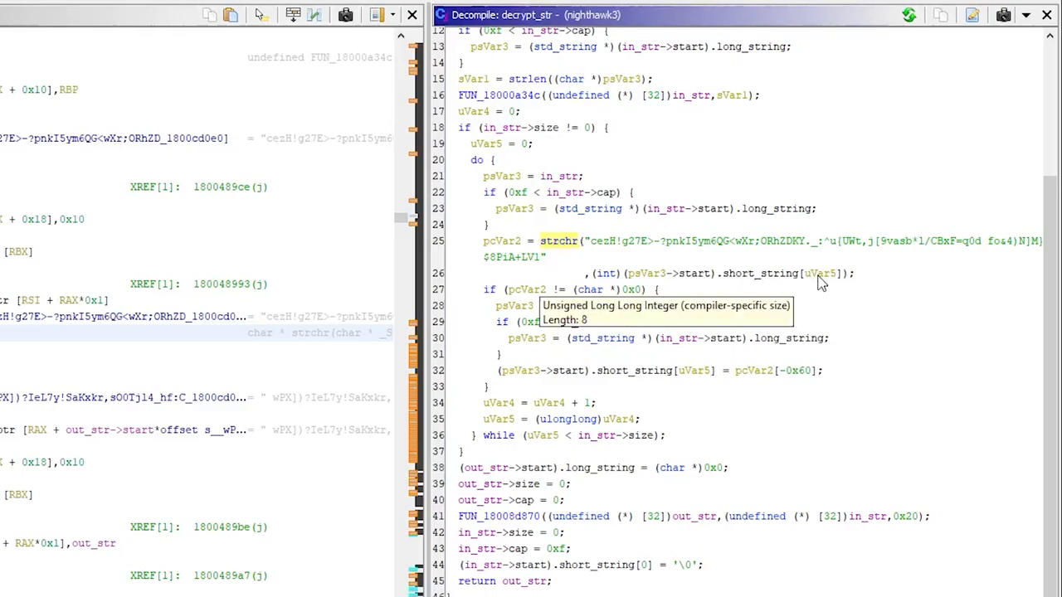
mouse_move(794, 309)
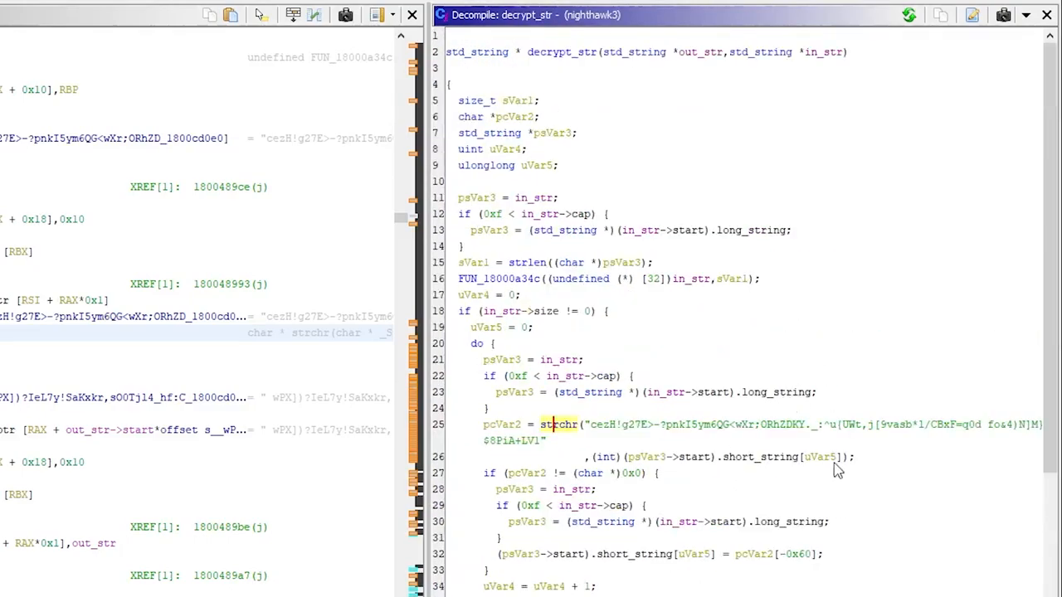
right_click(819, 456)
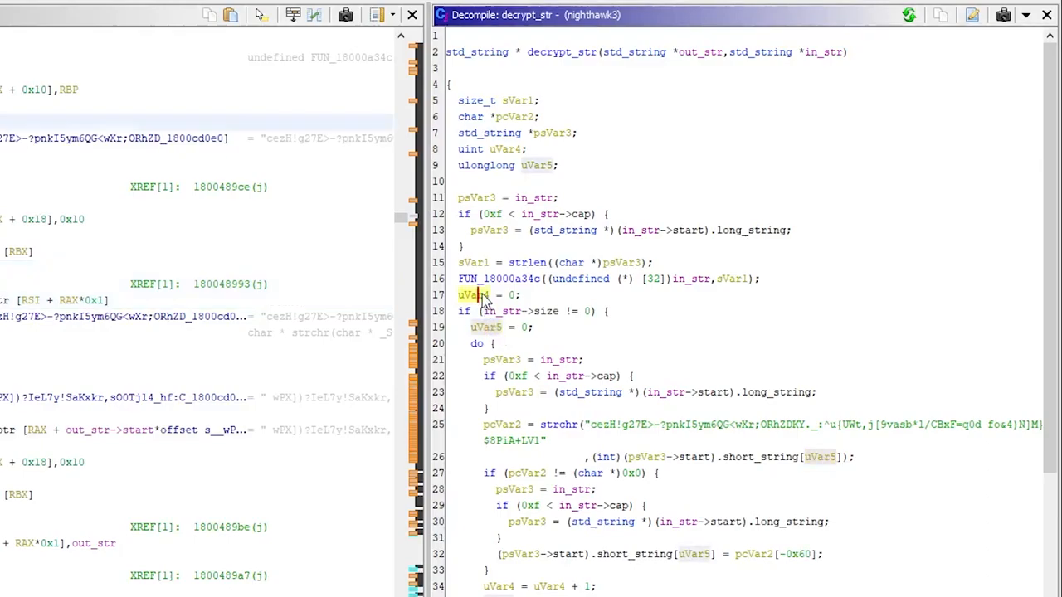
scroll(down, 3)
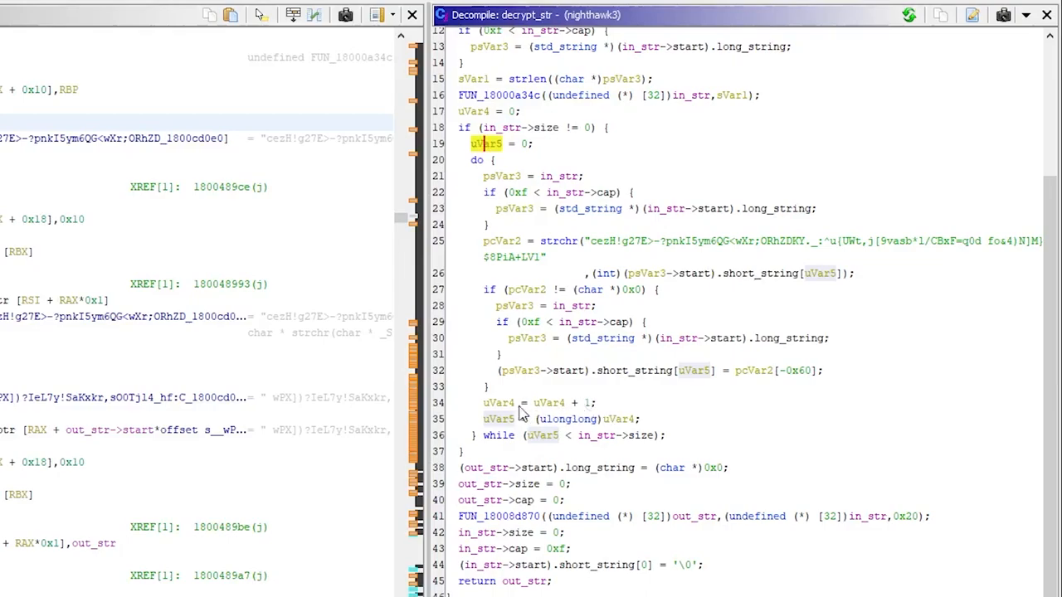
click(497, 403)
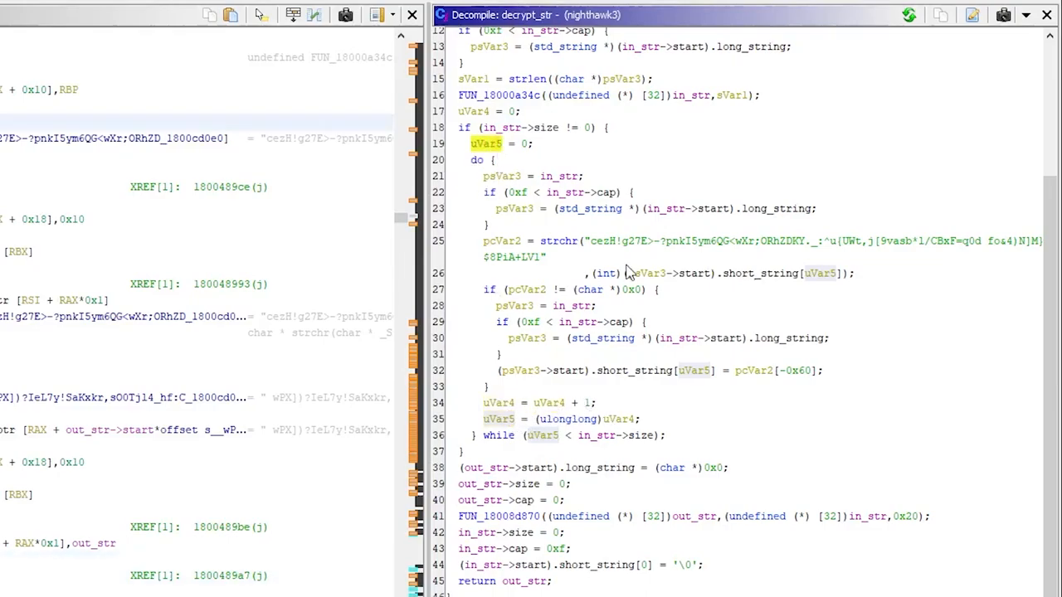
text(index)
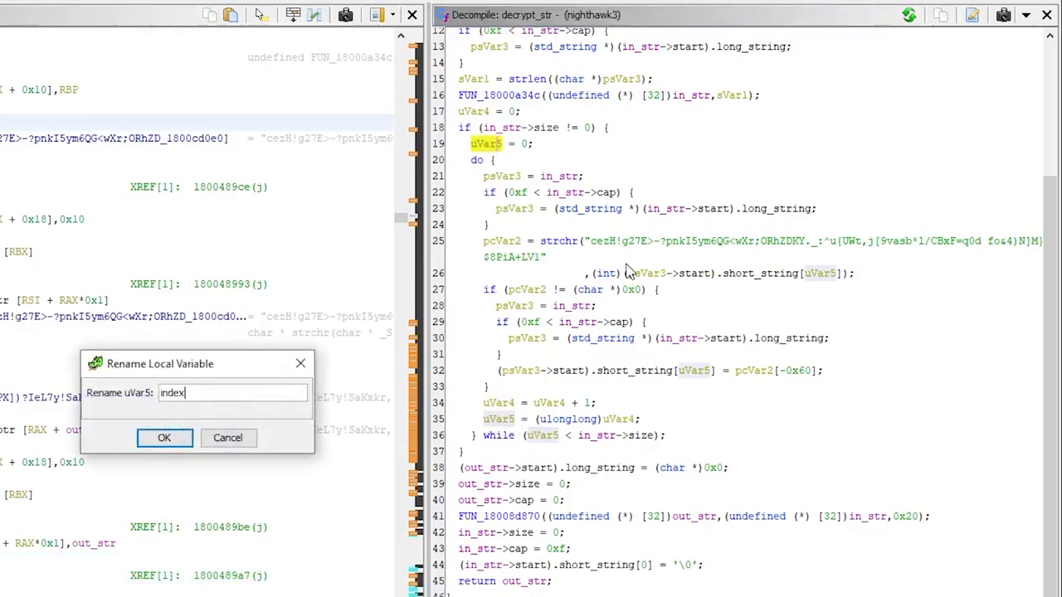
click(163, 437)
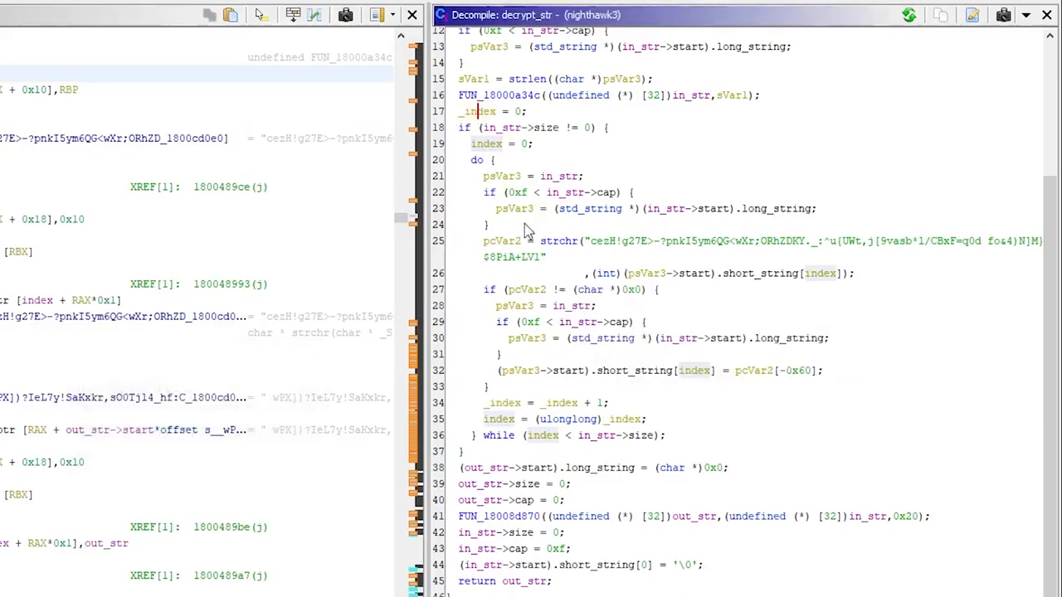
mouse_move(597, 382)
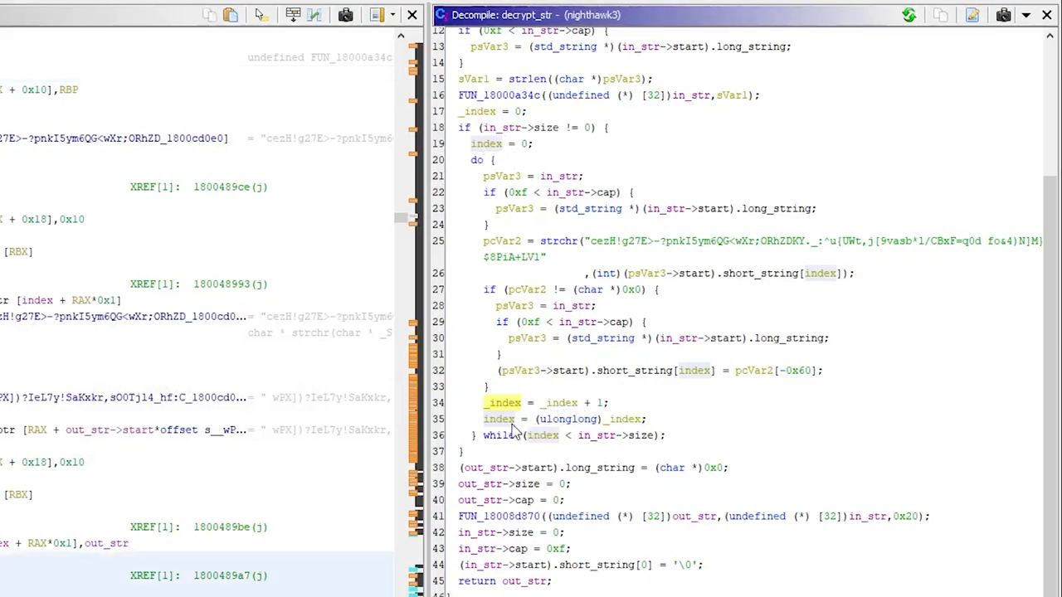
mouse_move(605, 412)
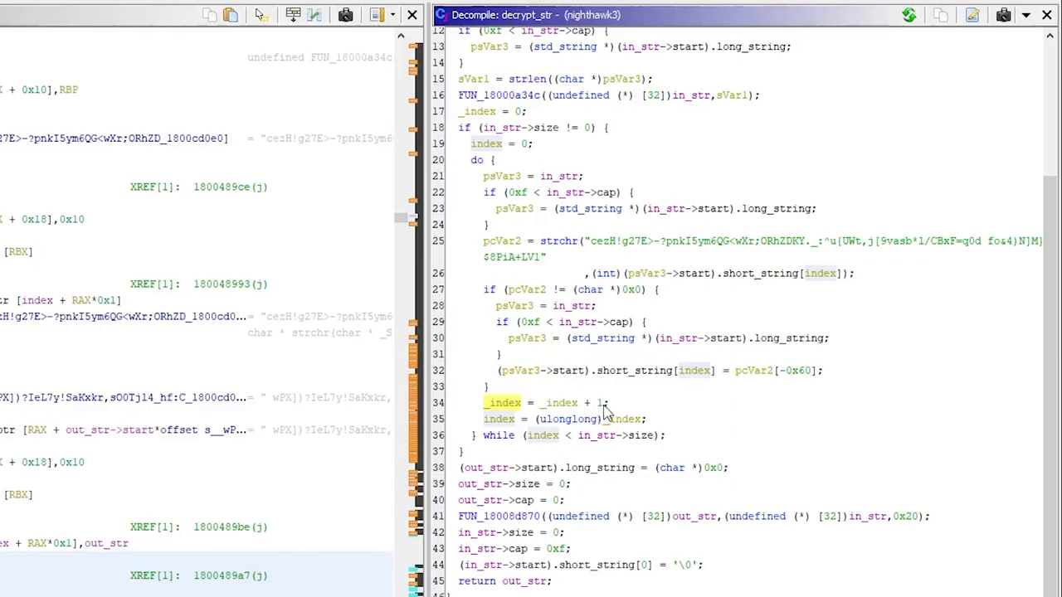
click(497, 418)
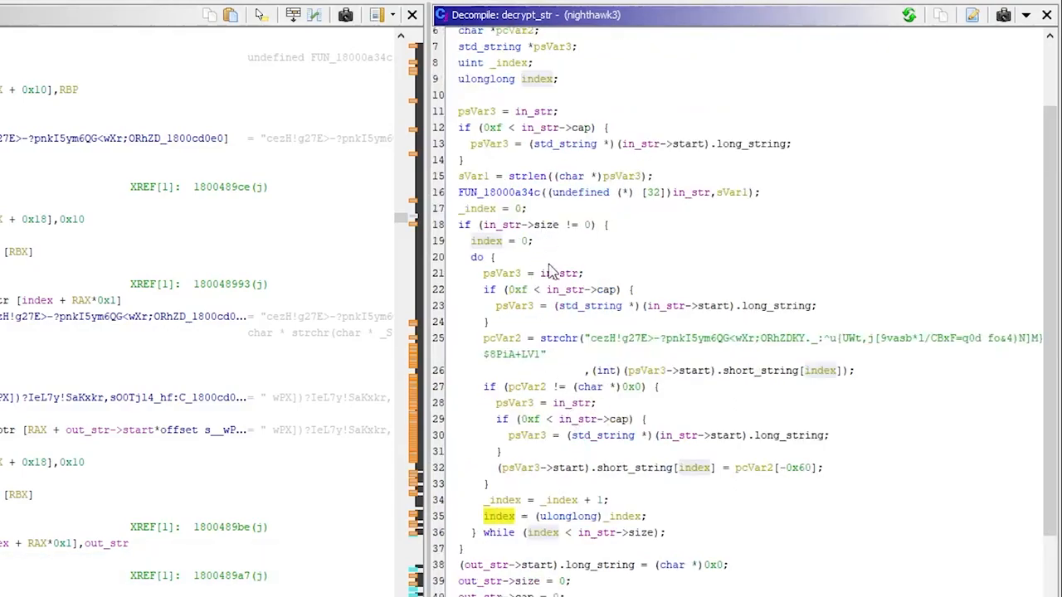
mouse_move(849, 394)
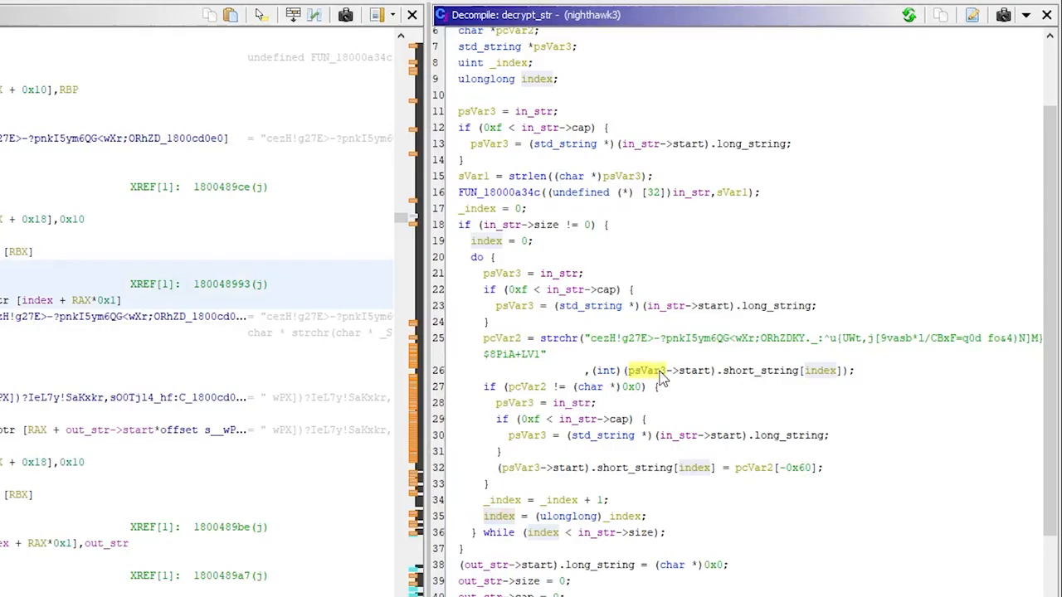
mouse_move(672, 382)
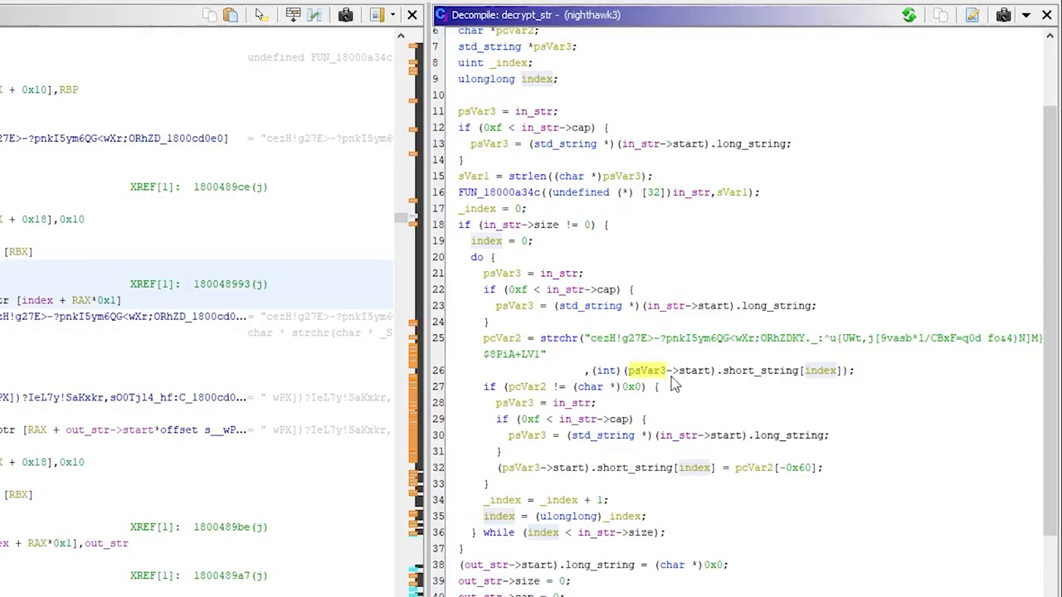
right_click(647, 370)
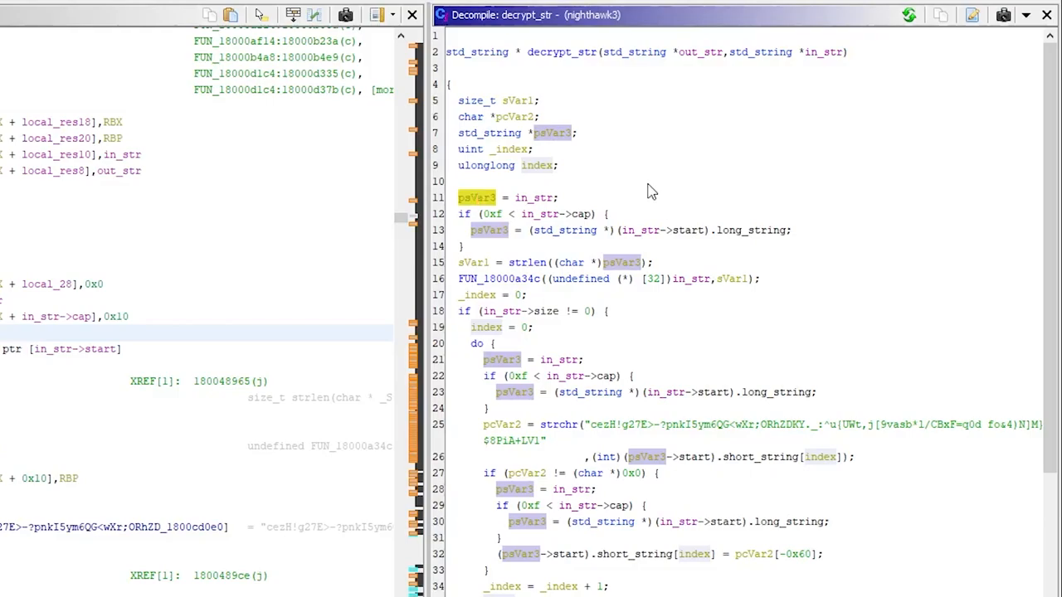
Rename pVar3 to encrypted_str and sVar1 to strlen_encr_str in decrypt_str
text(encrypted_st)
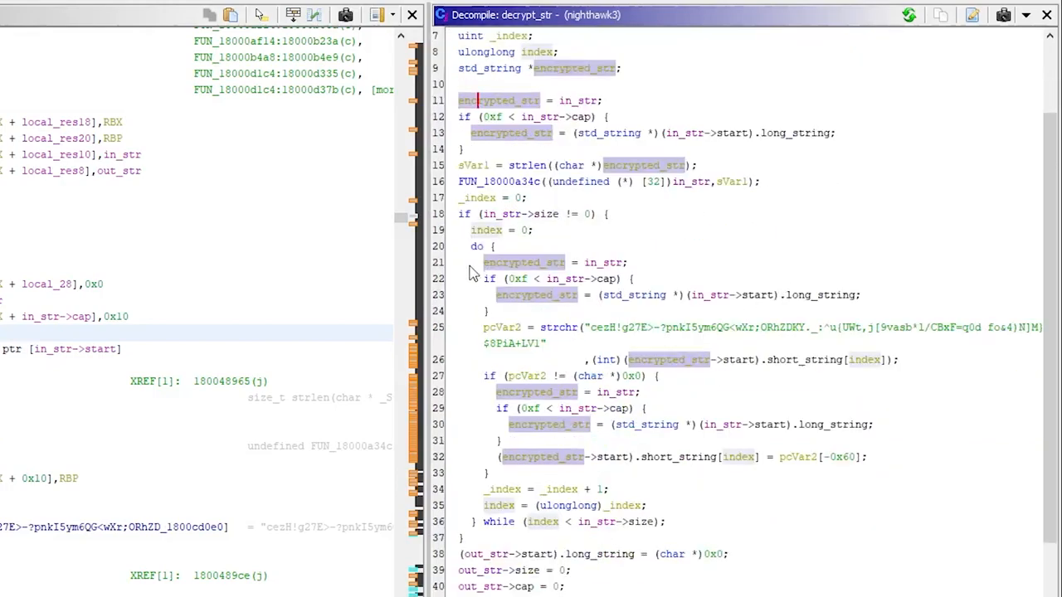
mouse_move(518, 344)
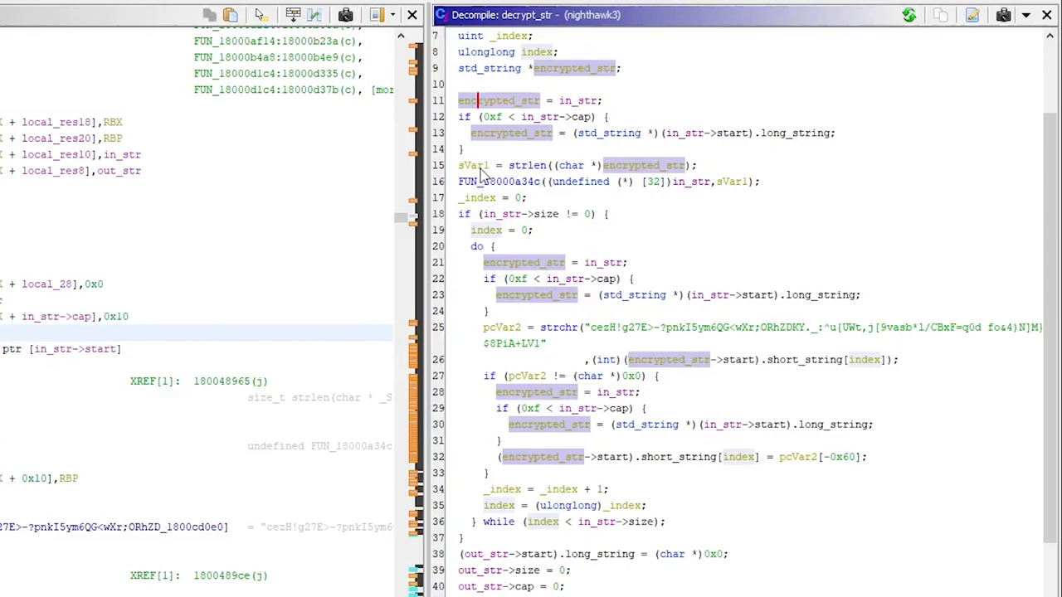
mouse_move(474, 166)
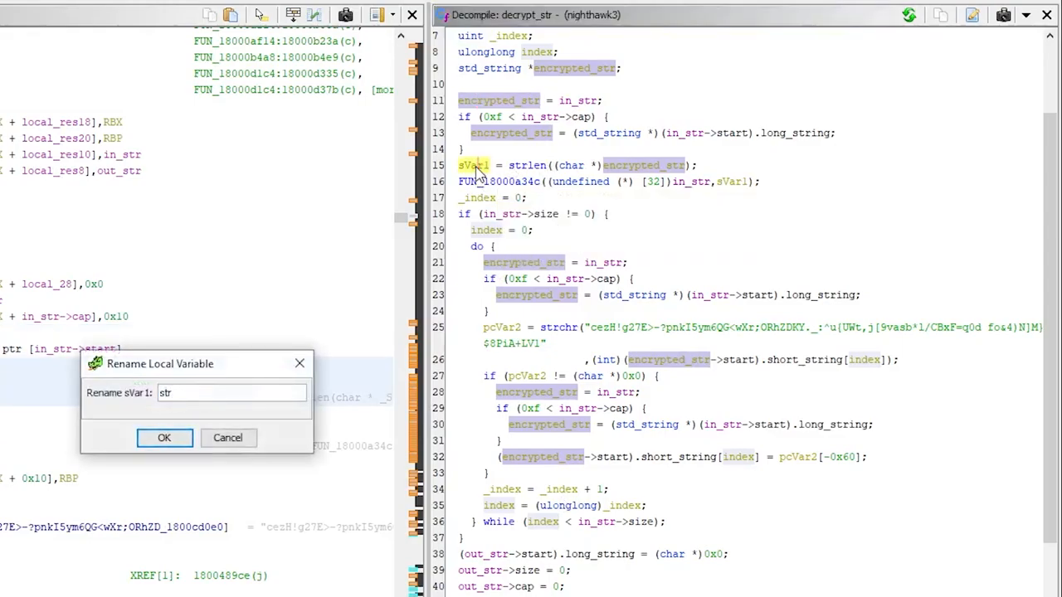
text(strlen_encr)
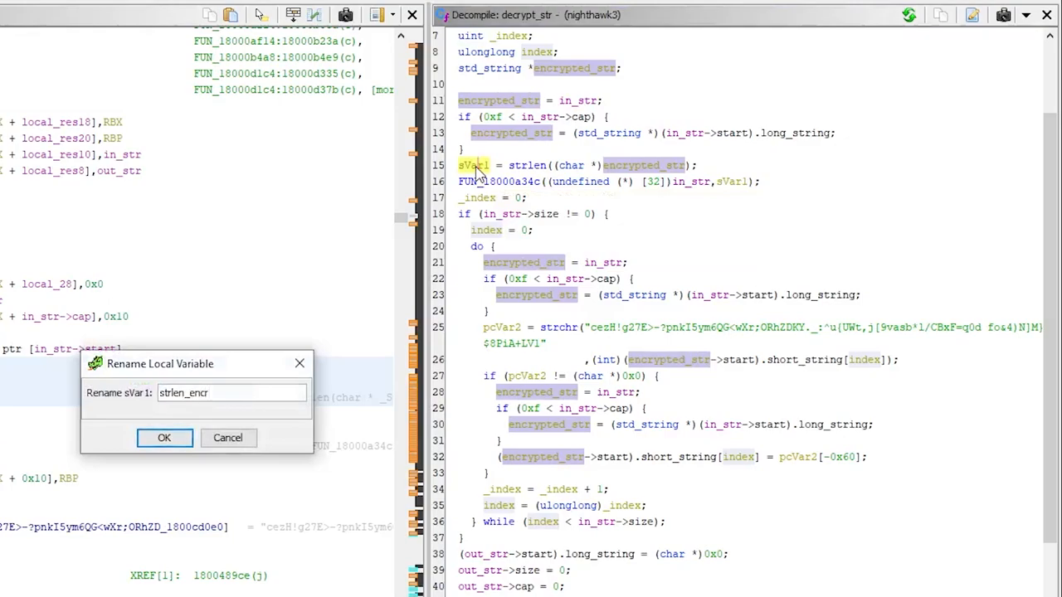
click(163, 438)
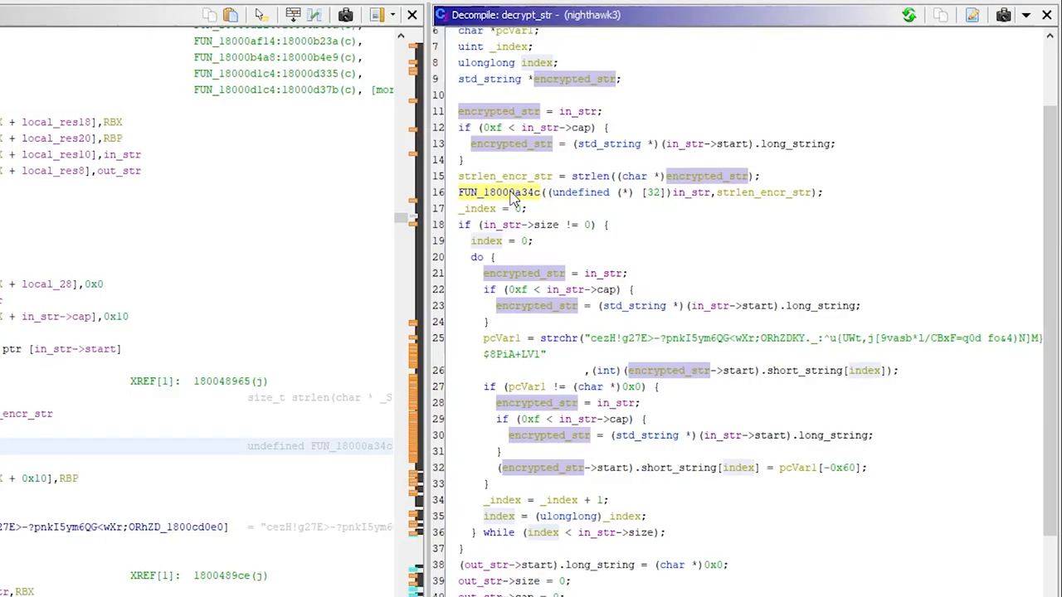
mouse_move(497, 192)
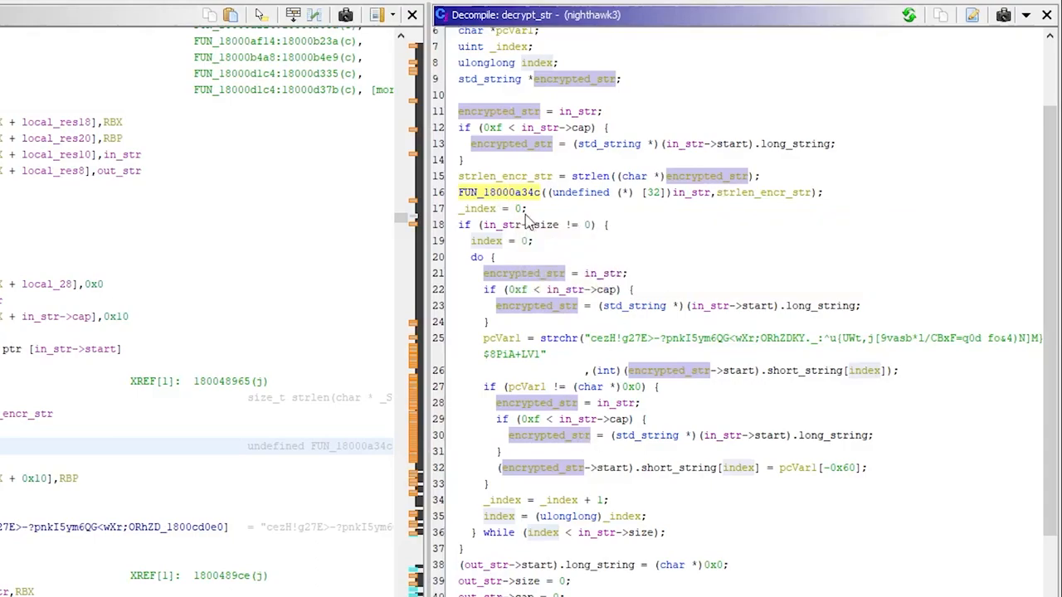
scroll(down, 3)
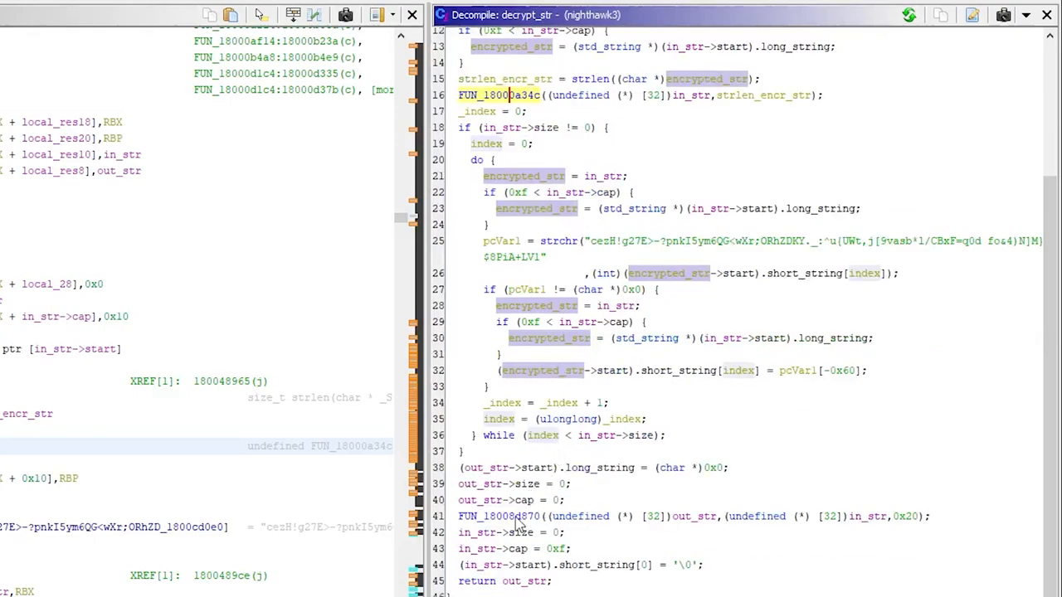
scroll(up, 3)
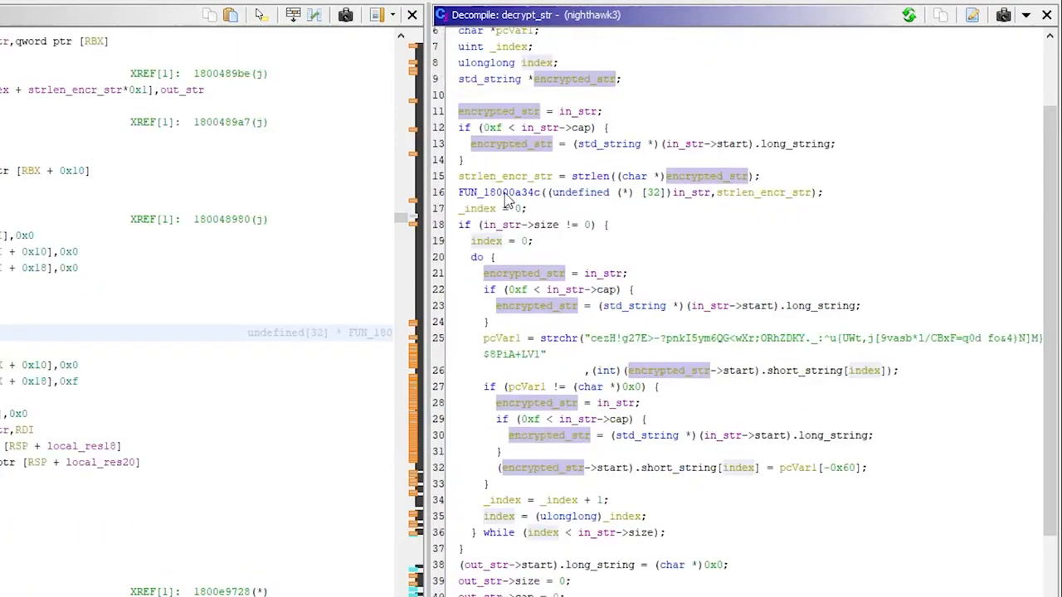
click(499, 193)
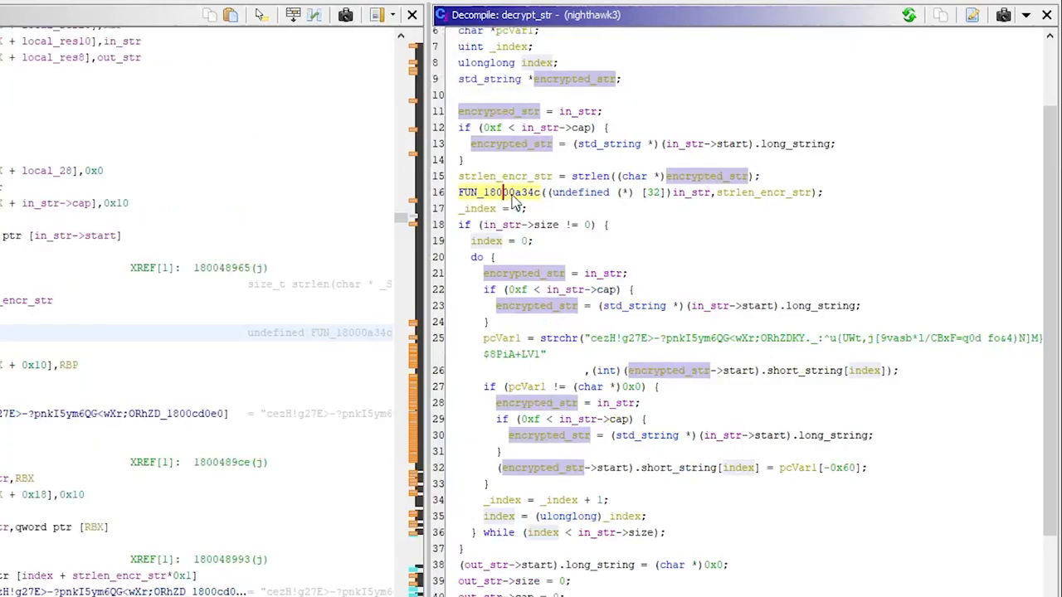
scroll(down, 3)
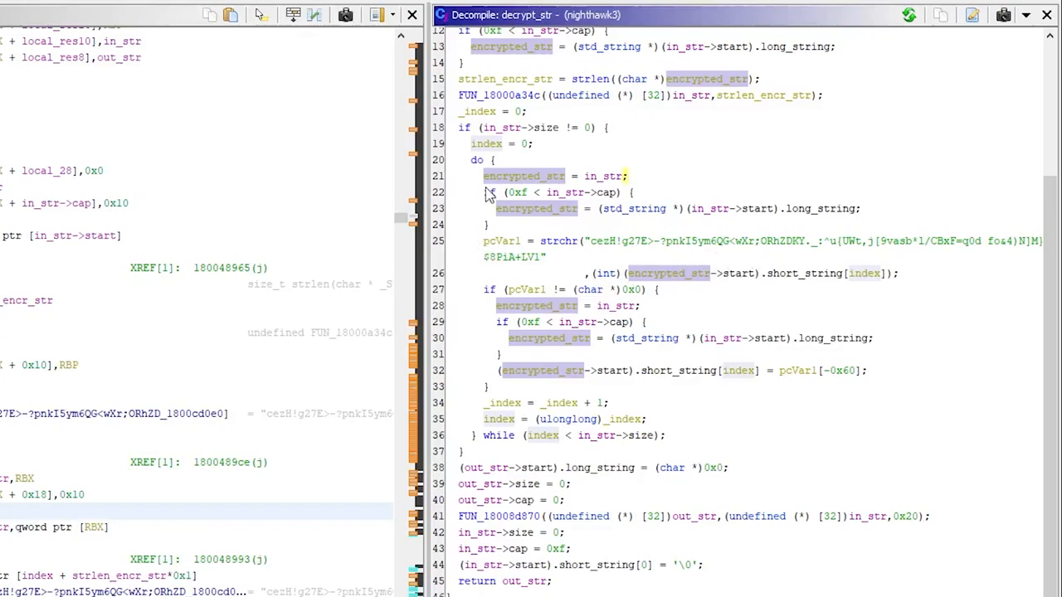
click(478, 159)
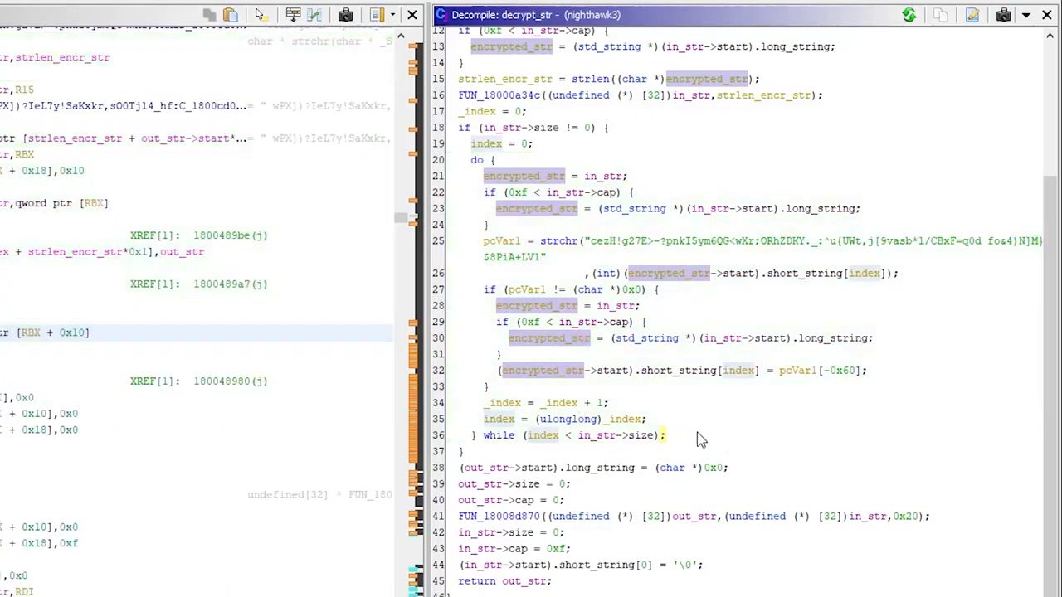
double_click(544, 434)
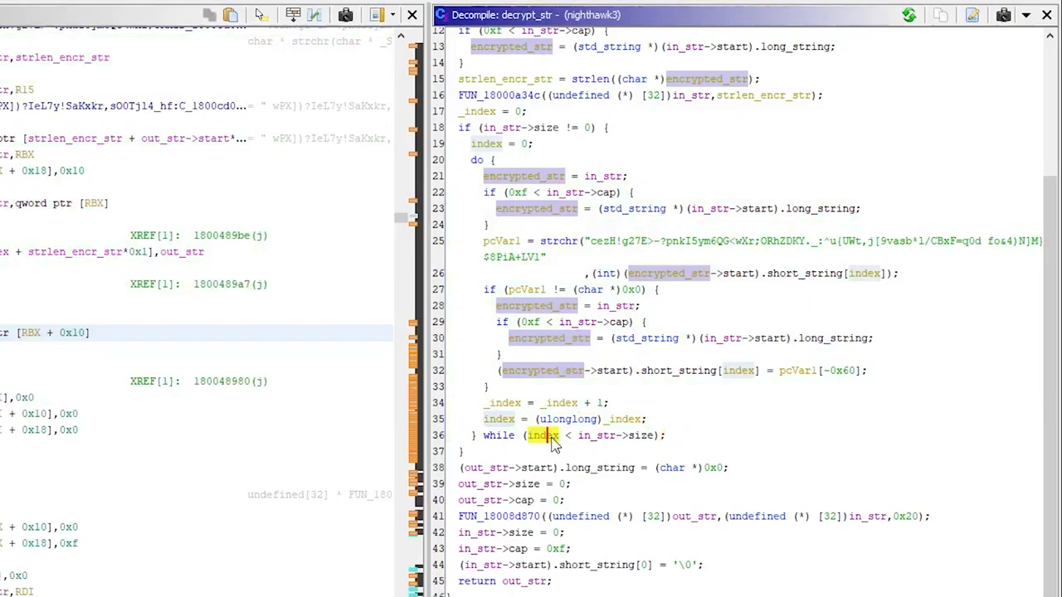
mouse_move(629, 446)
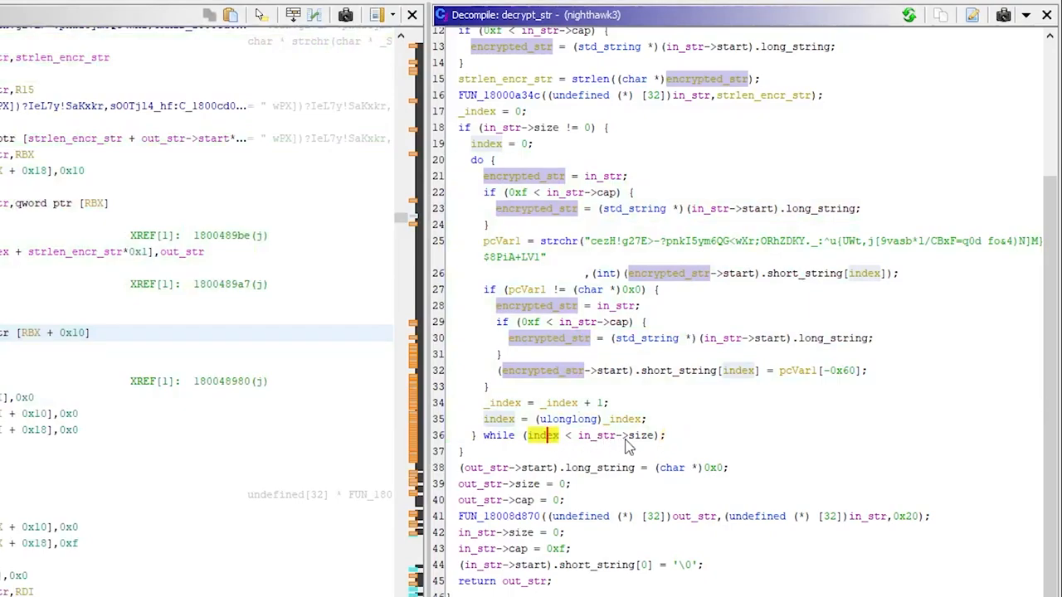
mouse_move(501, 390)
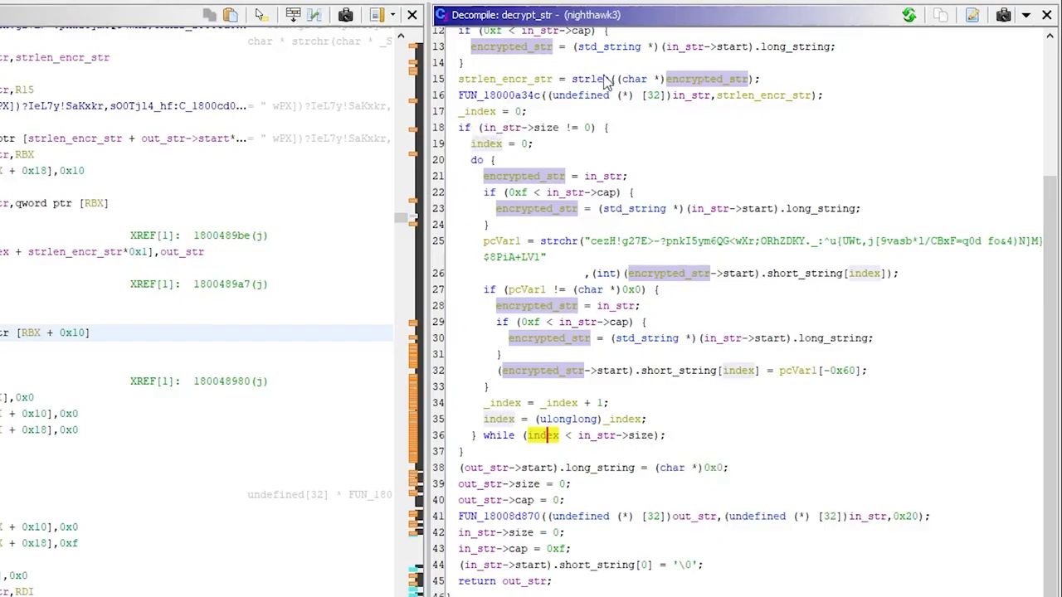
mouse_move(545, 245)
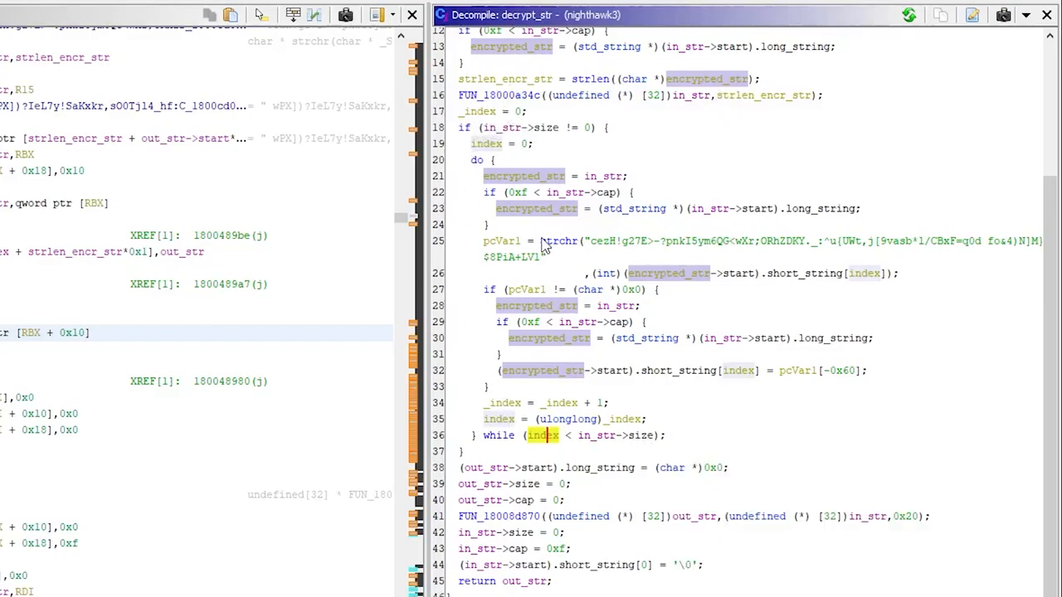
click(501, 240)
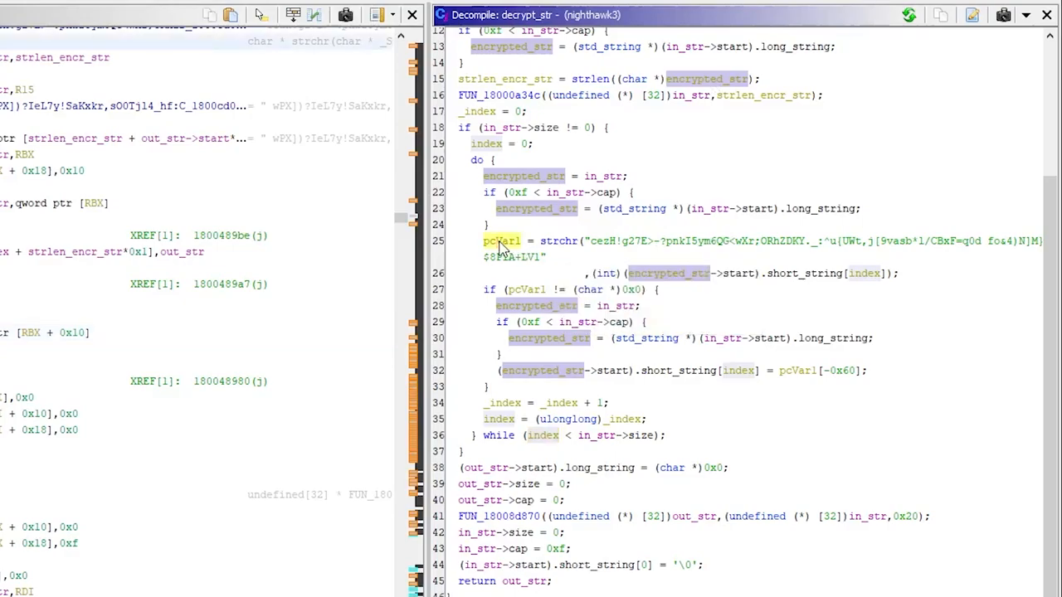
click(562, 241)
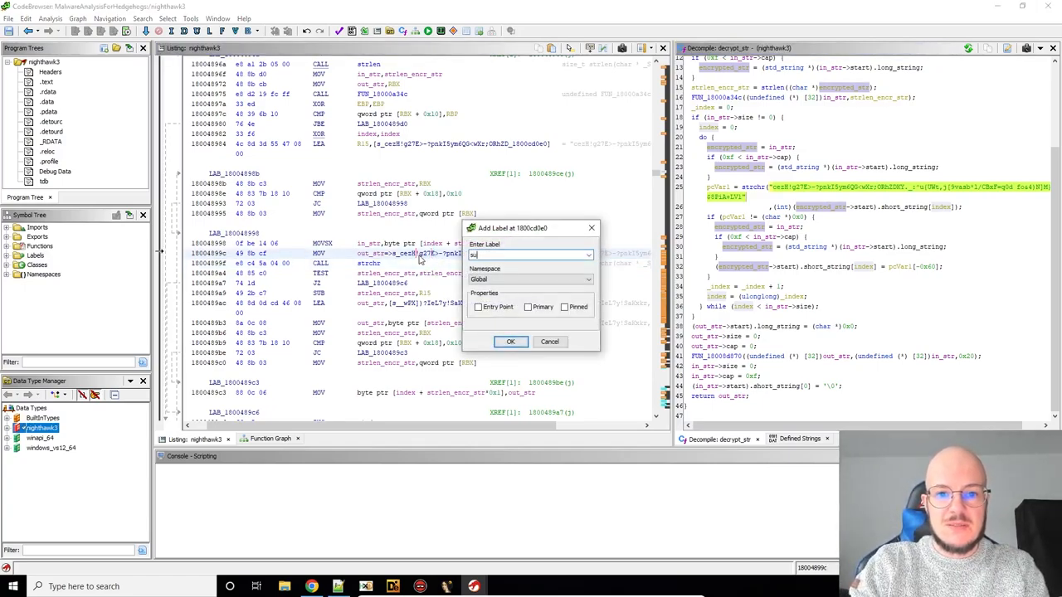
text(subst_alphabet)
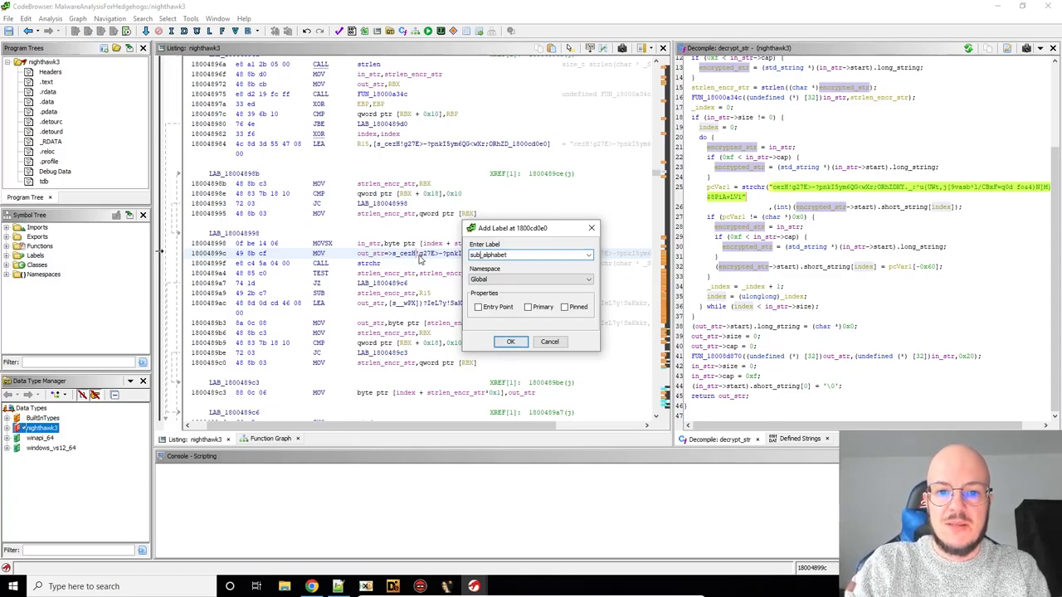
text(plaintext_alphabet)
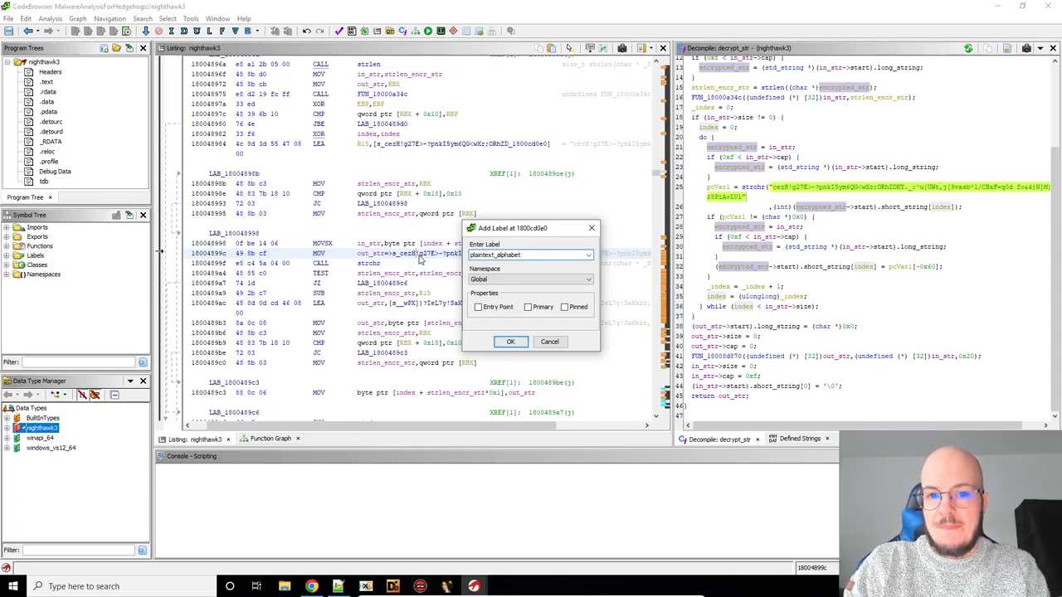
click(511, 342)
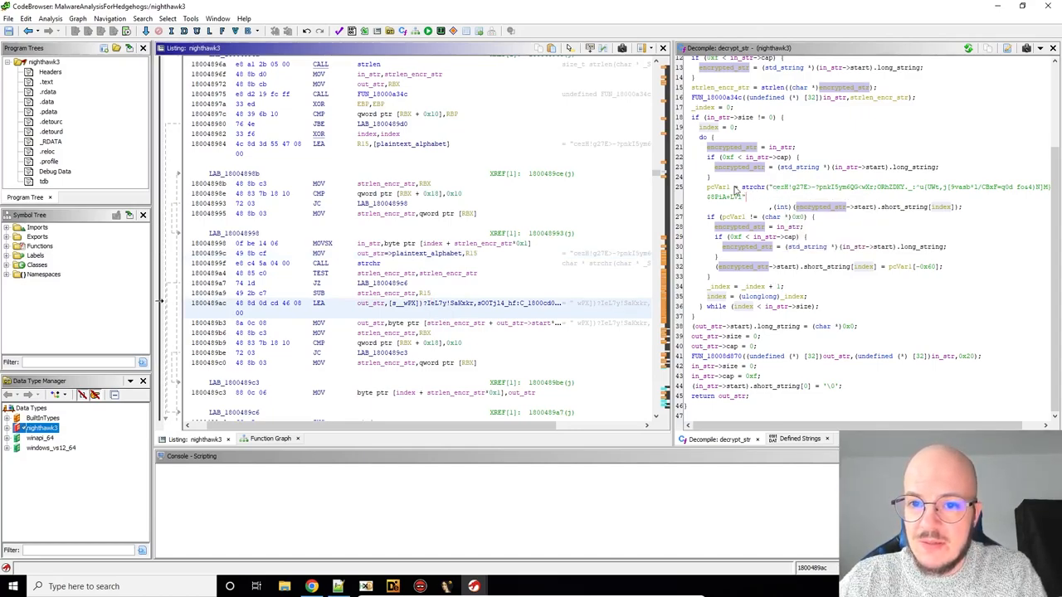
double_click(719, 186)
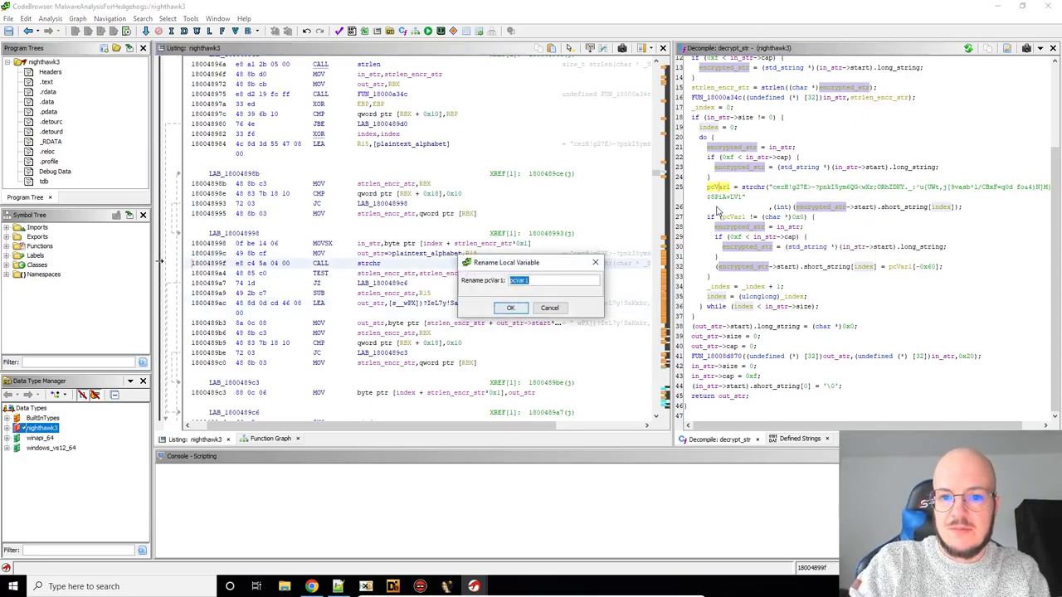
text(found_inde)
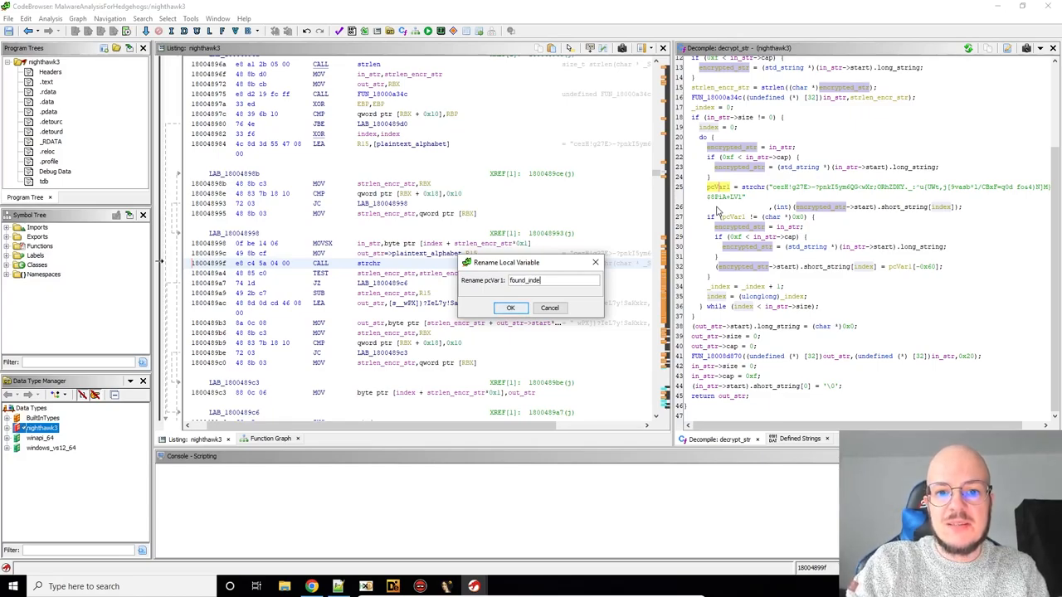
click(511, 307)
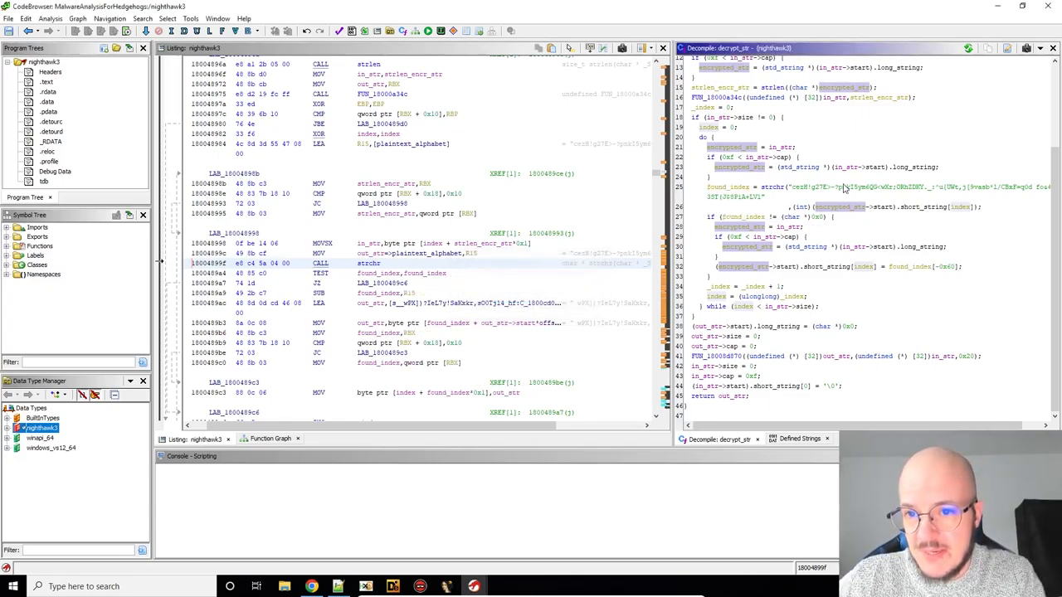
mouse_move(796, 234)
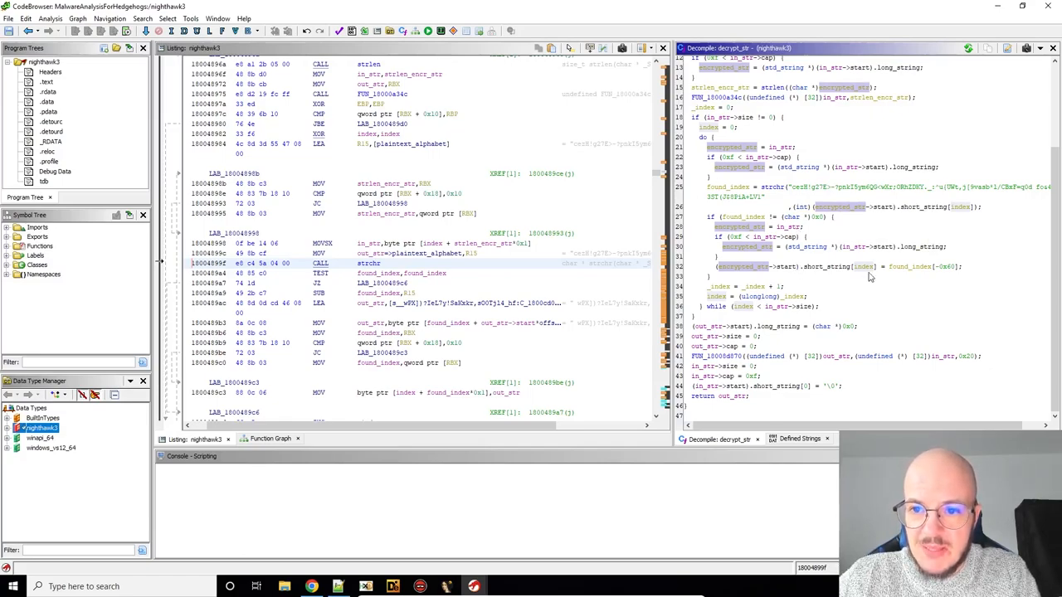
mouse_move(478, 310)
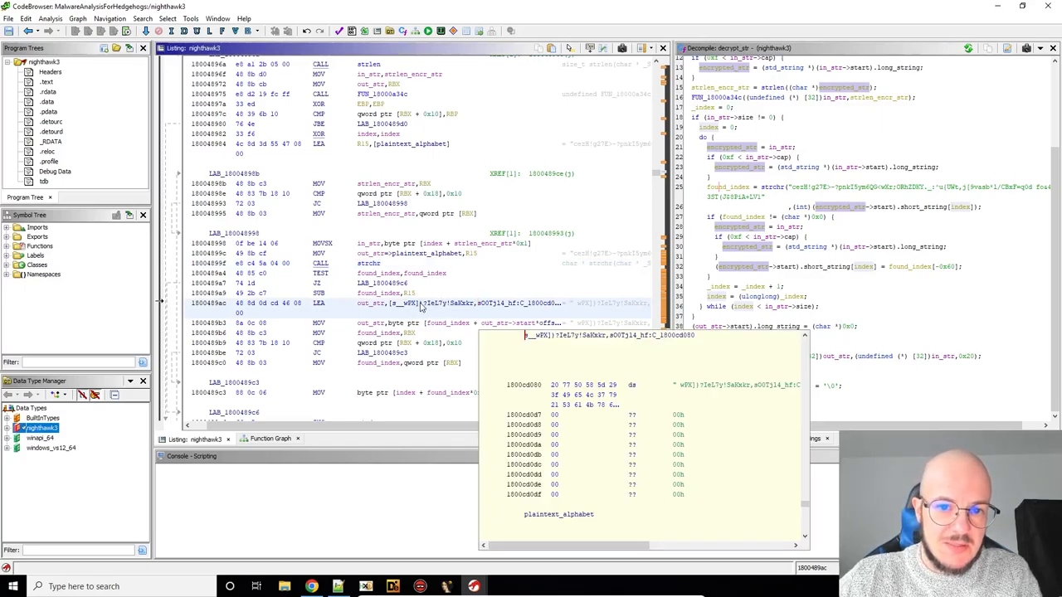
text(substitution_)
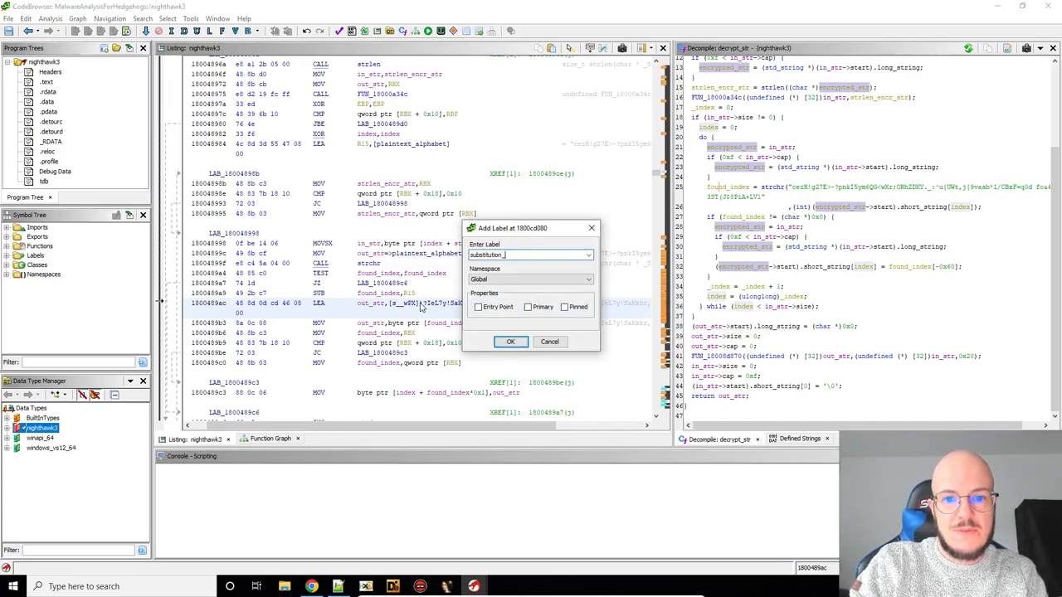
text(alphabet)
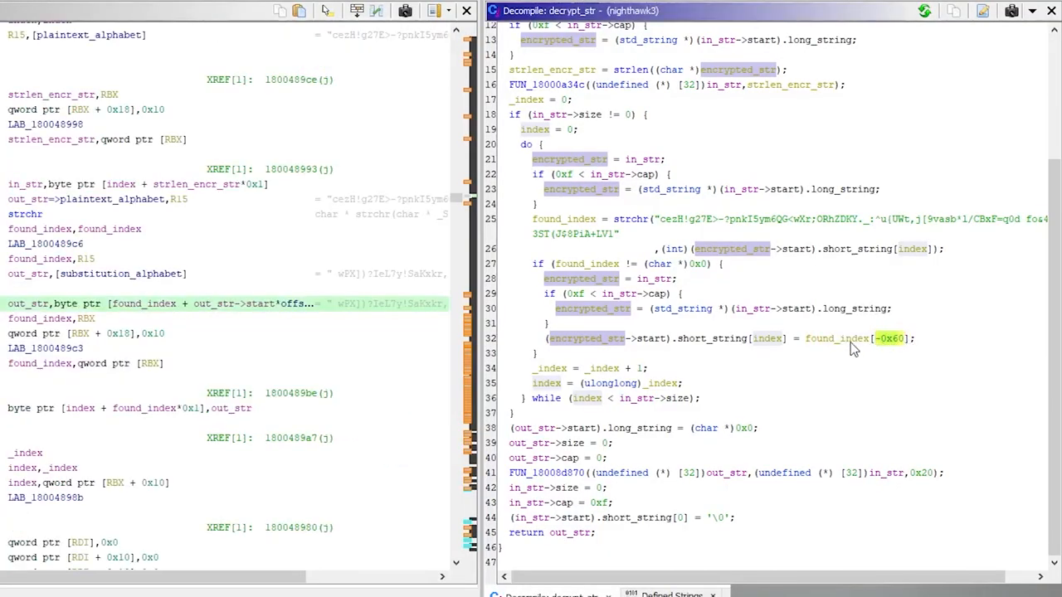
mouse_move(640, 253)
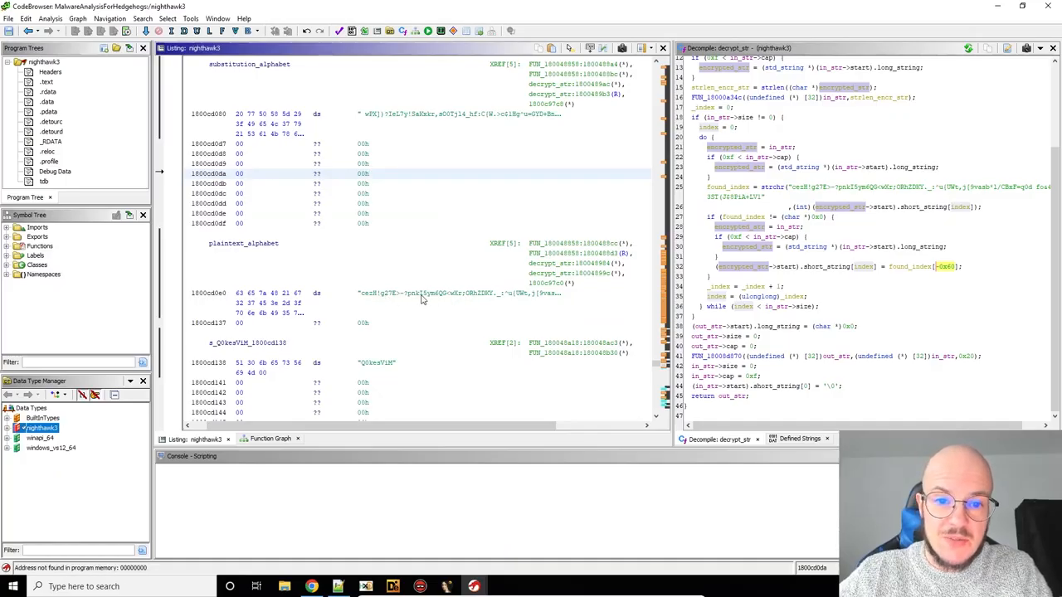
click(423, 292)
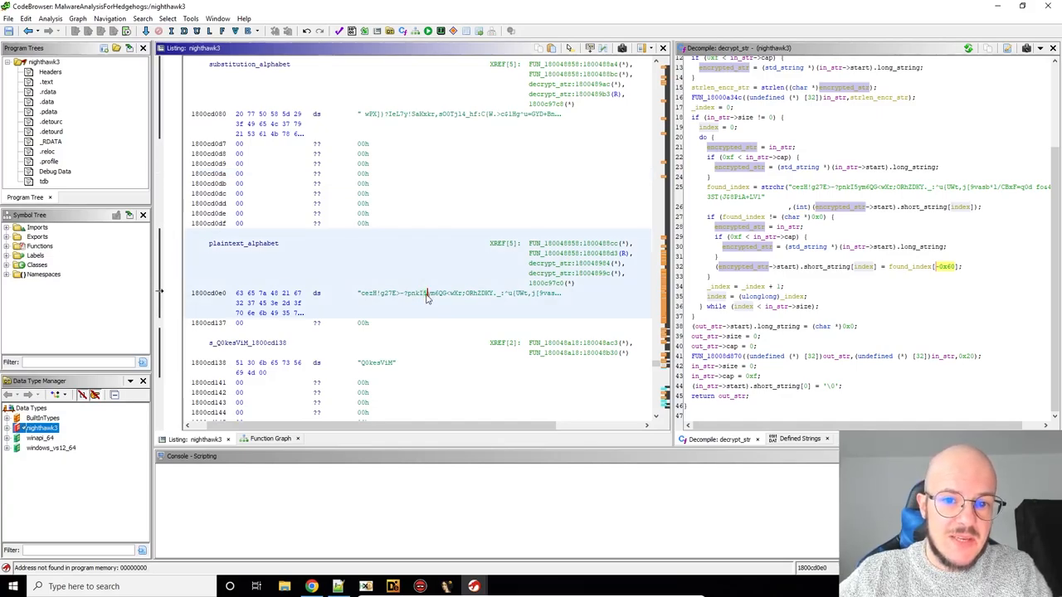
mouse_move(425, 123)
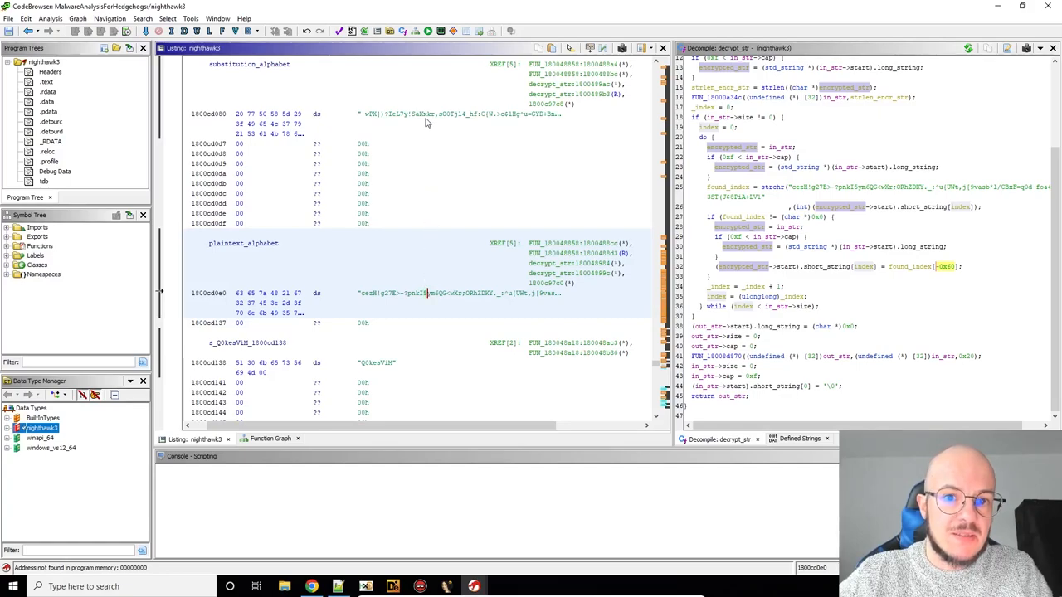
mouse_move(425, 113)
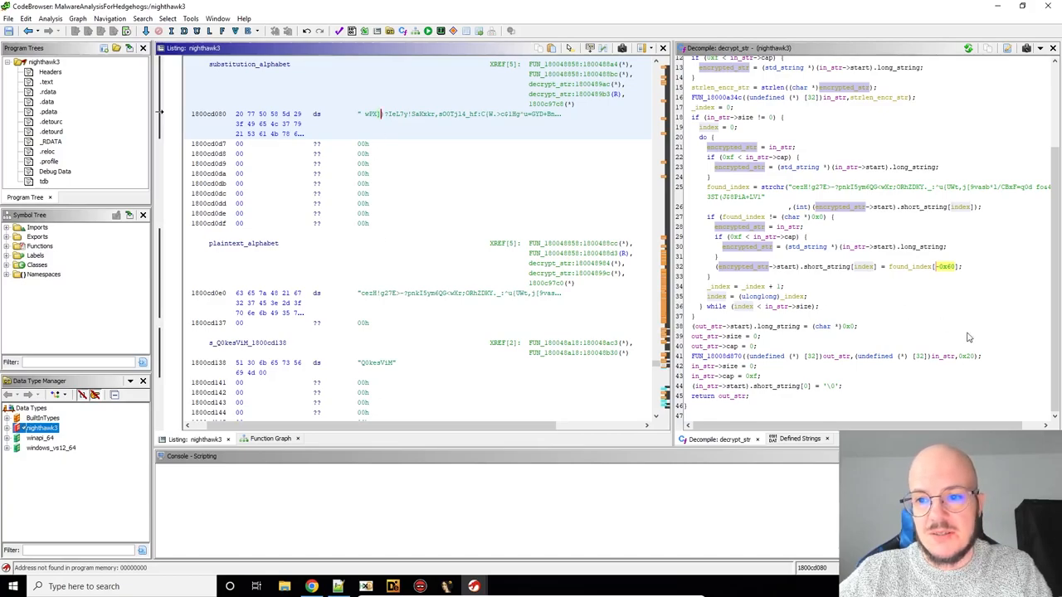
mouse_move(920, 240)
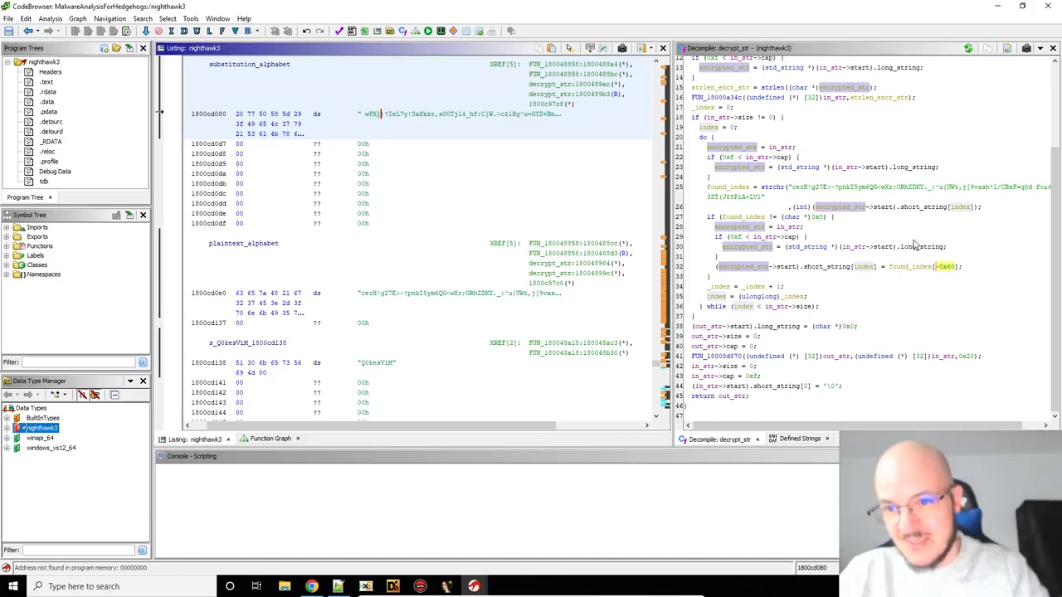
mouse_move(432, 113)
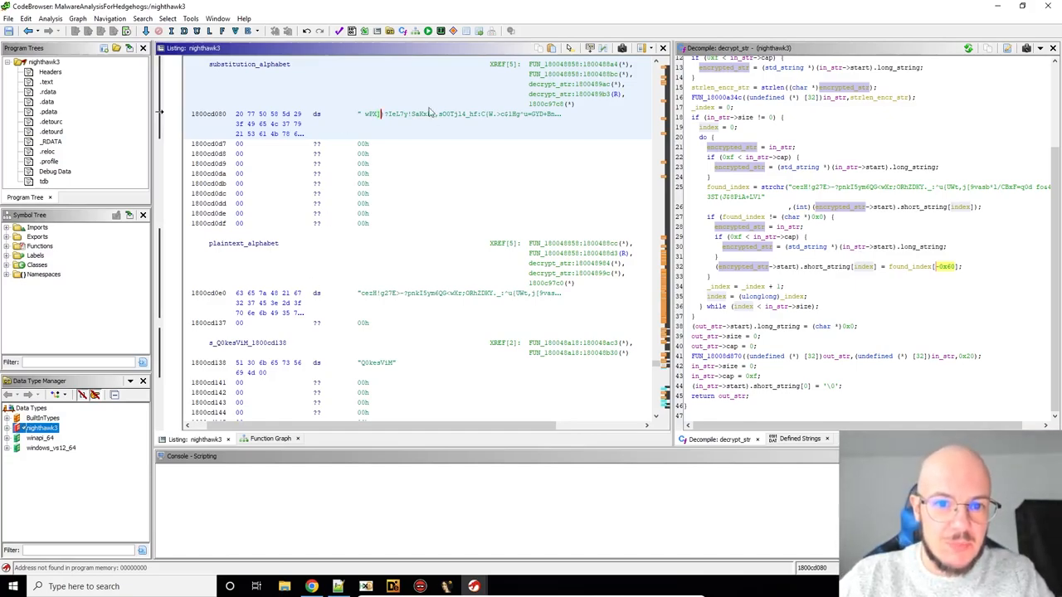
mouse_move(453, 176)
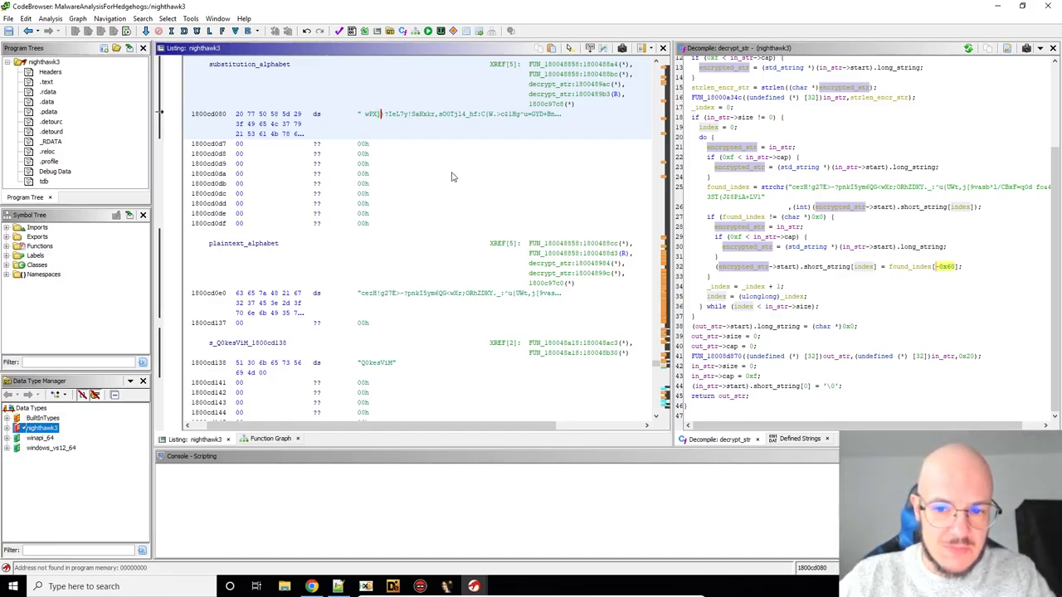
mouse_move(912, 254)
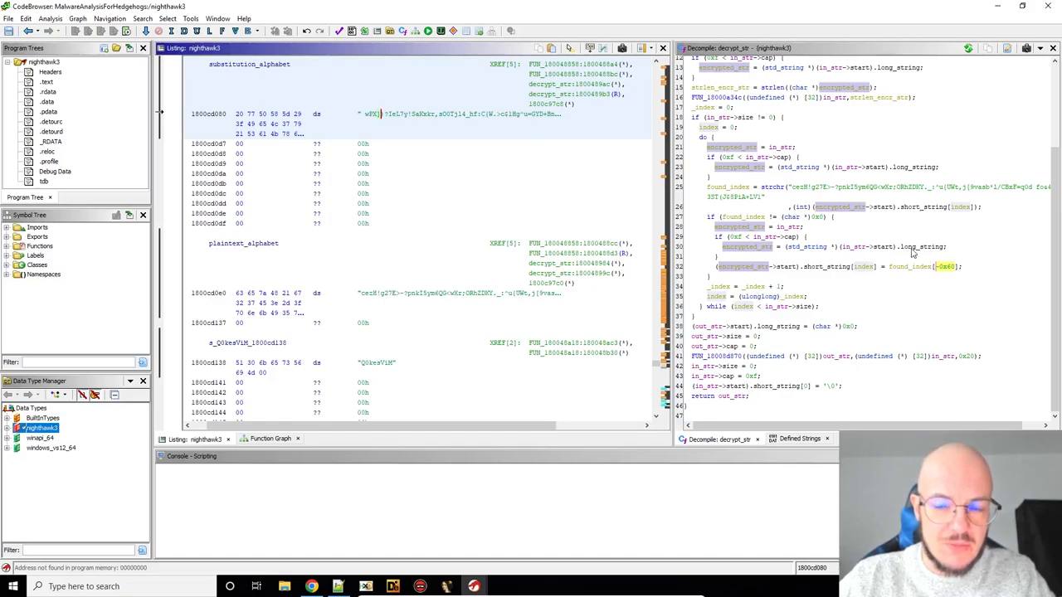
mouse_move(866, 269)
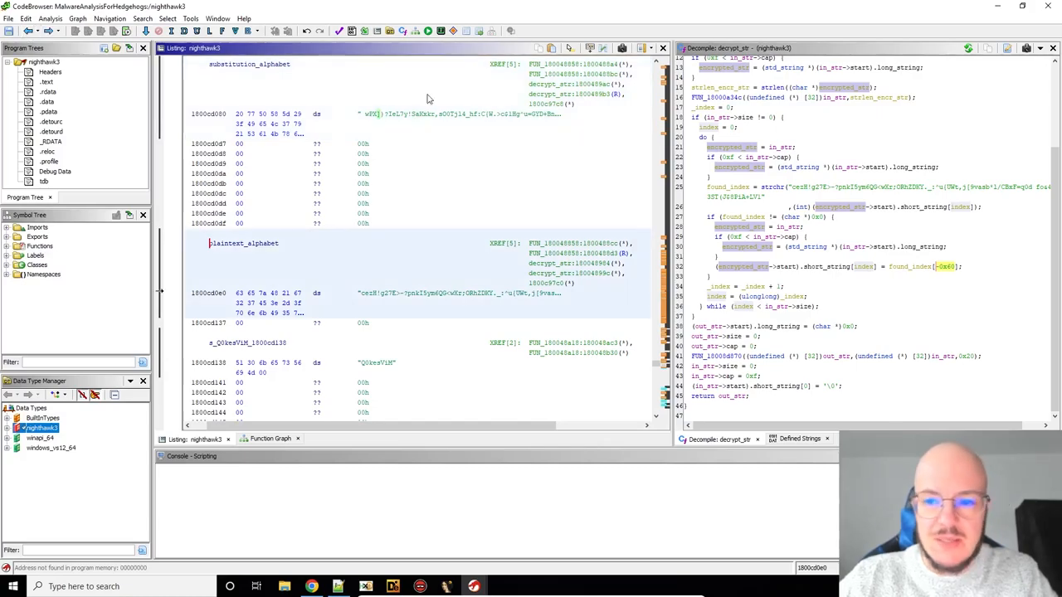
mouse_move(849, 280)
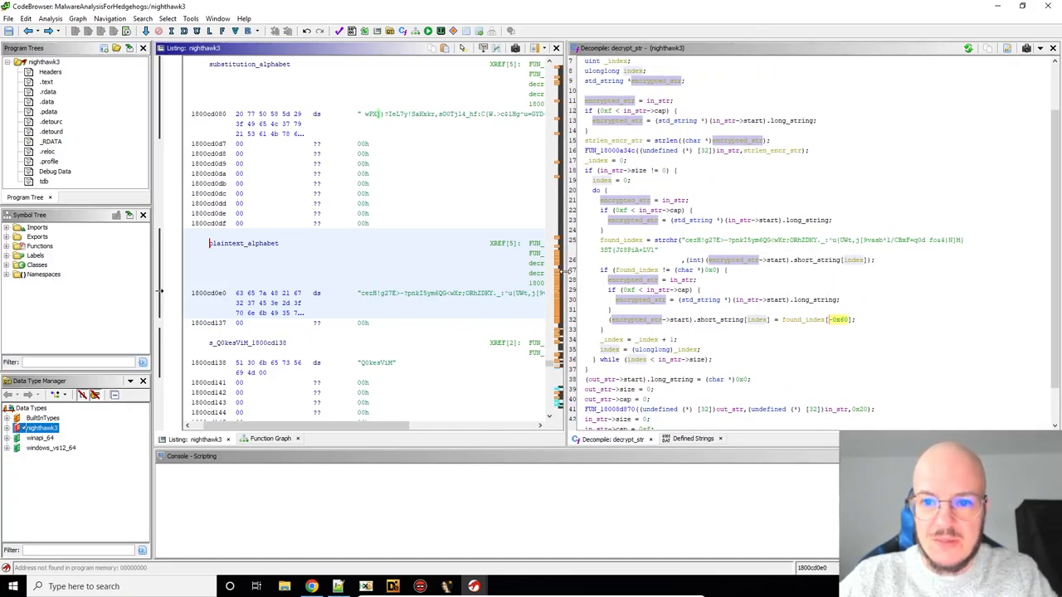
mouse_move(348, 58)
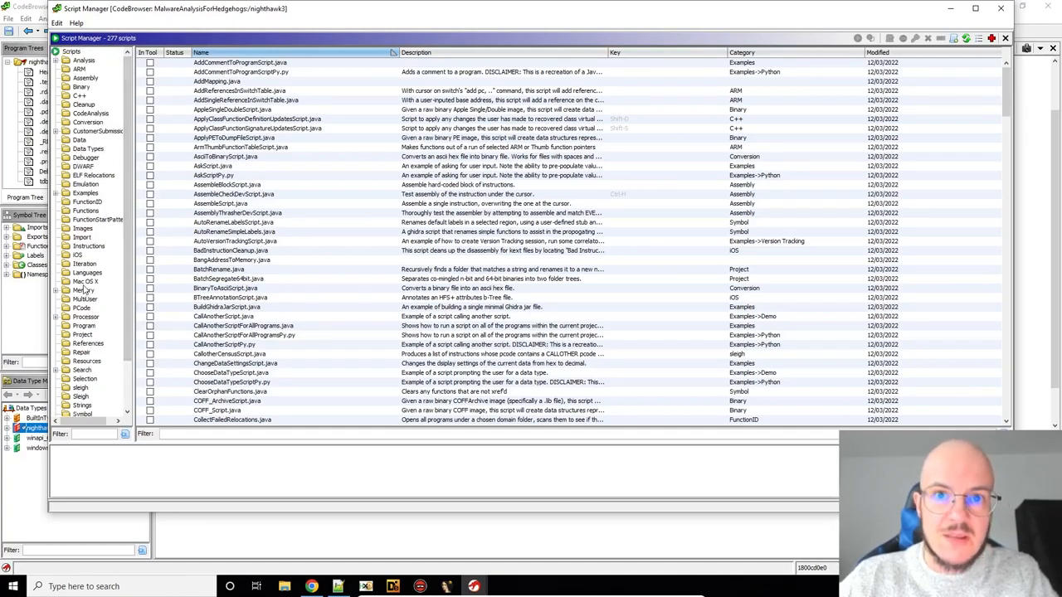
Filter the Script Manager to the Strings category and view TranslateStringsScript.java in the basic editor
scroll(down, 3)
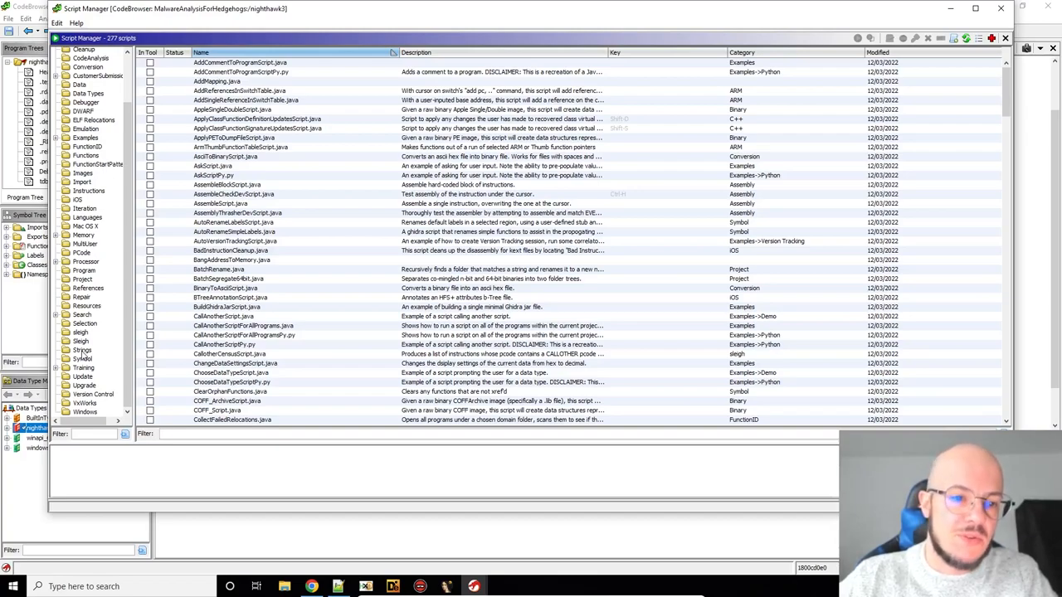
click(83, 349)
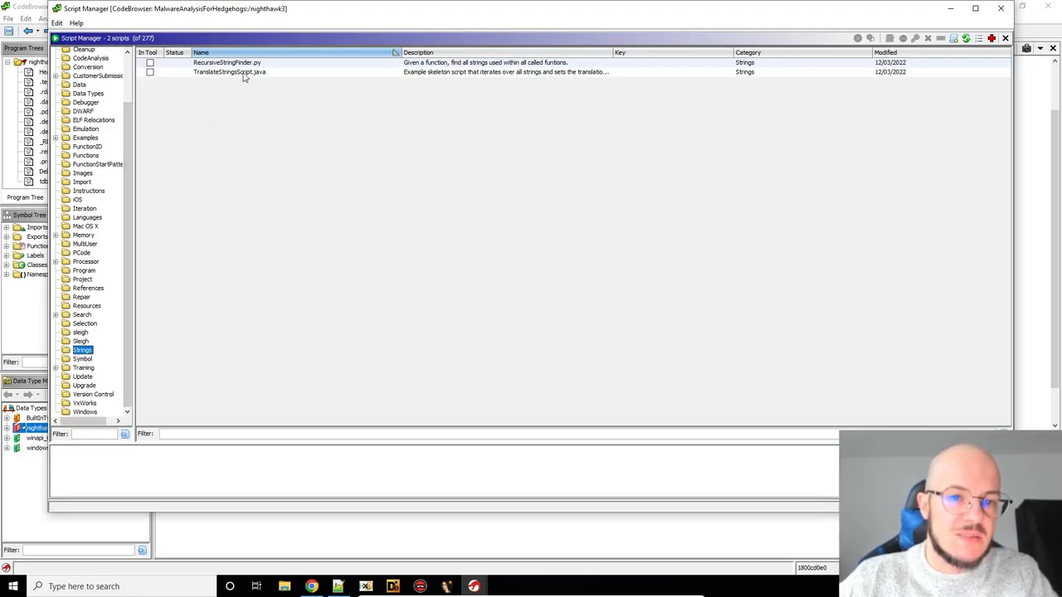
click(229, 71)
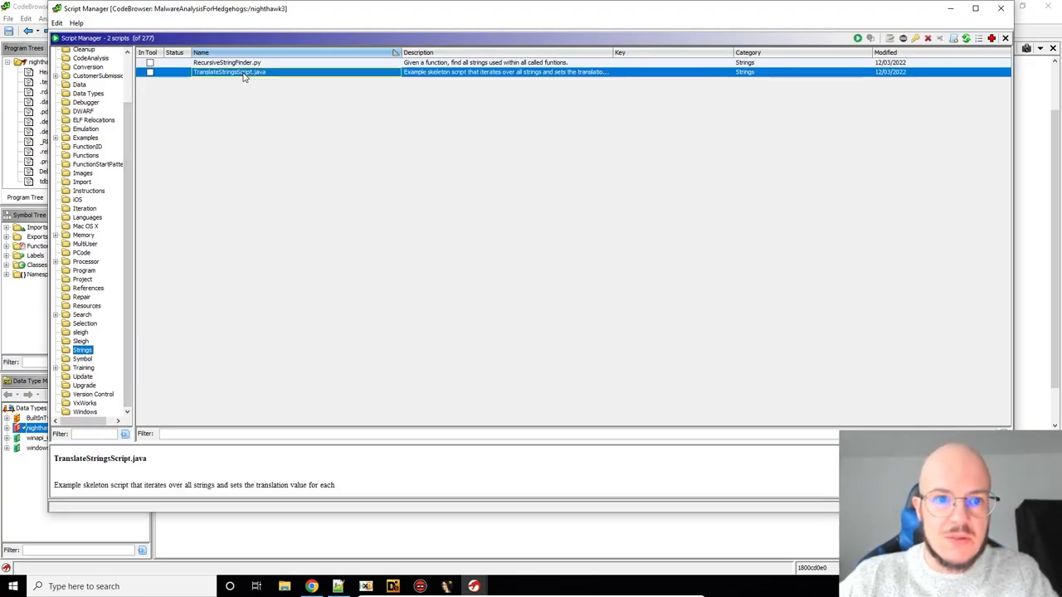
right_click(229, 73)
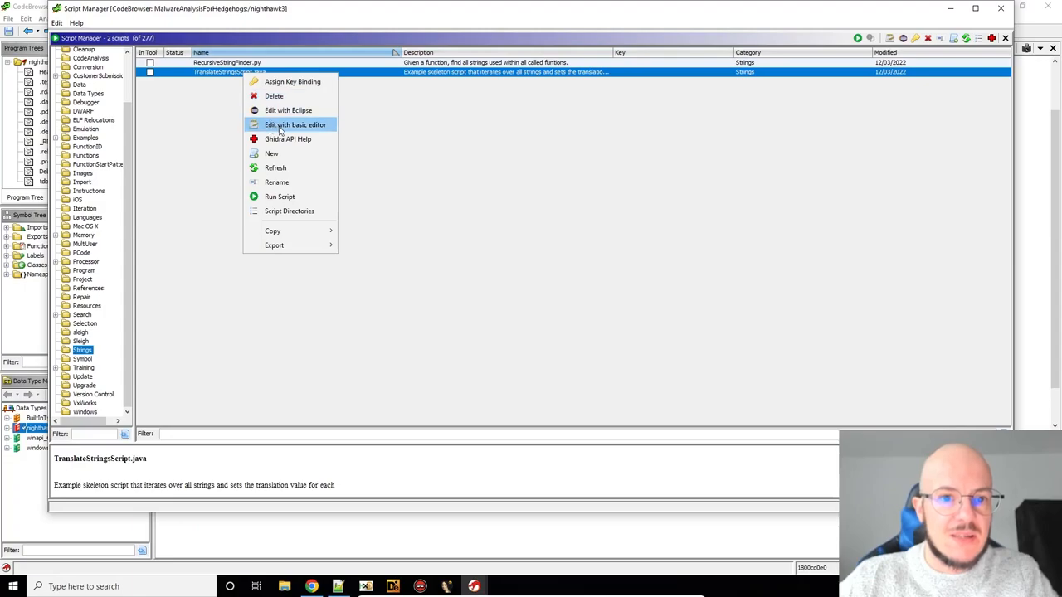
click(295, 125)
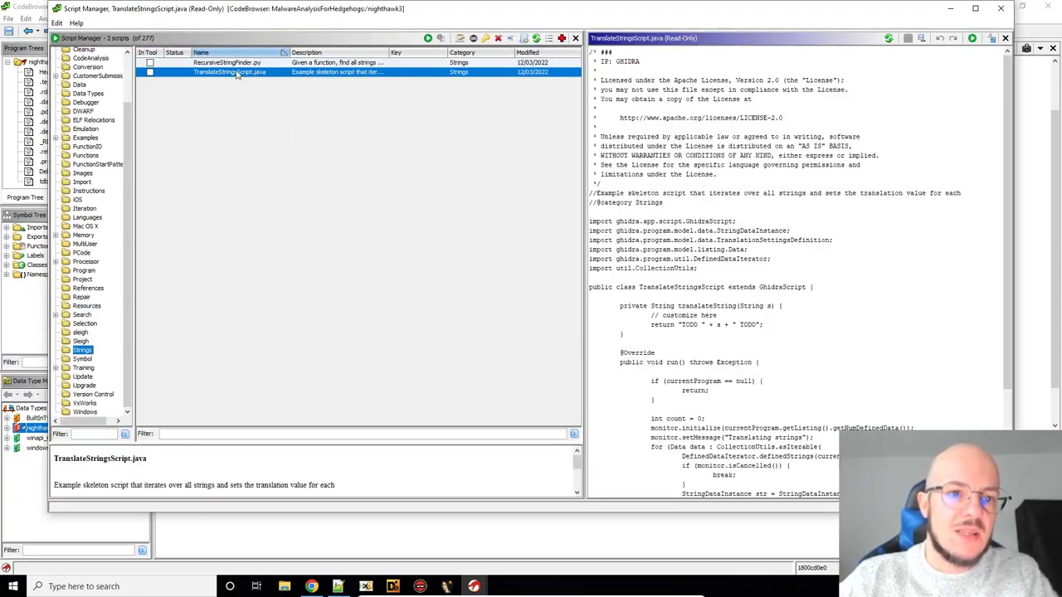
right_click(229, 72)
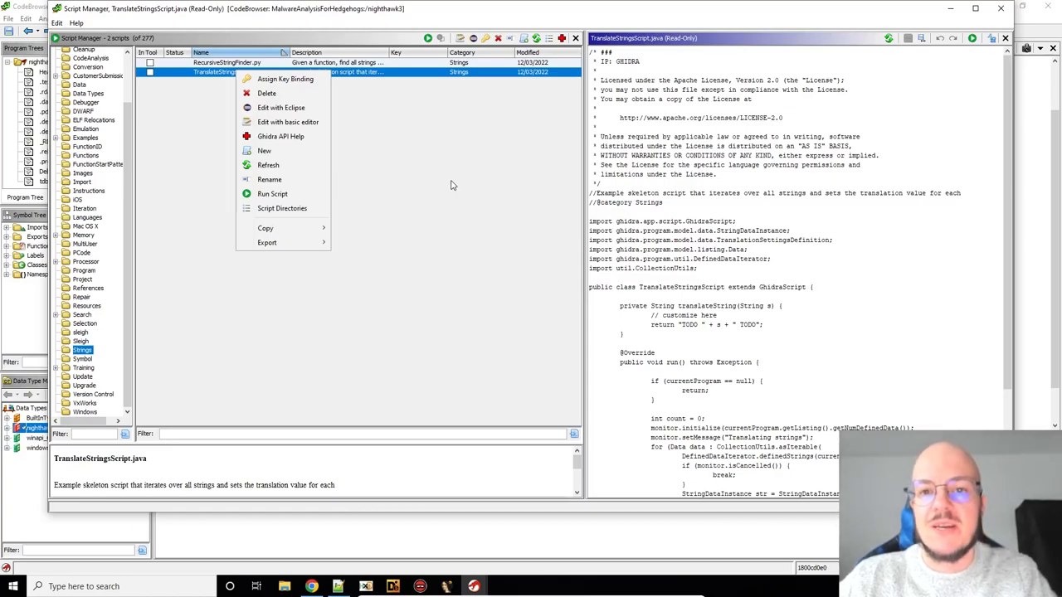
click(567, 239)
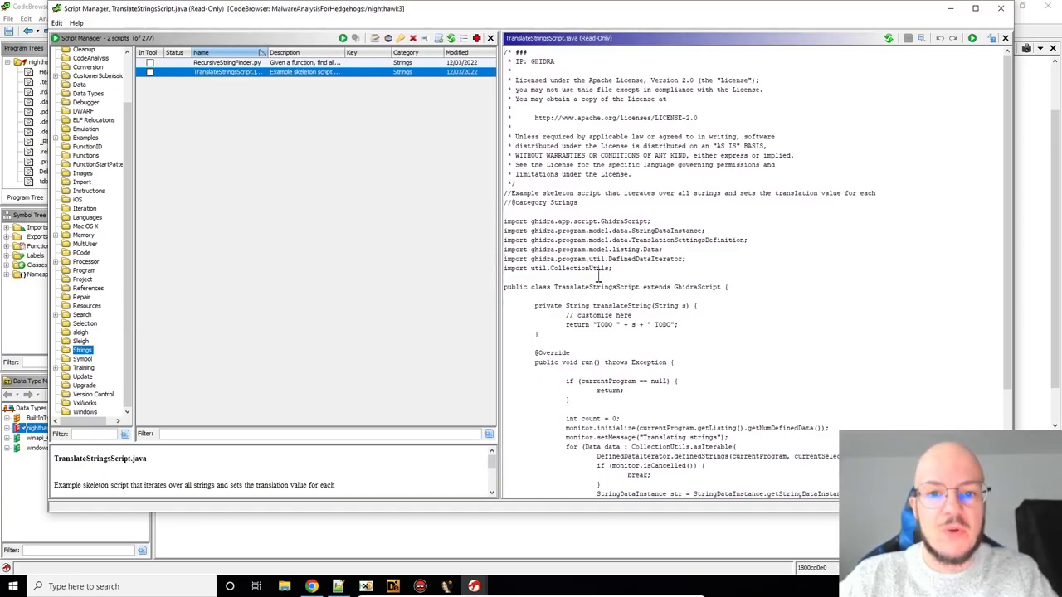
scroll(down, 3)
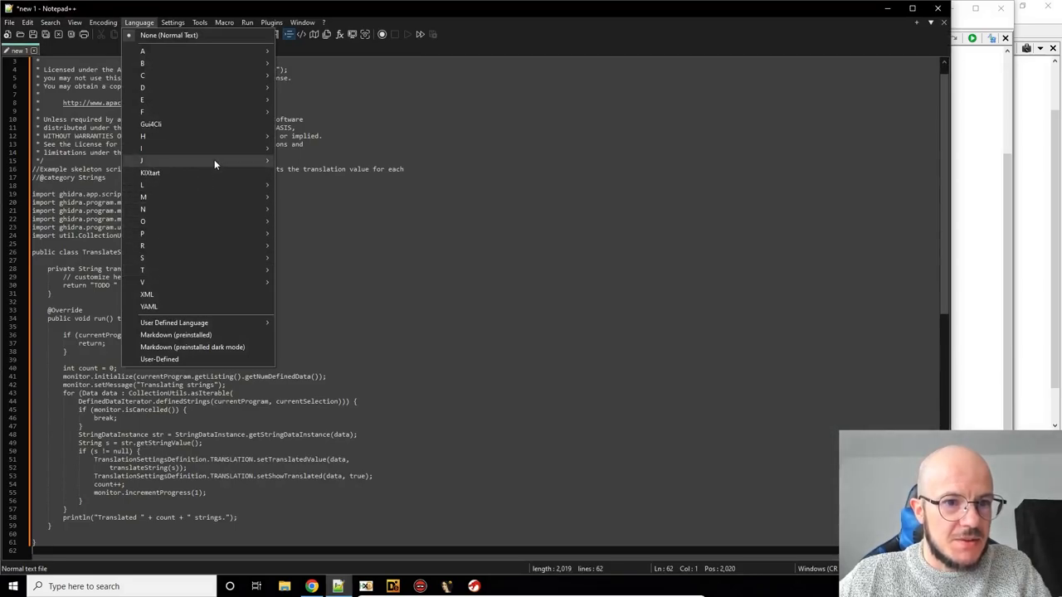
Switch the pasted script's language to Java for syntax highlighting
click(142, 159)
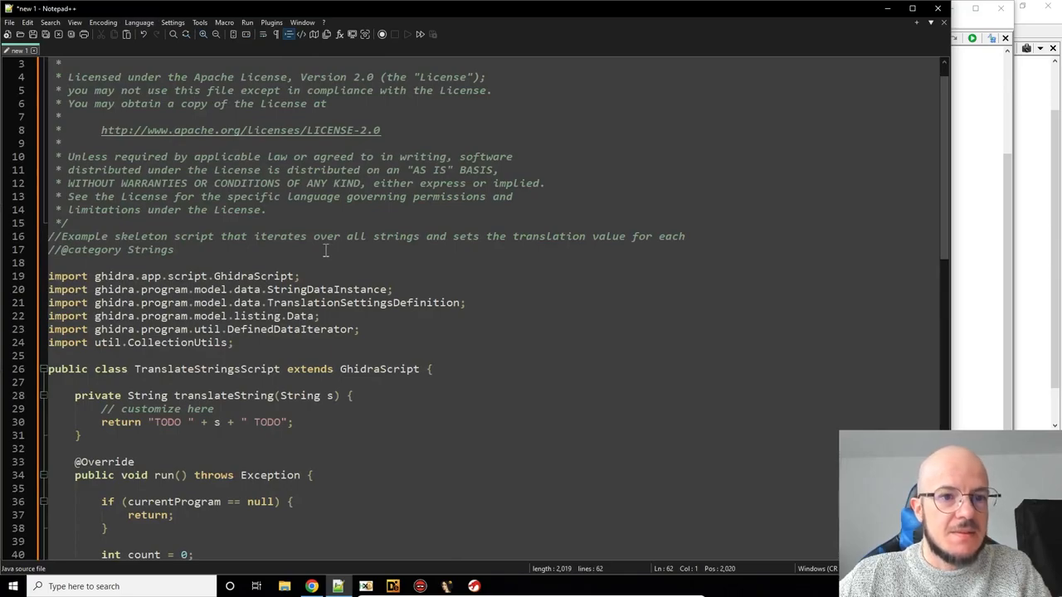
scroll(down, 3)
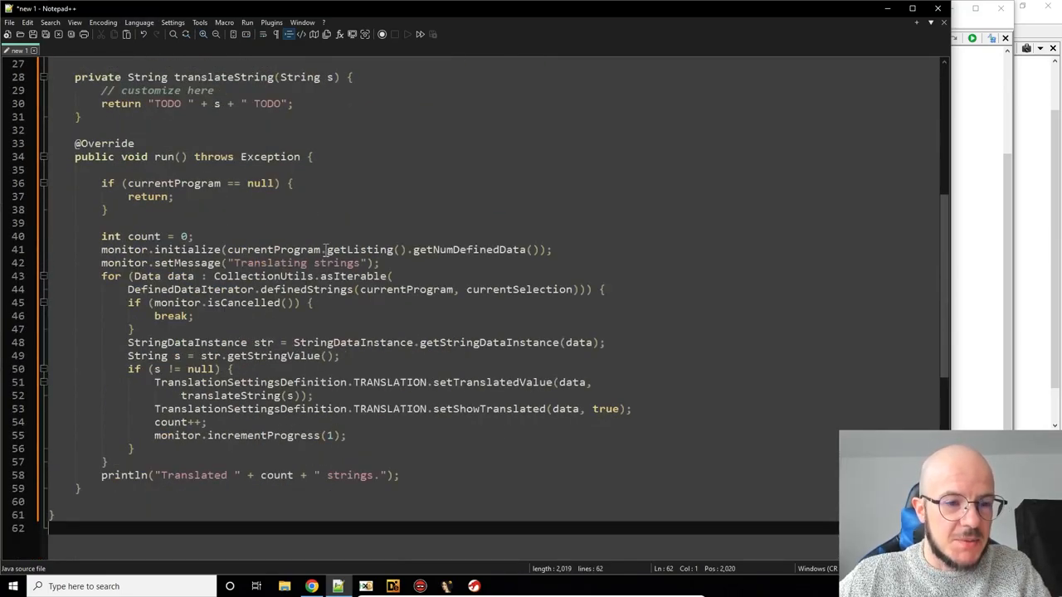
scroll(up, 3)
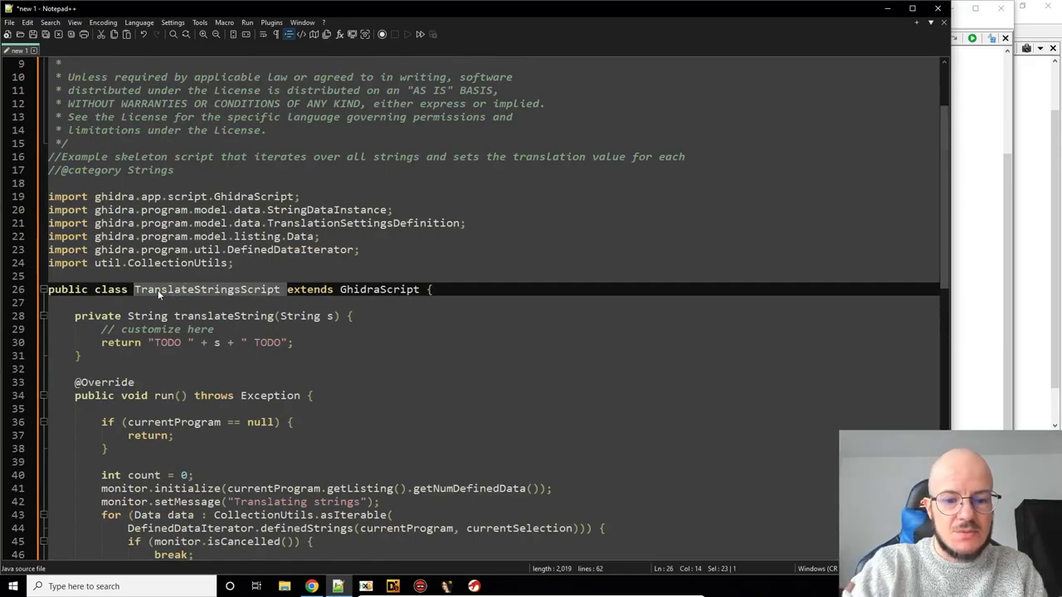
Rename the class from TranslateStringsScript to DecryptNightHawkStrings
text(DecryptNightHawk)
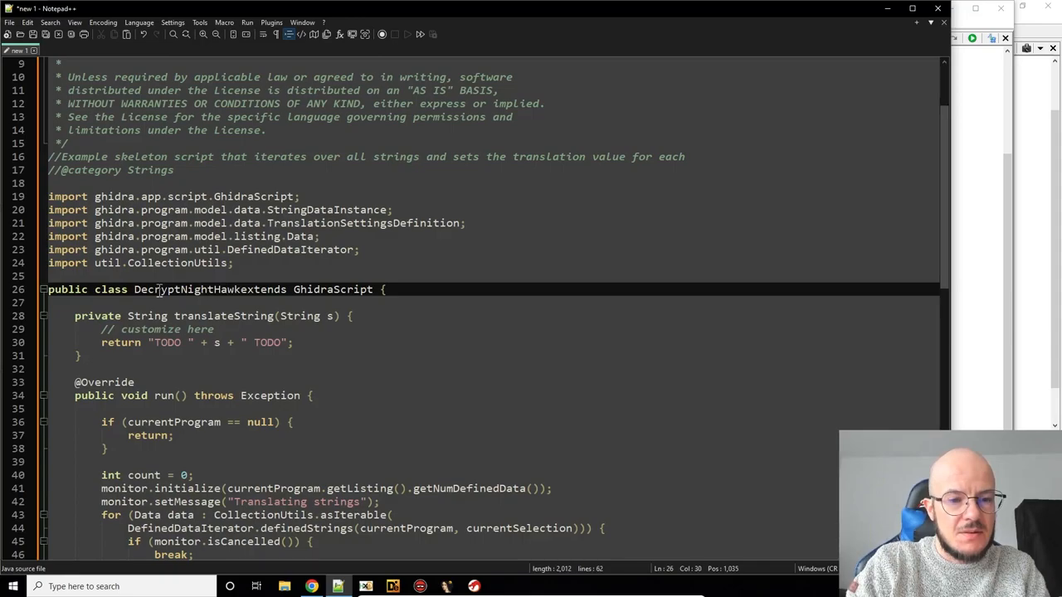
text(Strings)
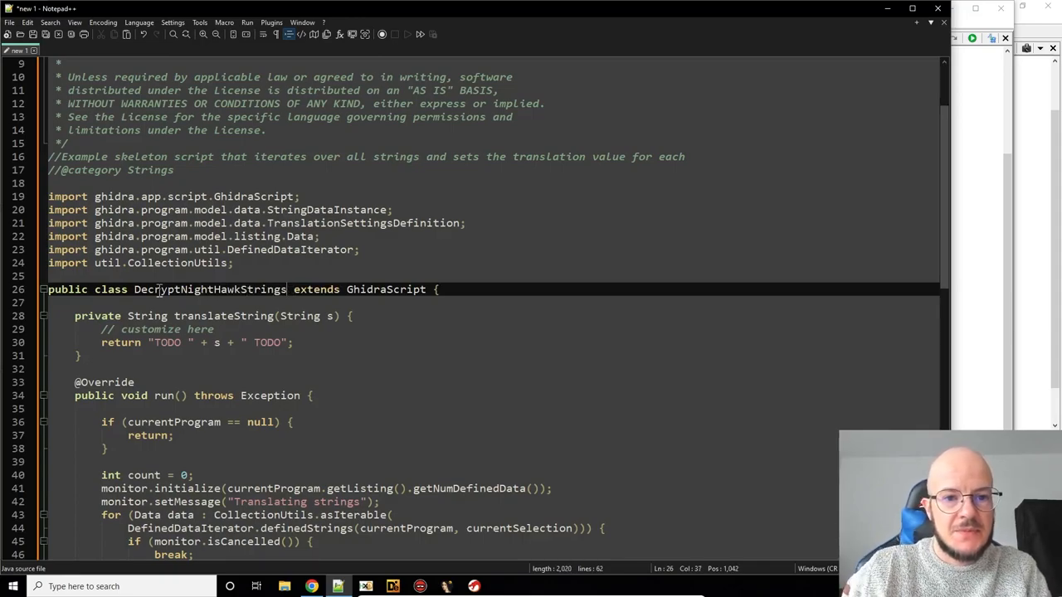
scroll(down, 3)
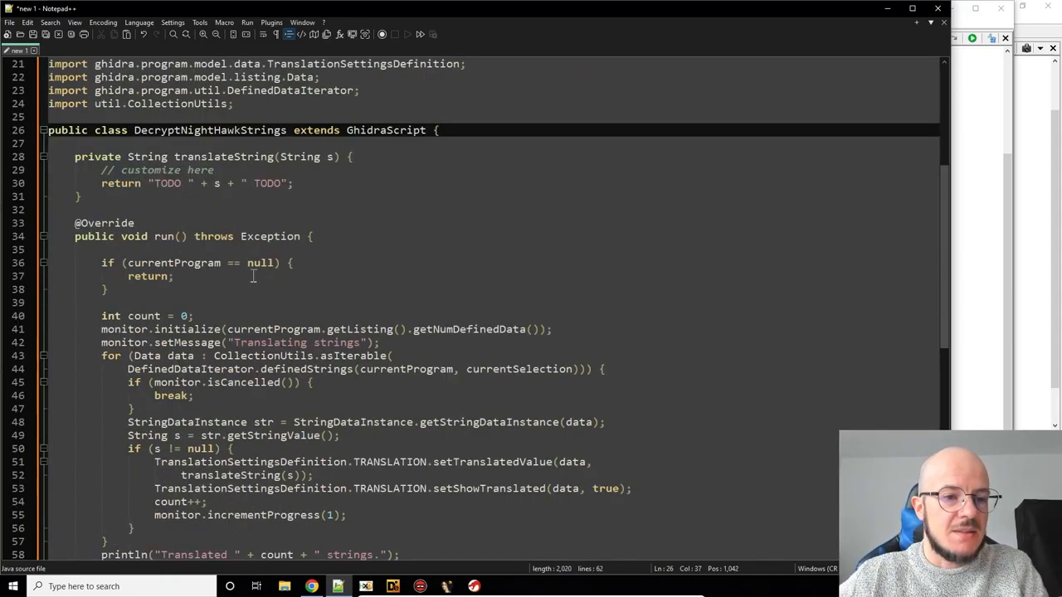
scroll(down, 3)
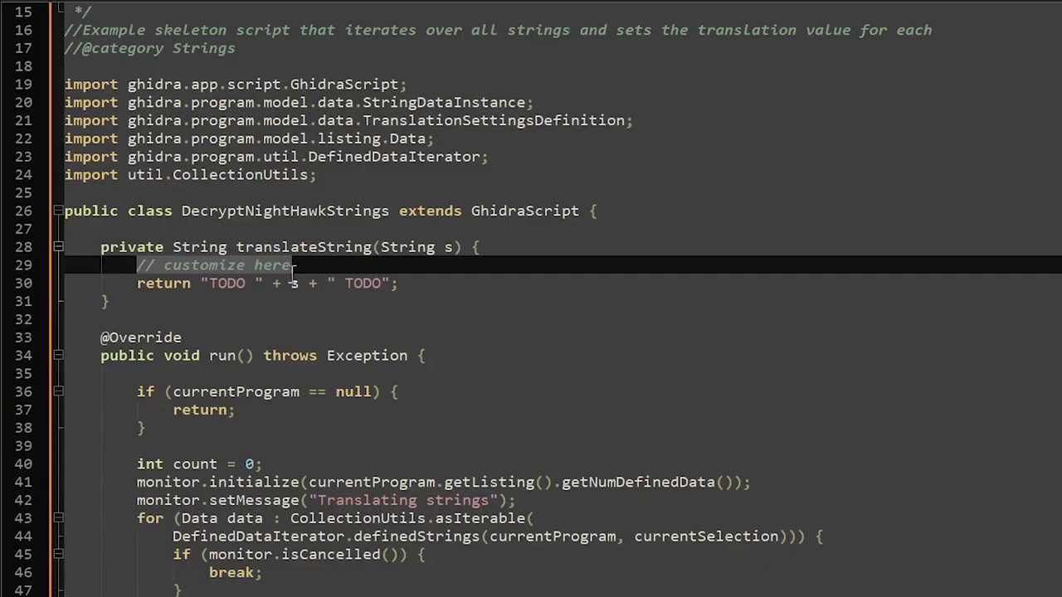
Declare empty String plainalphabet and String substalphabet in translateString
text(String)
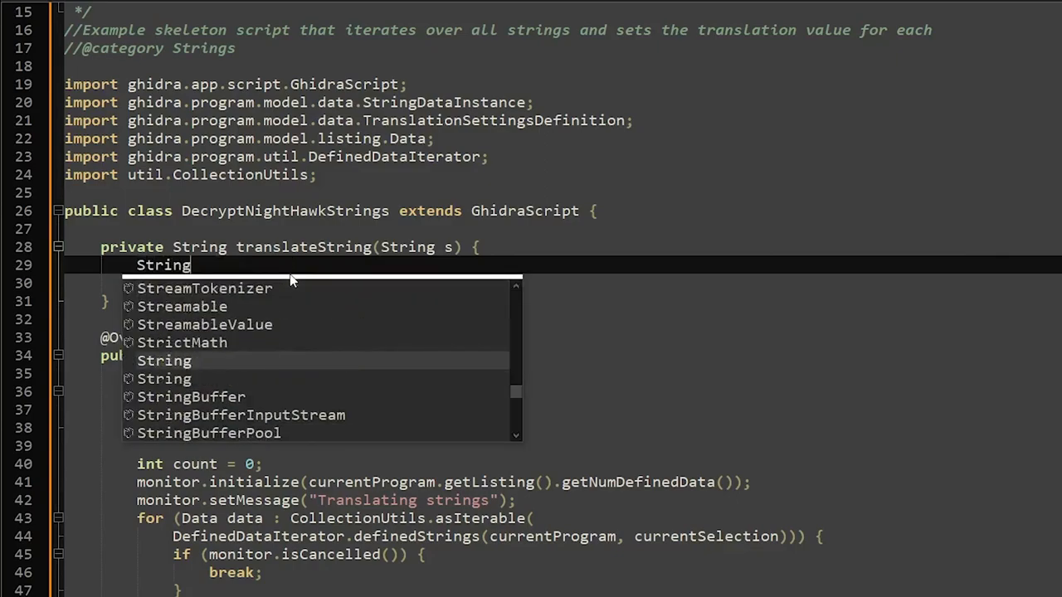
key(Escape)
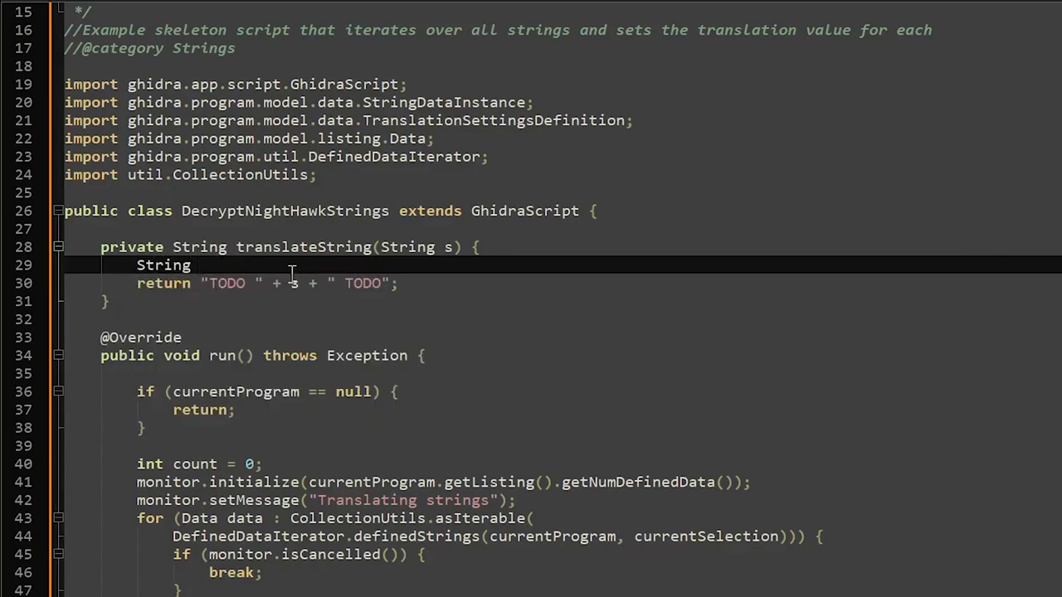
text(plainalph)
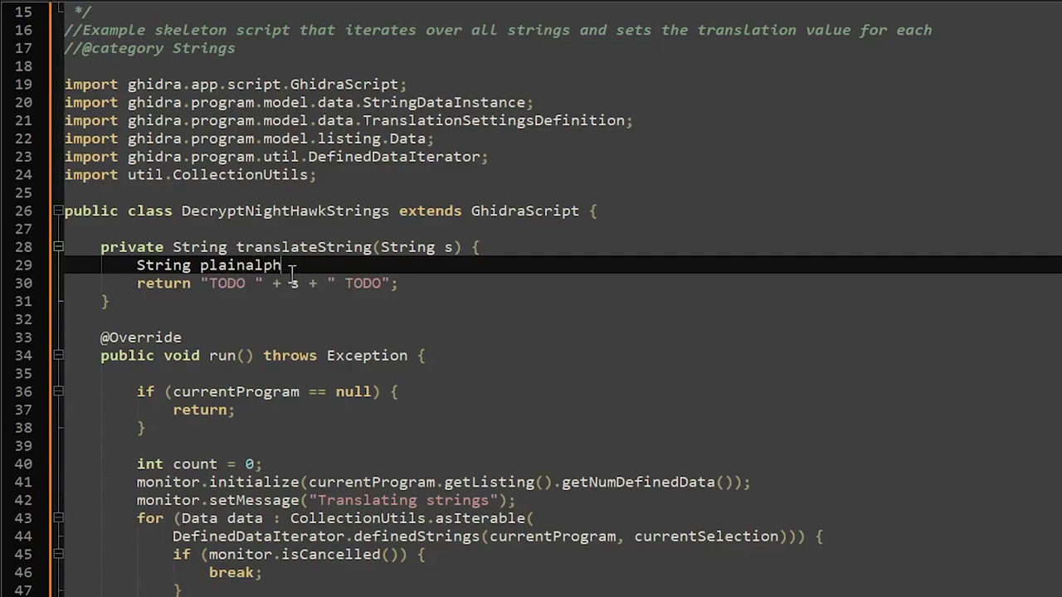
text(abet =)
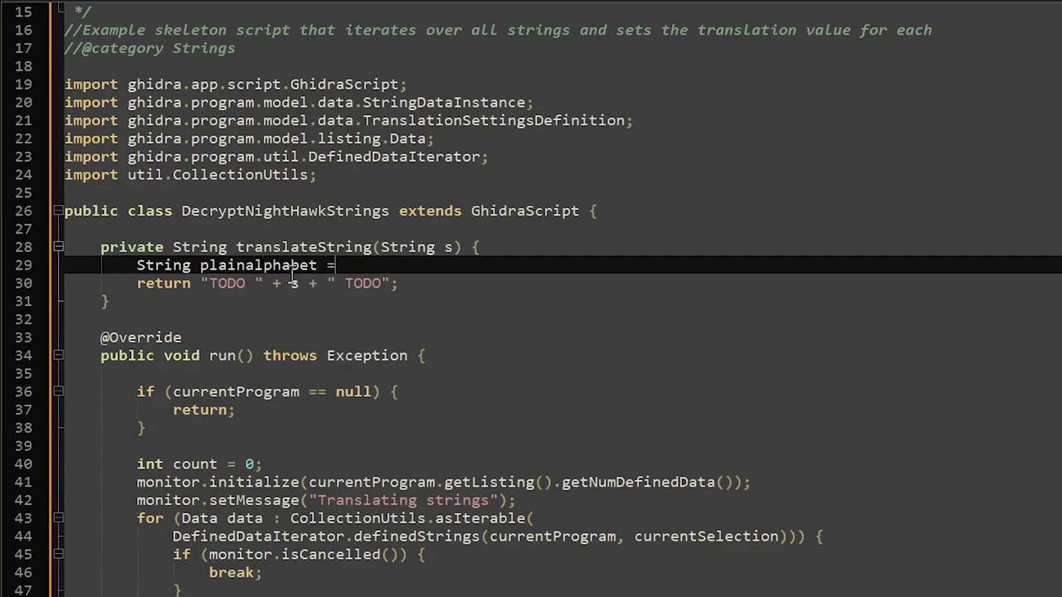
text("";)
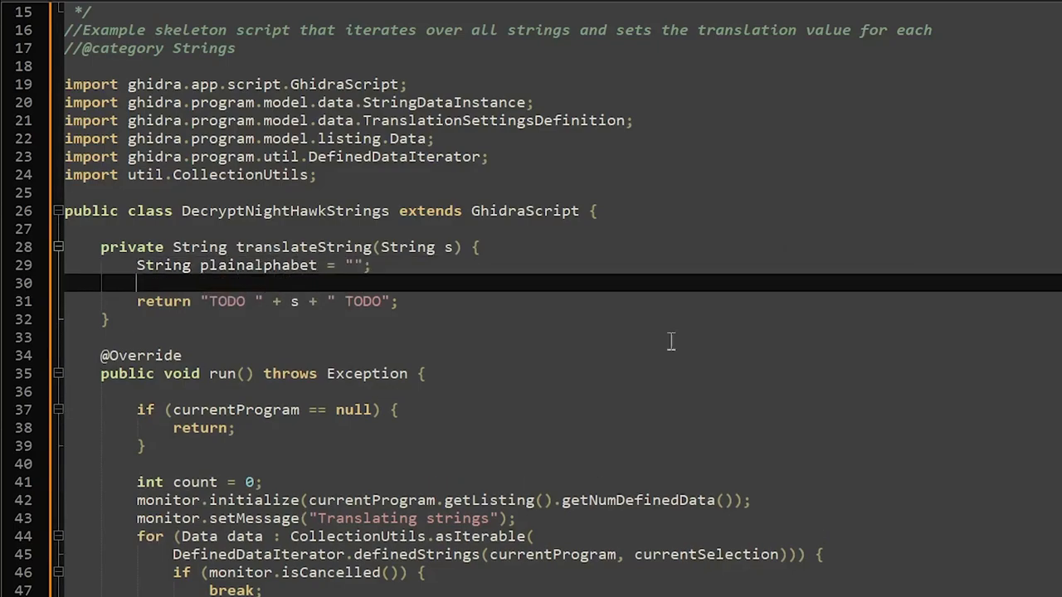
text(String)
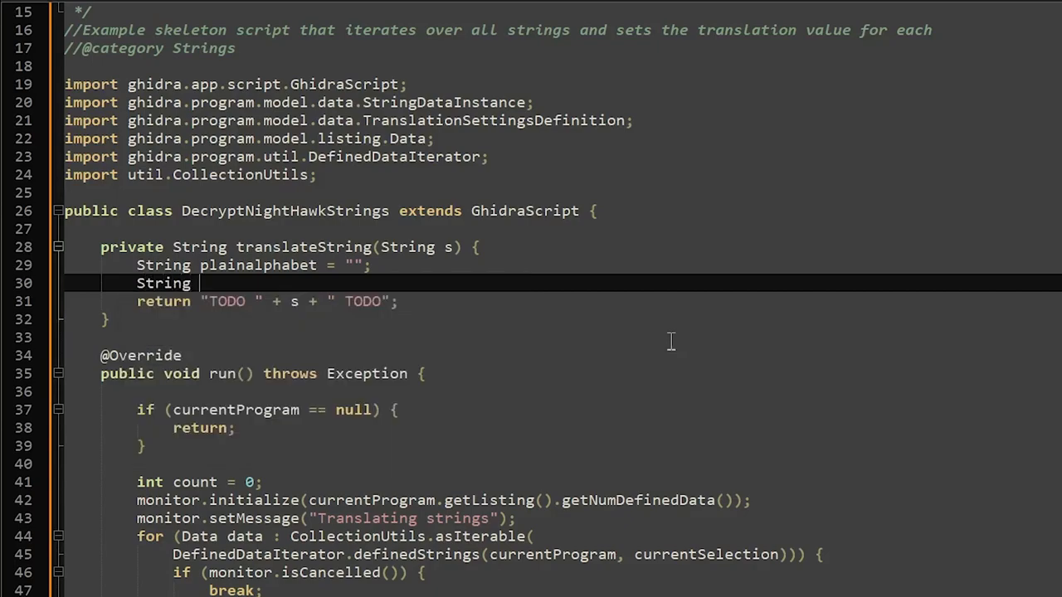
text(s)
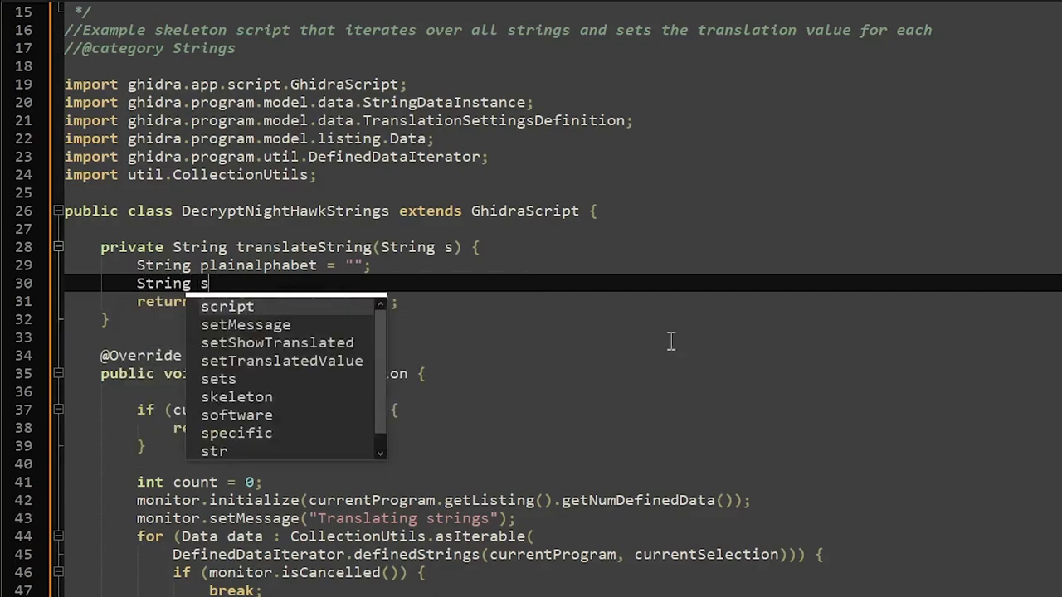
text(ubst)
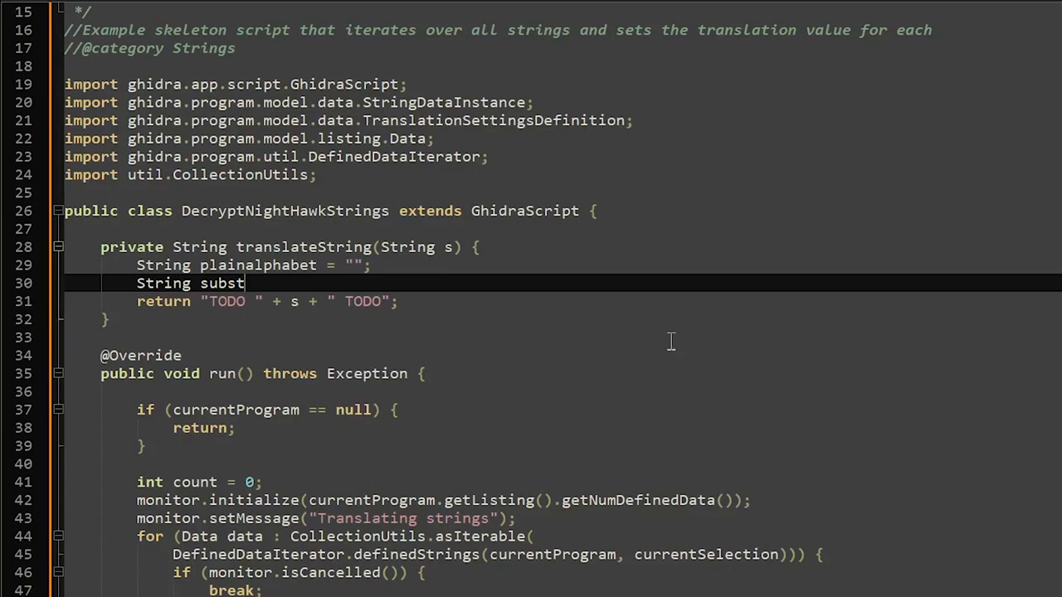
text(alphabet = "";)
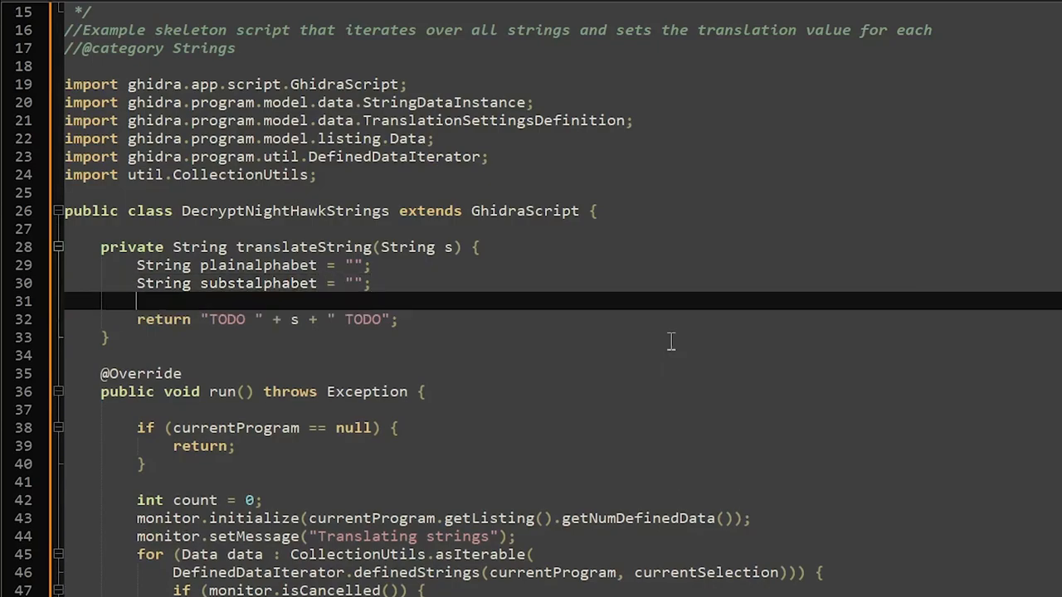
Begin the loop for(int i = 0; i < s.length() over the input string
text(for()
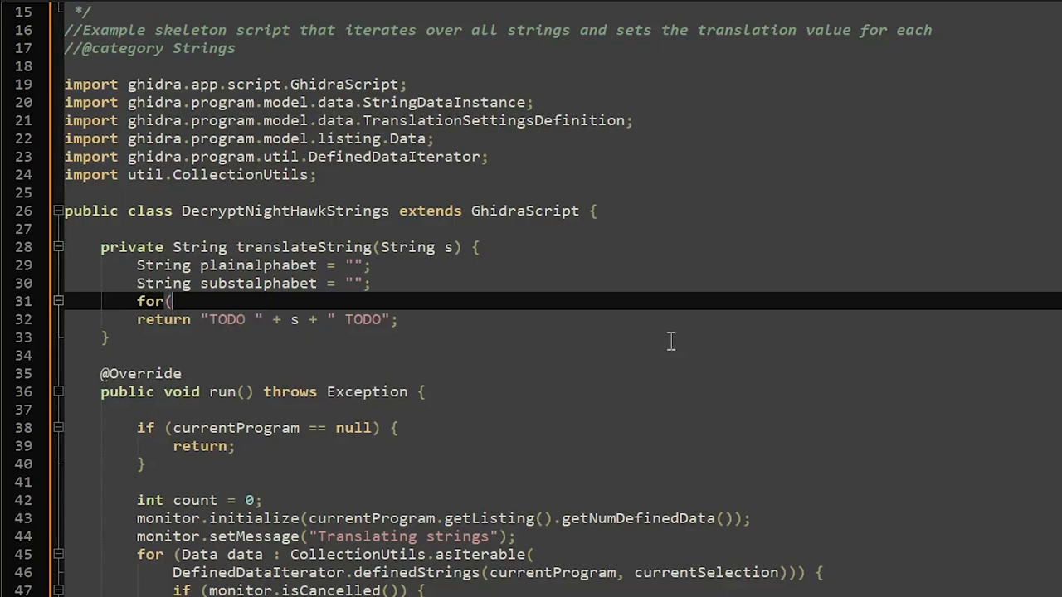
text(int)
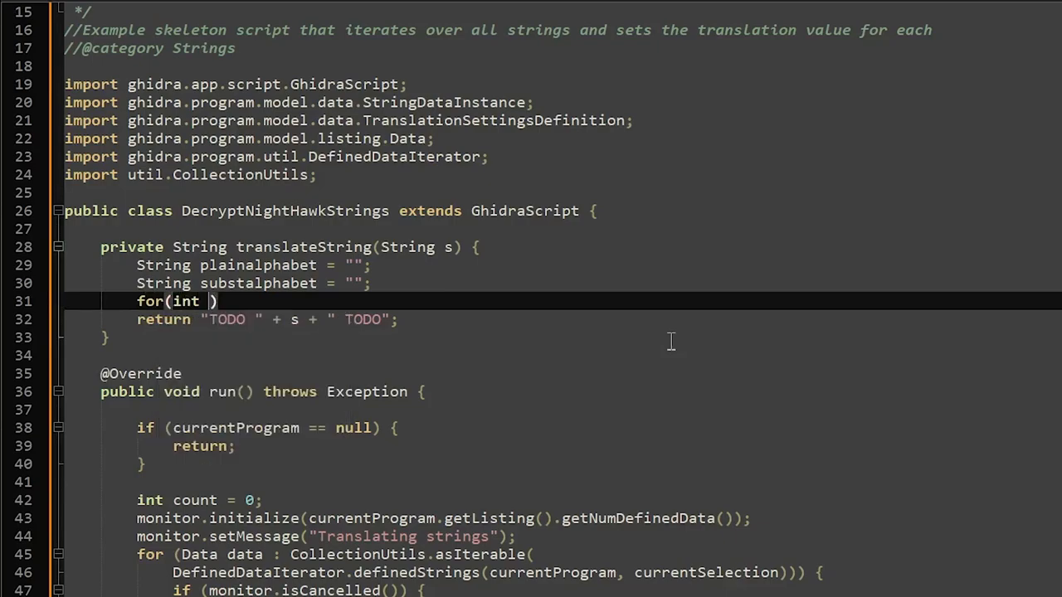
text(i = 0)
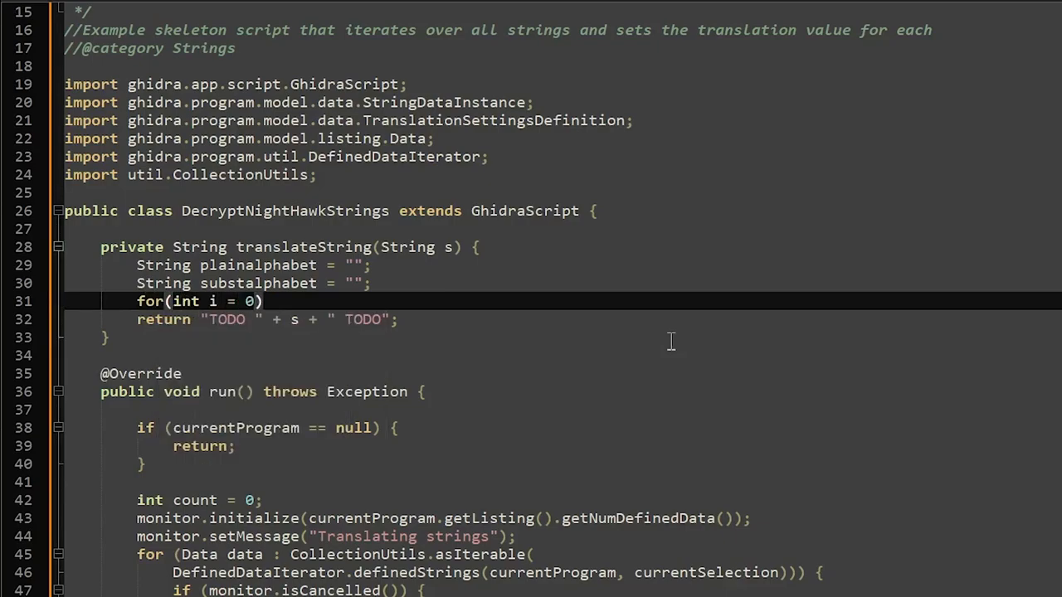
text(;)
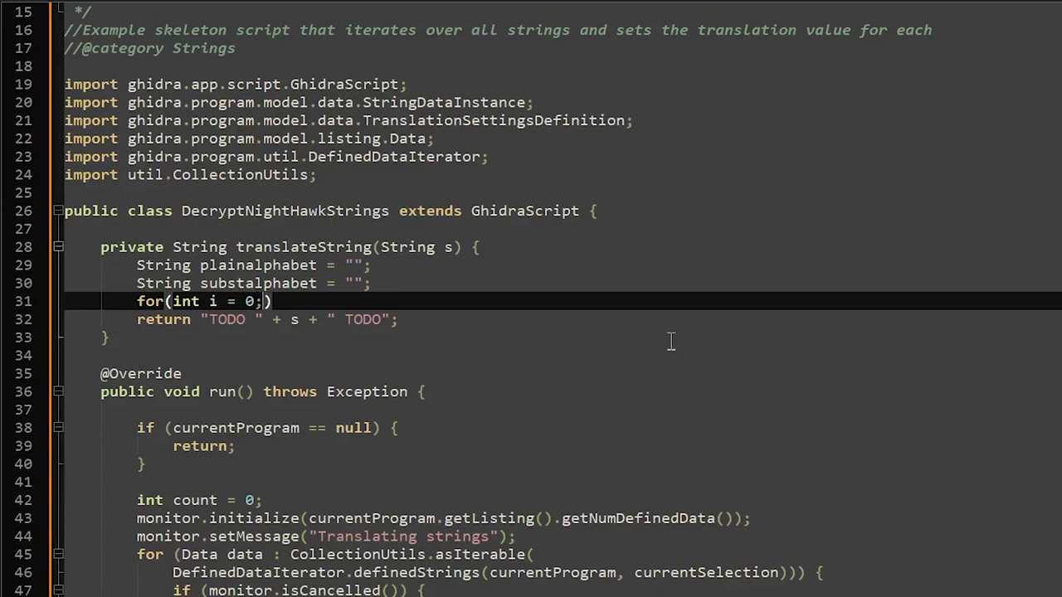
text(i <)
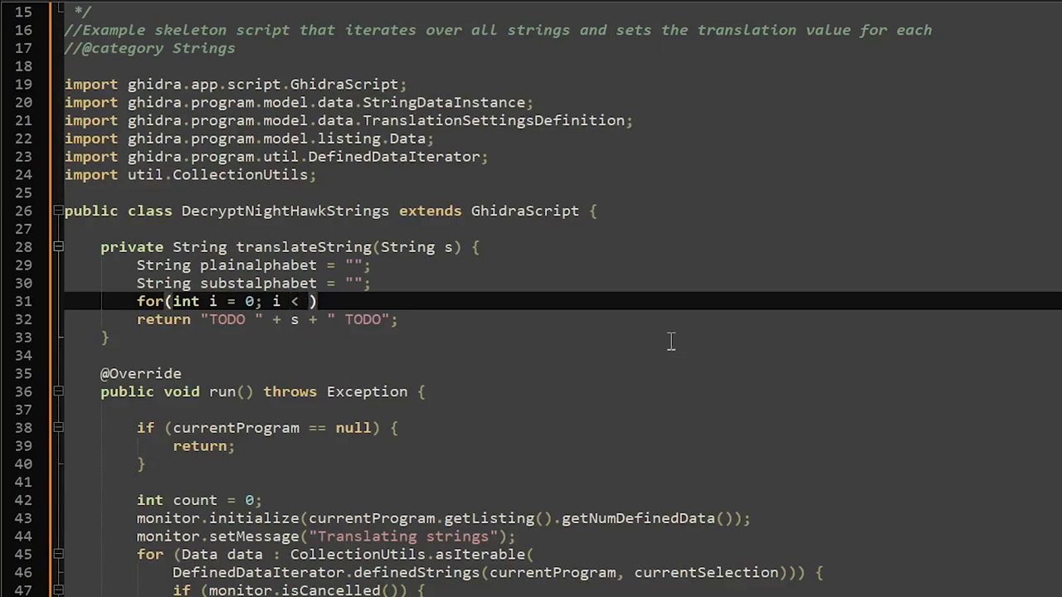
text(s.length()
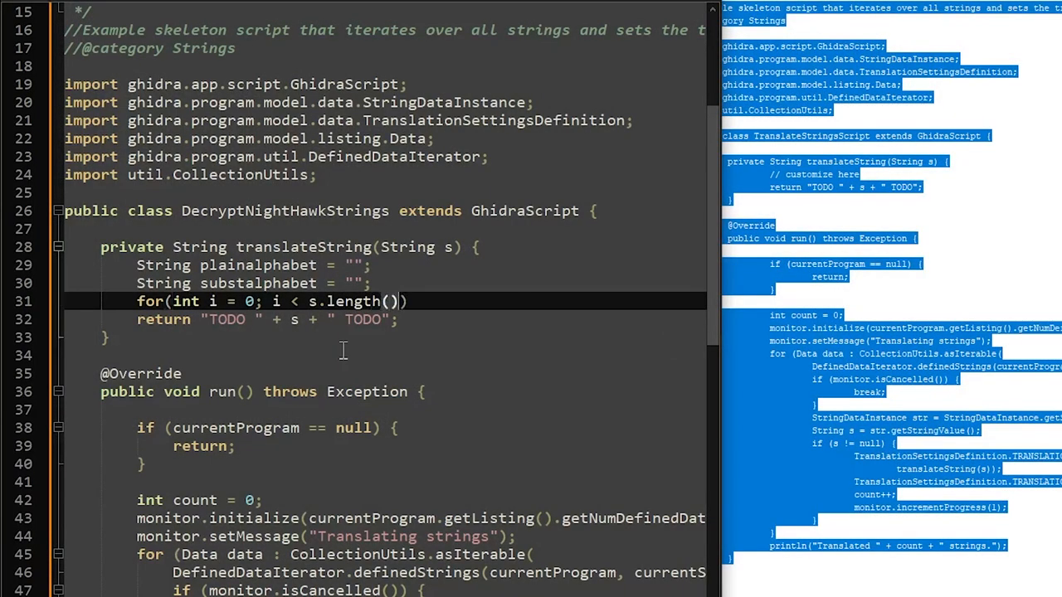
Finish the loop header with i++ and set ch = plainalphabet.indexOf(); in its body
text(;)
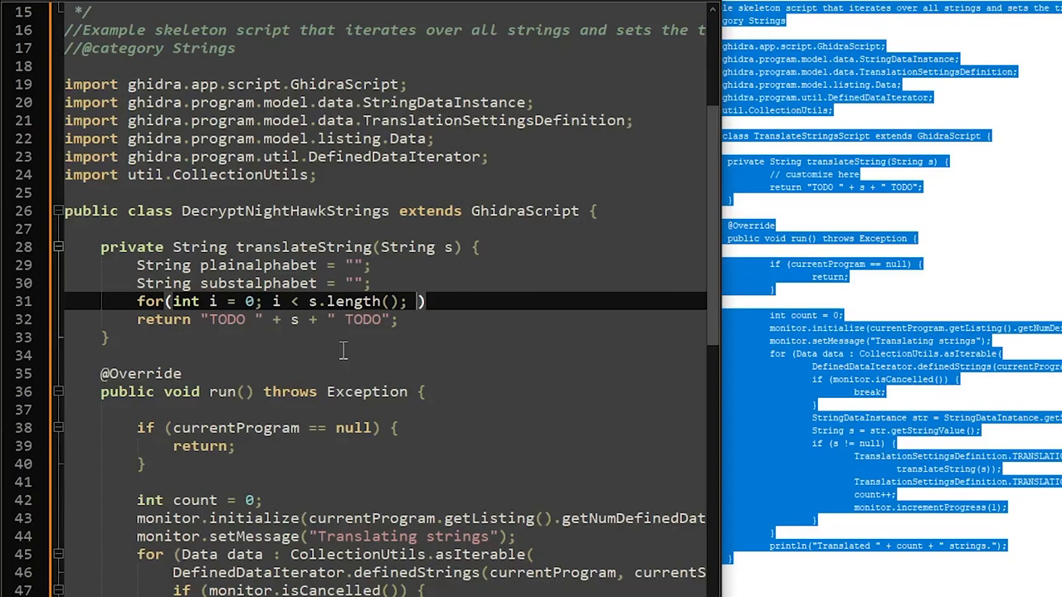
text(i++)
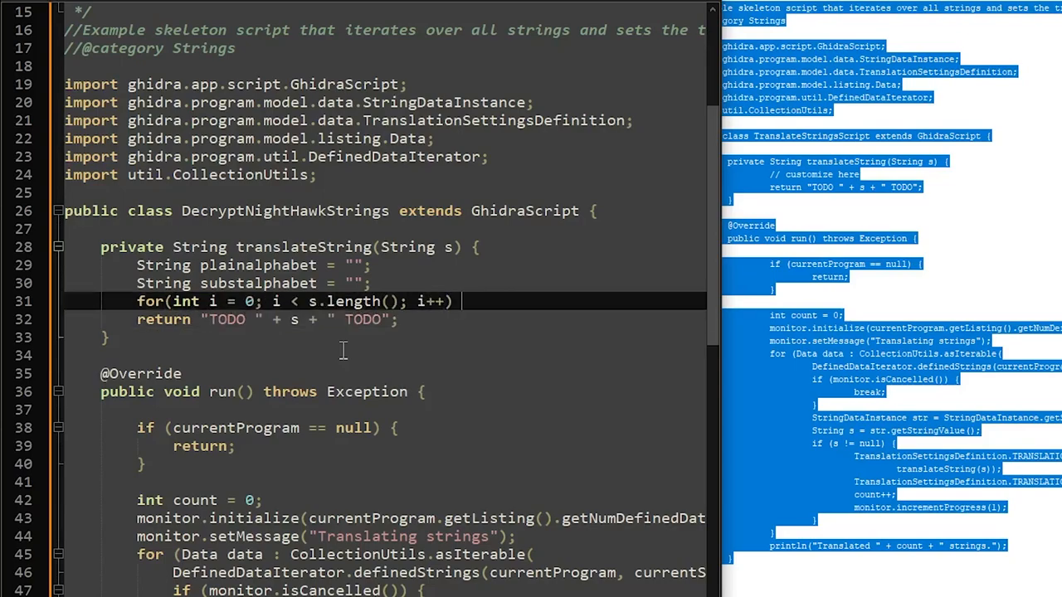
text({})
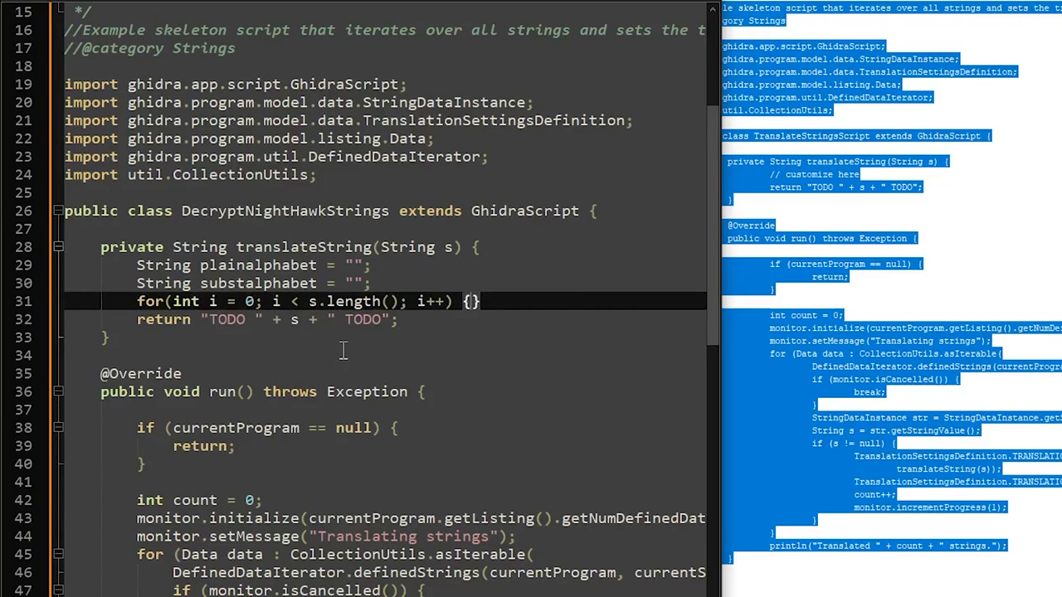
text(ch =)
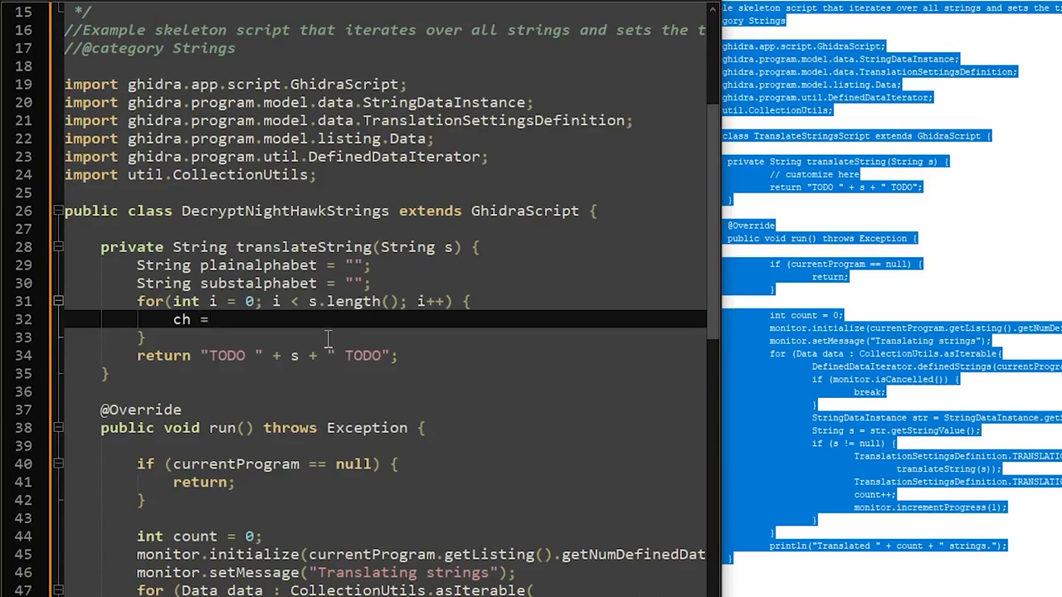
text(plainalphabet.index)
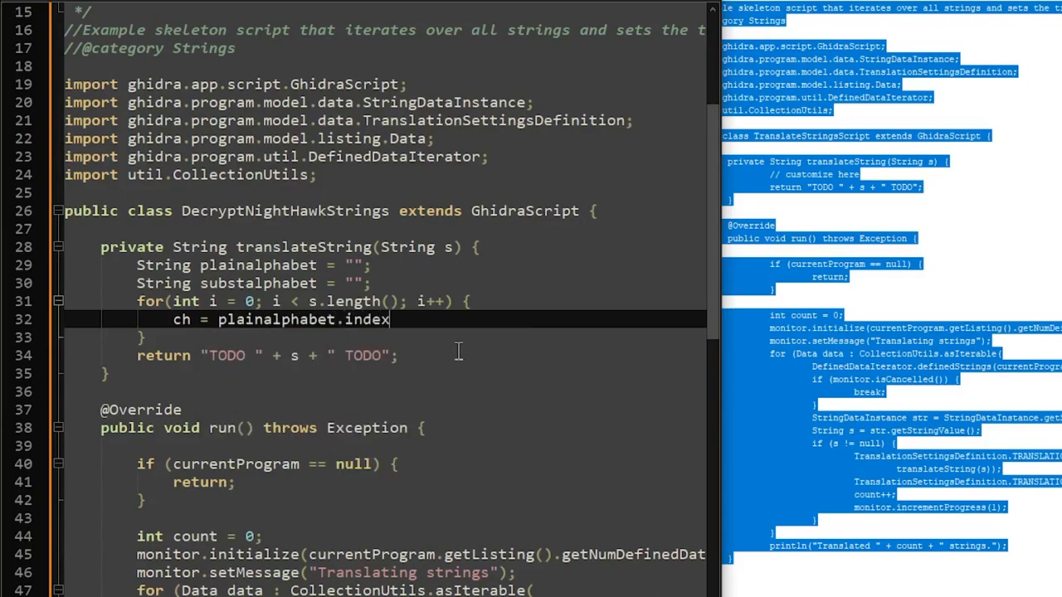
text(Of)
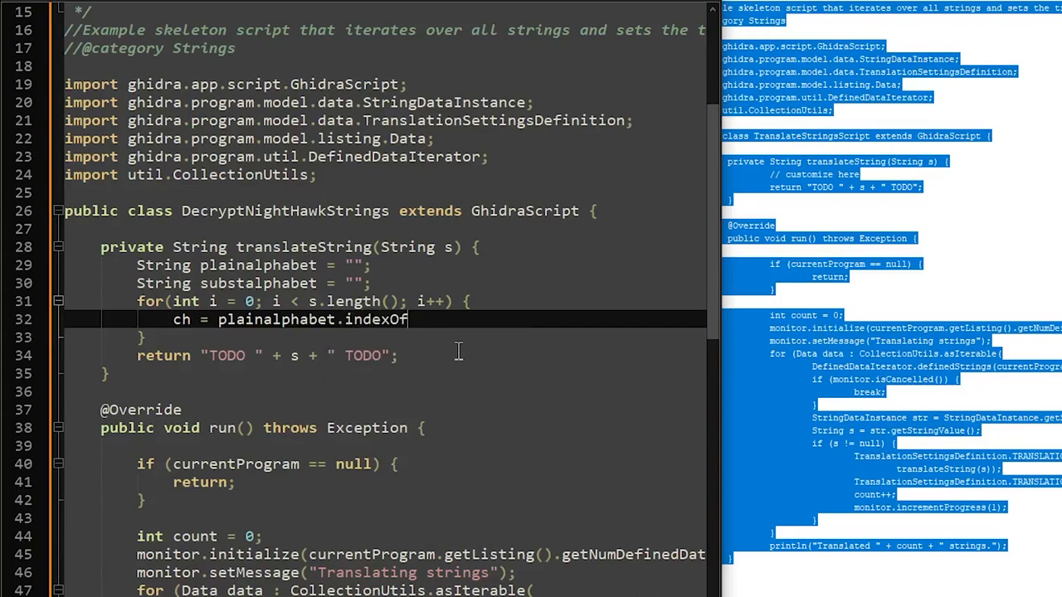
text(())
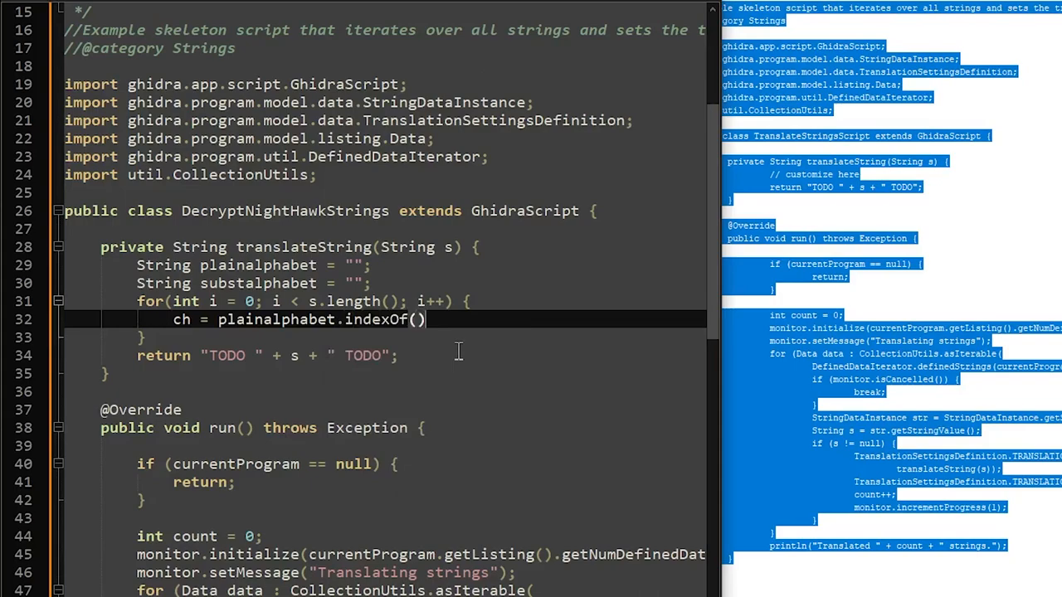
text(;)
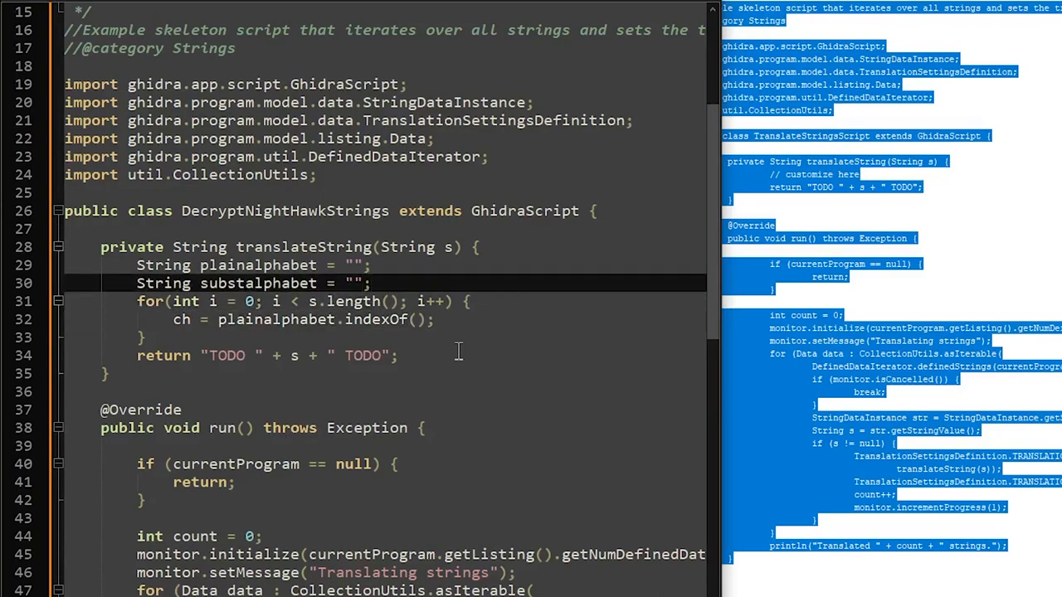
Make substalphabet a char array via .toCharArray()
text(.toA)
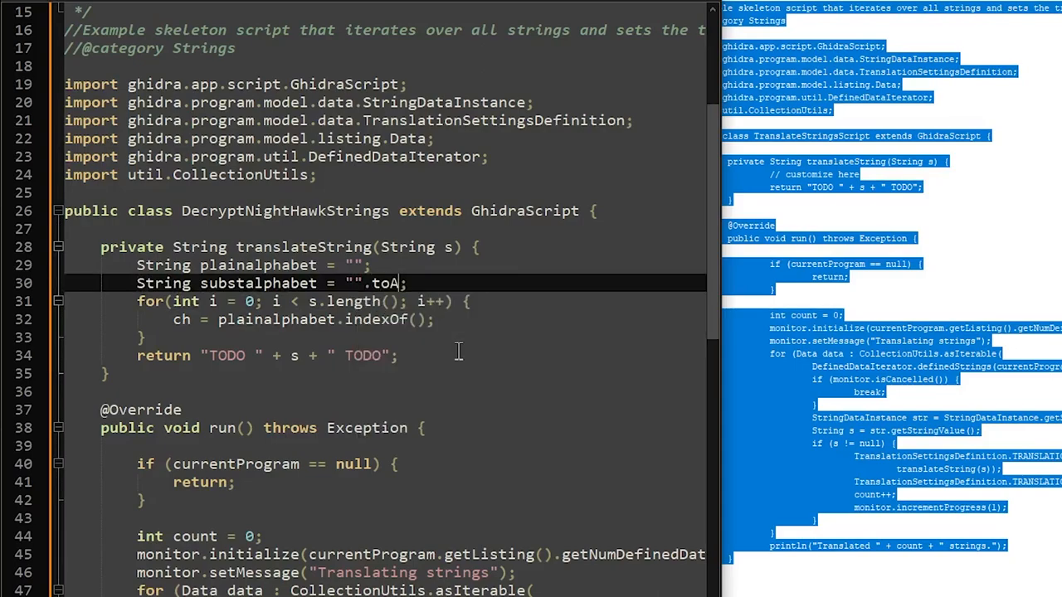
text(rr)
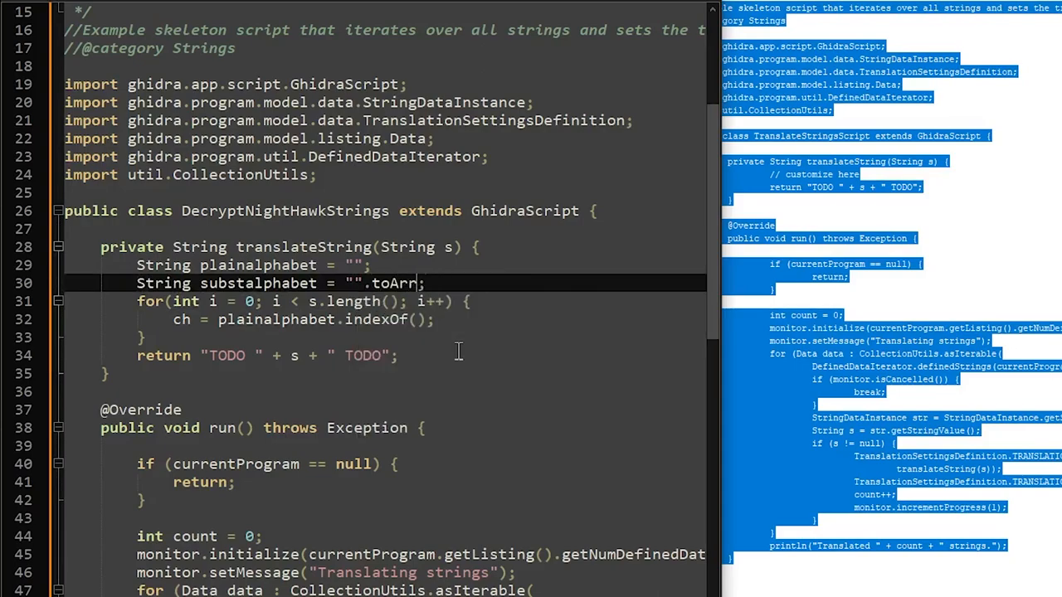
text(CharArraz)
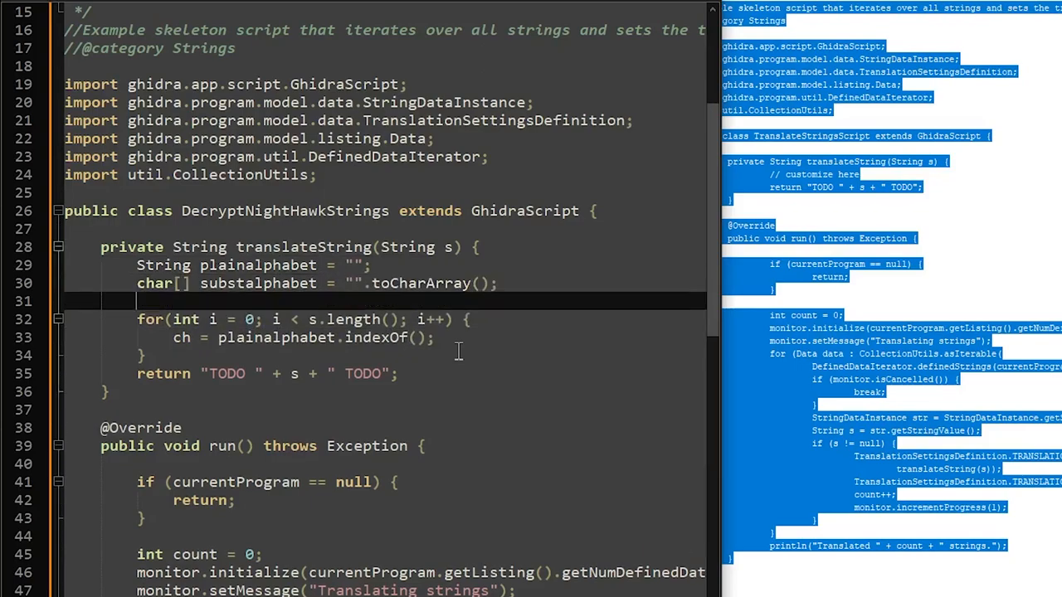
Declare char encryptedString = s.toCharArray(); before the loop
text(char[)
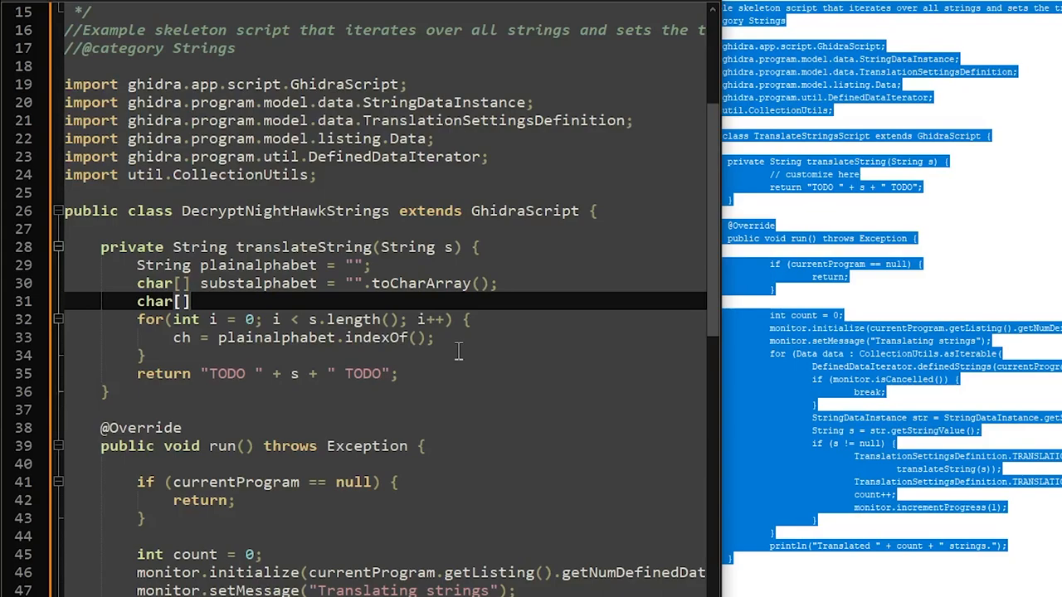
text(e)
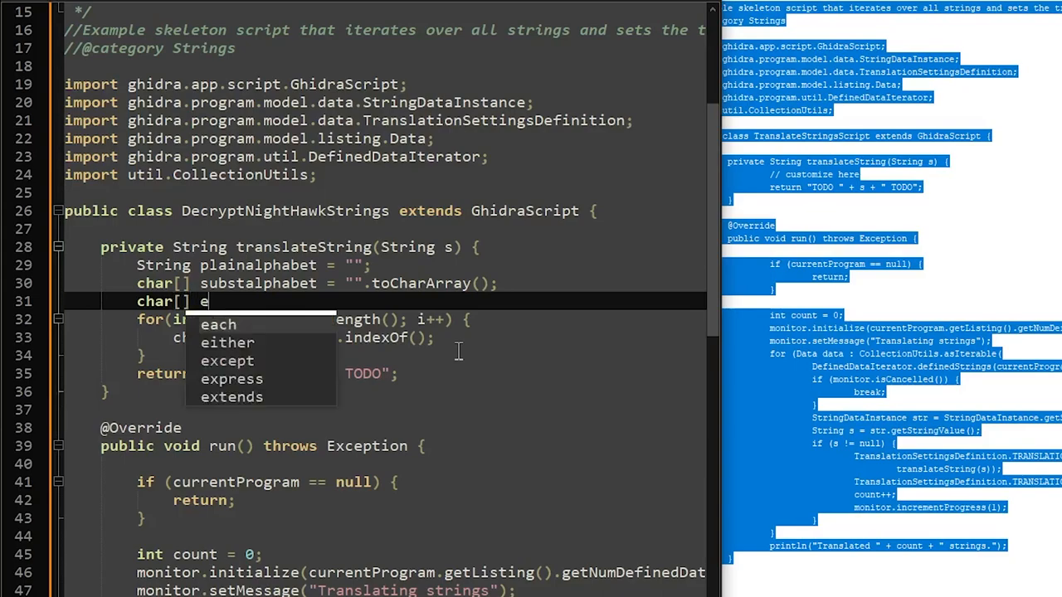
text(ncrypted)
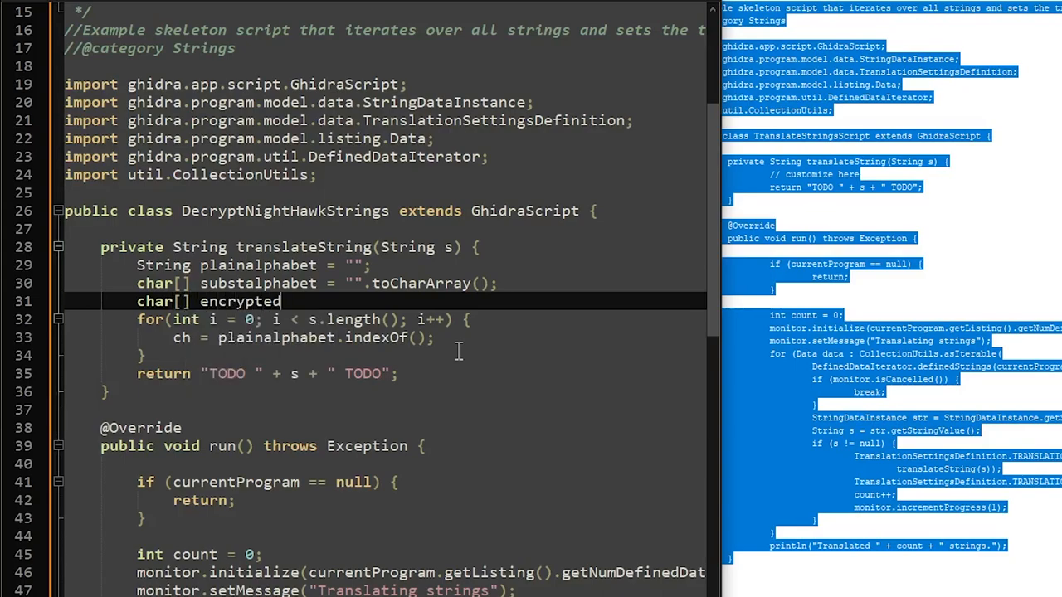
text(S)
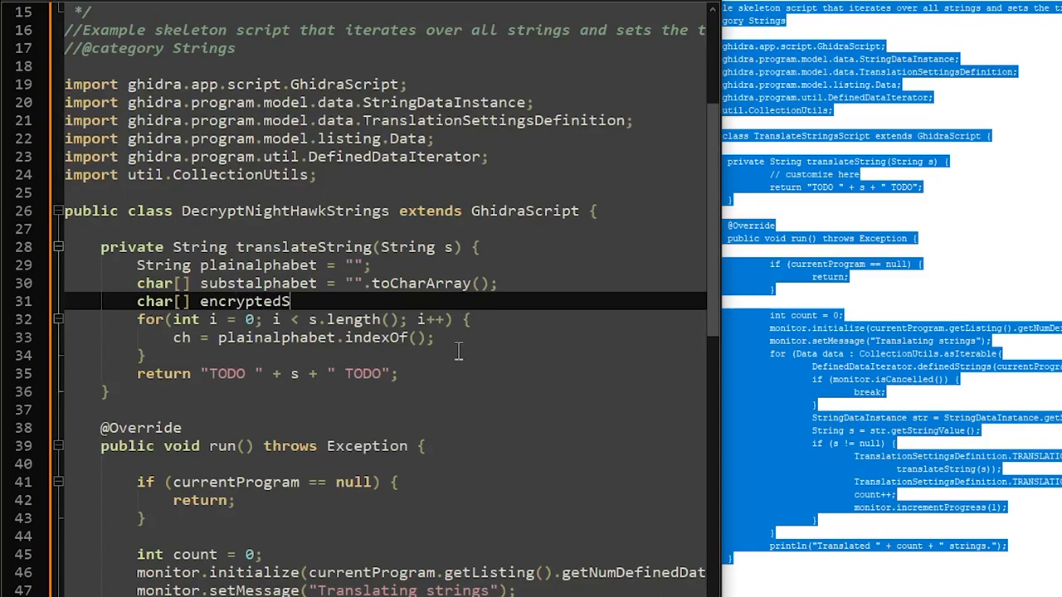
text(tring)
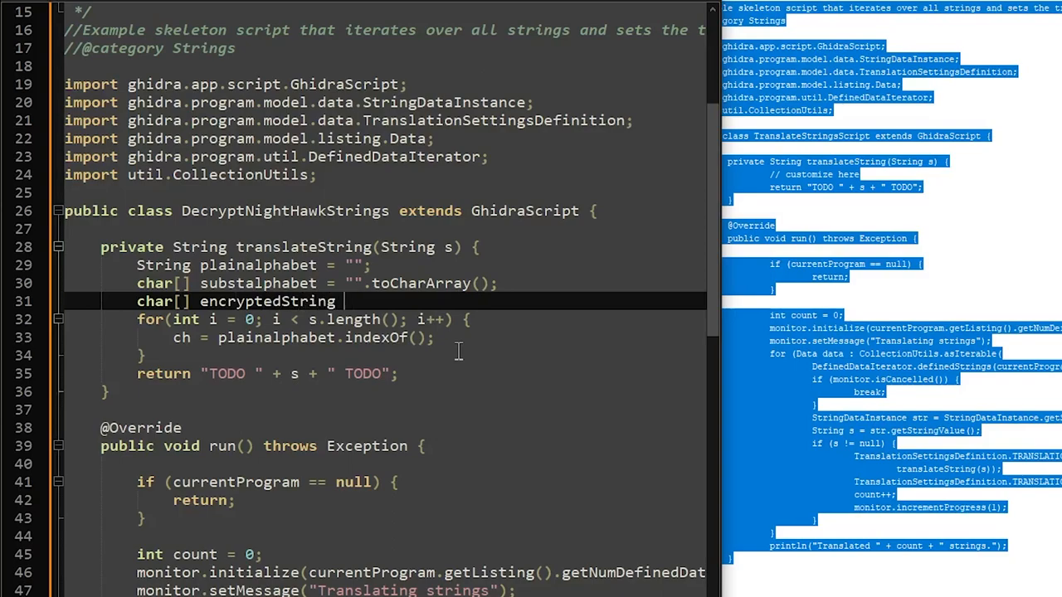
text(=)
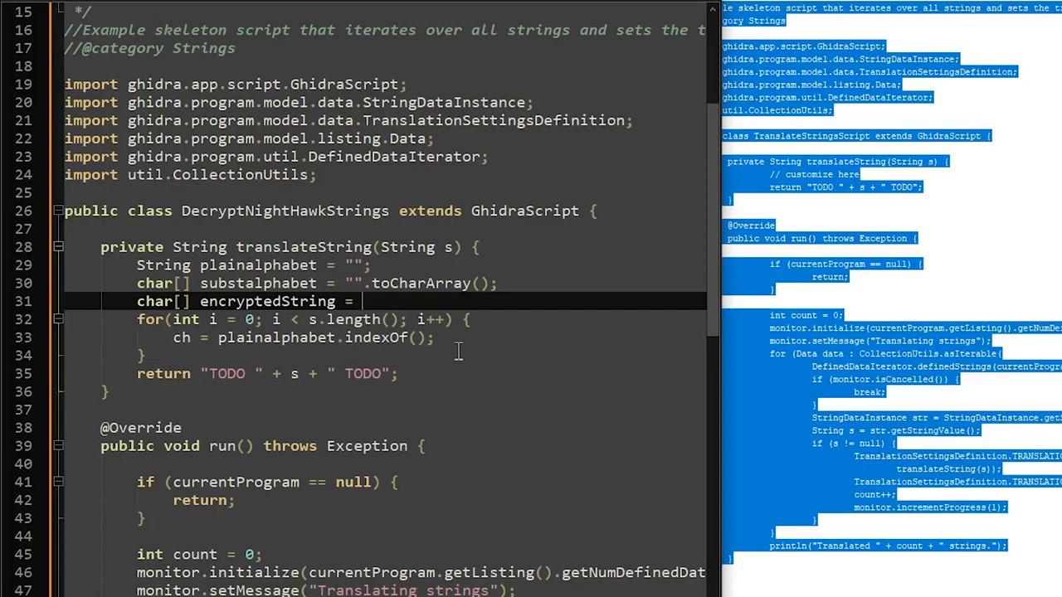
text(s.to)
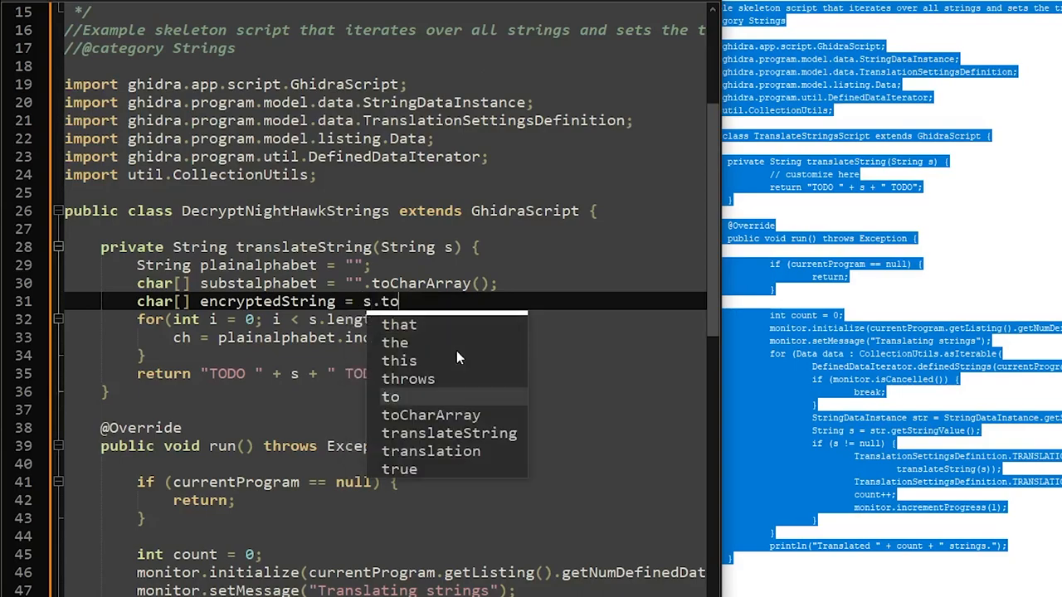
text(CharArray()
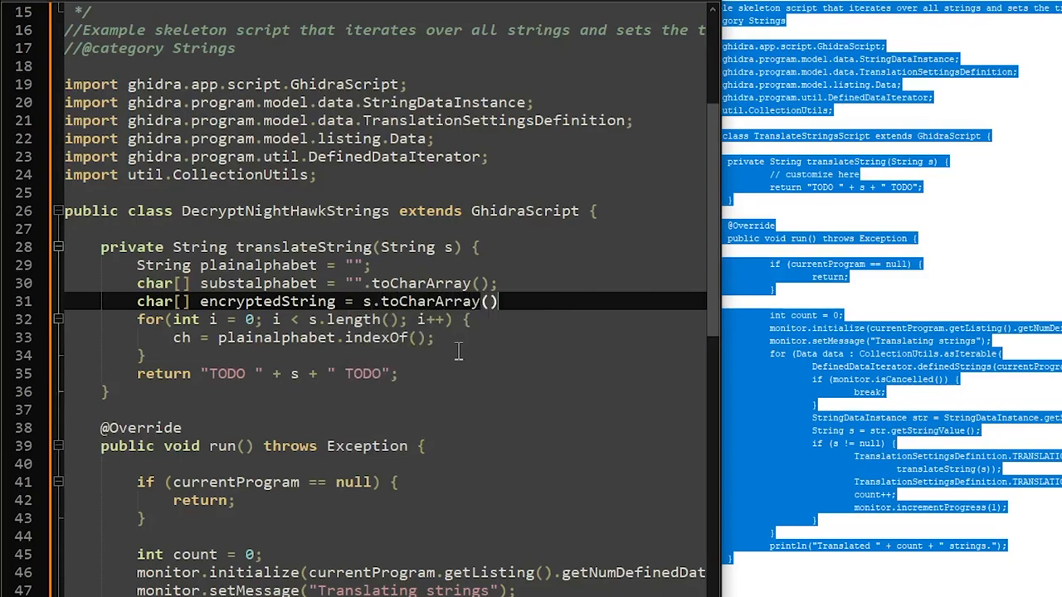
text(;)
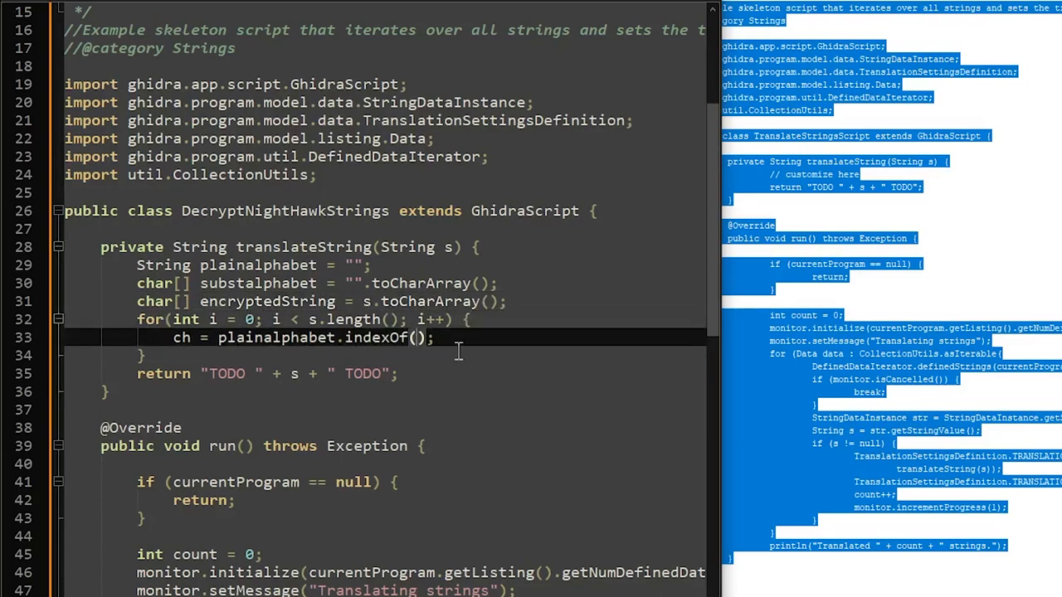
Look up encryptedString[i] in plainalphabet.indexOf, storing it as int foundIndex
text(encryptedString[)
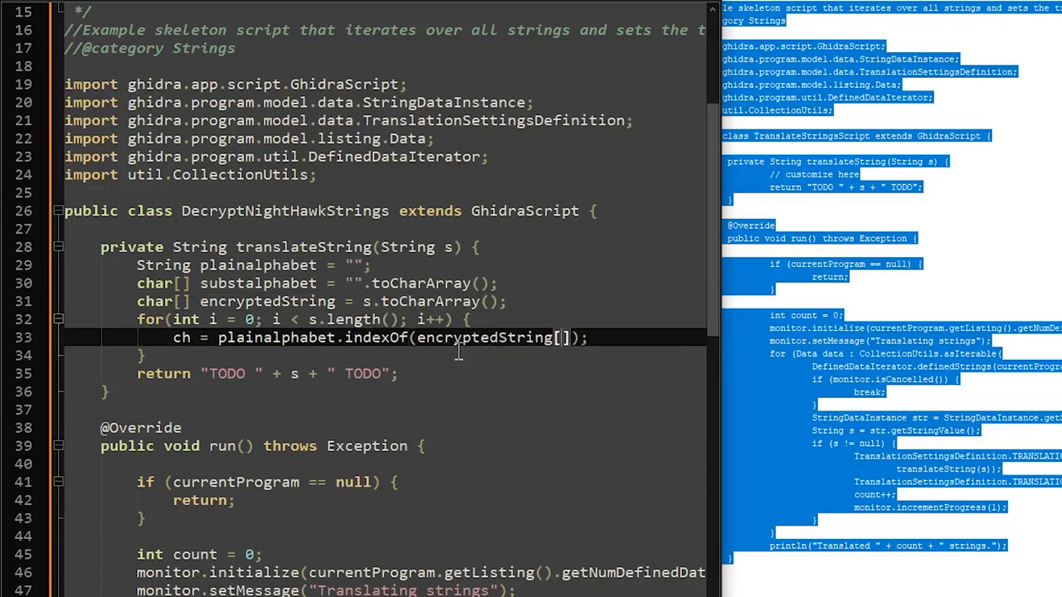
text(i)
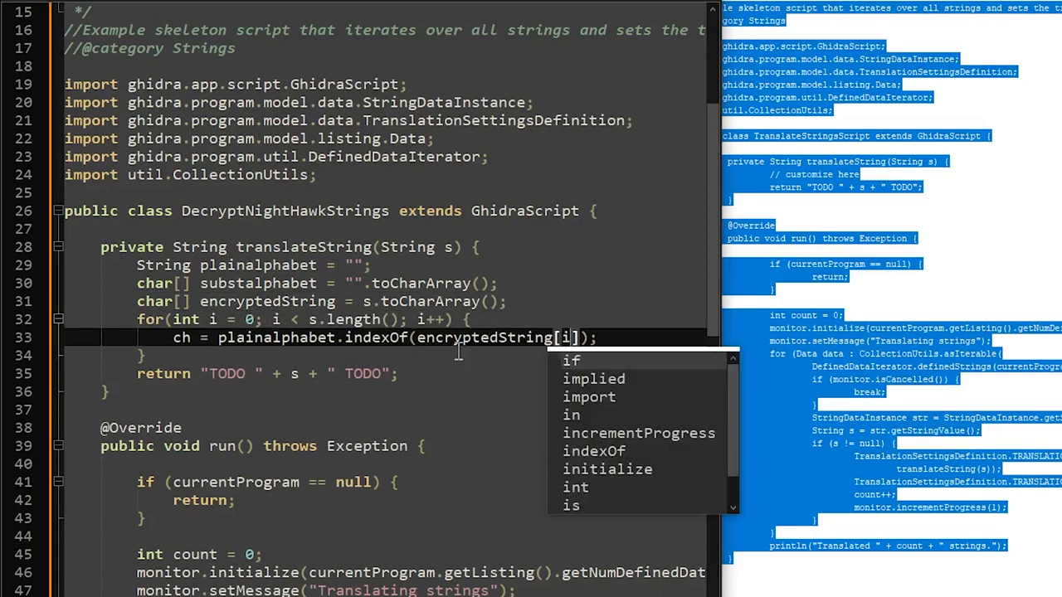
key(Escape)
text(int foundIndex)
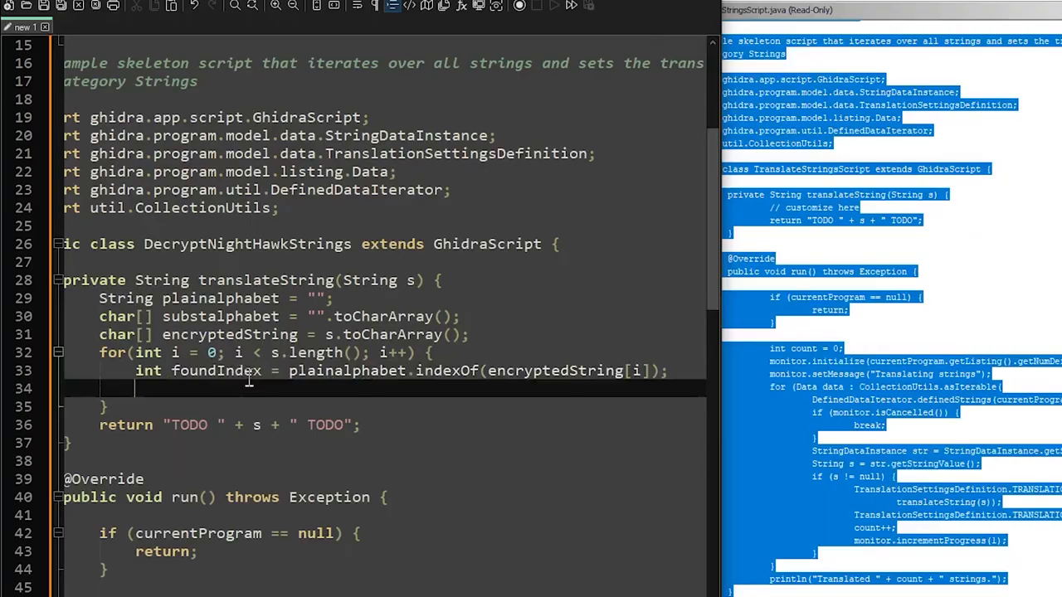
Add an if(foundIndex != -1) { block after the lookup
text(if fou)
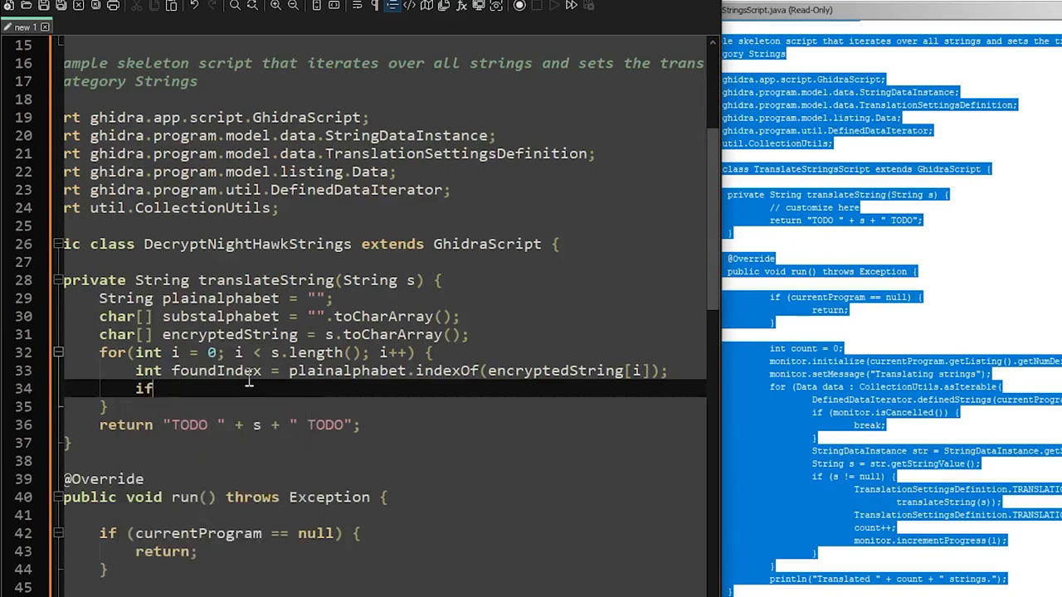
text(())
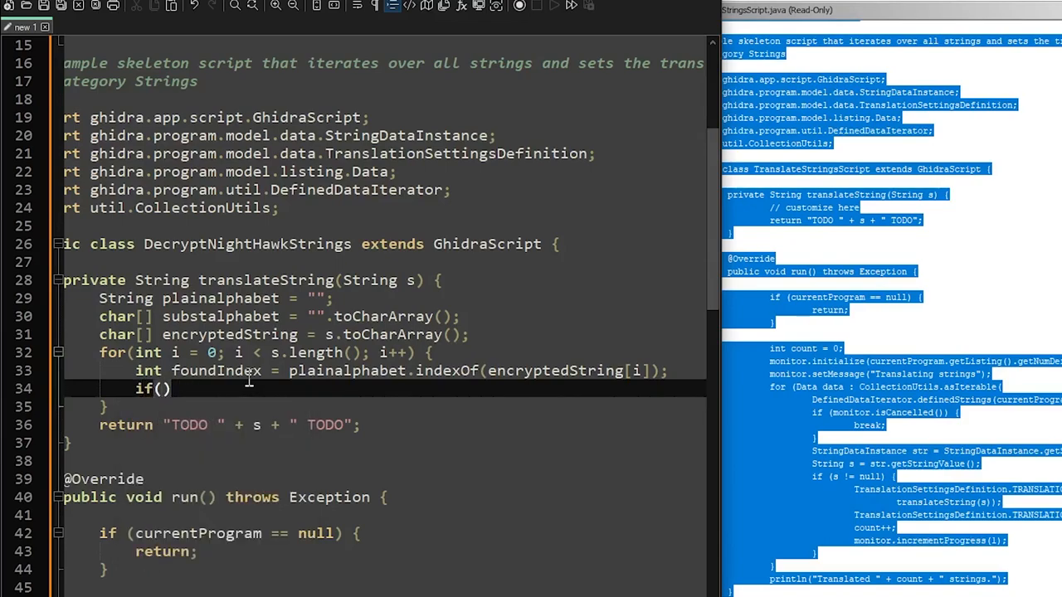
text(foundInde)
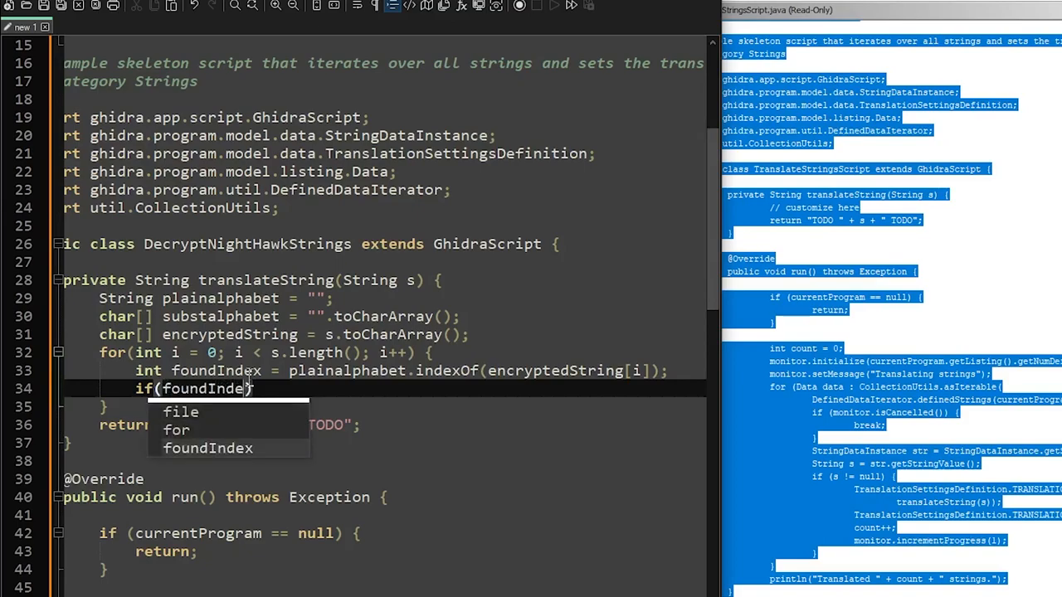
text())
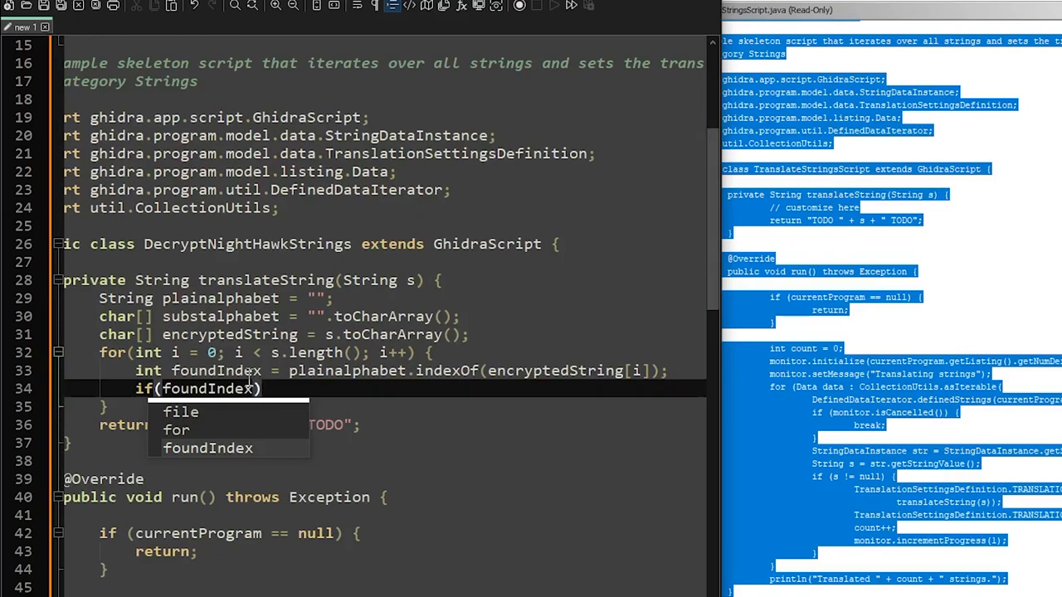
text(!)
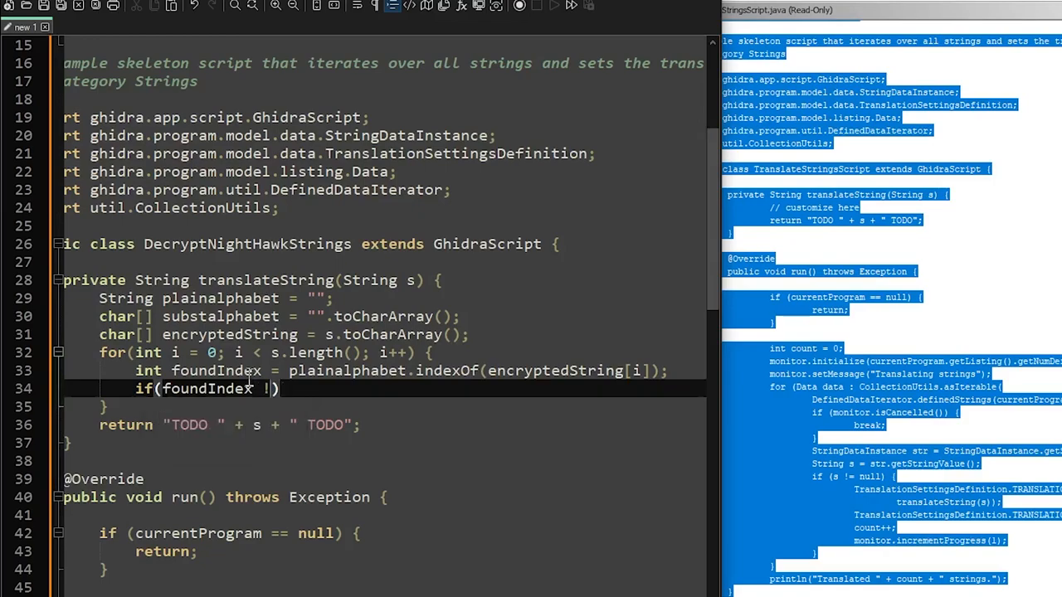
text(= -)
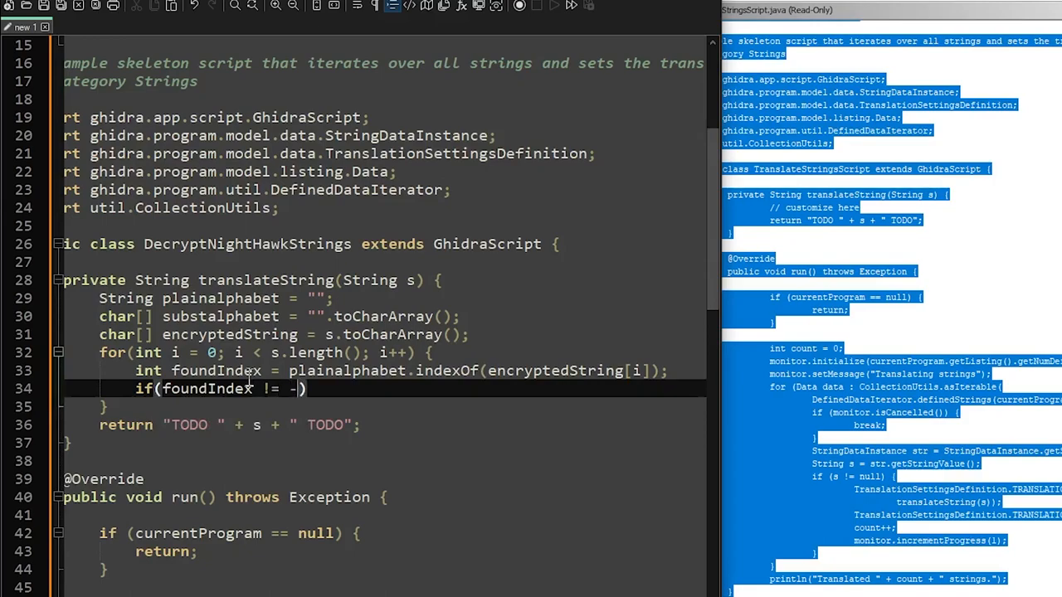
text(1))
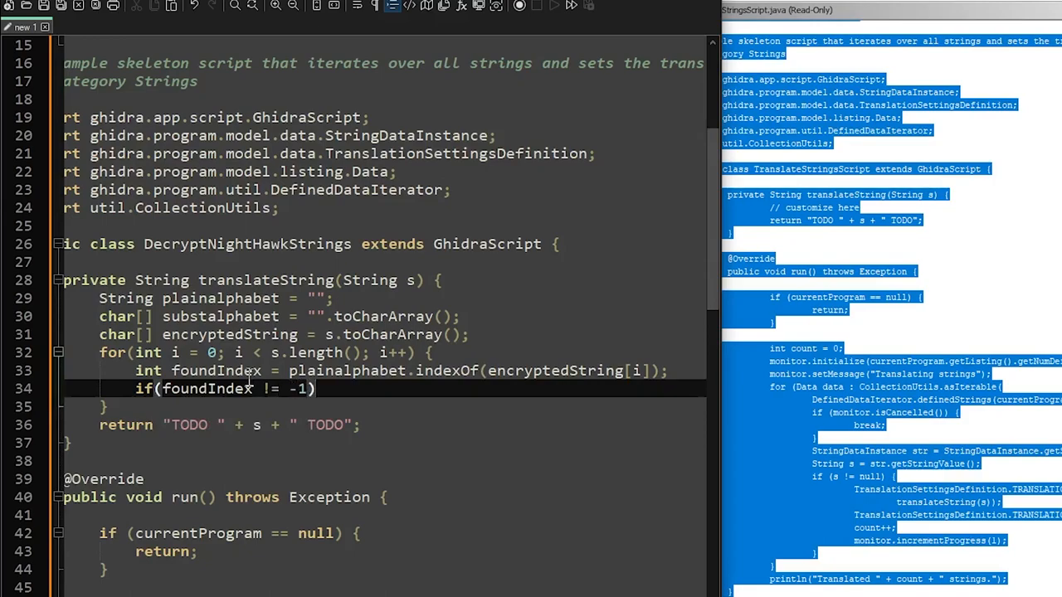
text({)
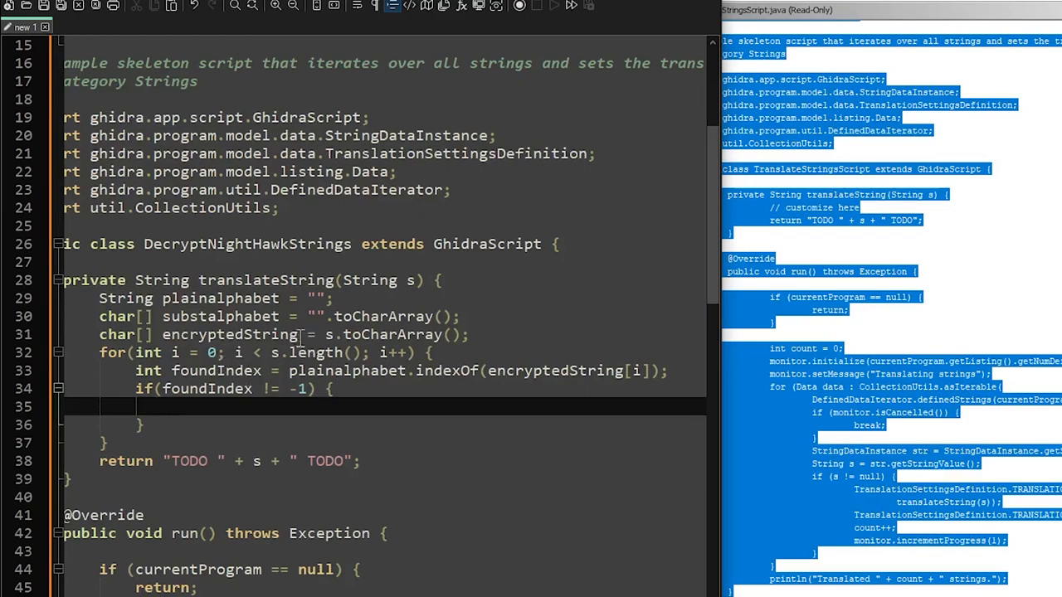
Rename the encryptedString array to ch
double_click(229, 335)
text(r)
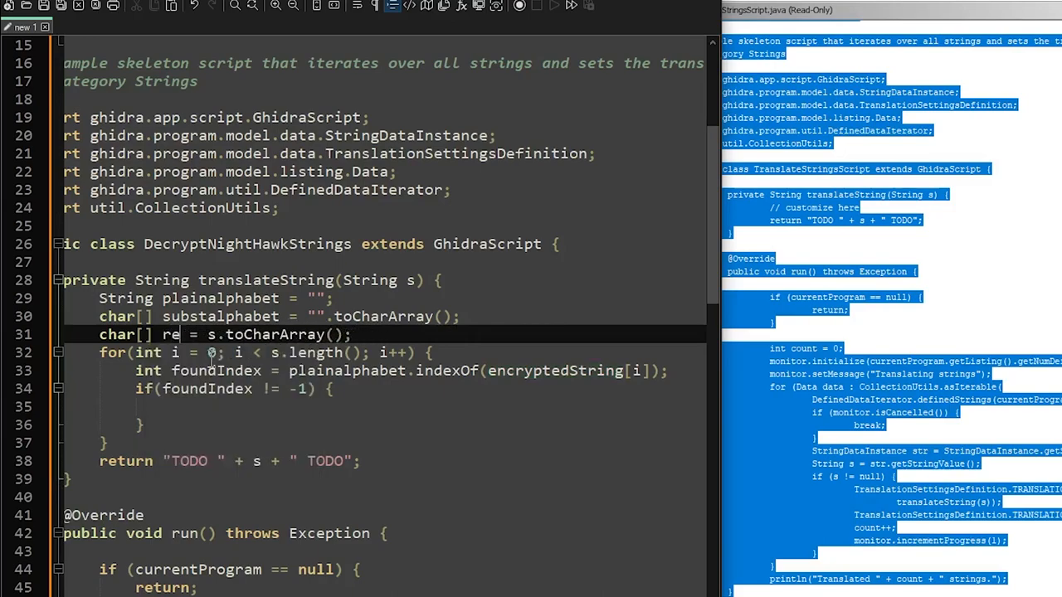
text(ch)
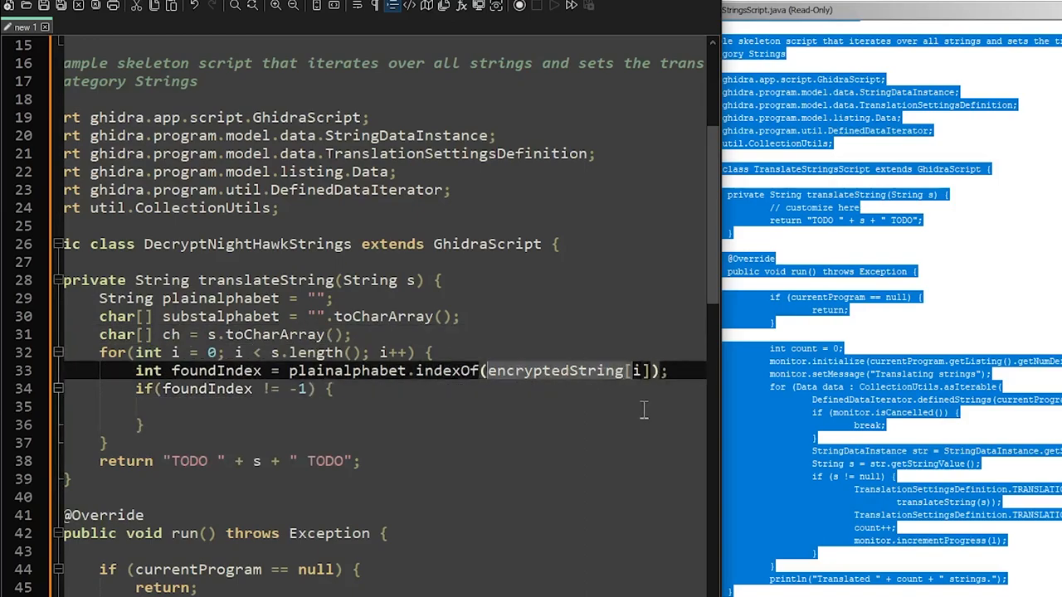
text(ch)
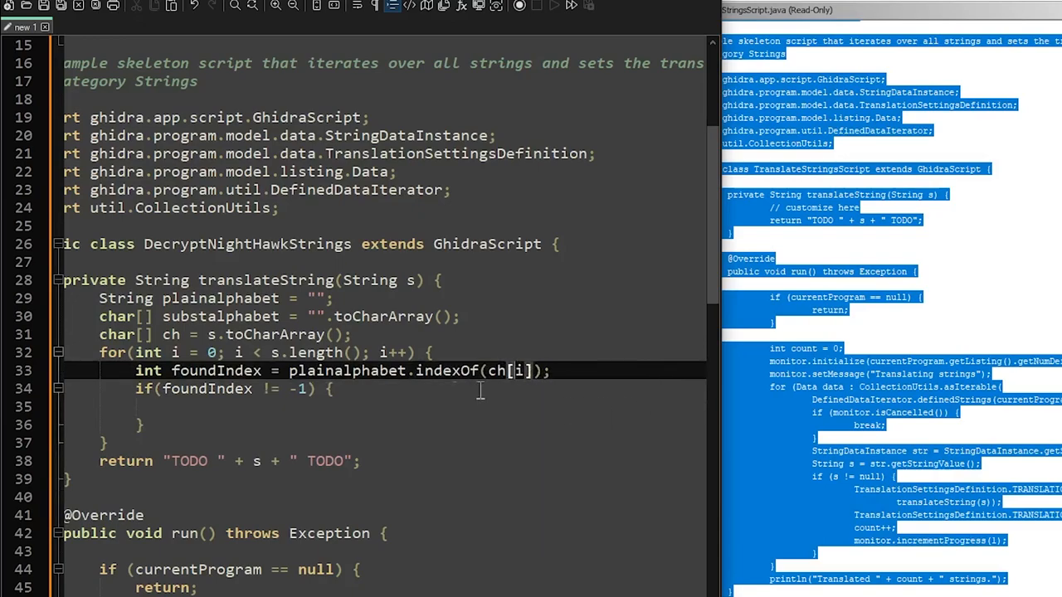
Inside the if, assign ch[i] = substalphabet[foundIndex];
text(ch)
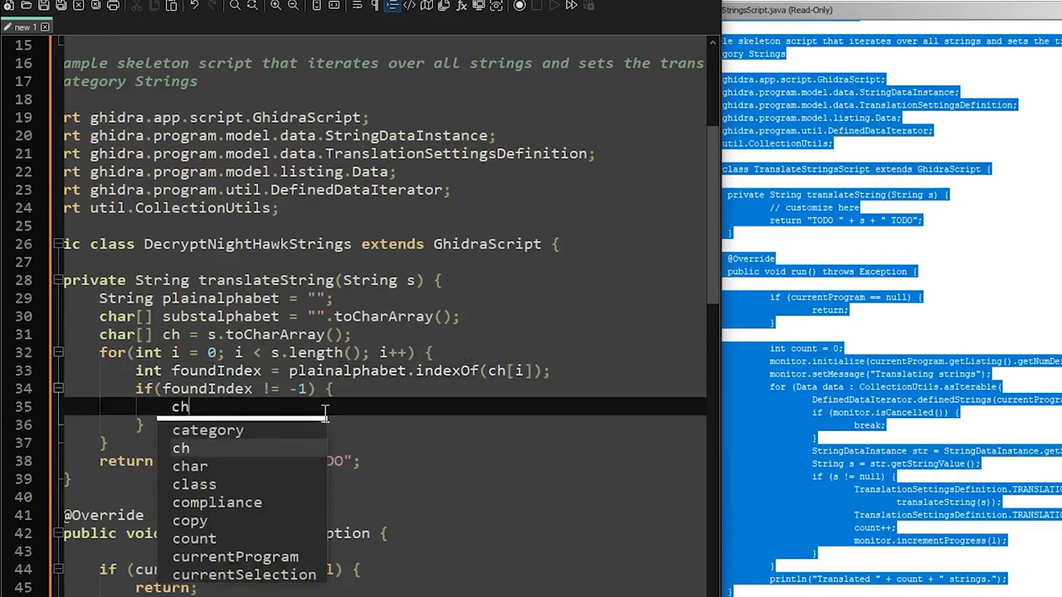
text([)
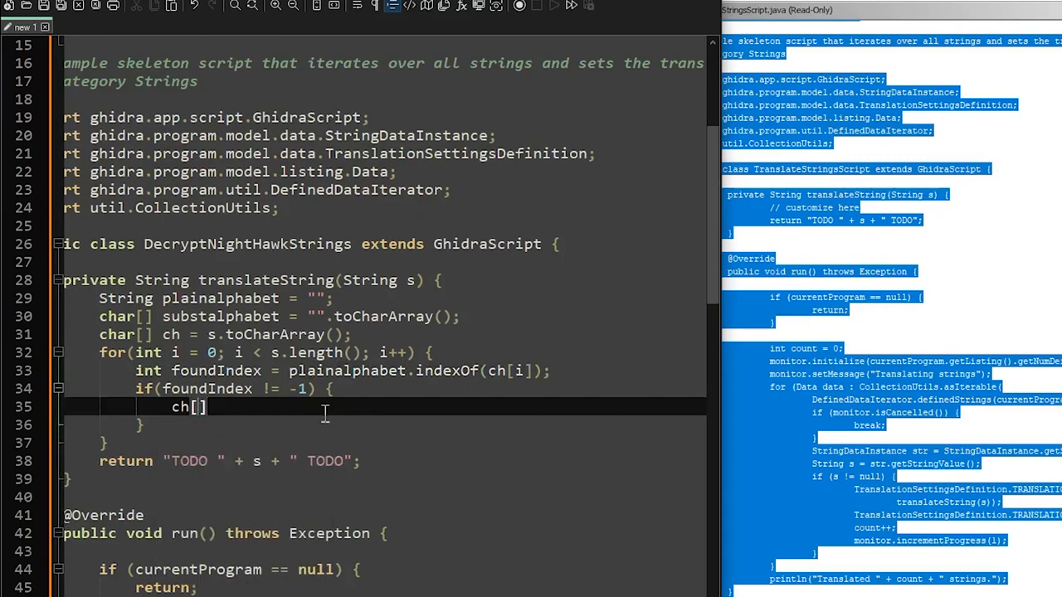
text(i)
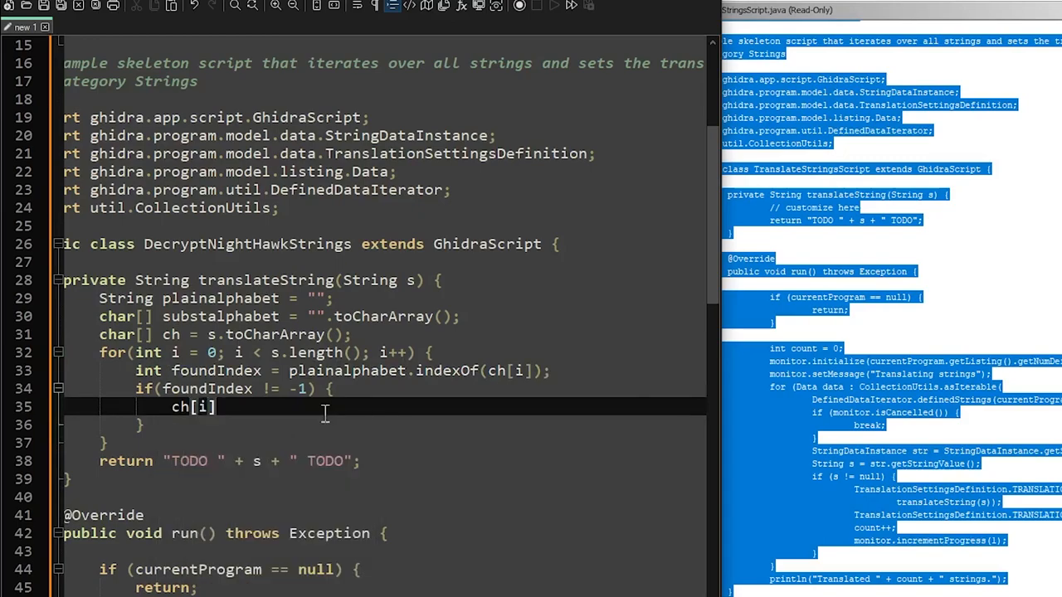
text(=)
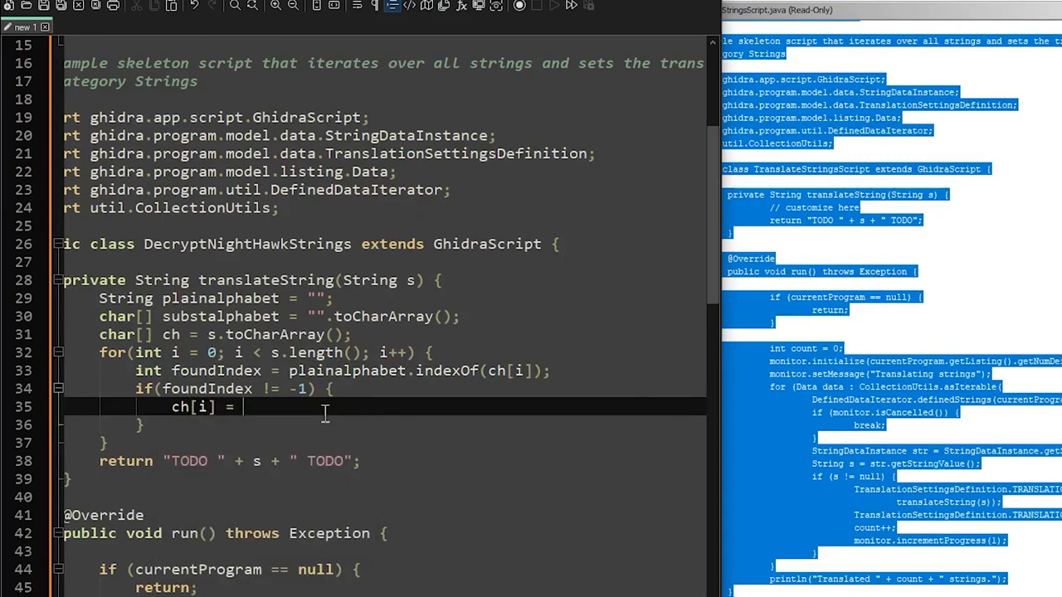
text(substalphabet[)
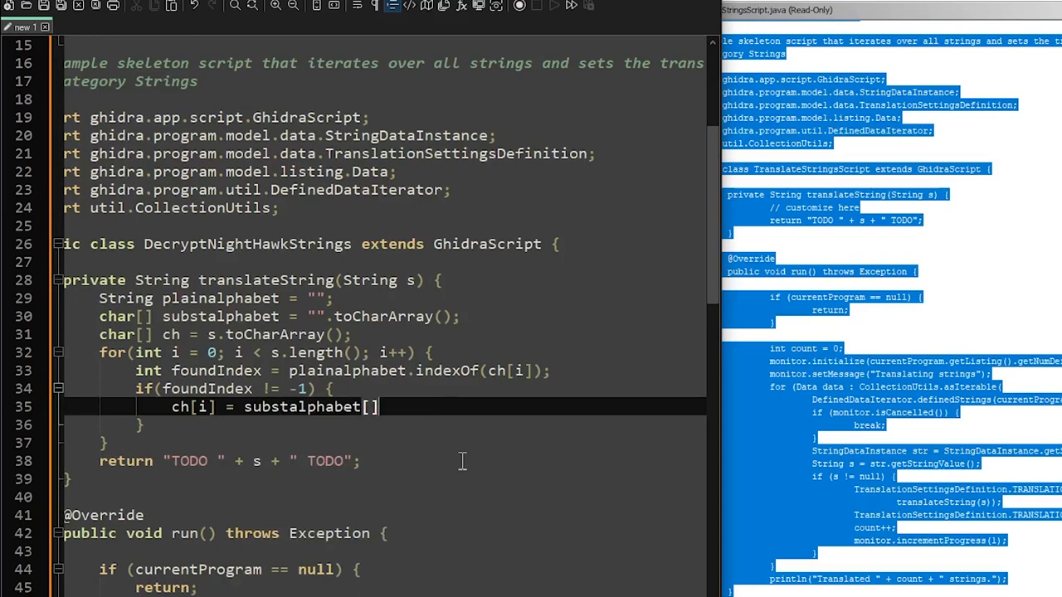
text(foundIndex)
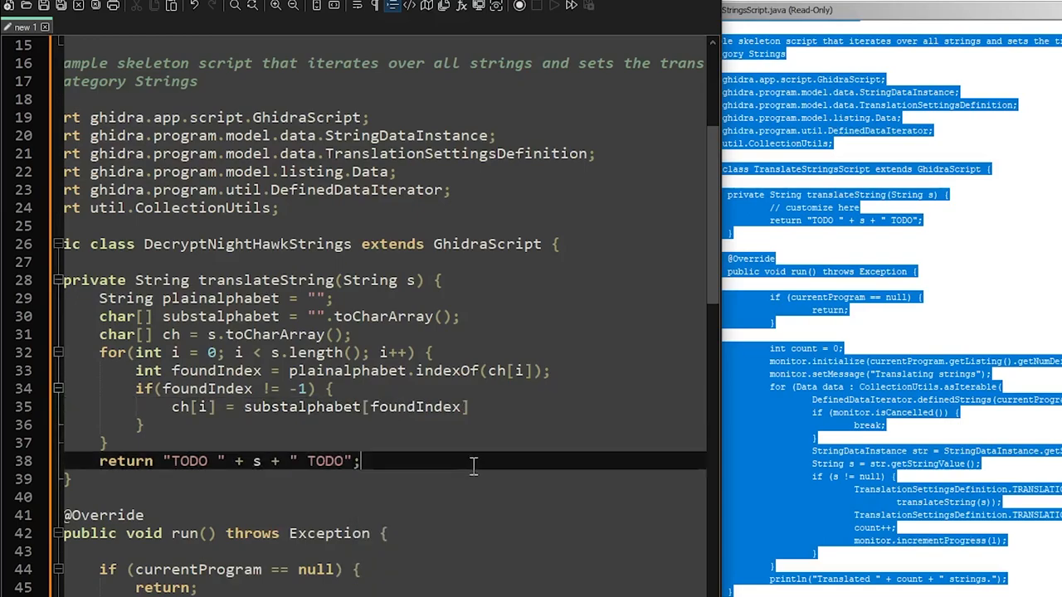
Replace the TODO return with return new String(ch)
click(477, 406)
text(;)
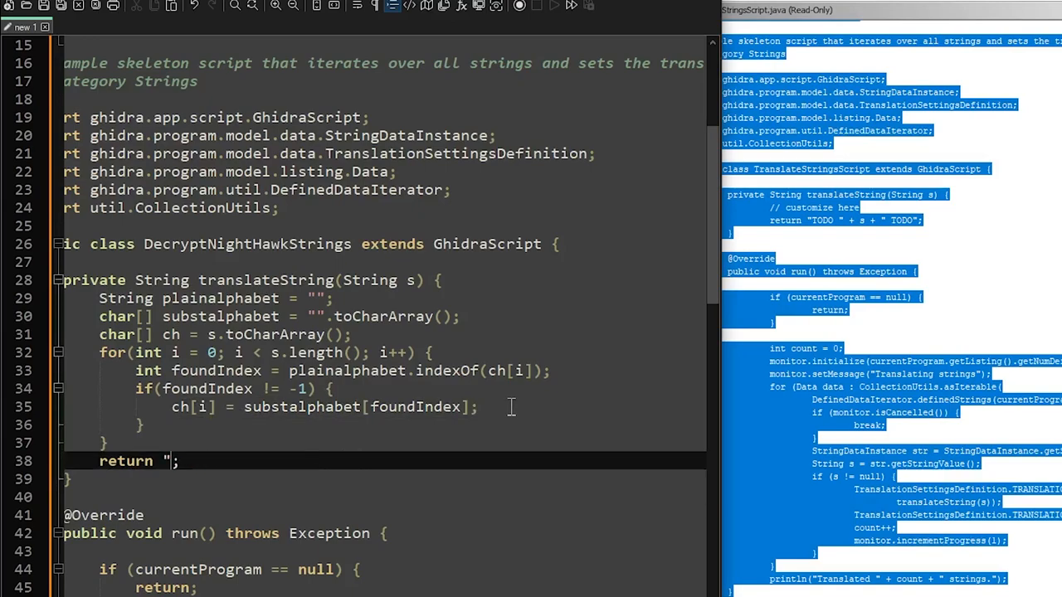
text(new String(c)
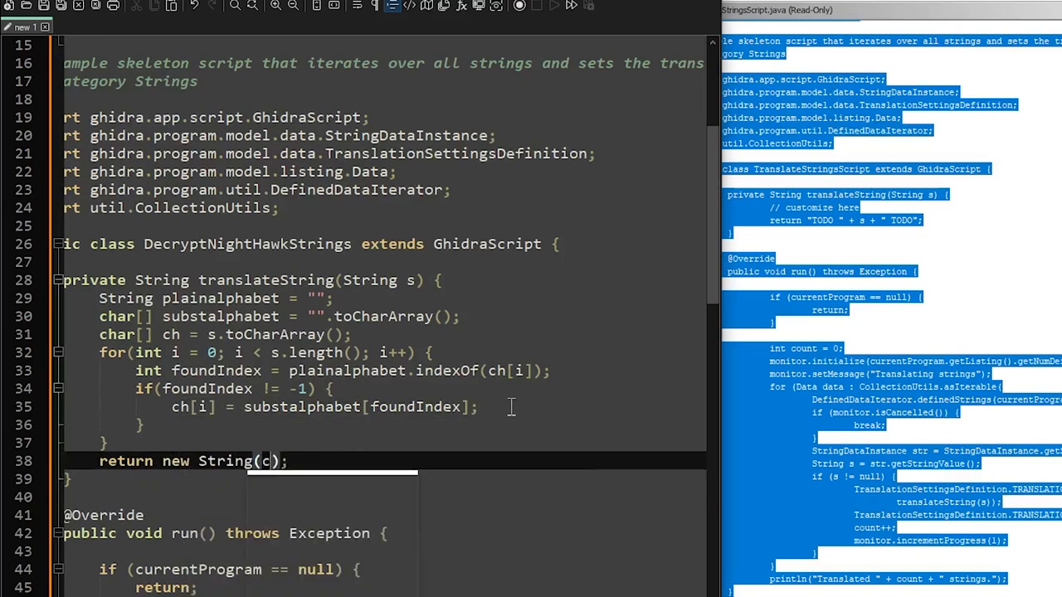
text(h)
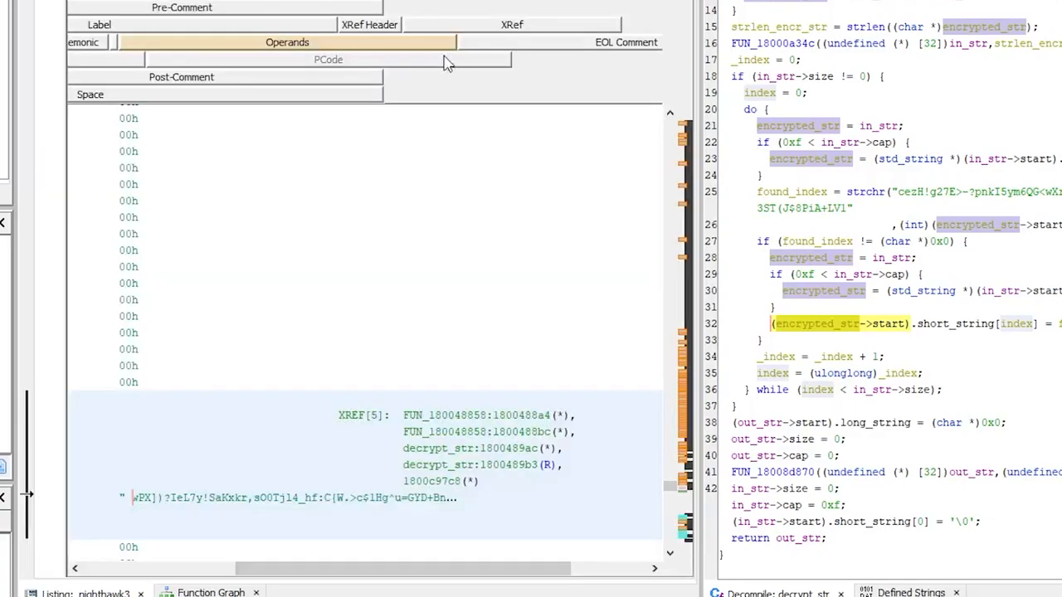
mouse_move(547, 65)
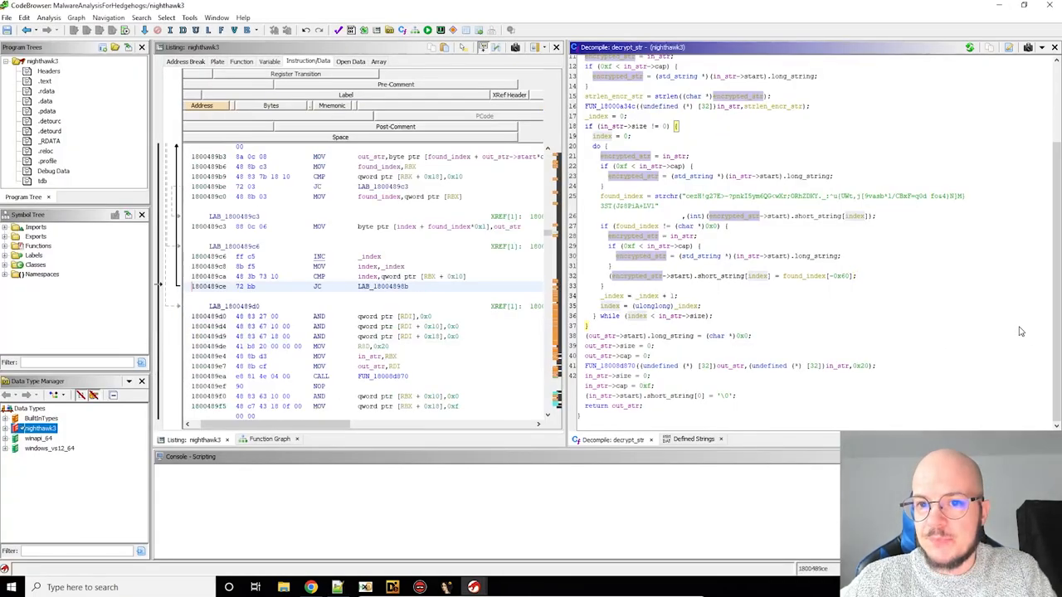
mouse_move(753, 328)
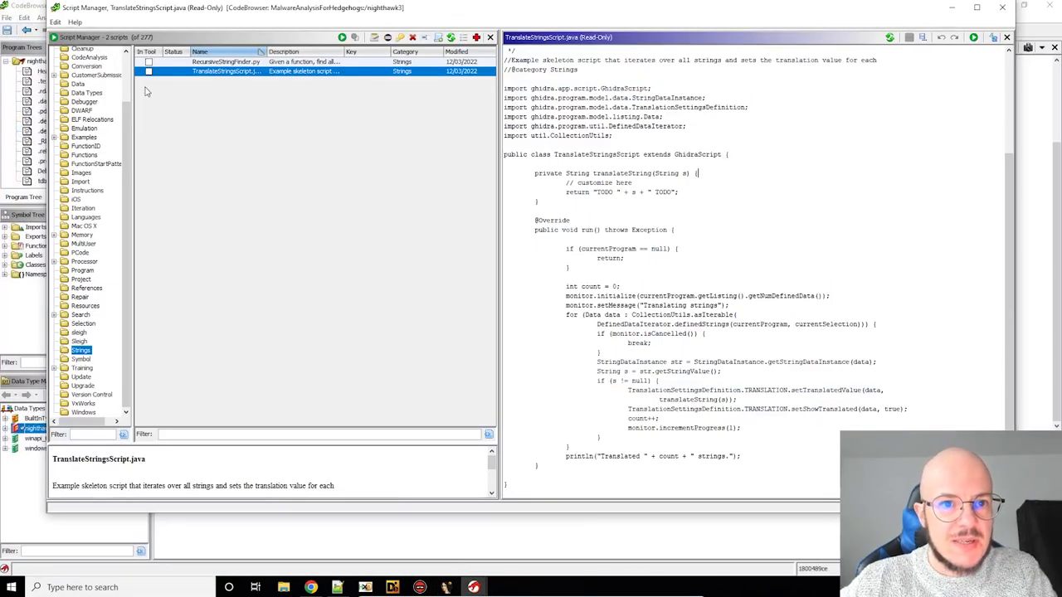
Create a new Java script named NightHawkStringDecrypter.java from the Script Manager
right_click(224, 69)
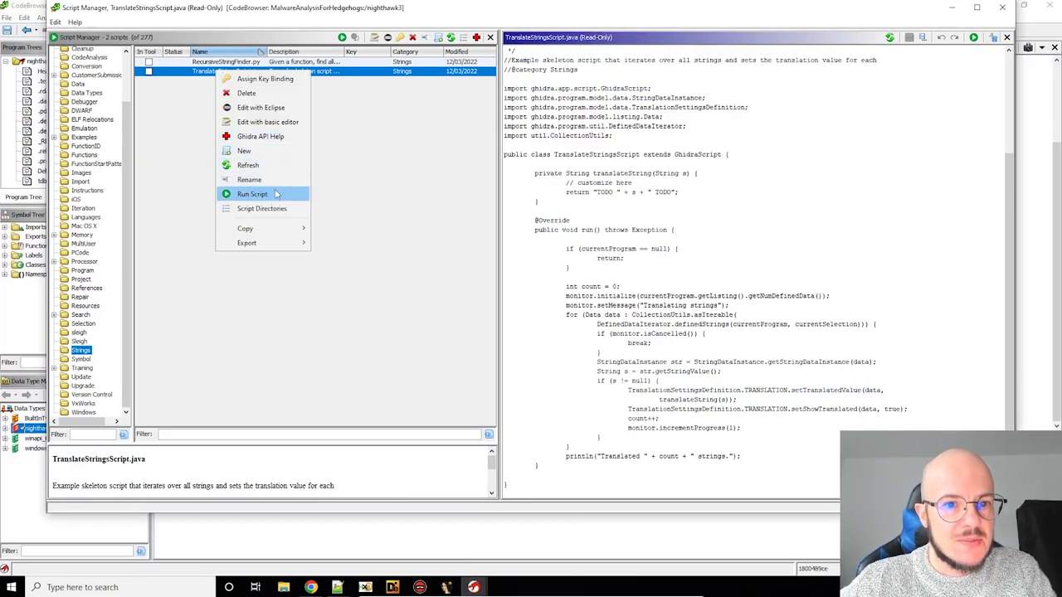
mouse_move(244, 151)
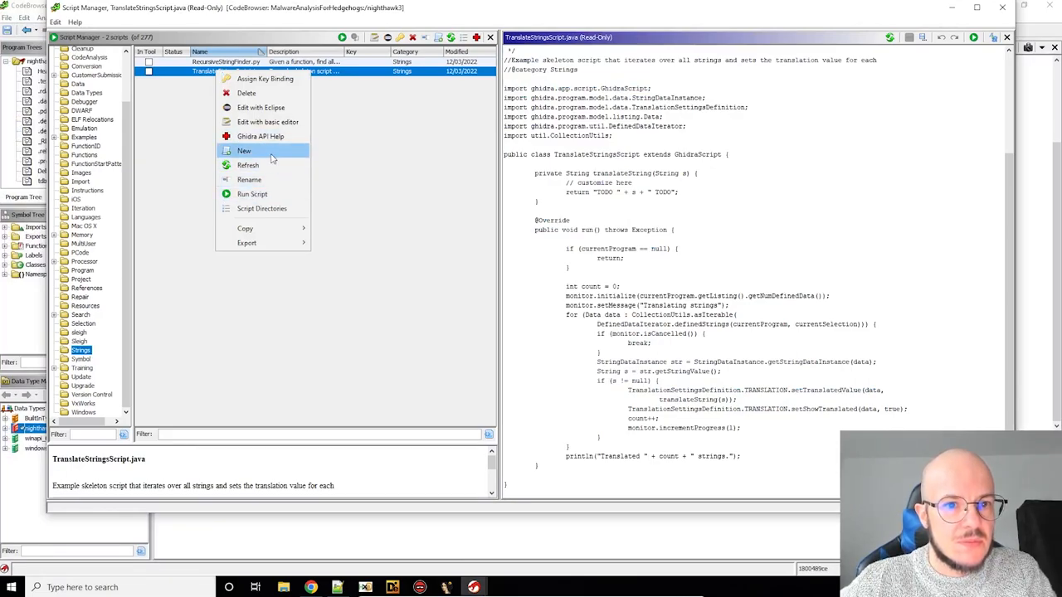
click(244, 149)
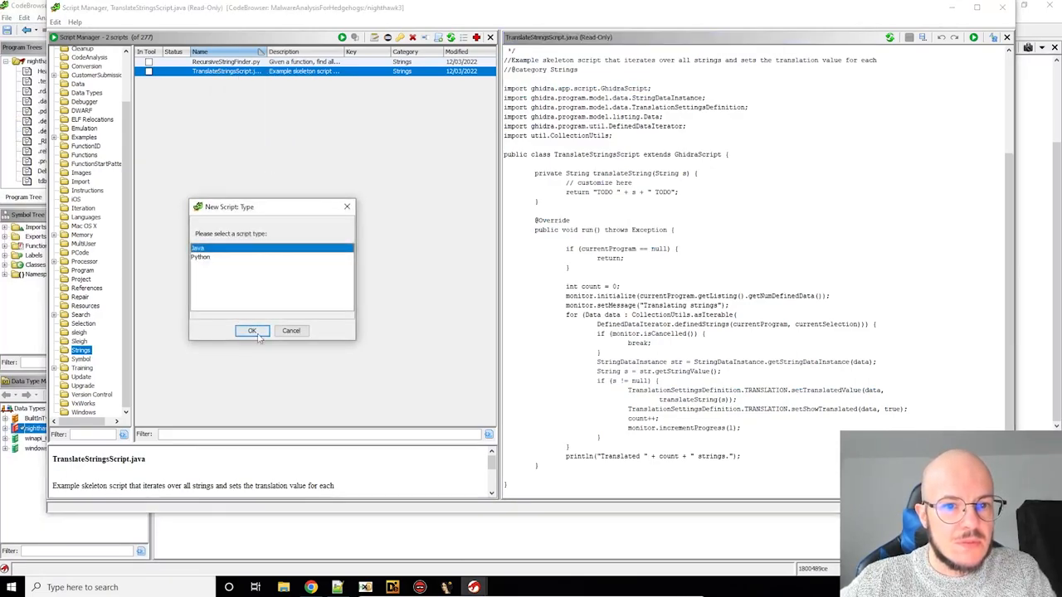
click(252, 330)
text(NightHawkStringDecrypter.java)
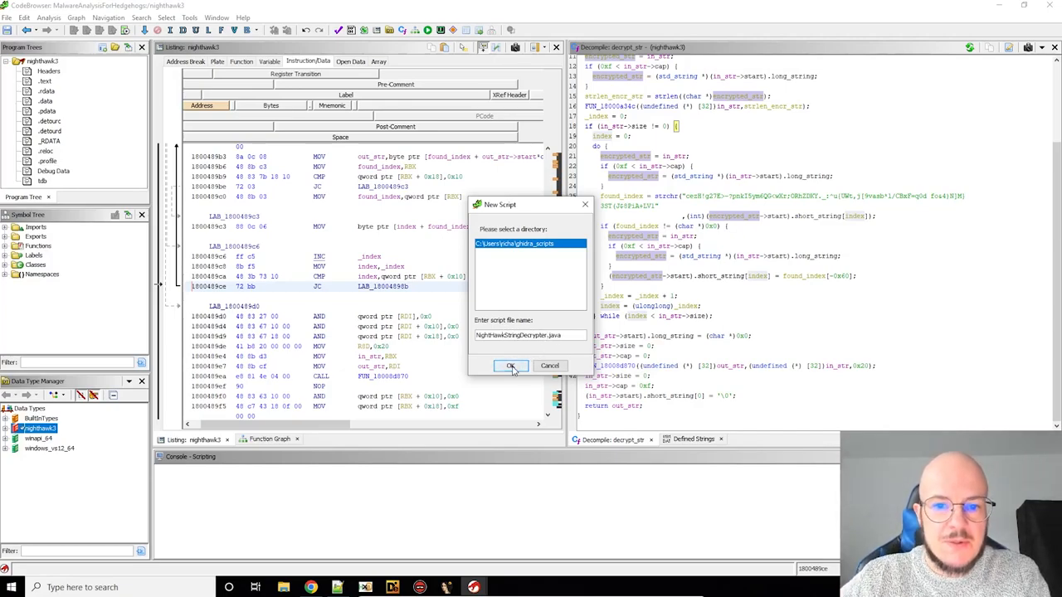
click(511, 366)
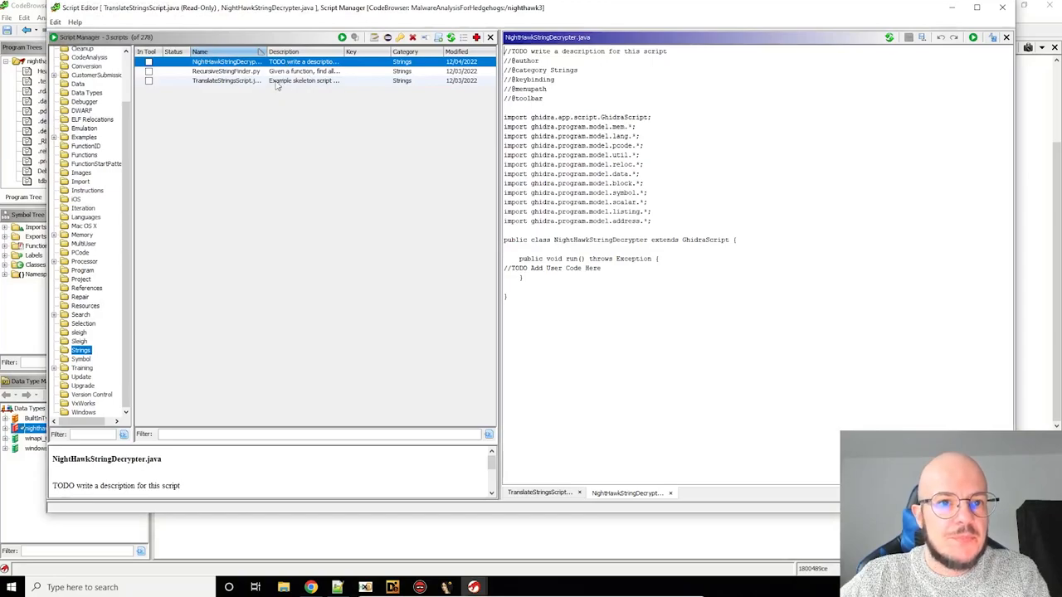
Open the translate-strings script for editing and filter the Script Manager by 'NightHawk'
right_click(224, 80)
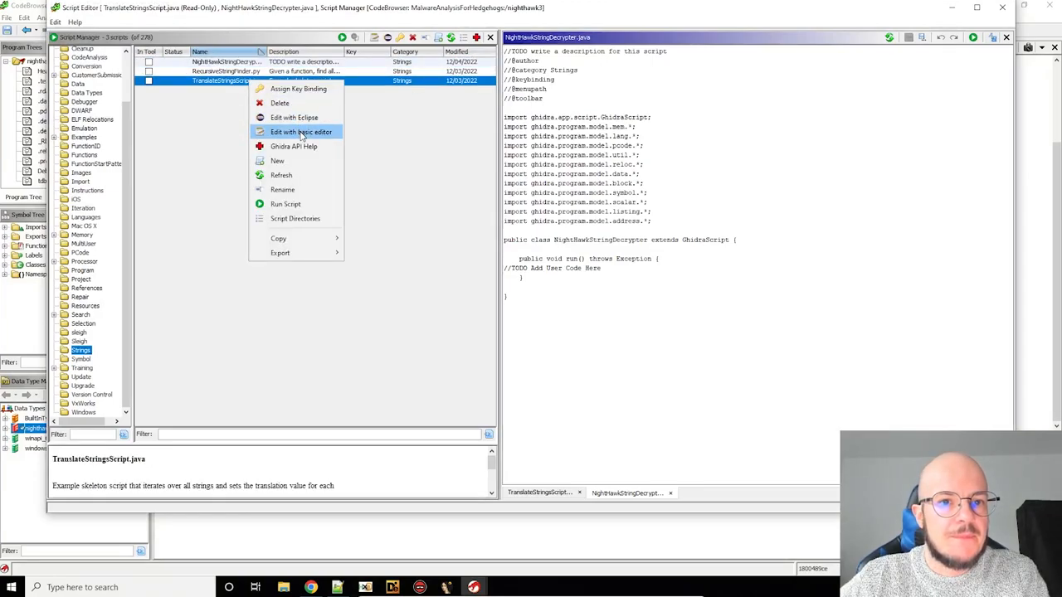
click(301, 133)
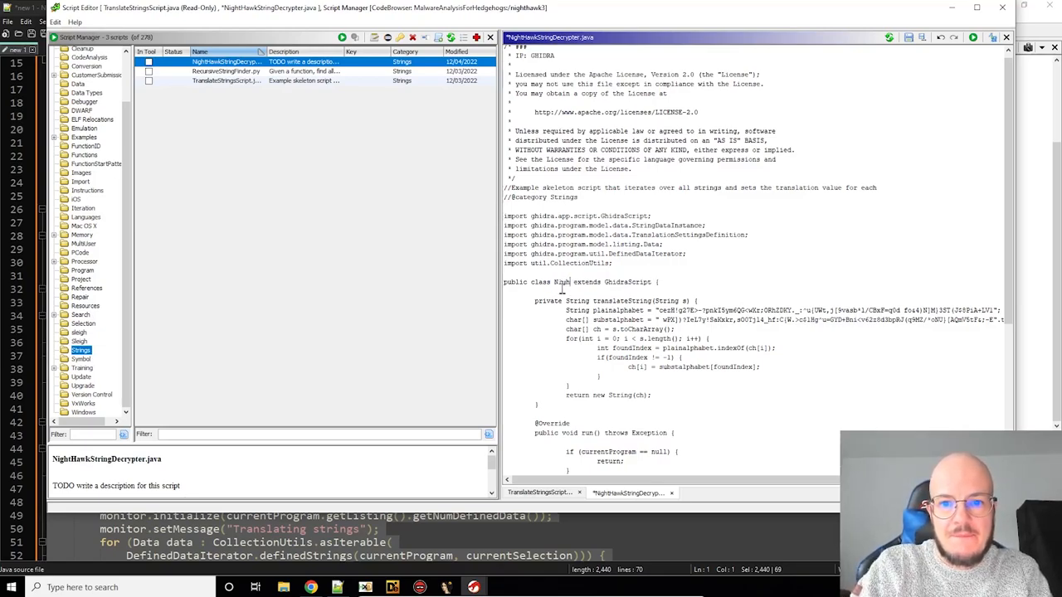
text(NightHawk)
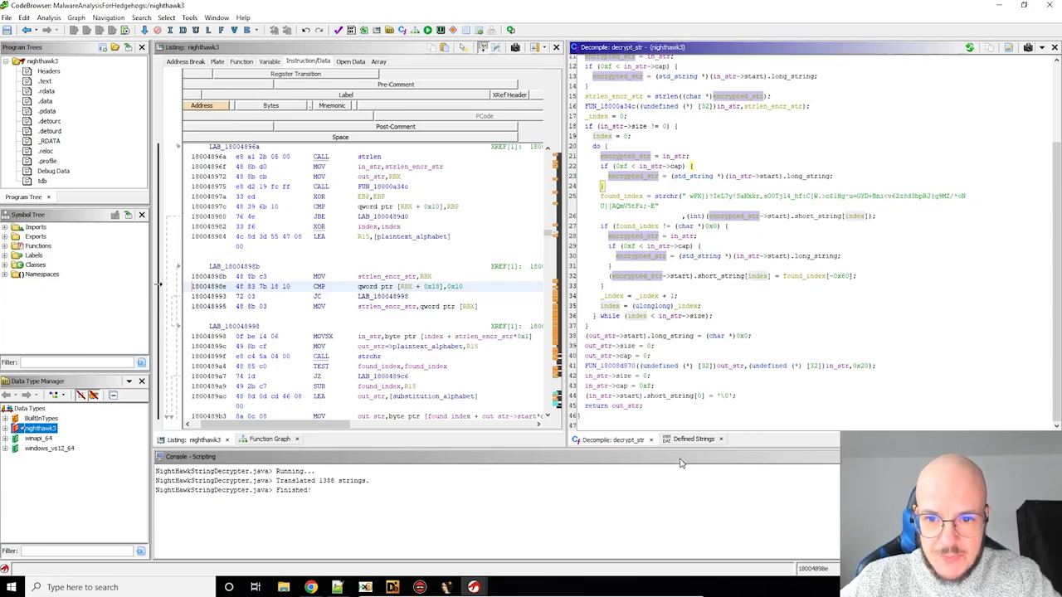
Review decoded entries such as NtFreeVirtualMemory and disable-pi-callback in the Defined Strings list
click(693, 438)
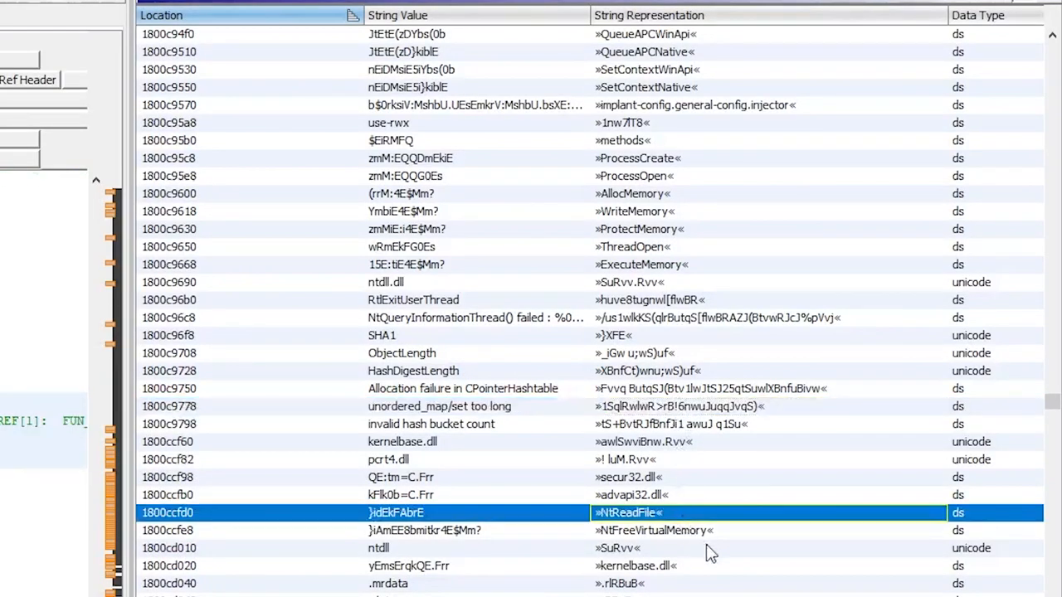
click(680, 531)
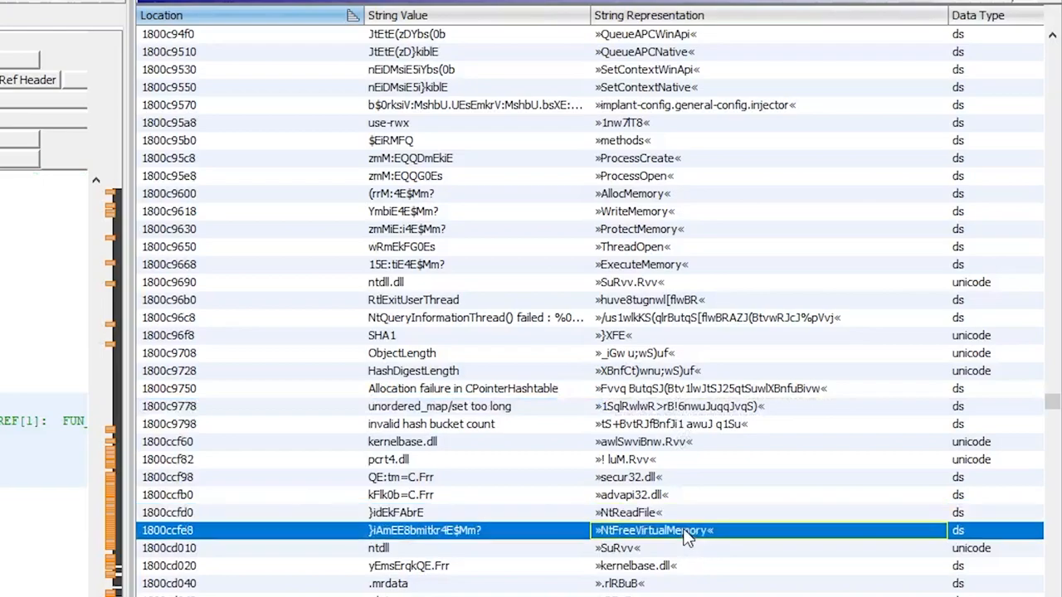
mouse_move(653, 506)
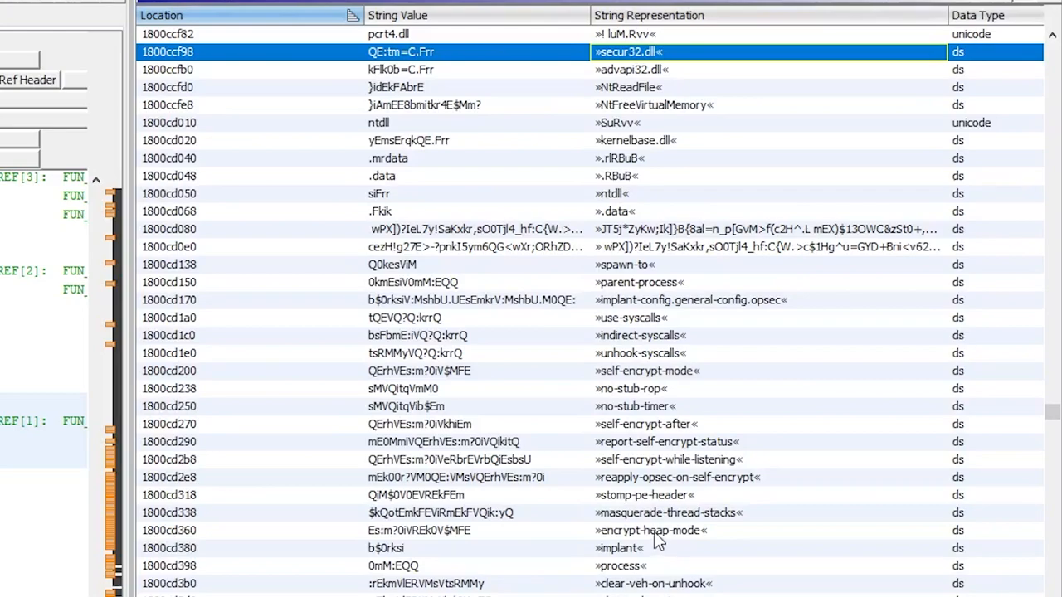
scroll(down, 3)
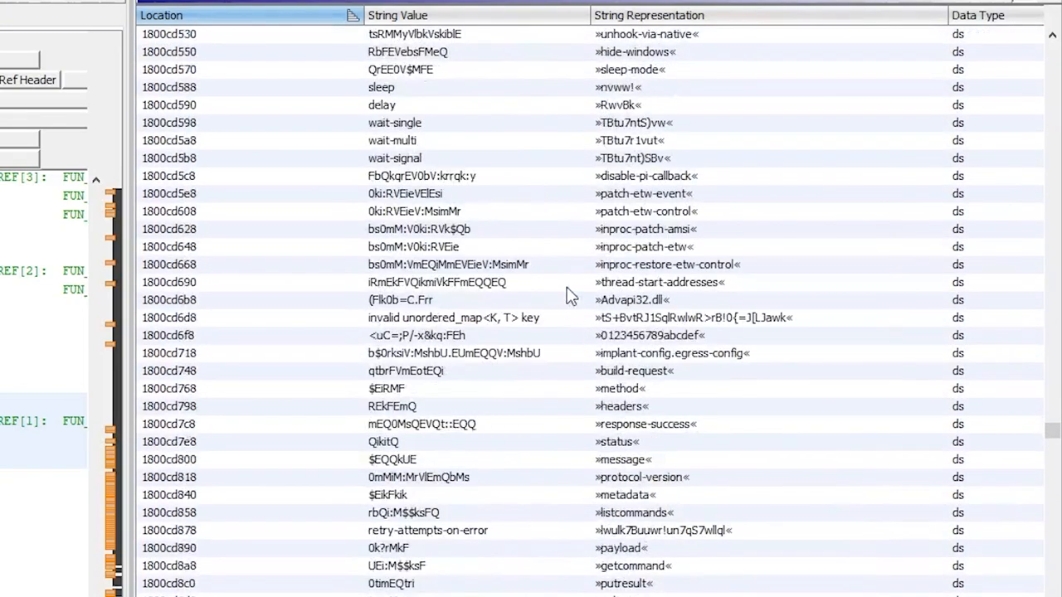
click(415, 176)
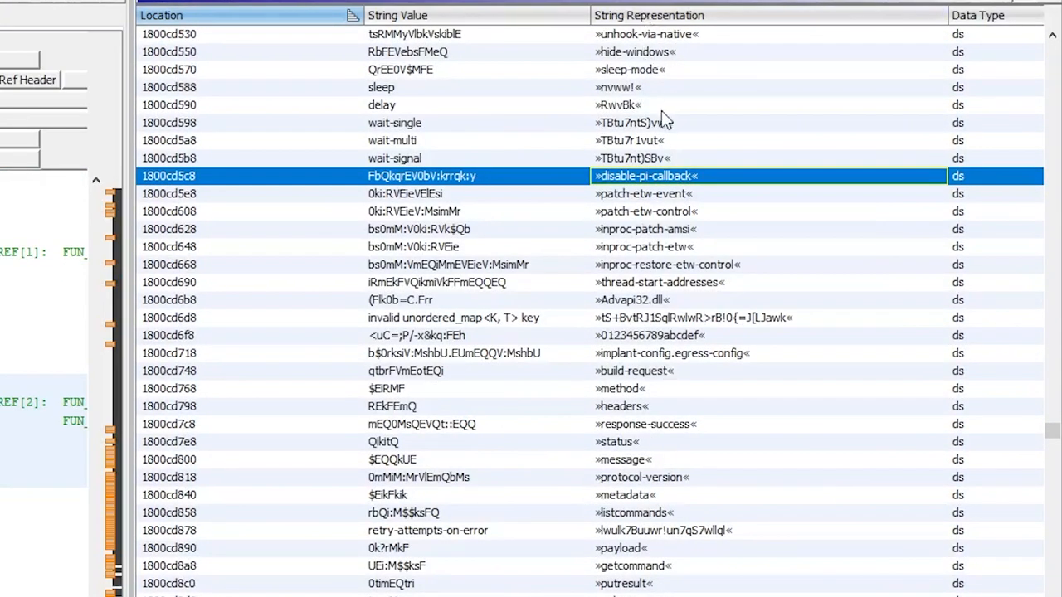
mouse_move(647, 318)
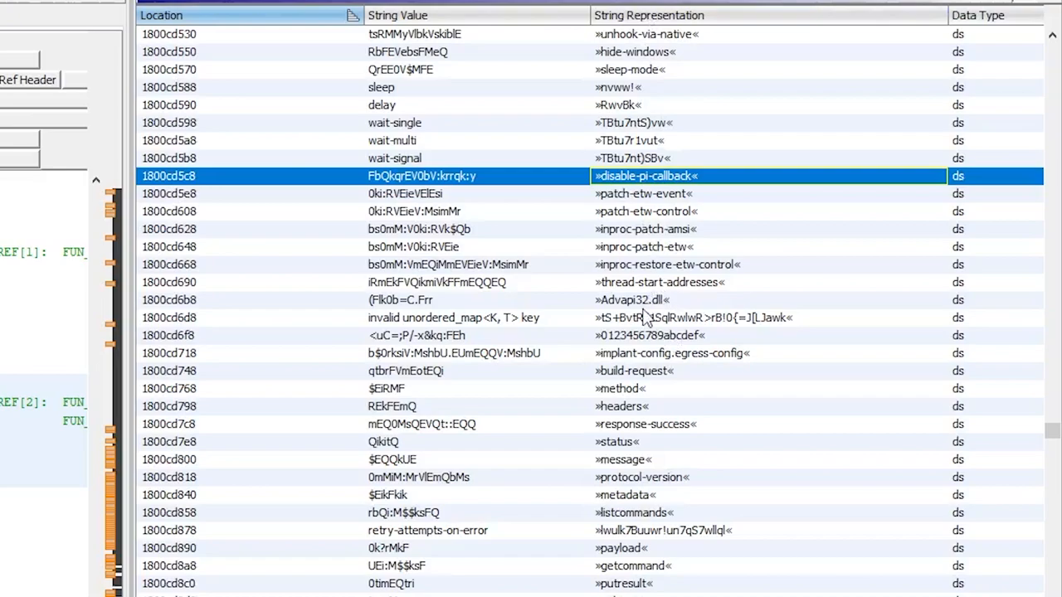
scroll(down, 3)
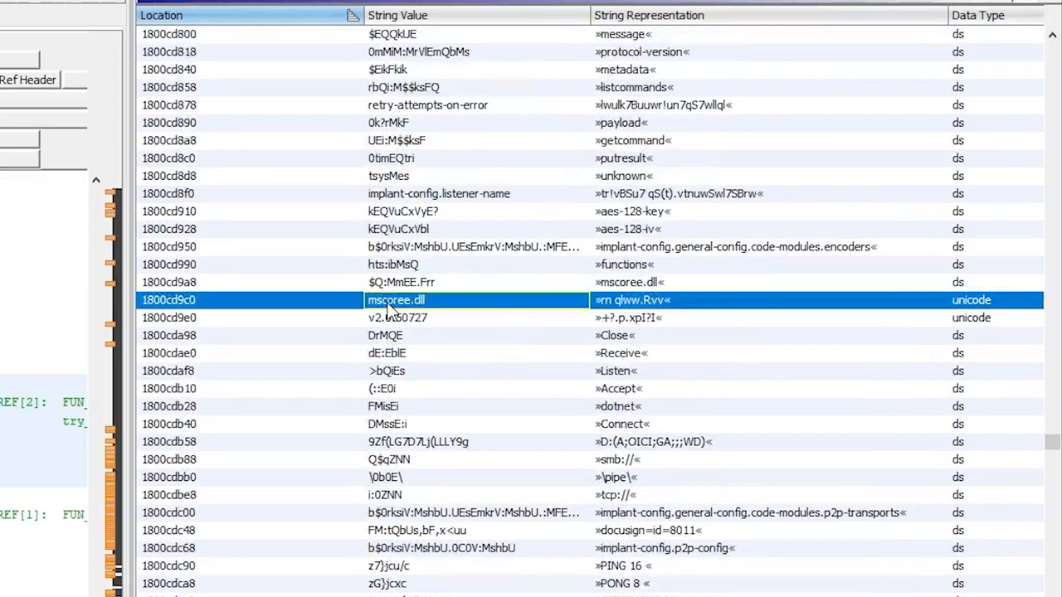
scroll(down, 3)
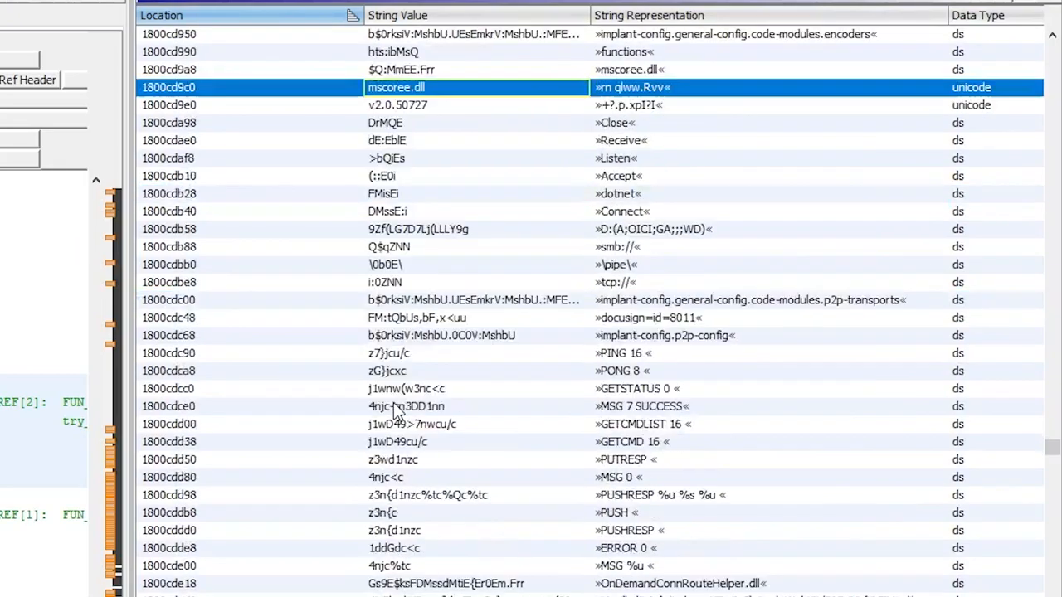
scroll(down, 3)
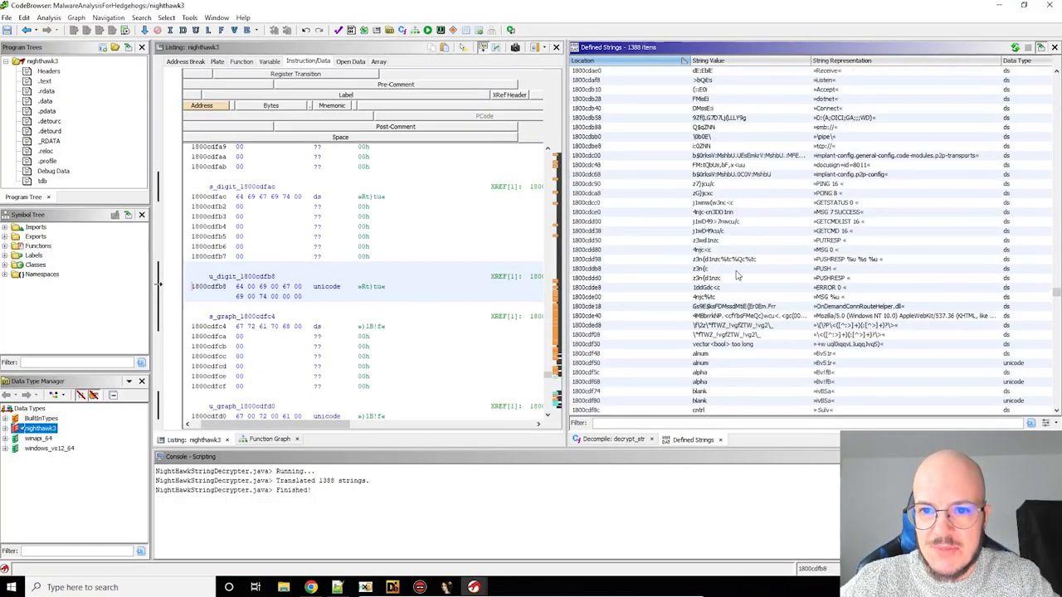
click(23, 17)
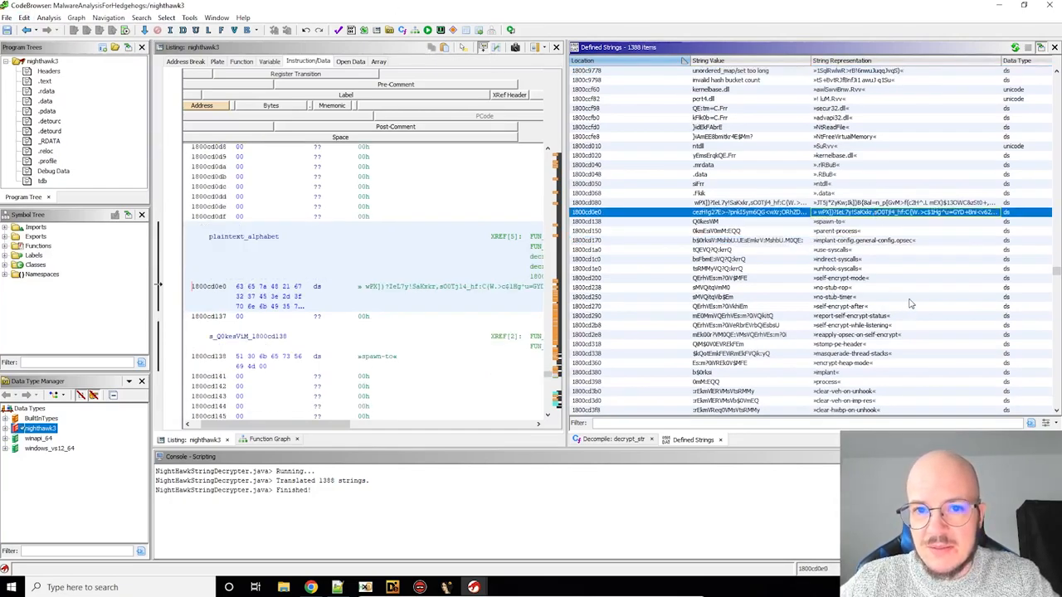
mouse_move(889, 268)
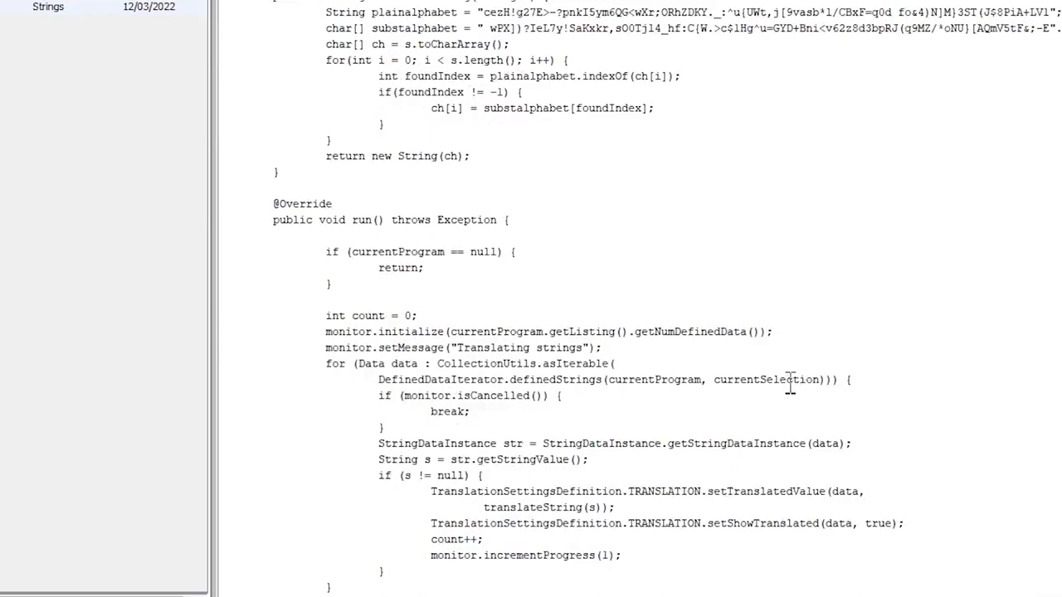
double_click(765, 379)
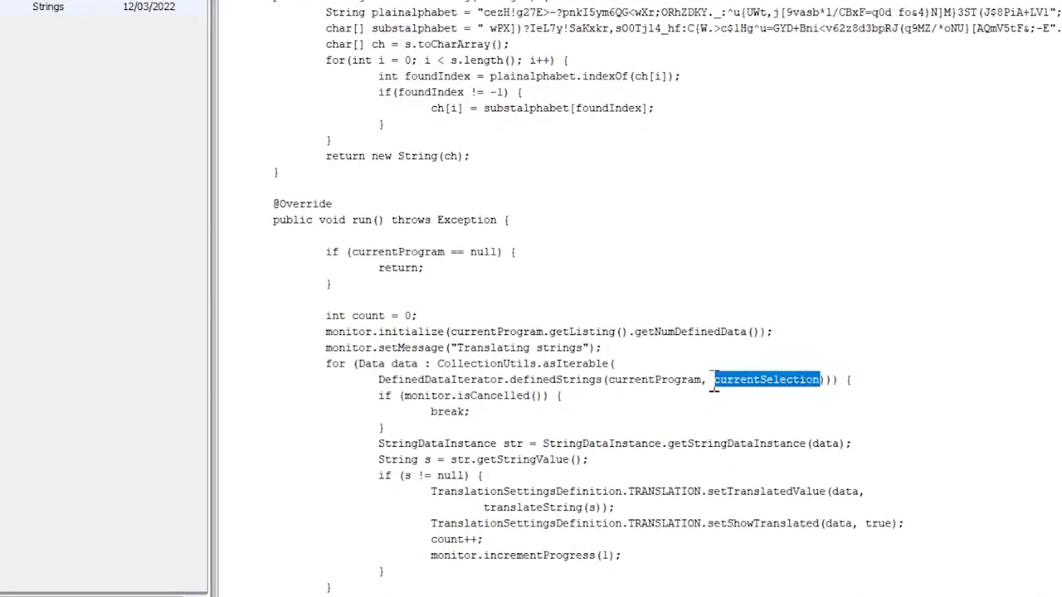
mouse_move(697, 403)
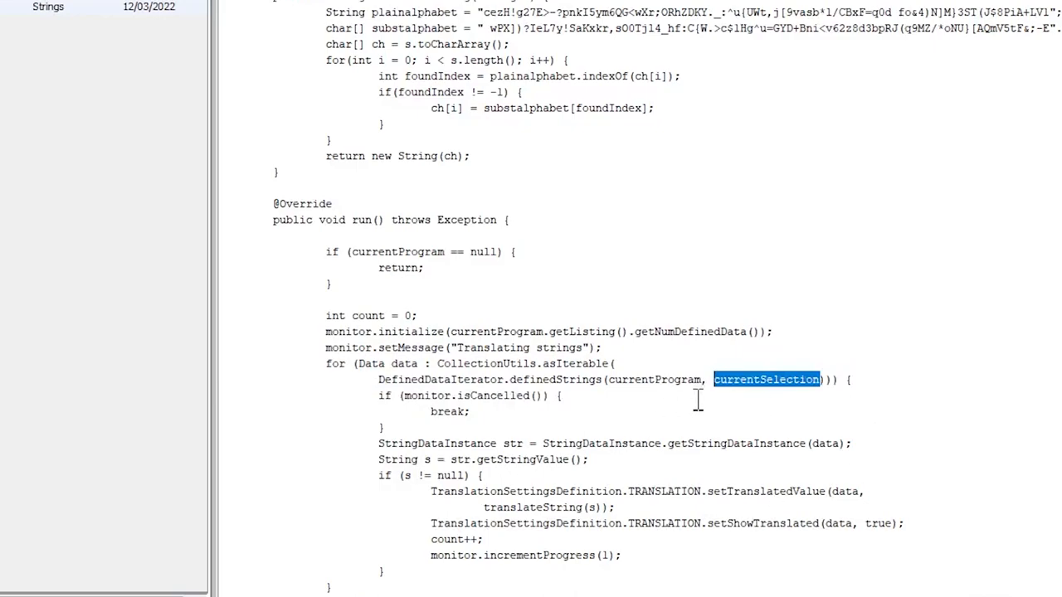
mouse_move(942, 473)
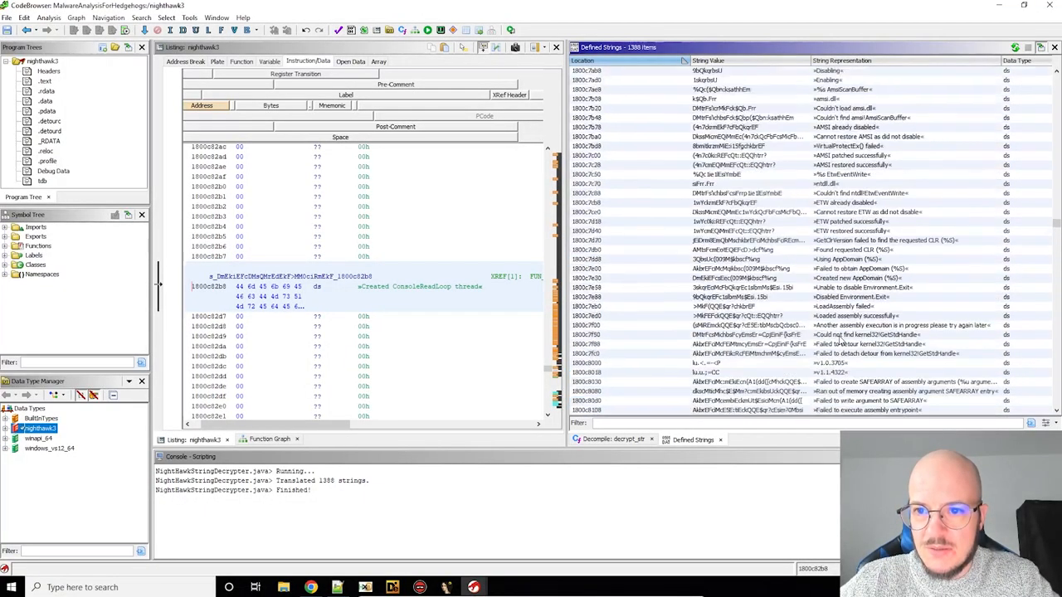
Run the decryptor on the selected block of untranslated strings
scroll(down, 3)
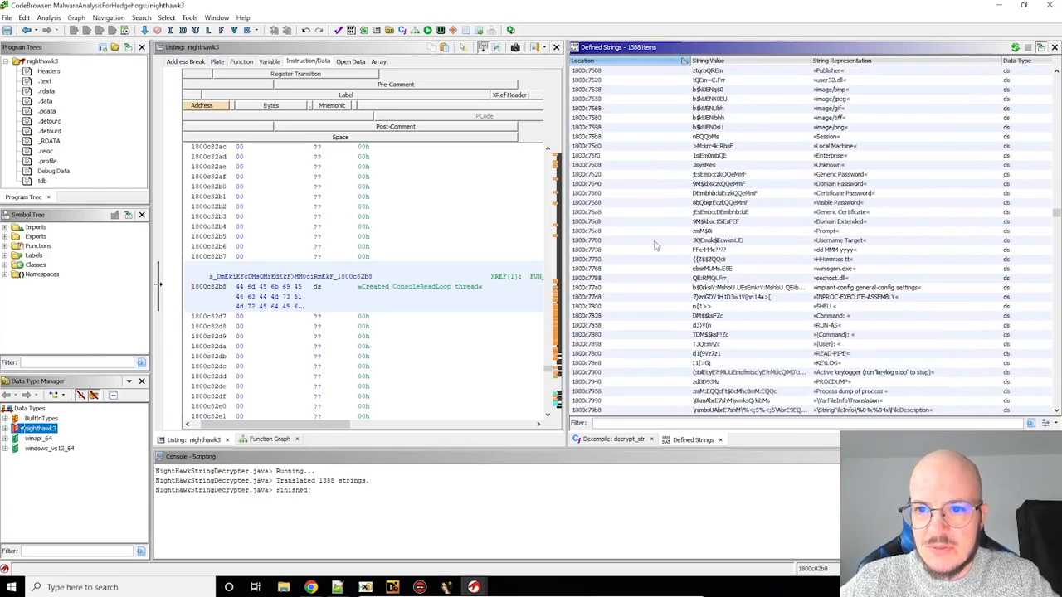
mouse_move(73, 152)
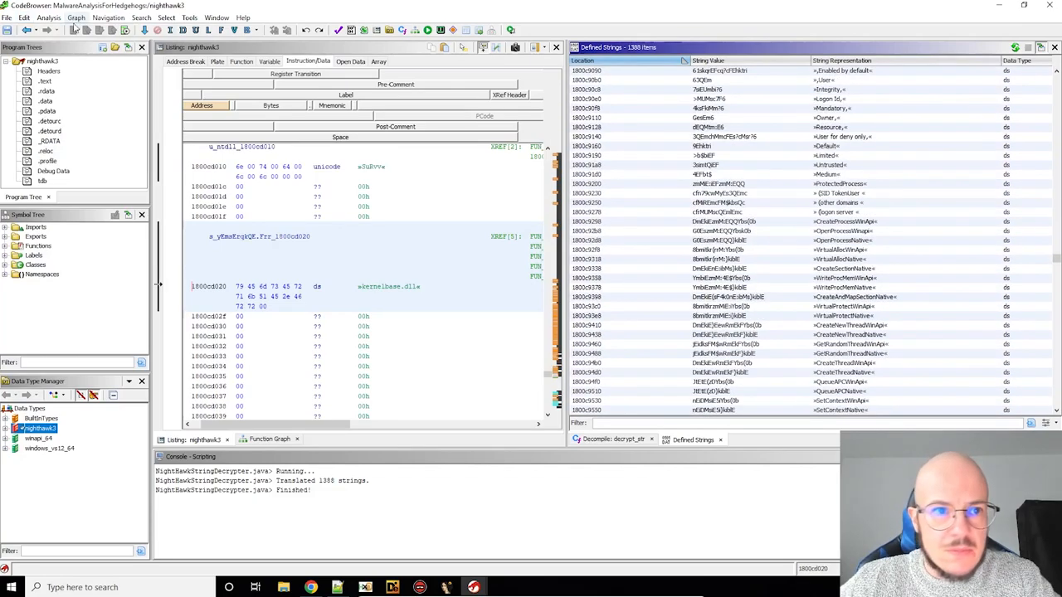
mouse_move(76, 146)
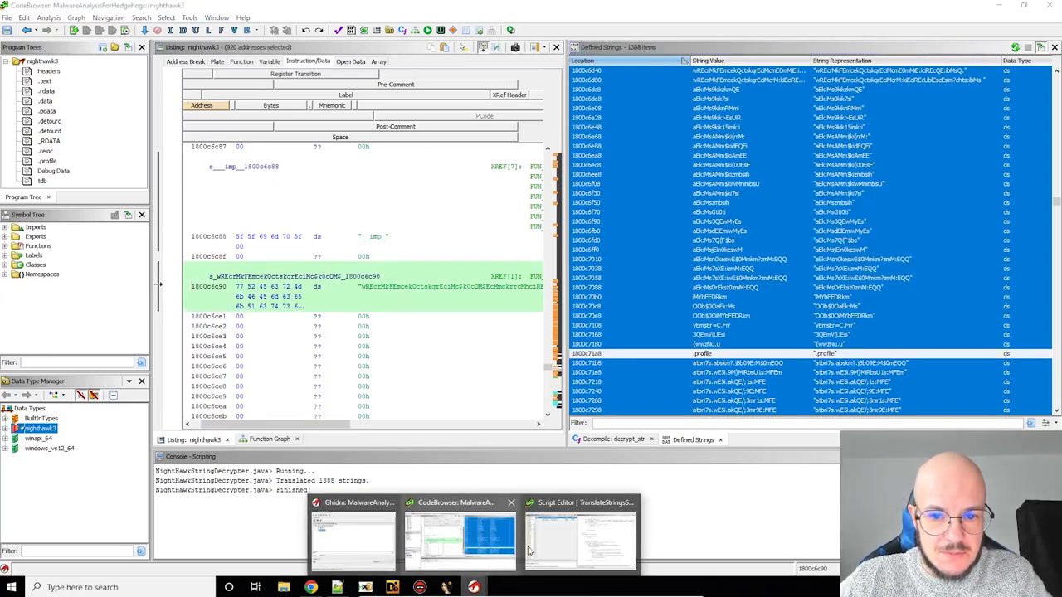
click(579, 540)
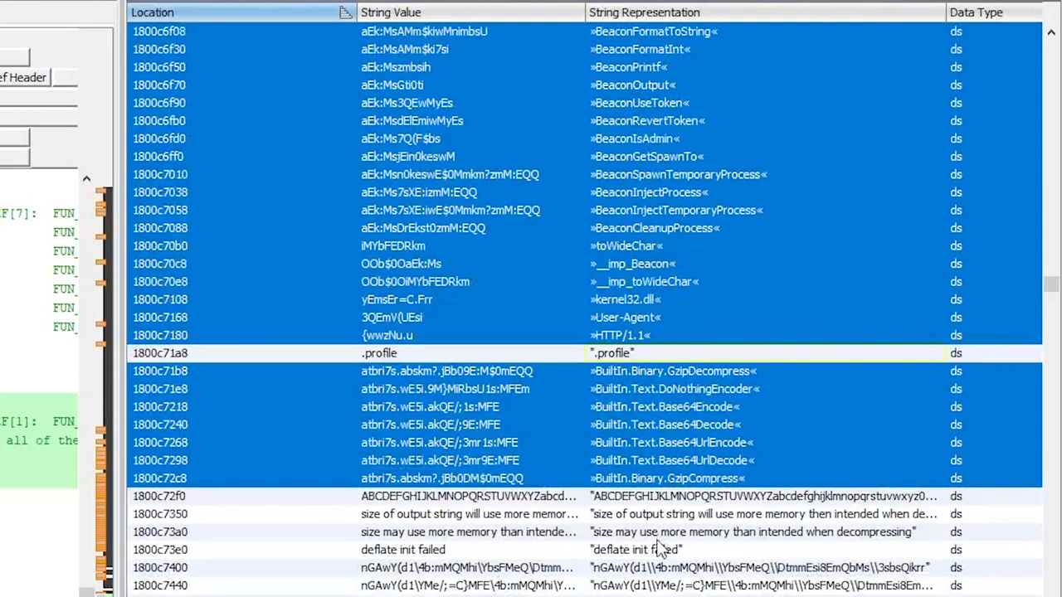
mouse_move(523, 362)
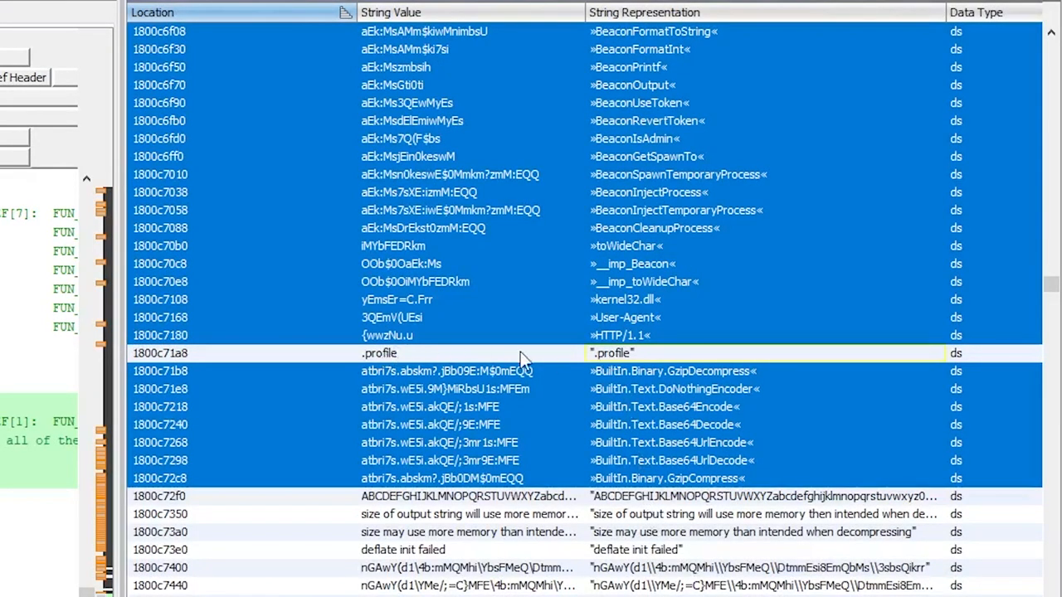
Inspect the decoded BeaconUseToken entry and scroll to the next undecoded range
scroll(down, 3)
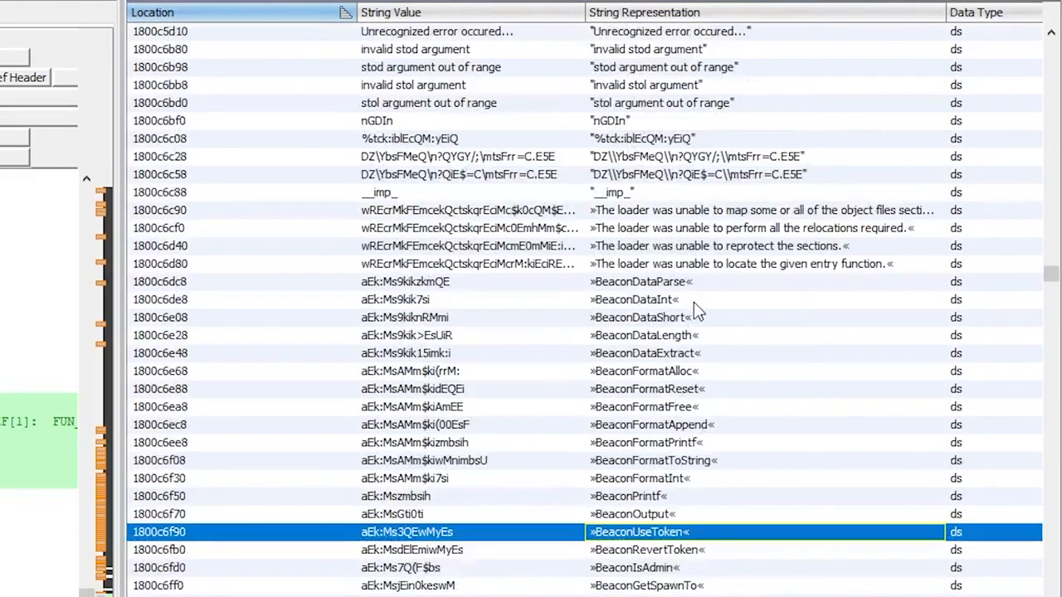
click(456, 156)
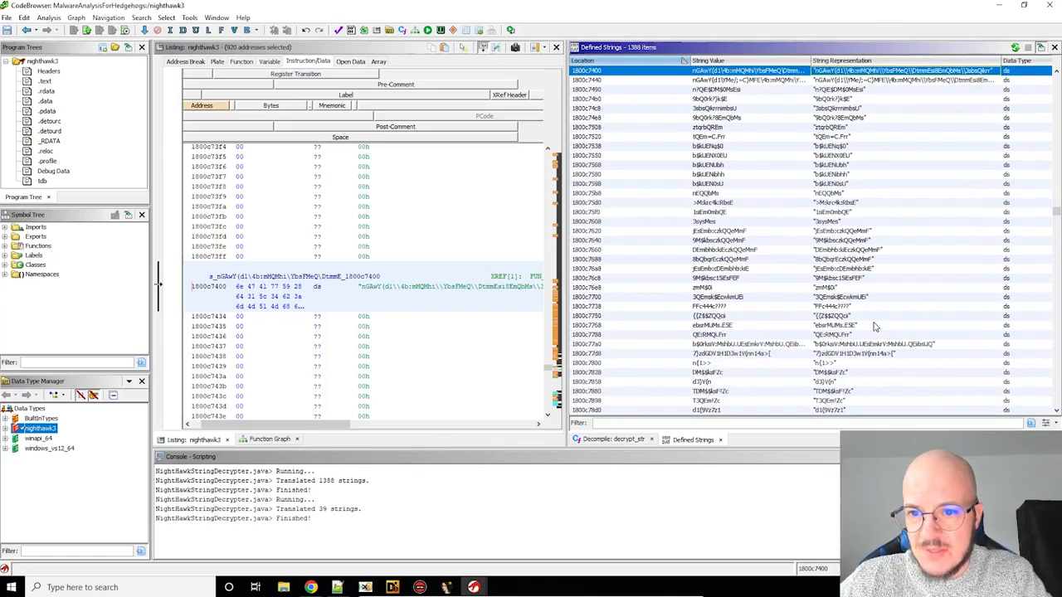
scroll(down, 3)
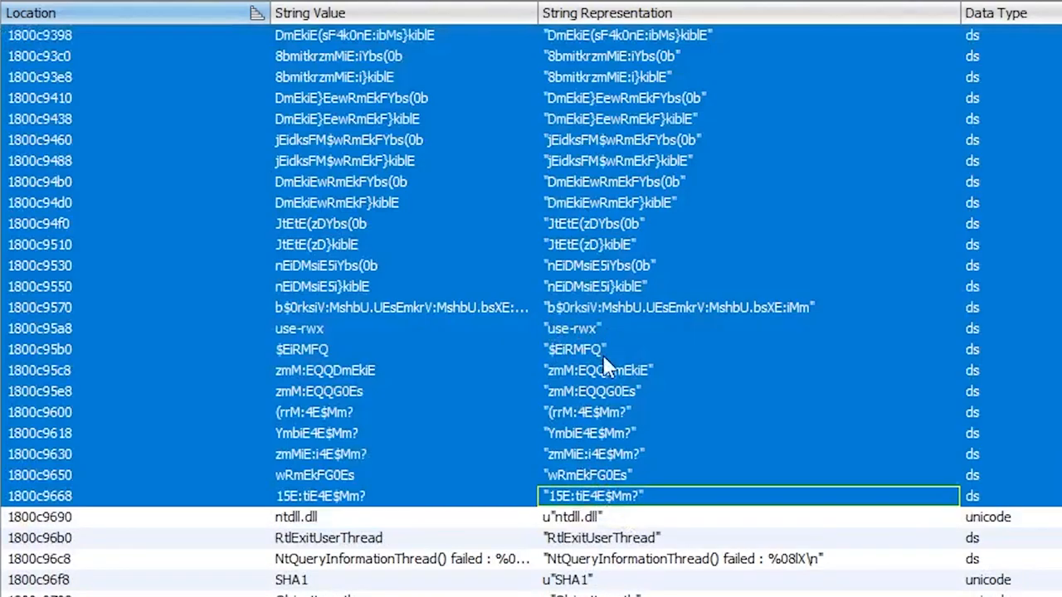
Decode the selected range, then clear the bogus translation from the use-rwx string
right_click(605, 365)
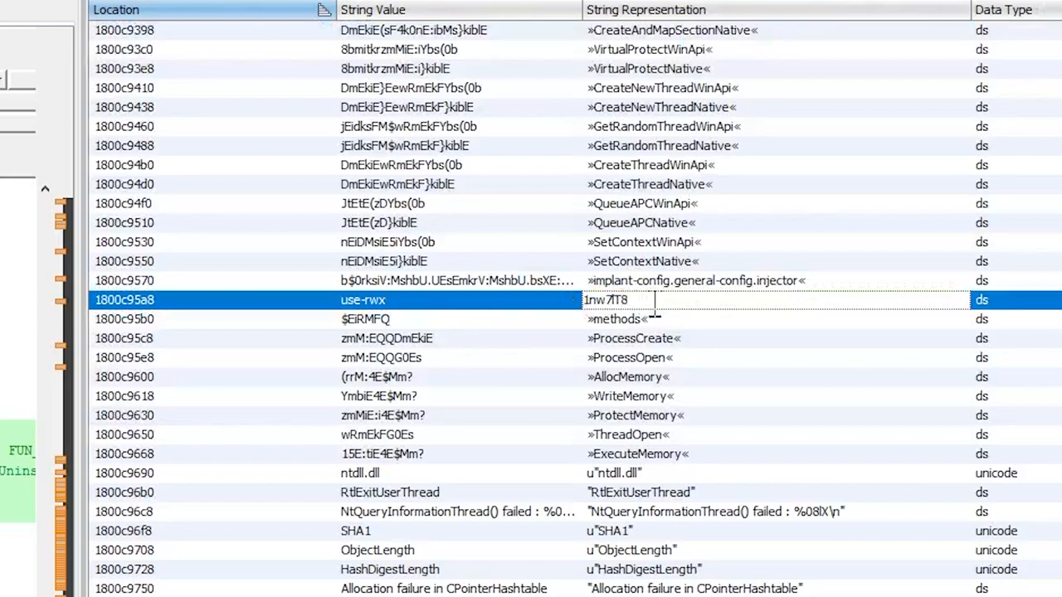
right_click(606, 298)
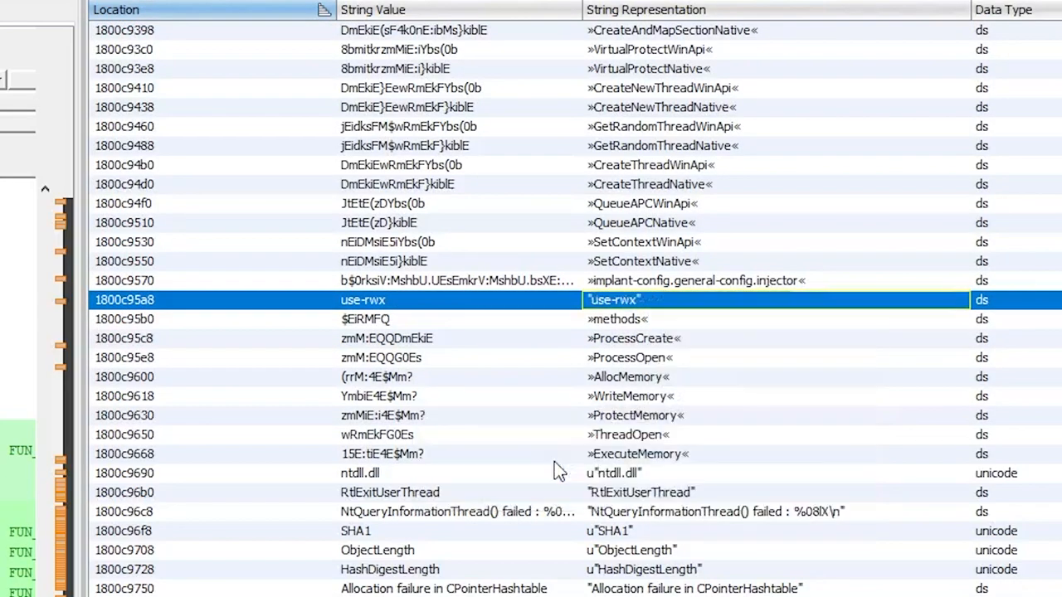
click(614, 319)
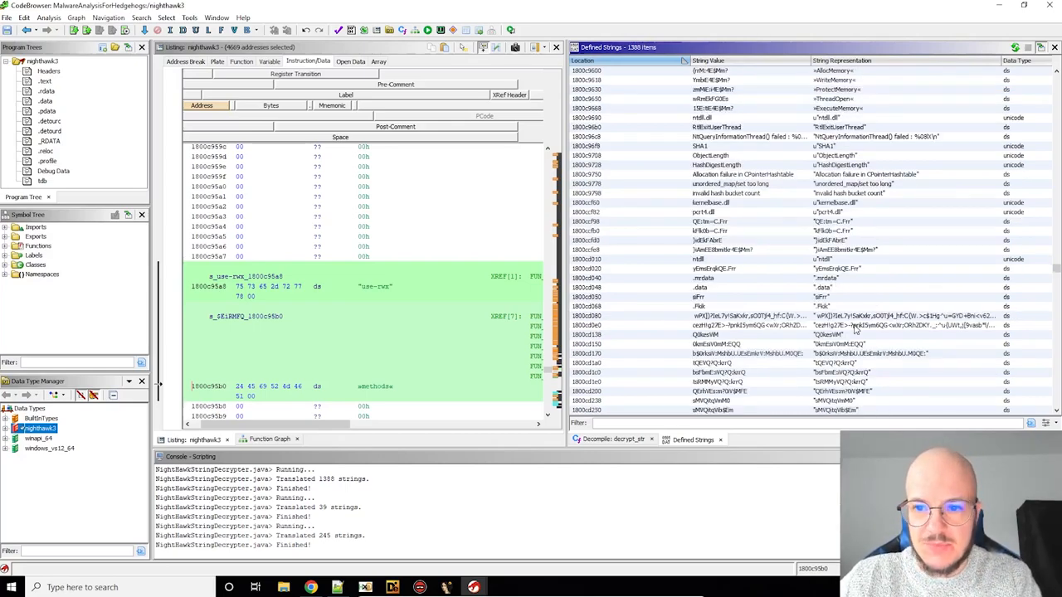
click(705, 213)
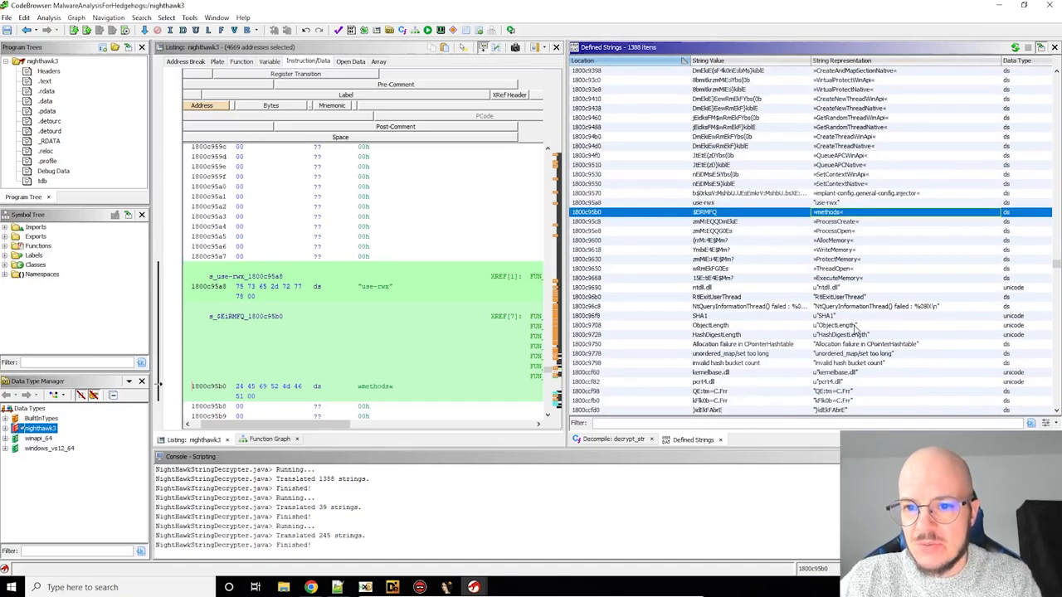
scroll(down, 3)
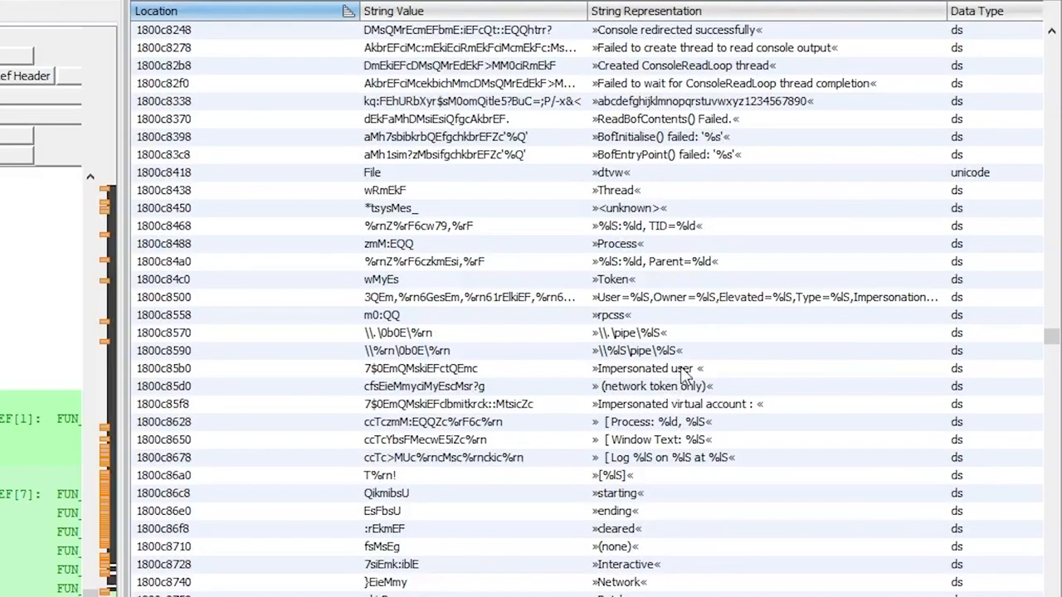
scroll(down, 3)
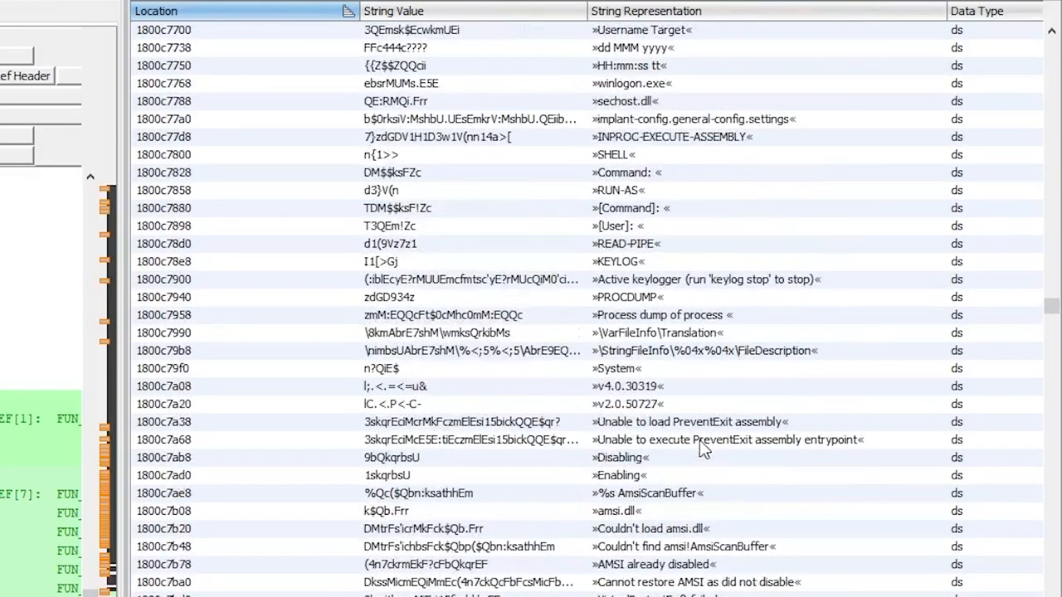
click(382, 262)
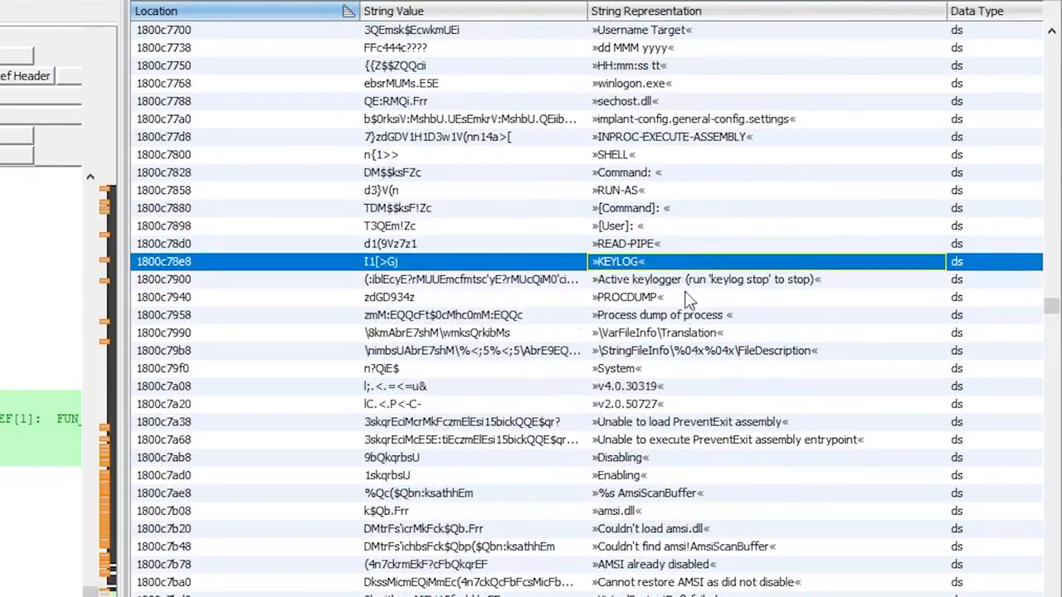